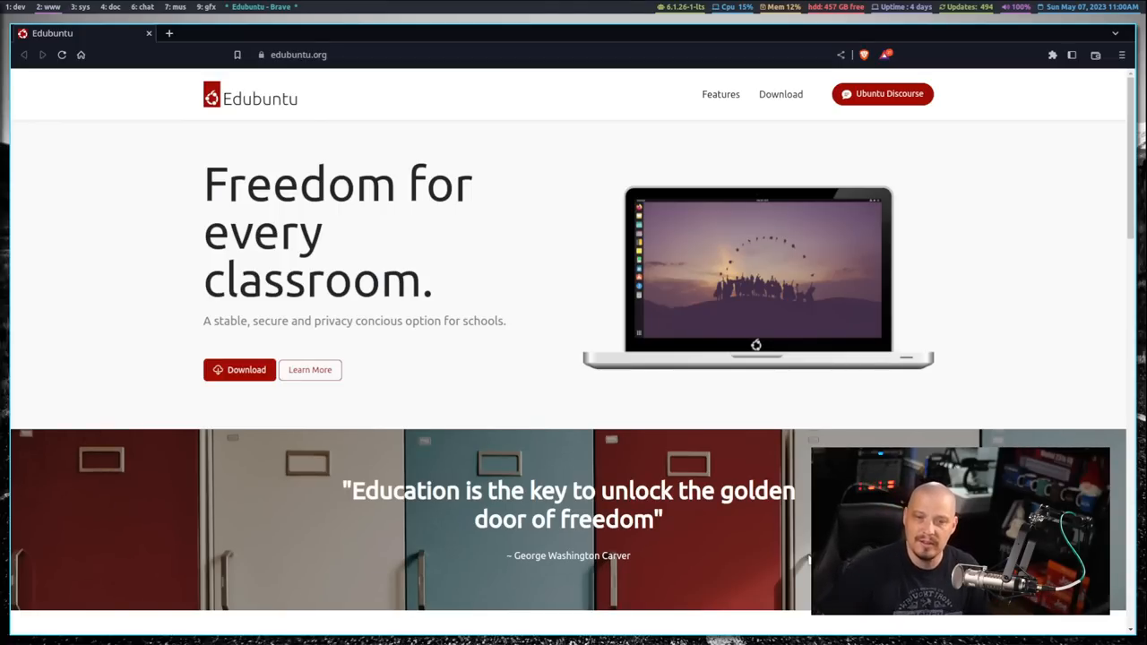
- Browse the Edubuntu site's features section, then return to the installer's English Welcome screen
click(720, 94)
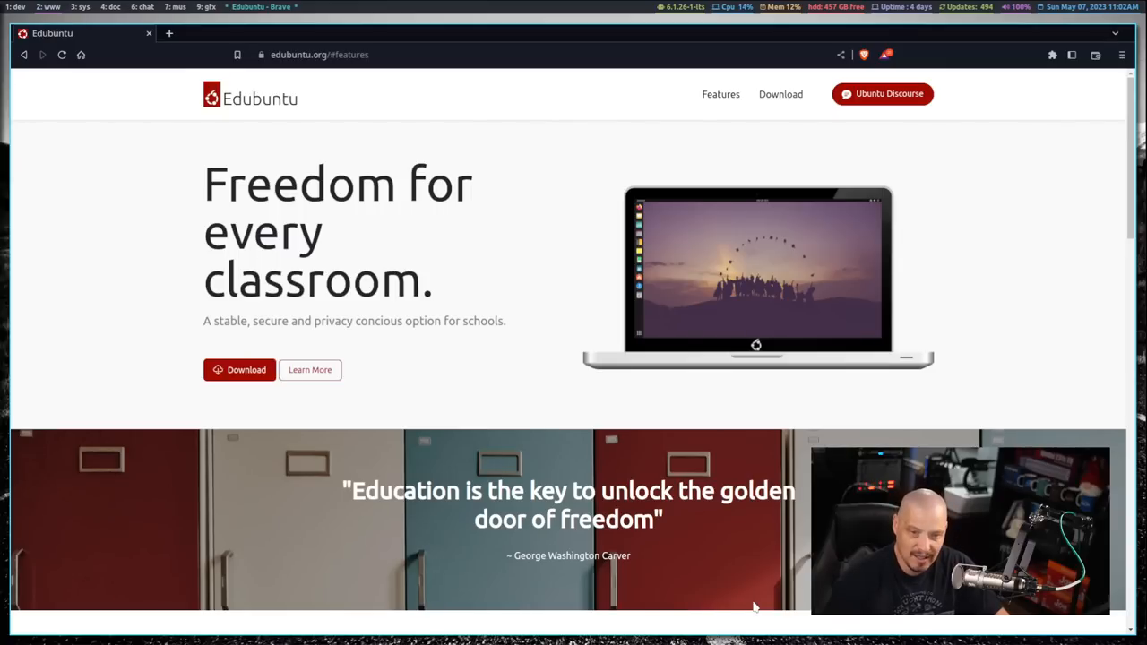
mouse_move(486, 473)
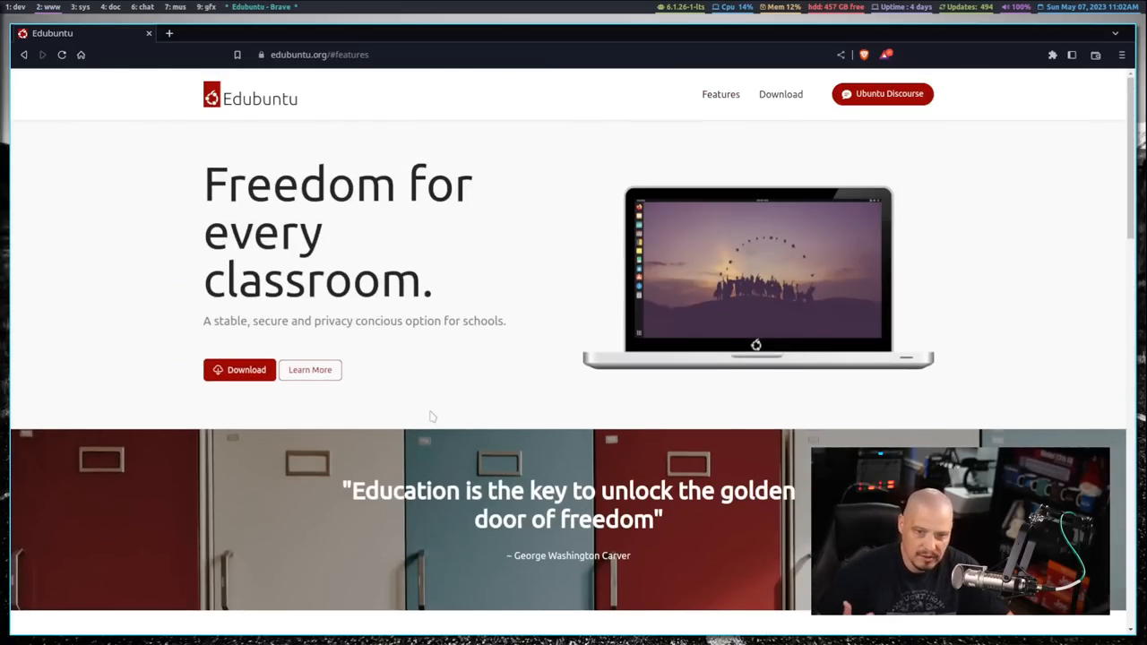
mouse_move(437, 380)
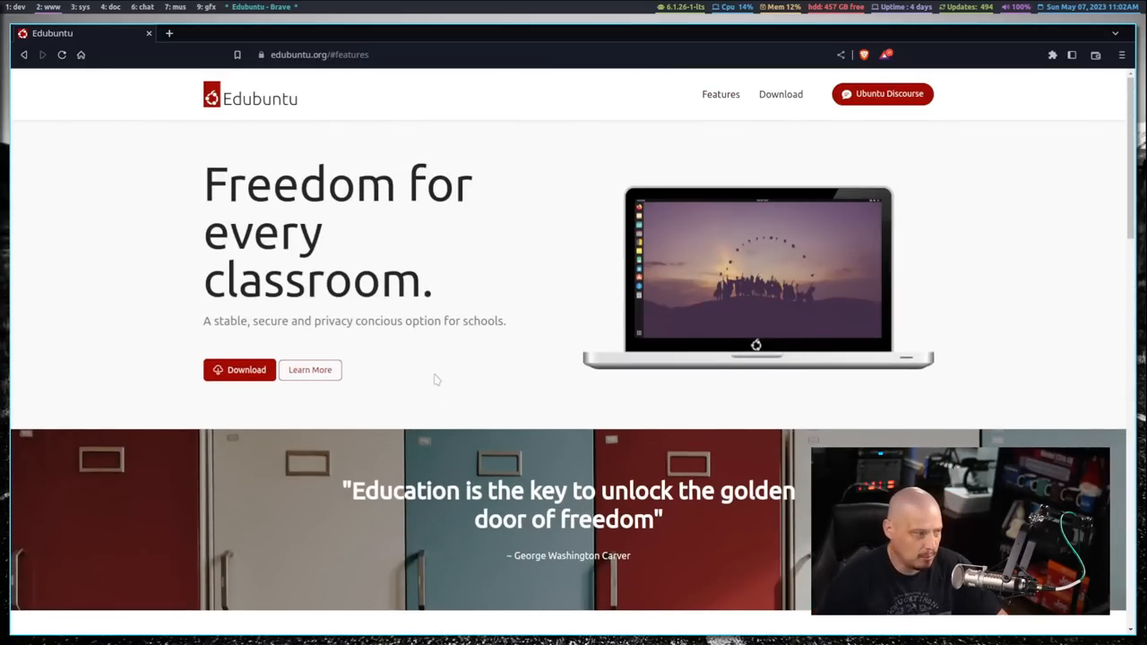
mouse_move(336, 345)
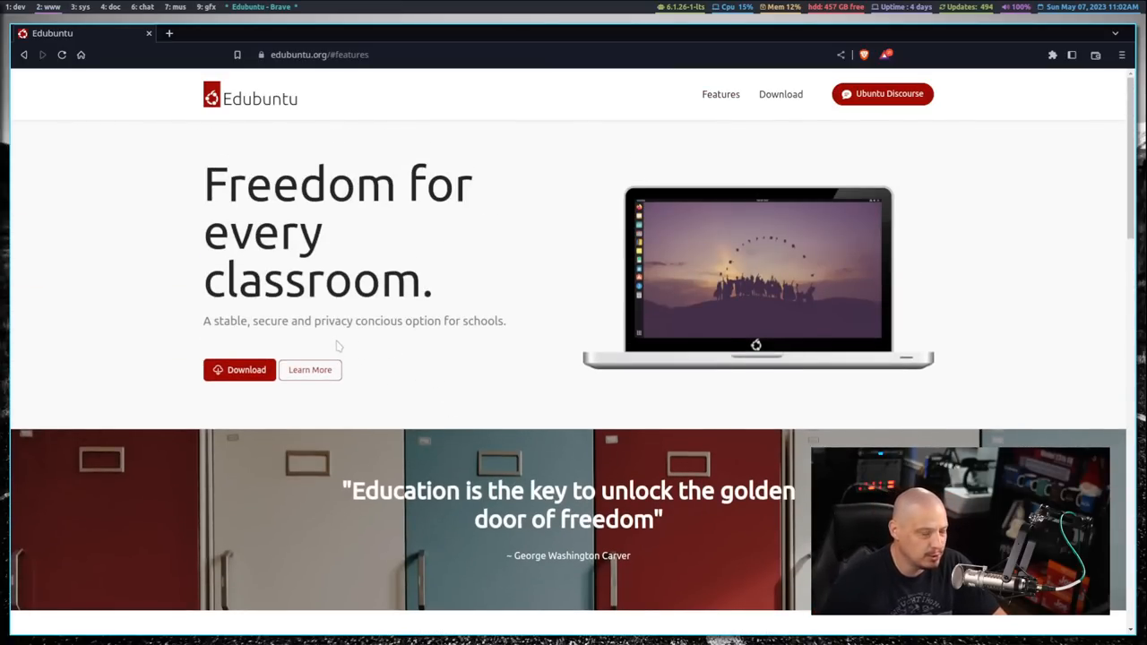
mouse_move(416, 393)
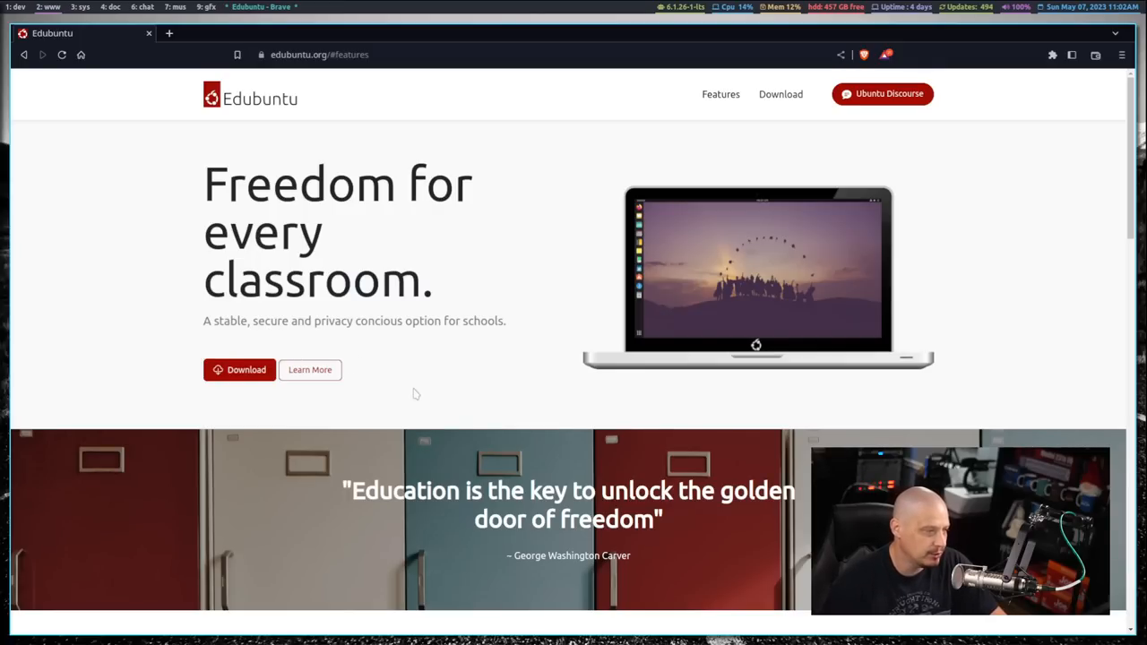
mouse_move(429, 413)
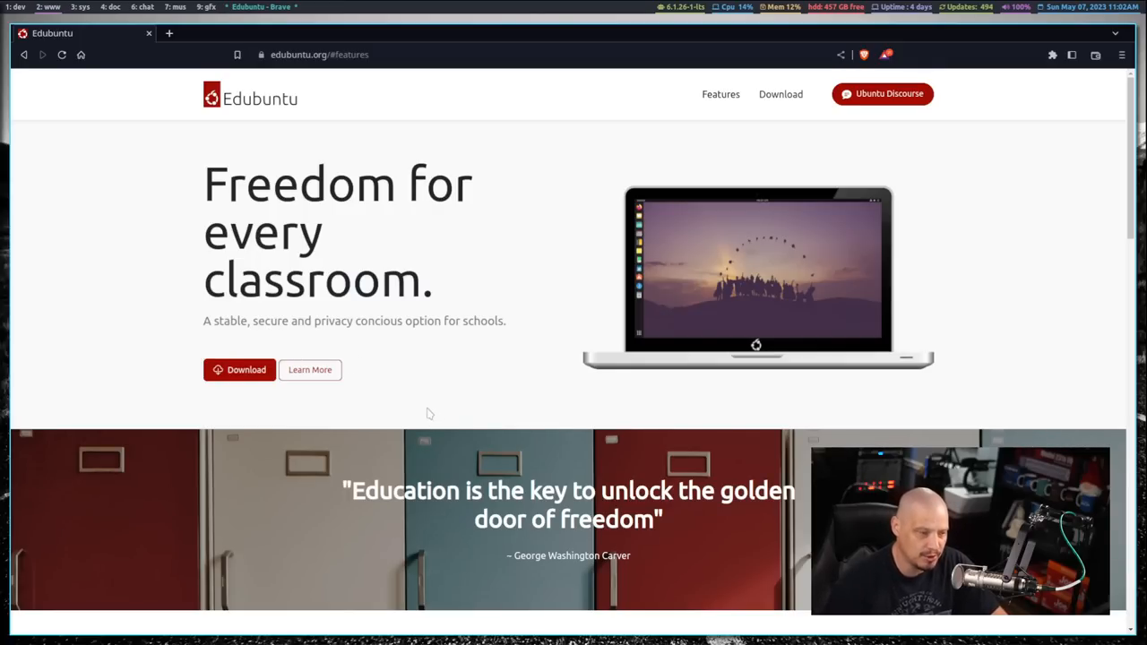
scroll(down, 3)
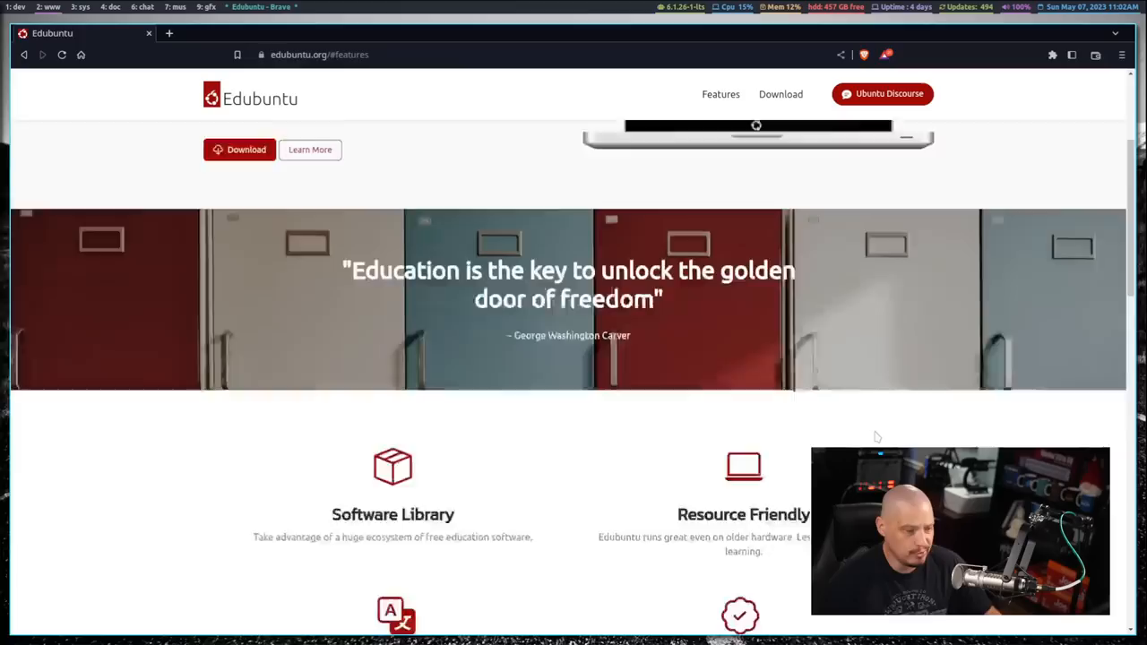
scroll(down, 3)
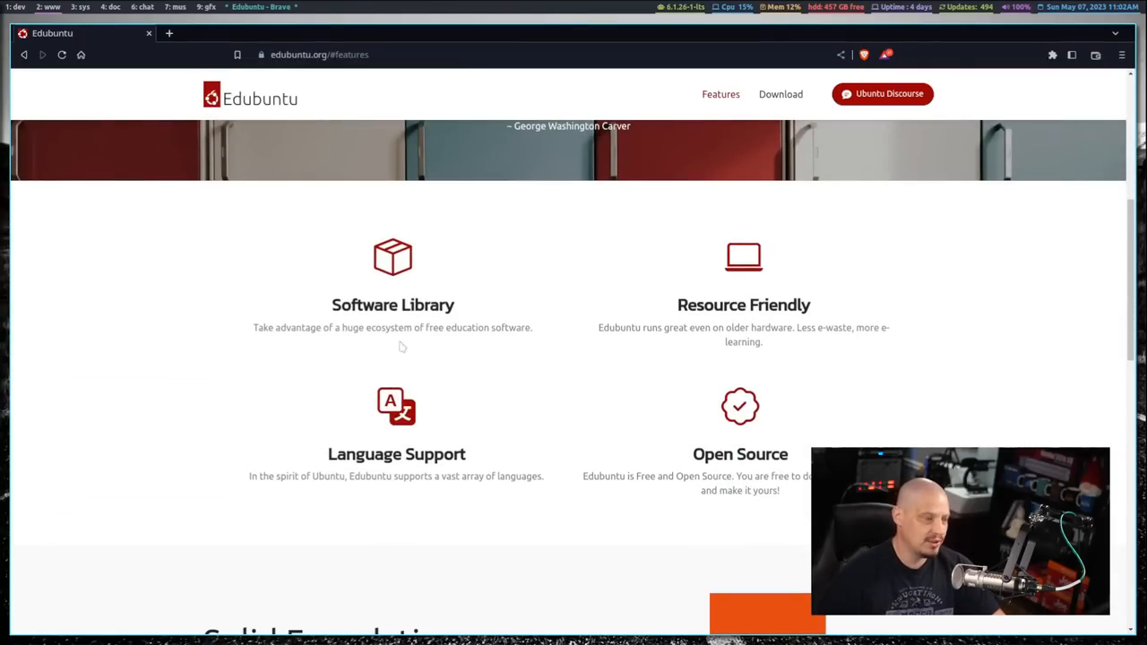
scroll(down, 3)
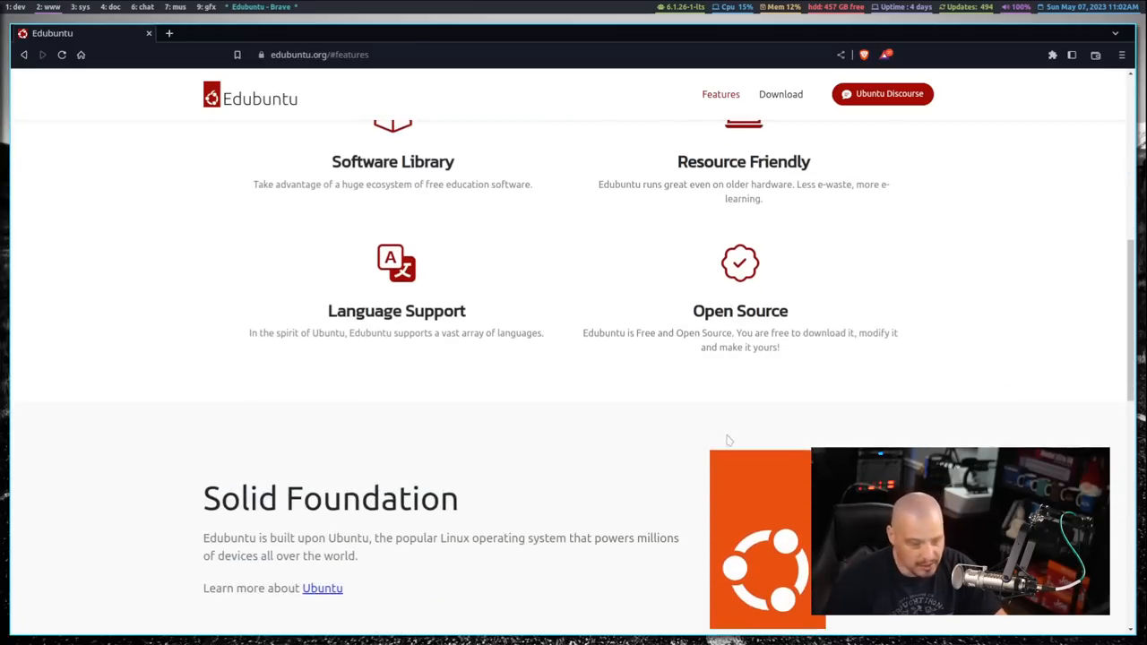
scroll(down, 3)
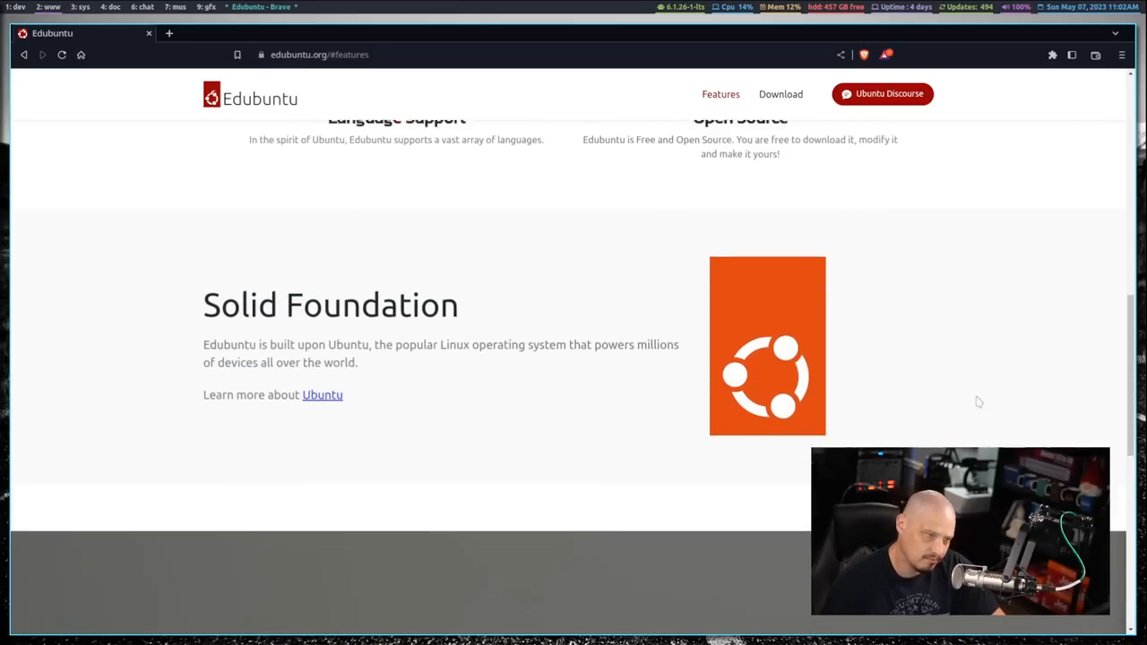
scroll(down, 3)
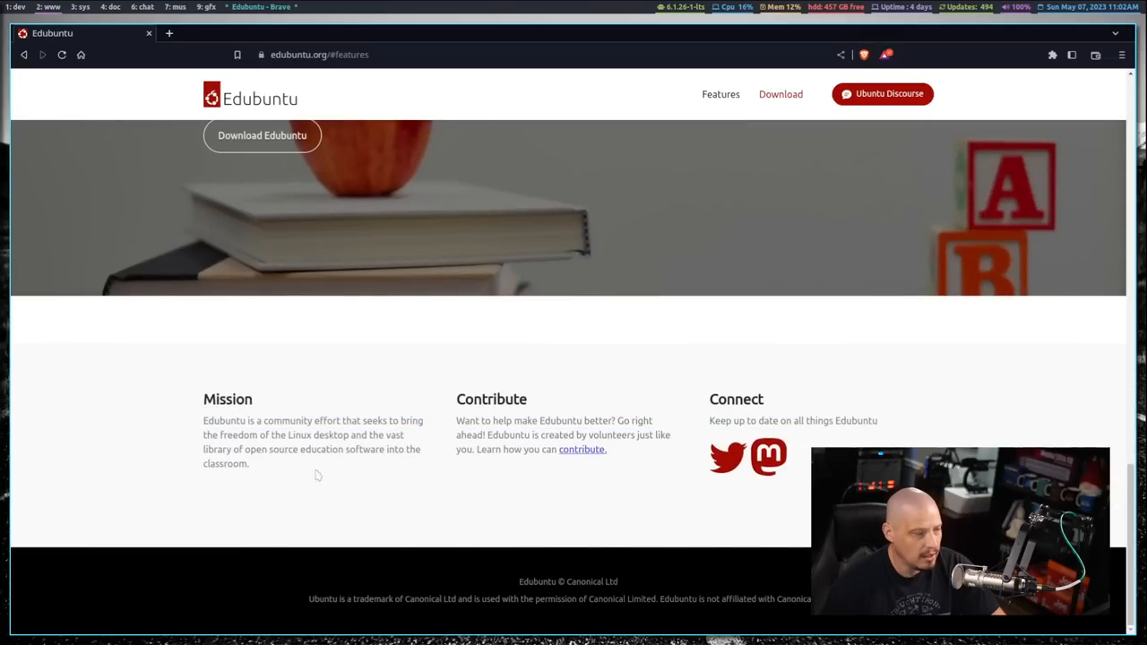
mouse_move(582, 475)
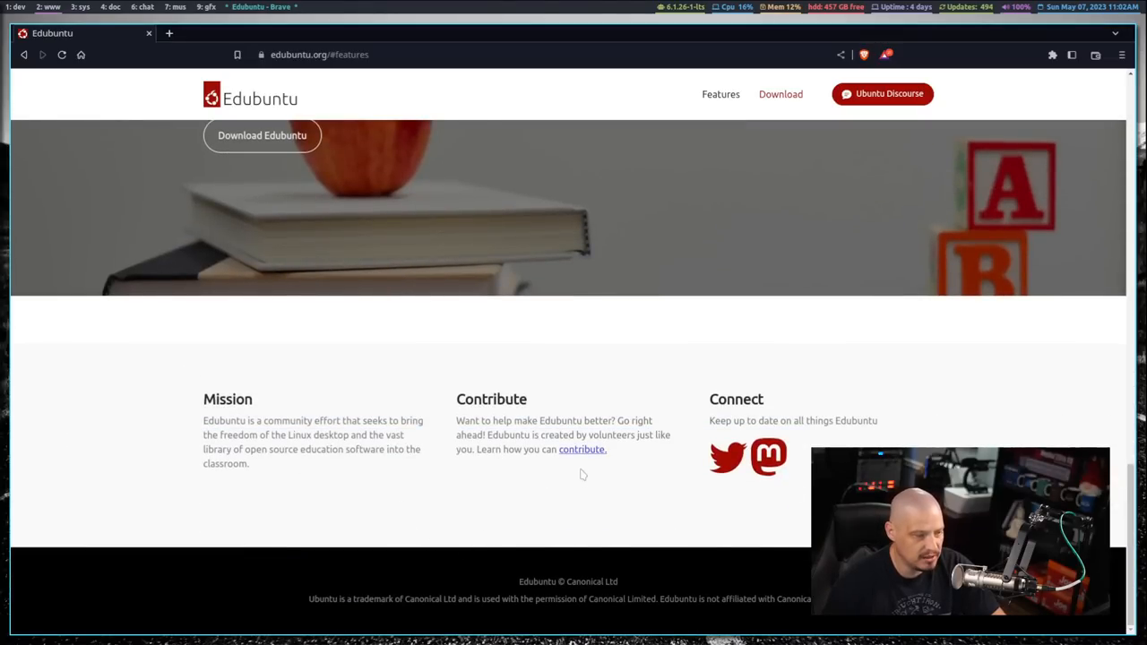
scroll(up, 3)
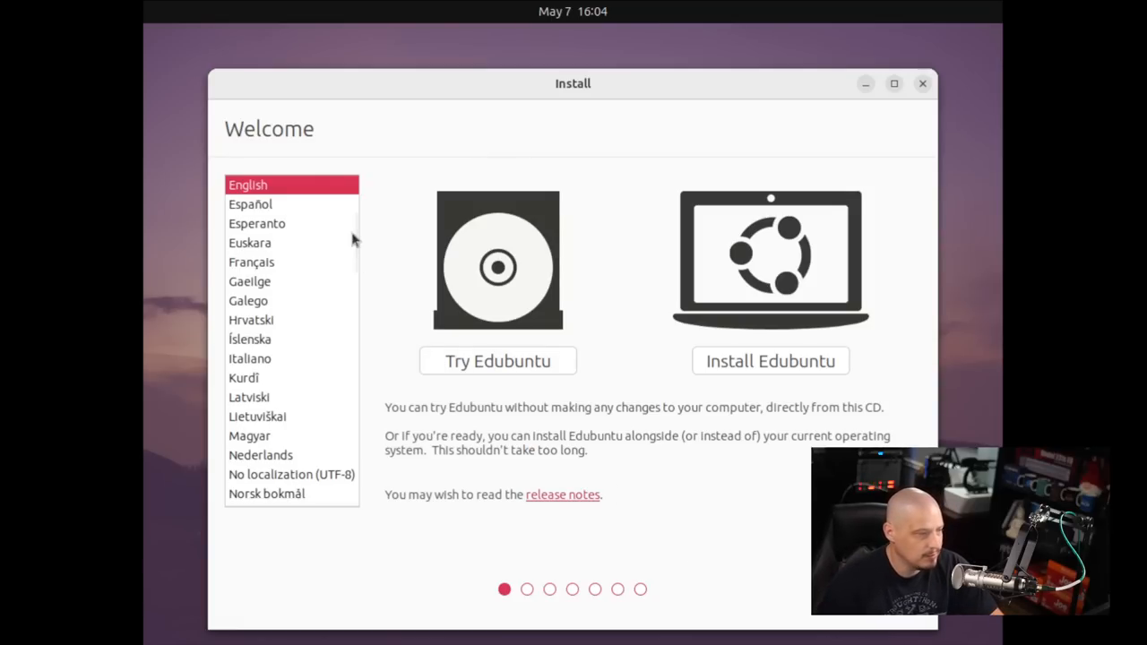
mouse_move(504, 399)
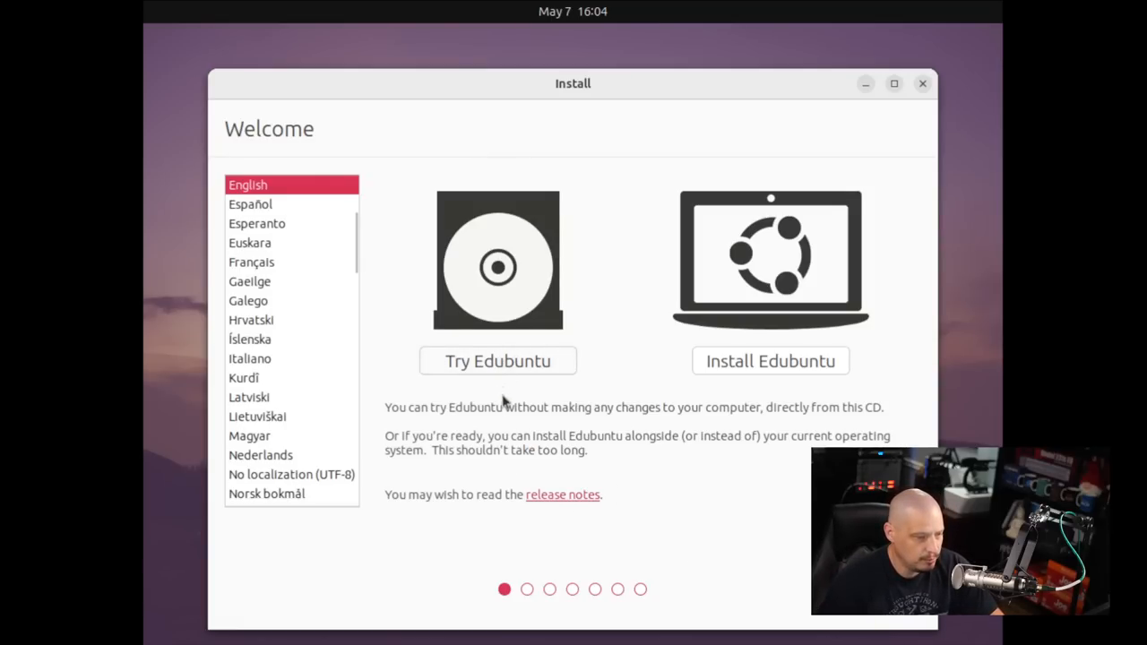
- Choose Install Edubuntu, accept the default keyboard layout, and enable third-party software
click(498, 360)
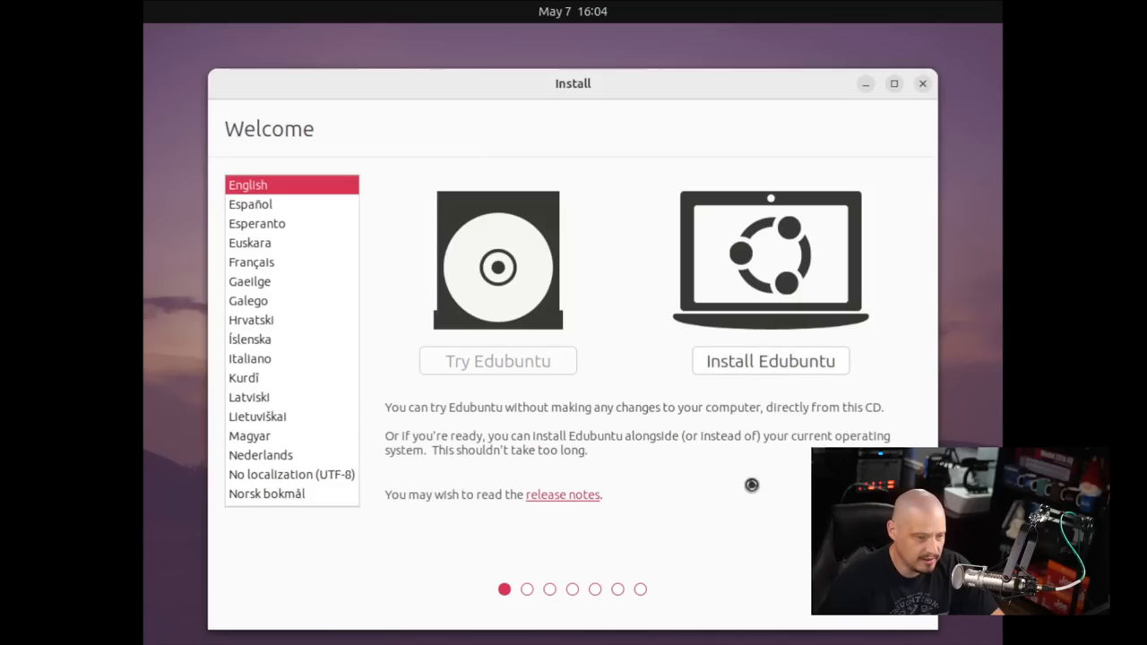
click(771, 361)
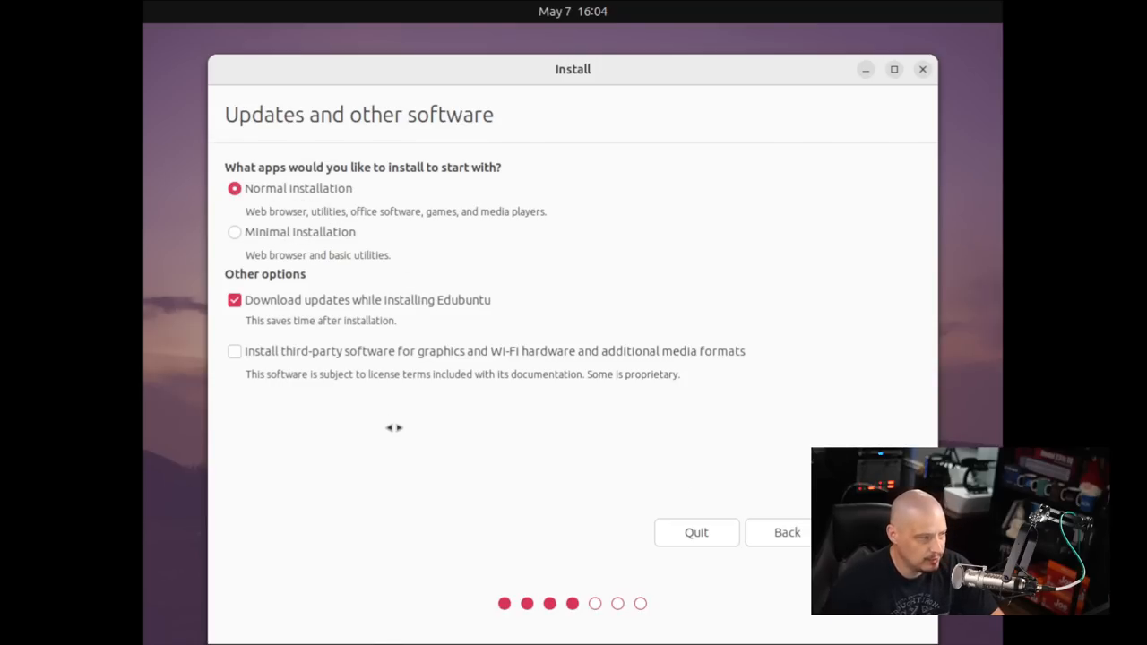
mouse_move(412, 322)
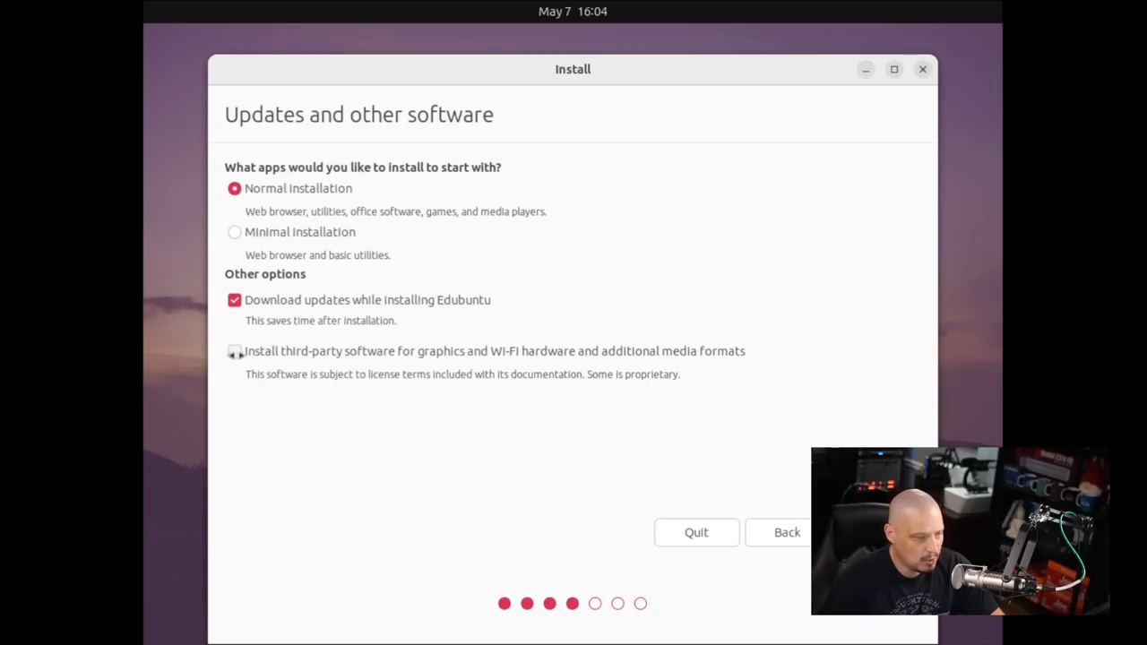
click(234, 351)
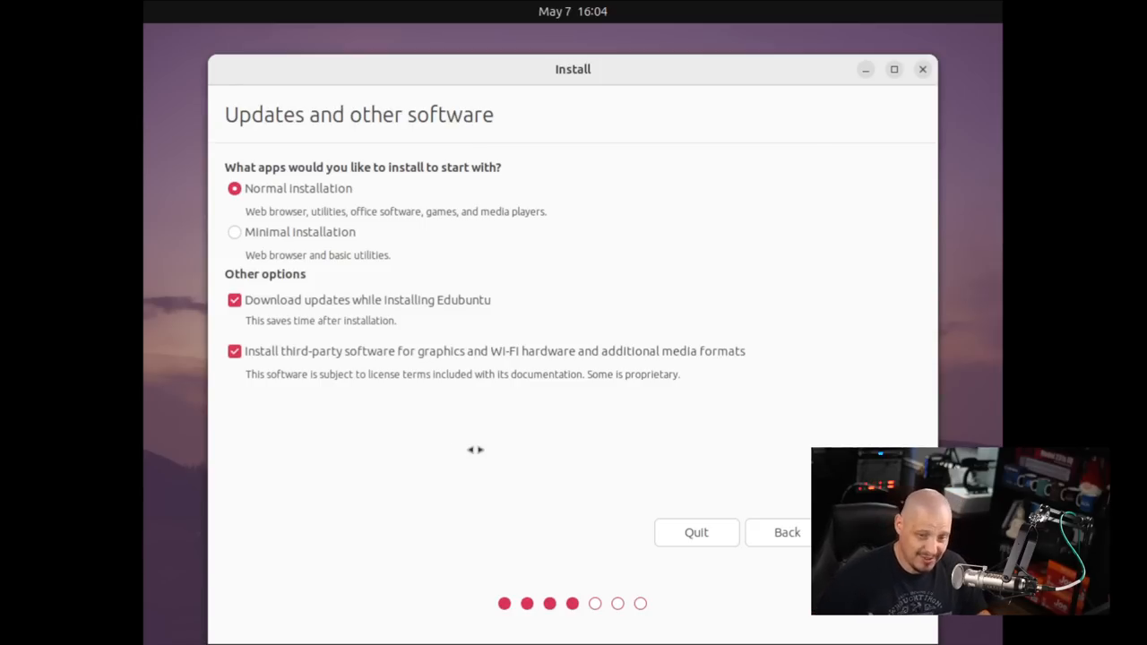
mouse_move(291, 360)
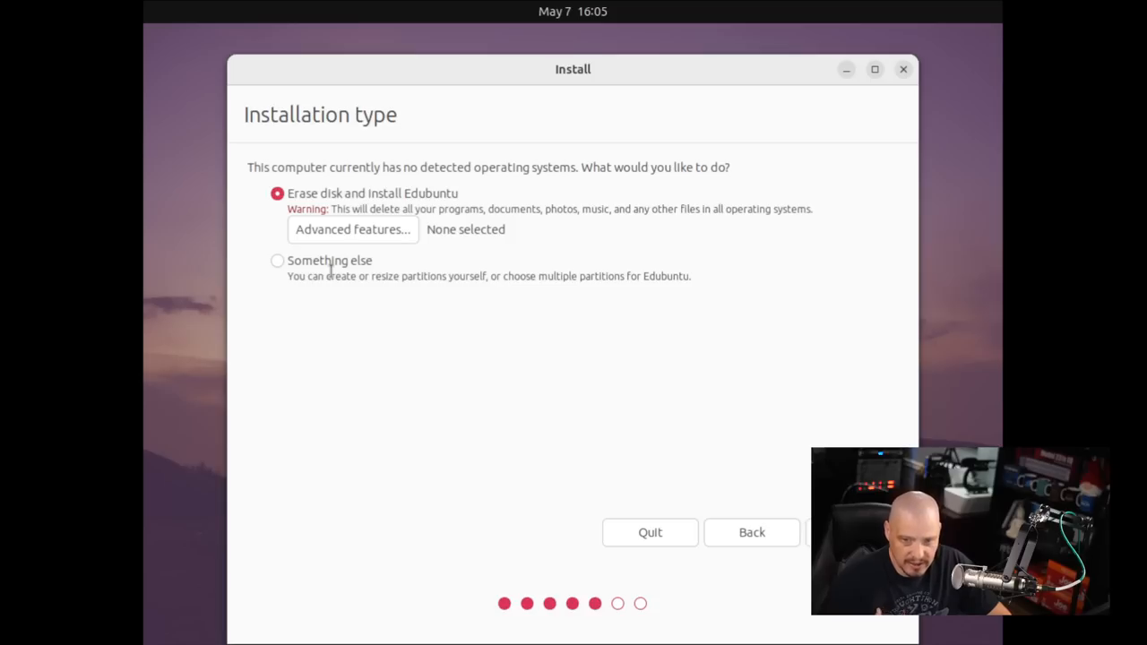
mouse_move(366, 353)
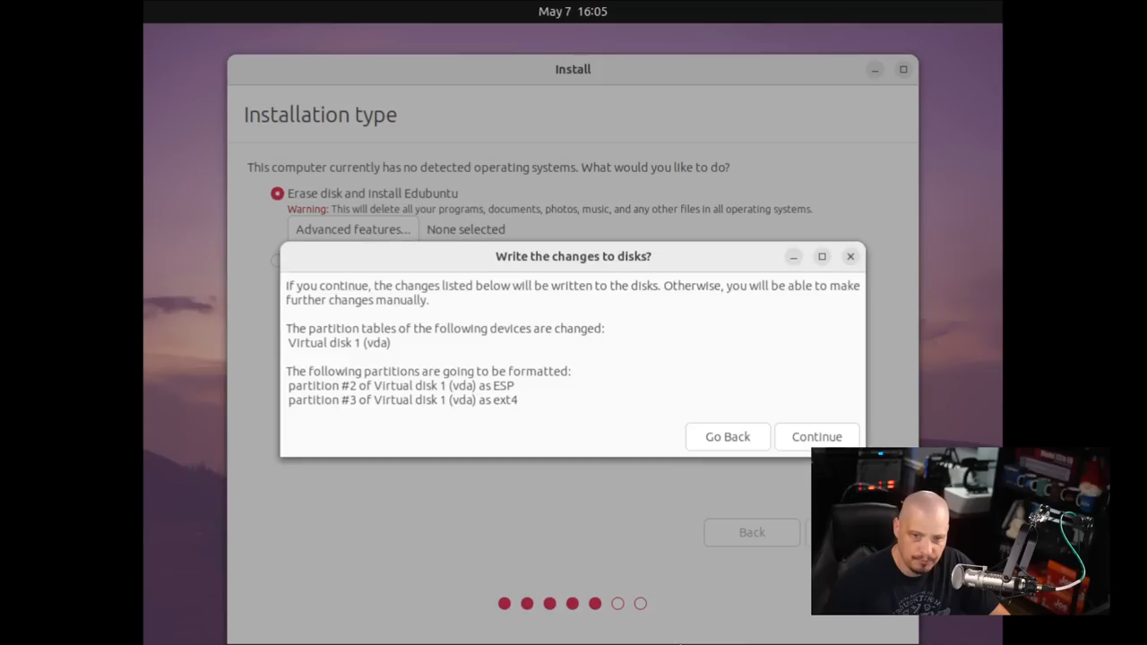
mouse_move(699, 450)
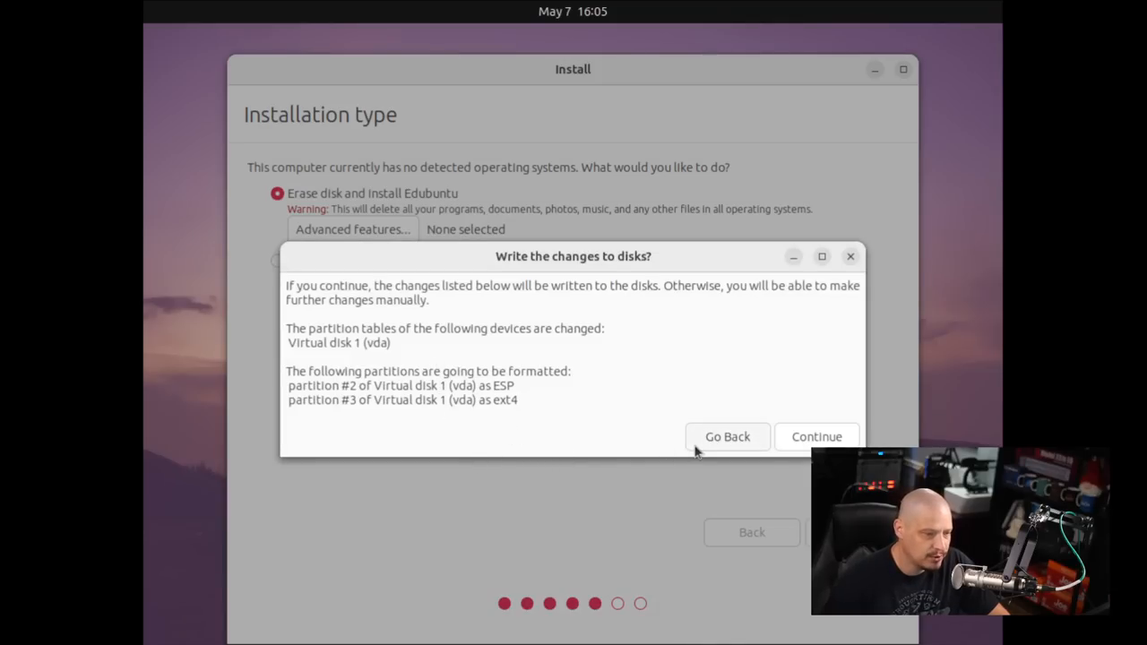
- Confirm writing the erase-disk partition changes to disk
click(727, 436)
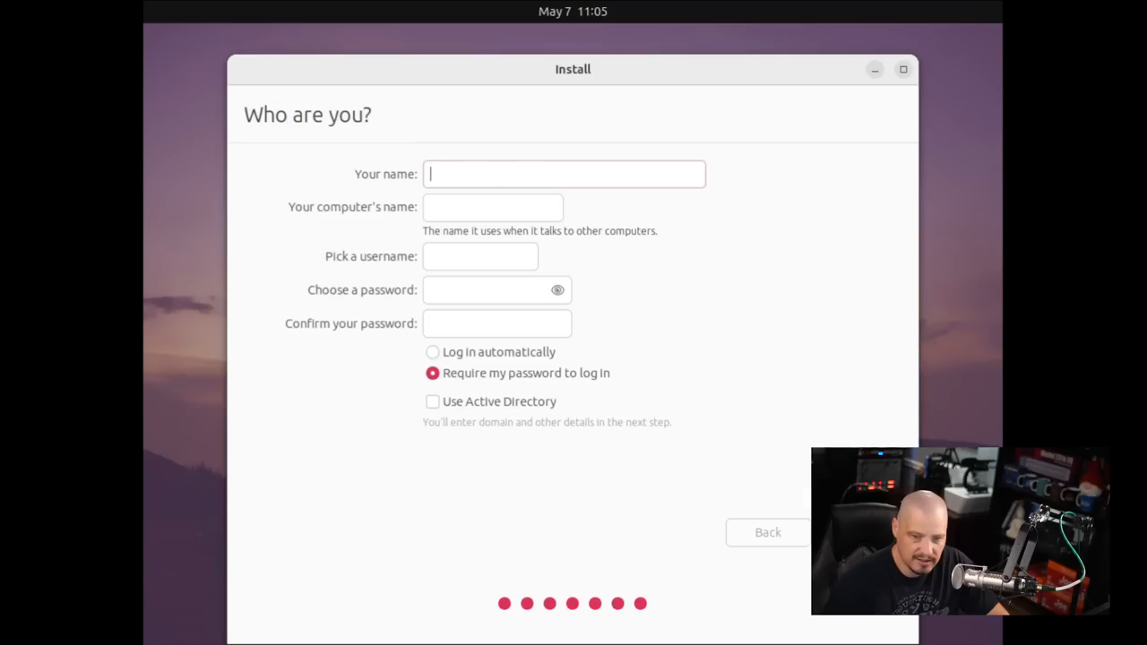
- Enter name dt, computer name edubuntu-virt, and a matching password with confirmation
text(dt)
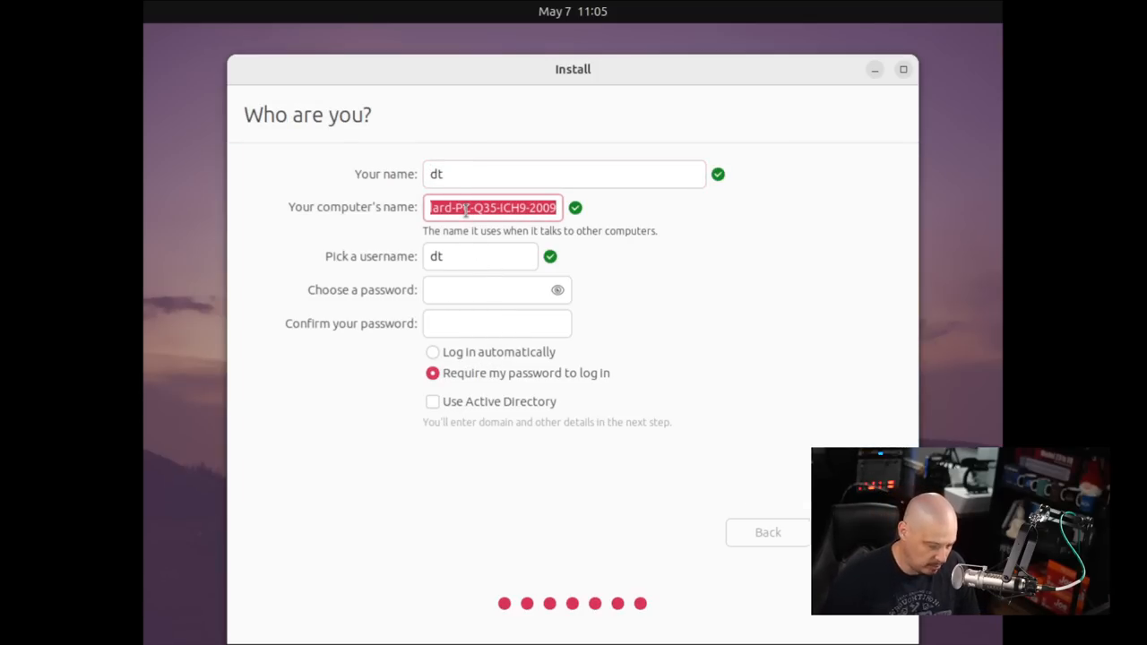
text(edubuntu-b)
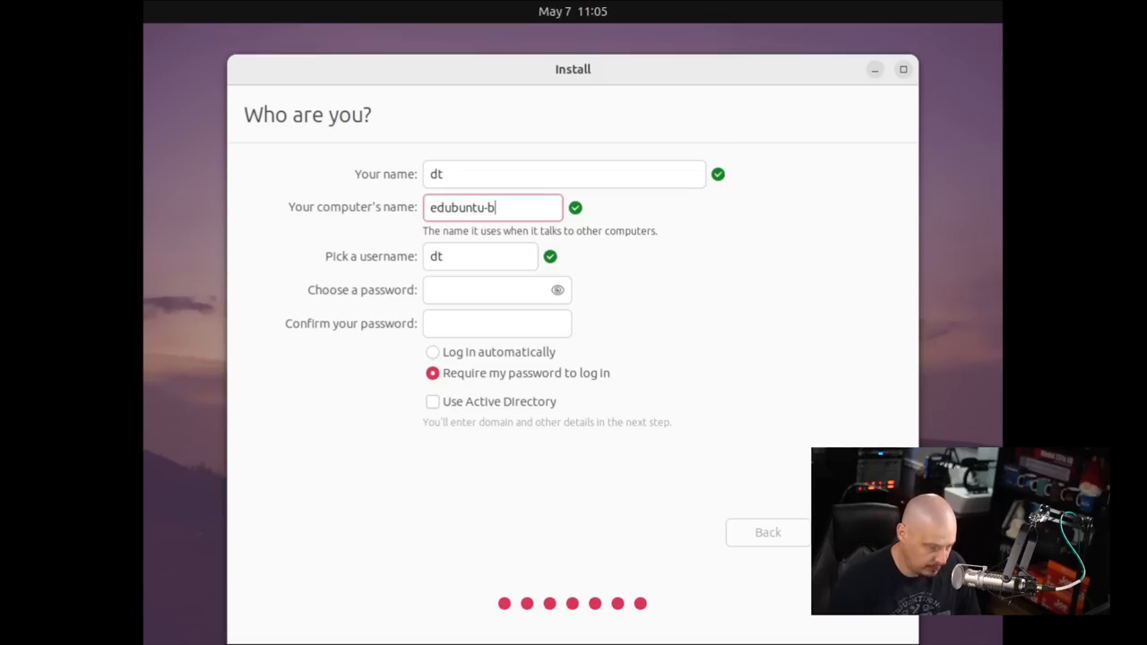
text(virt)
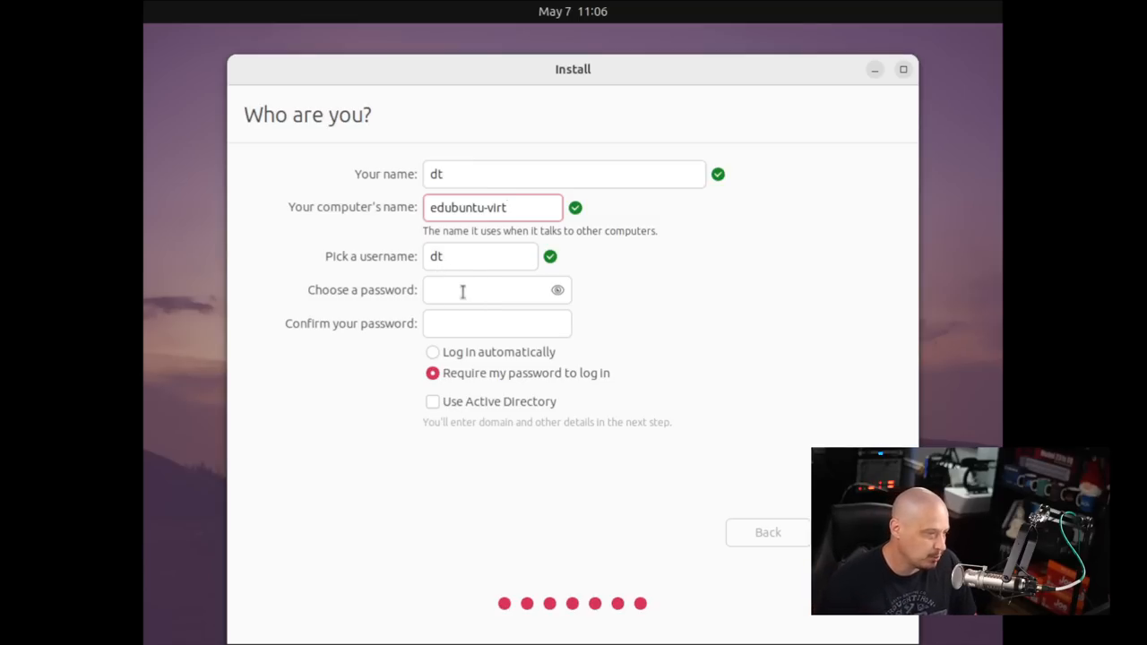
click(488, 290)
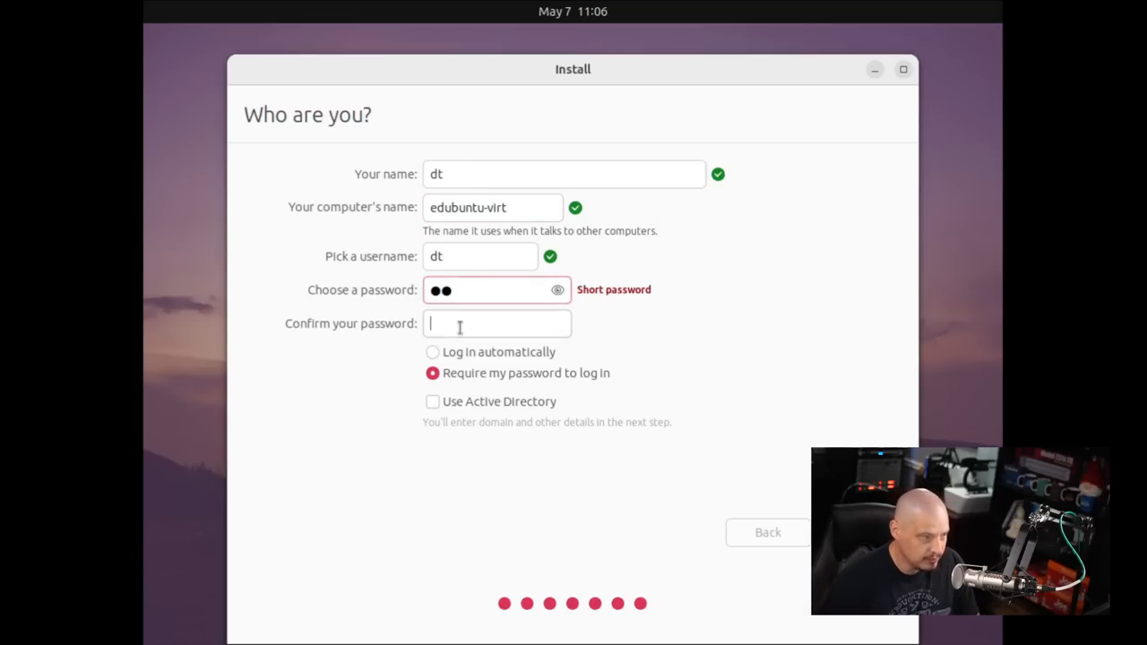
text(*)
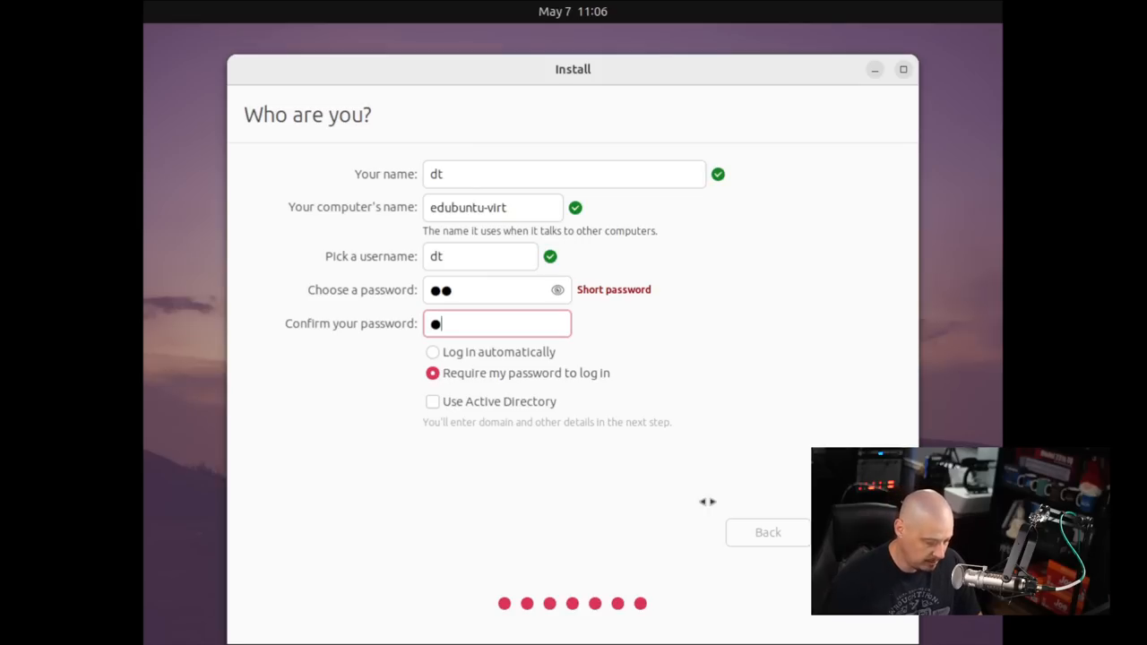
text(•)
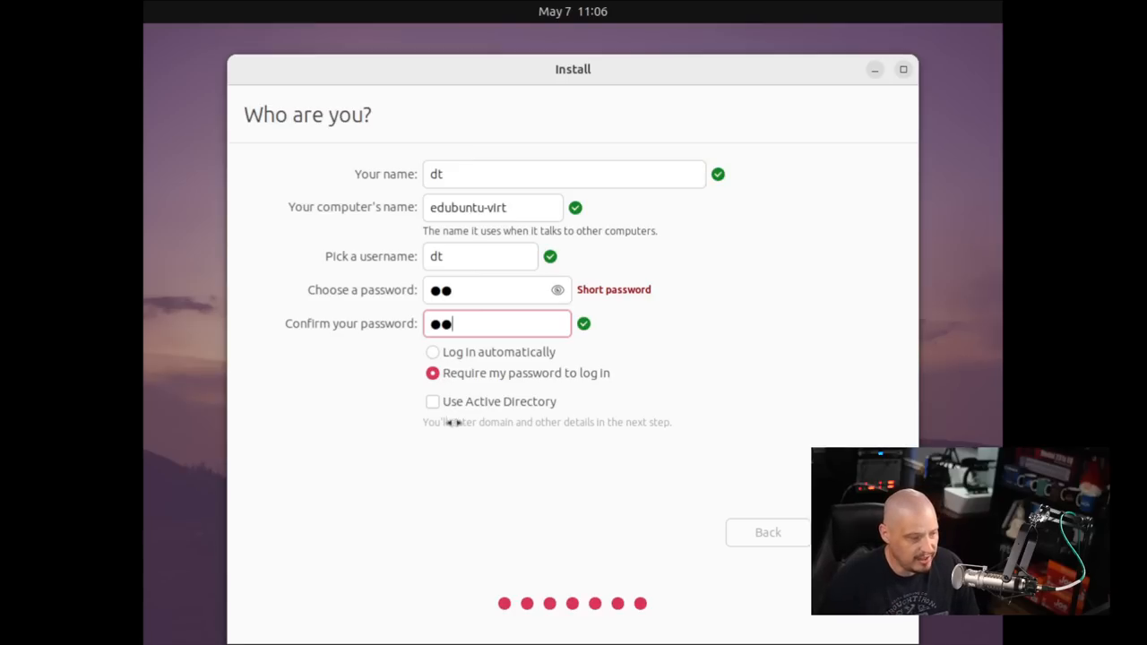
mouse_move(627, 469)
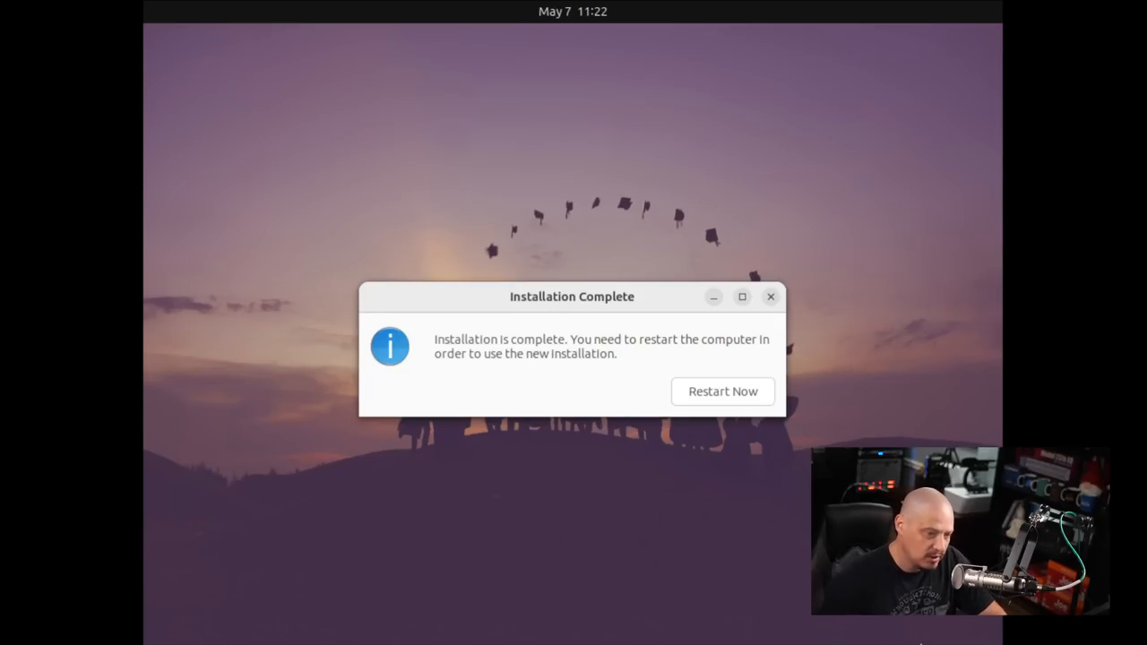
mouse_move(723, 391)
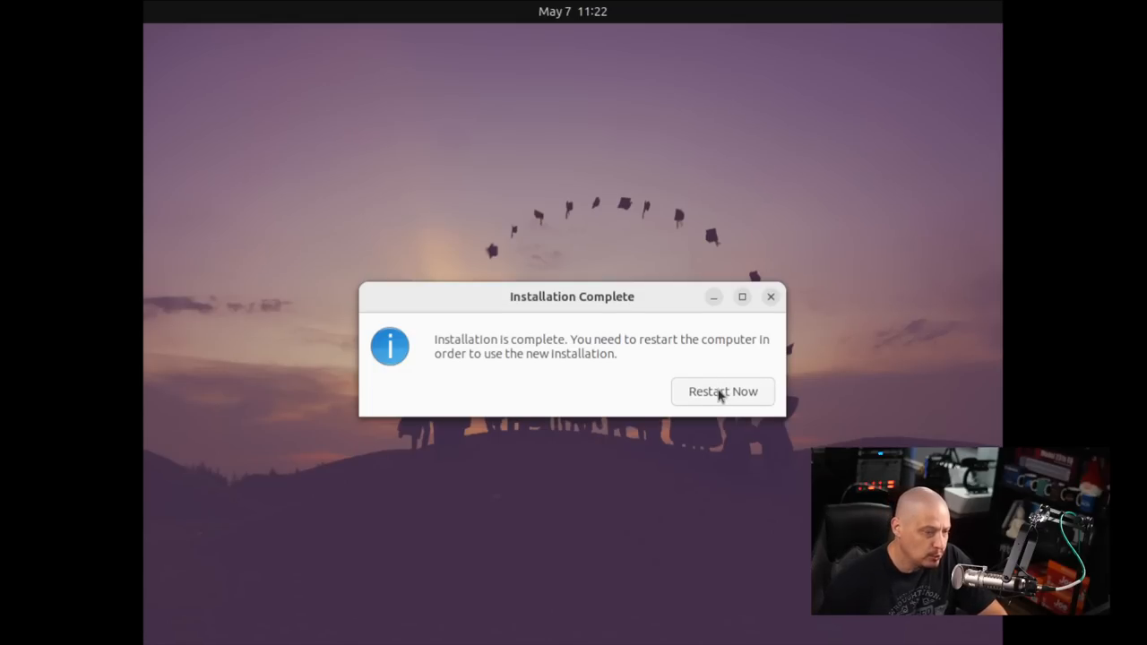
- Restart the finished installation and sign in as dt at the login screen
click(722, 392)
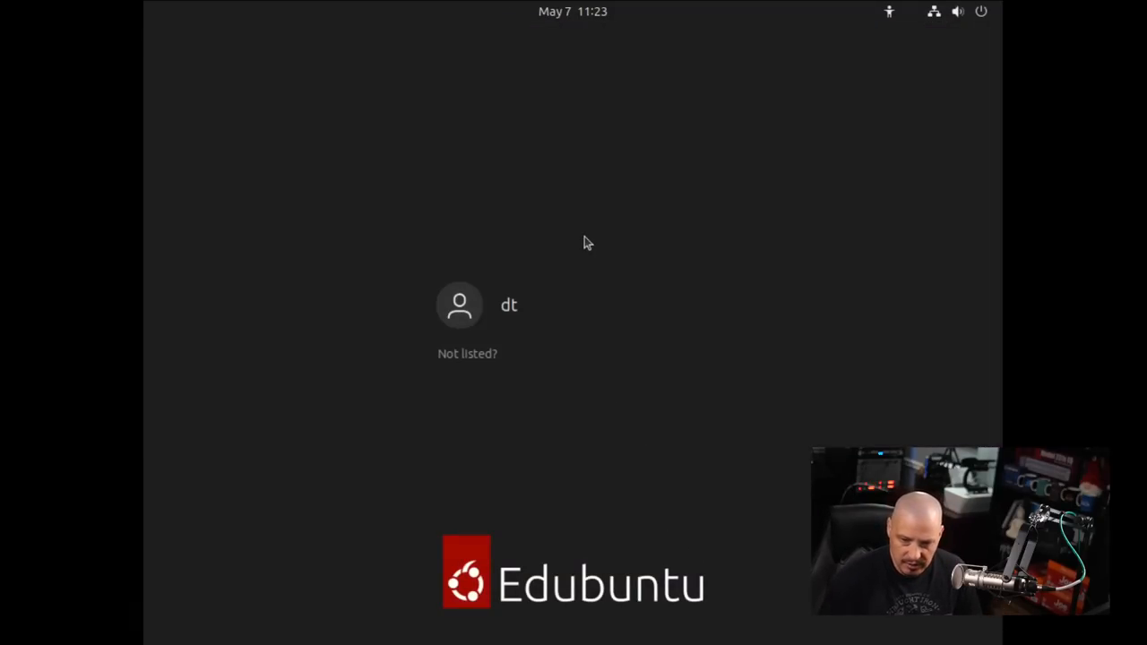
click(459, 305)
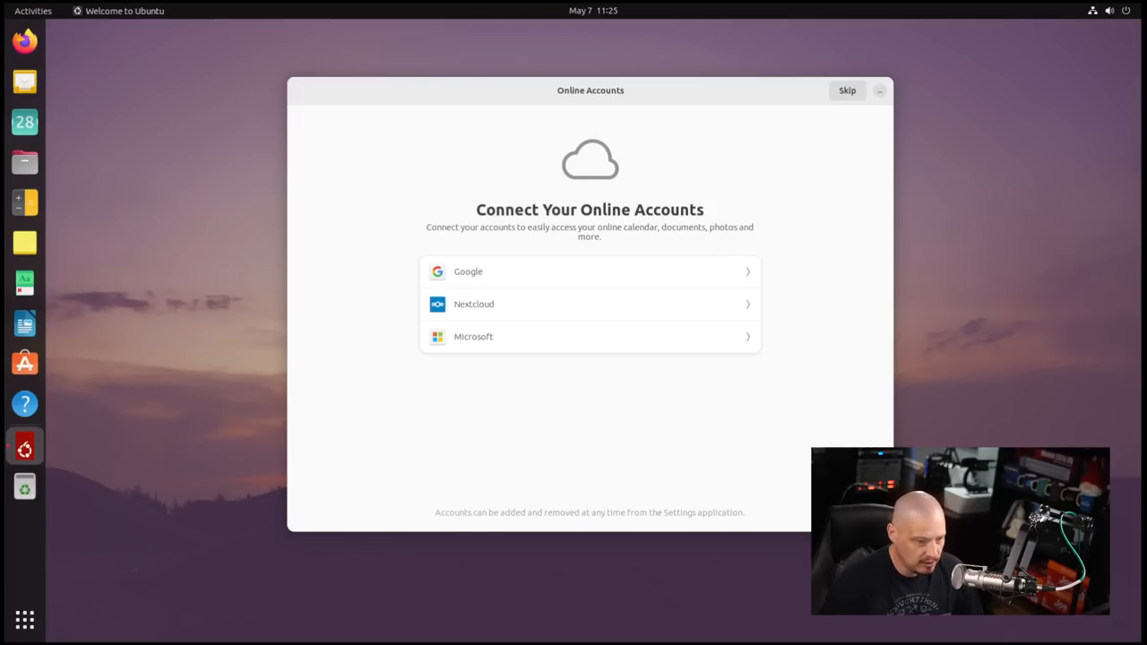
mouse_move(652, 250)
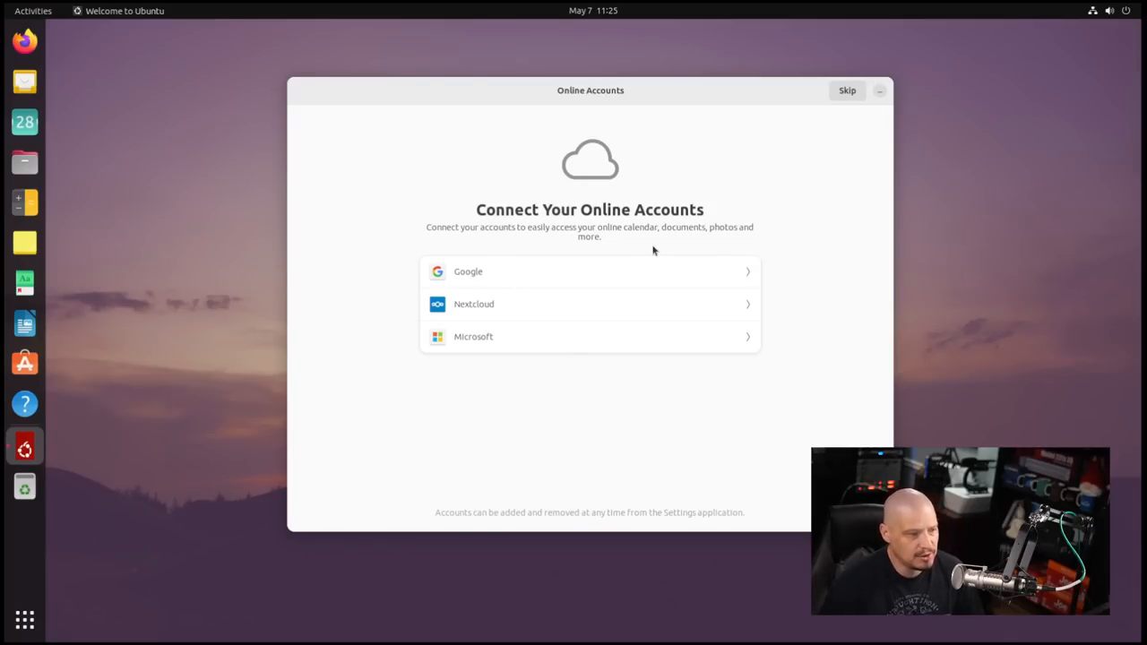
mouse_move(506, 310)
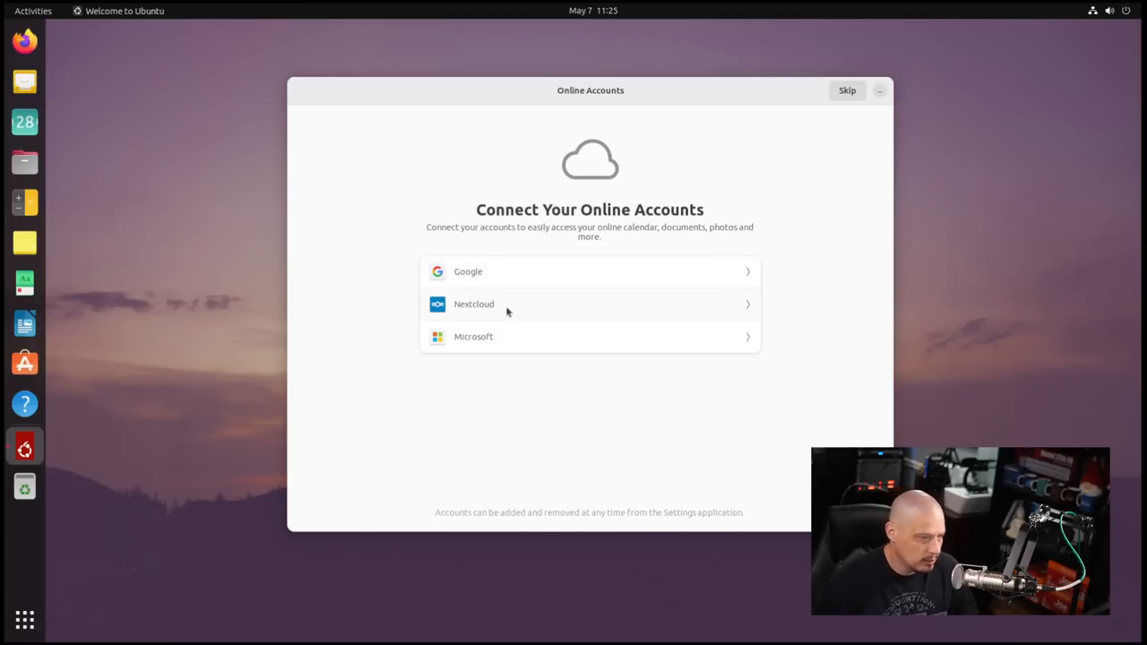
mouse_move(498, 333)
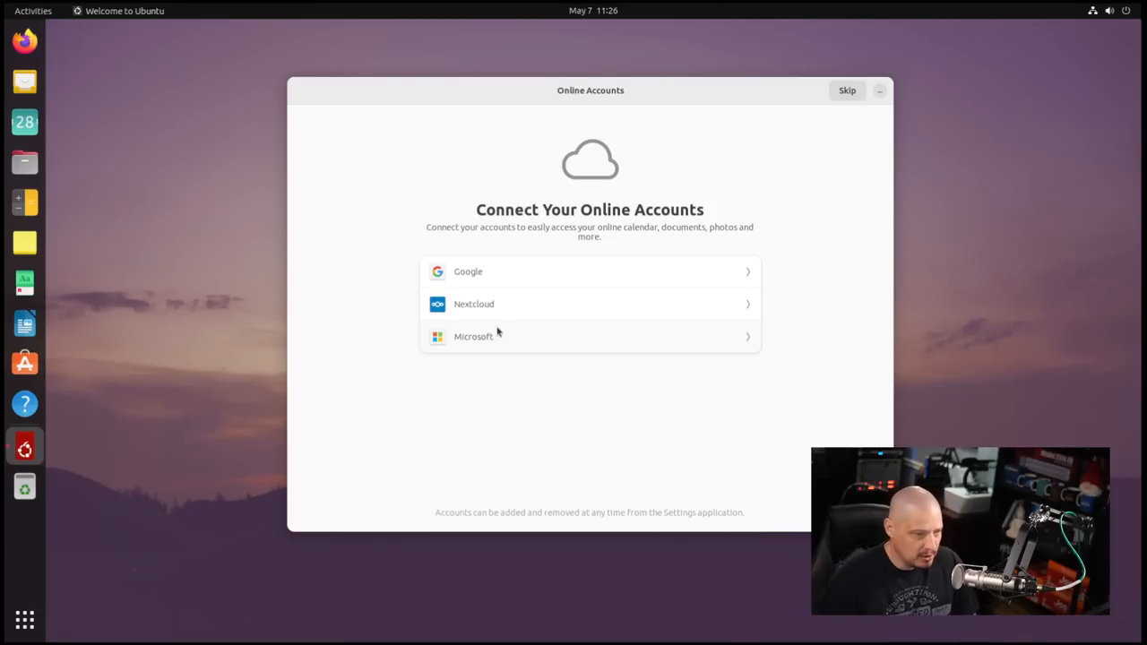
mouse_move(485, 297)
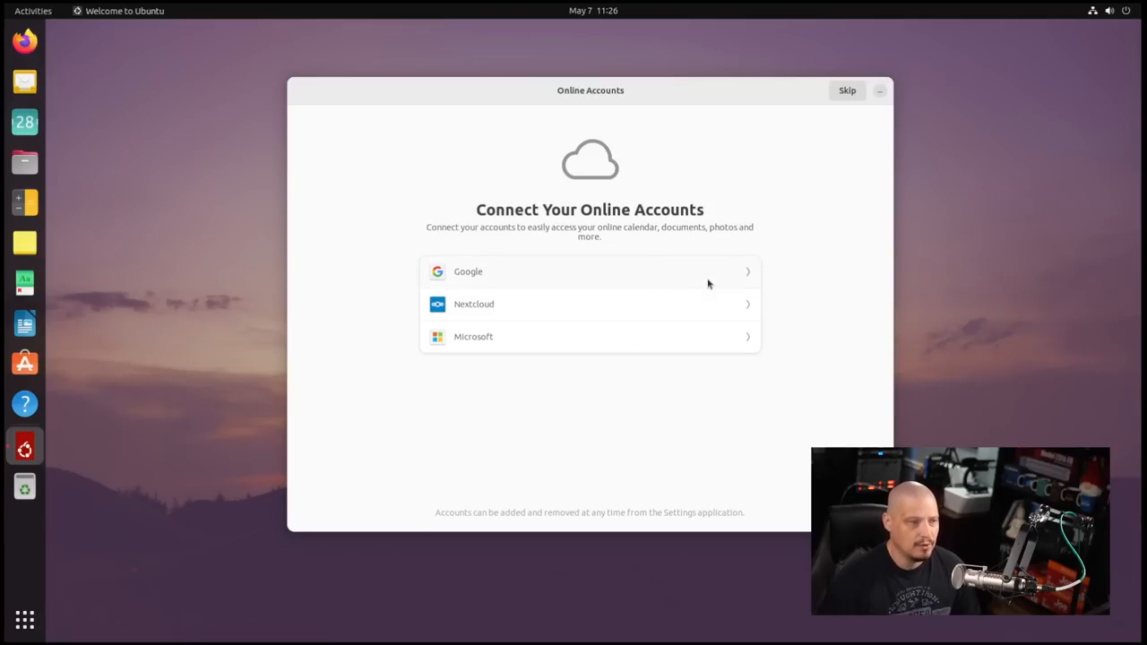
- Skip online accounts, keep the reporting choice and location services off, and finish setup
click(848, 91)
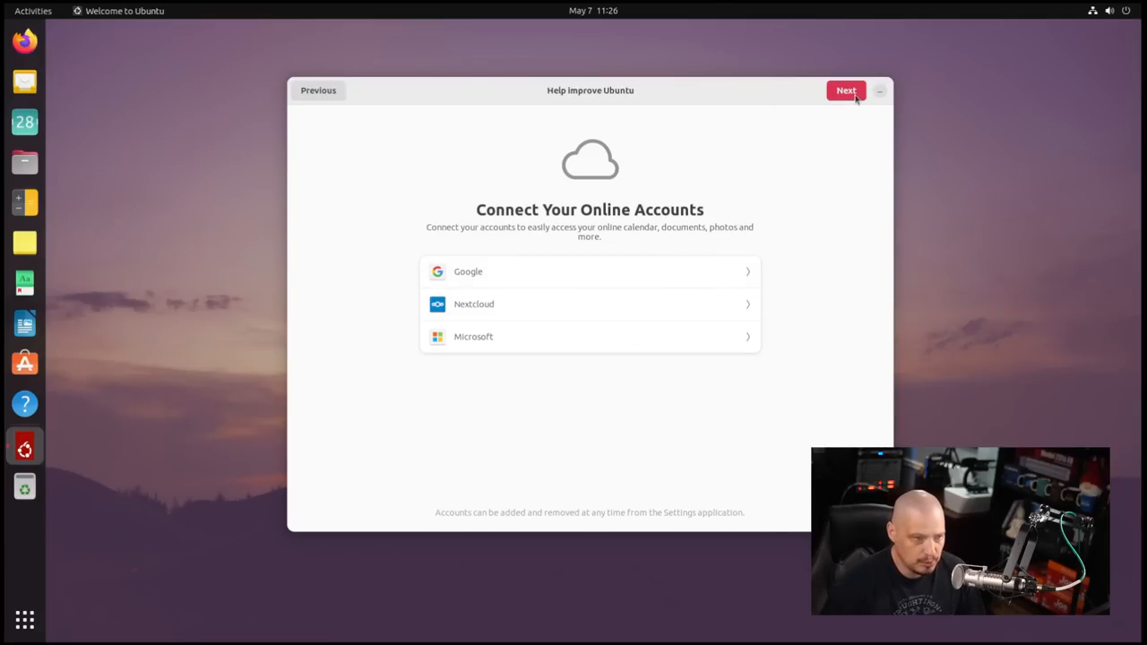
click(846, 89)
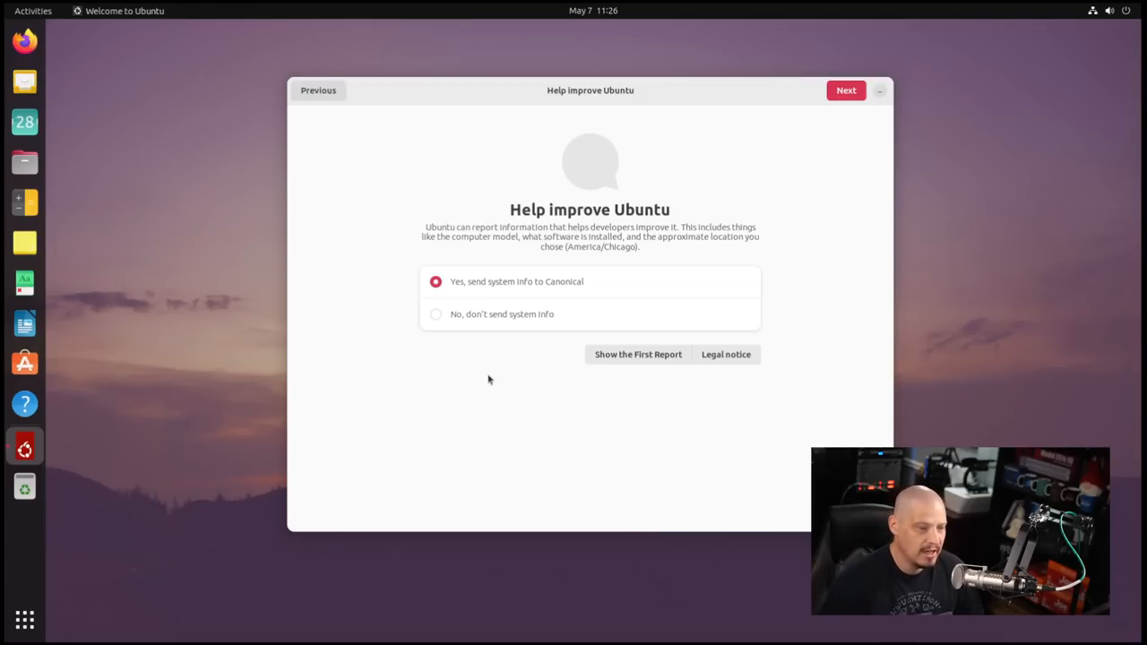
mouse_move(508, 312)
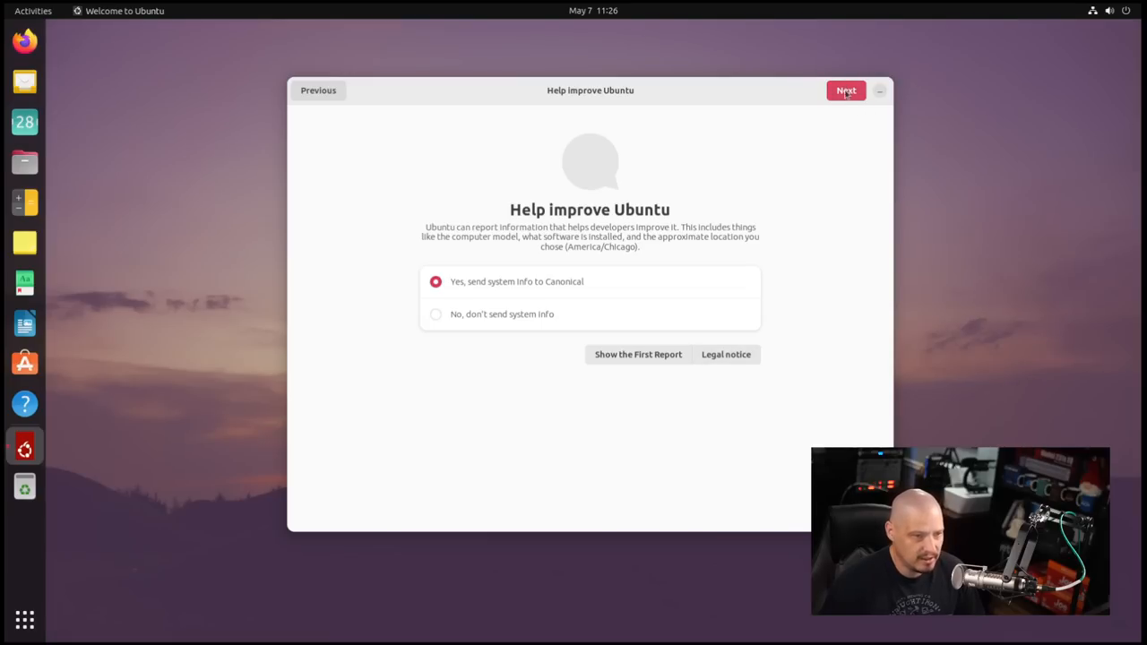
click(846, 91)
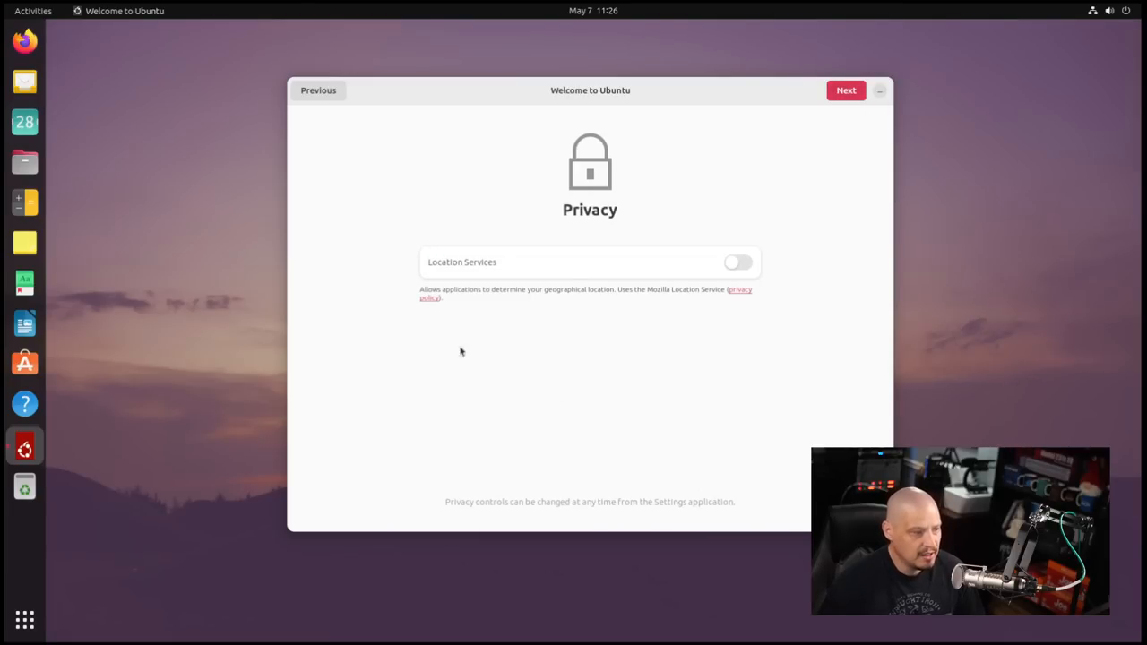
mouse_move(642, 294)
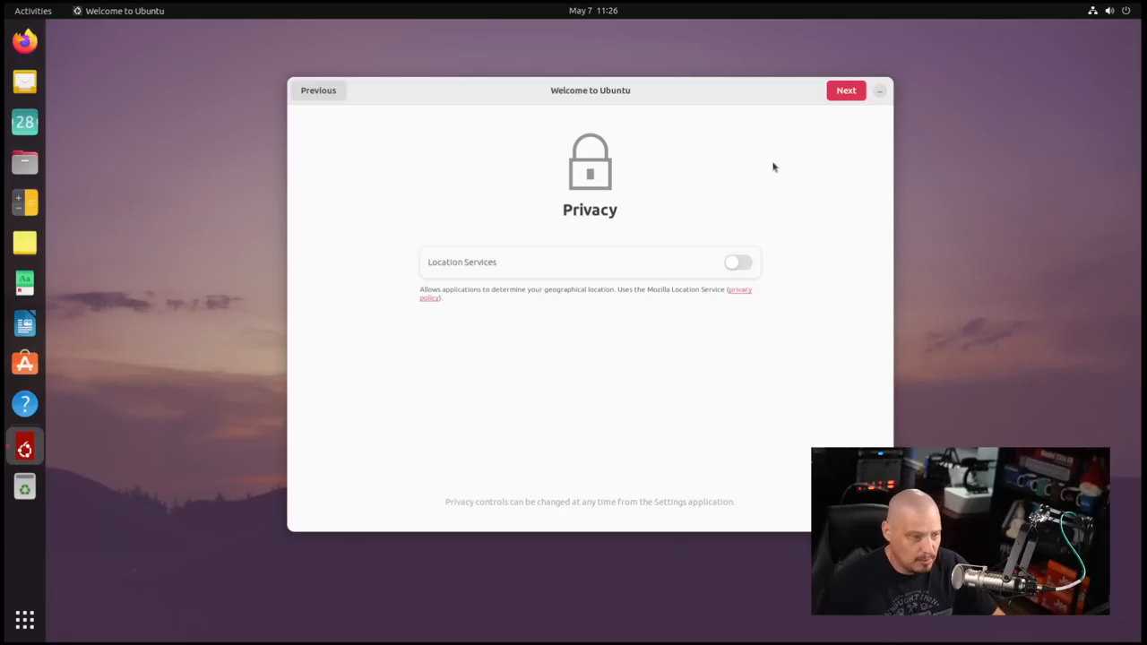
click(845, 90)
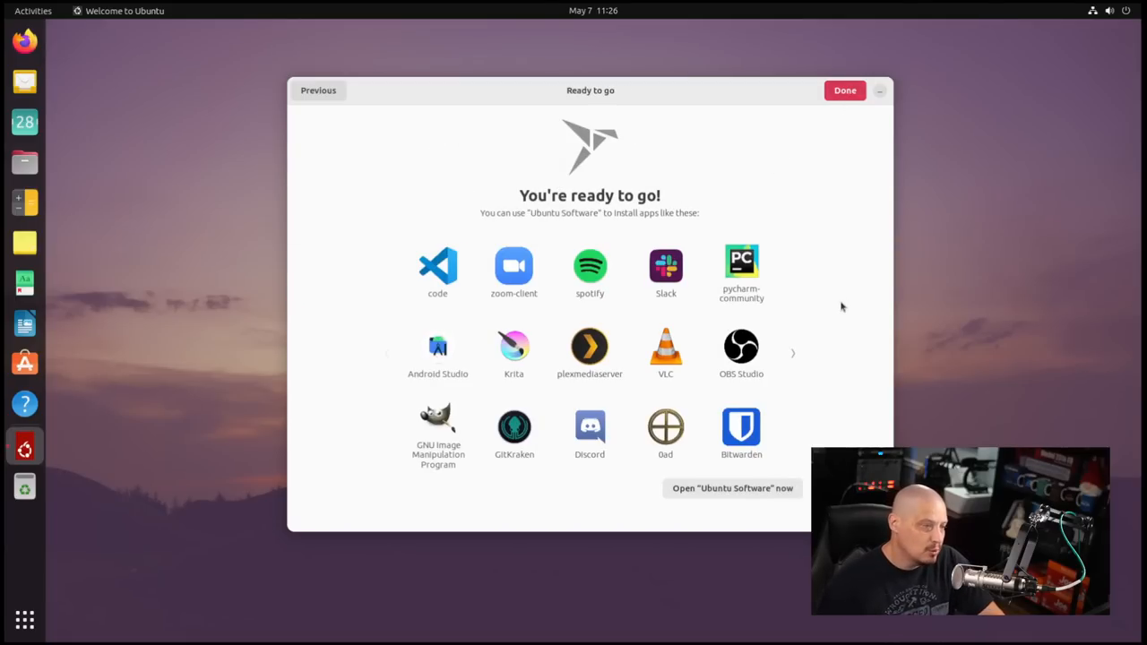
mouse_move(504, 470)
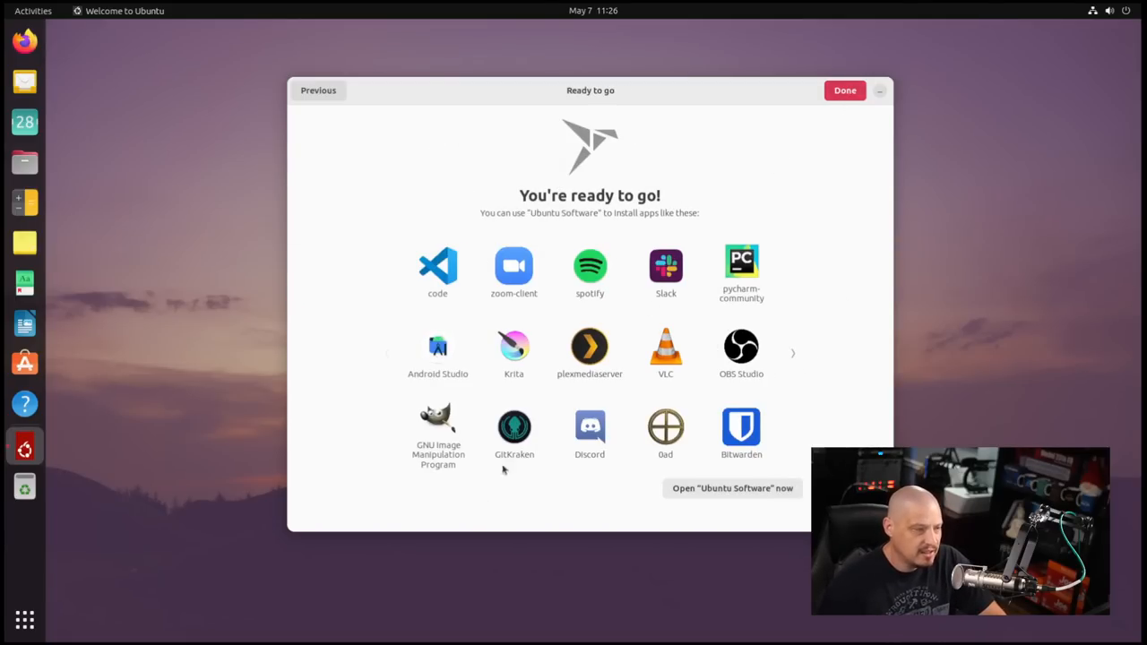
mouse_move(741, 347)
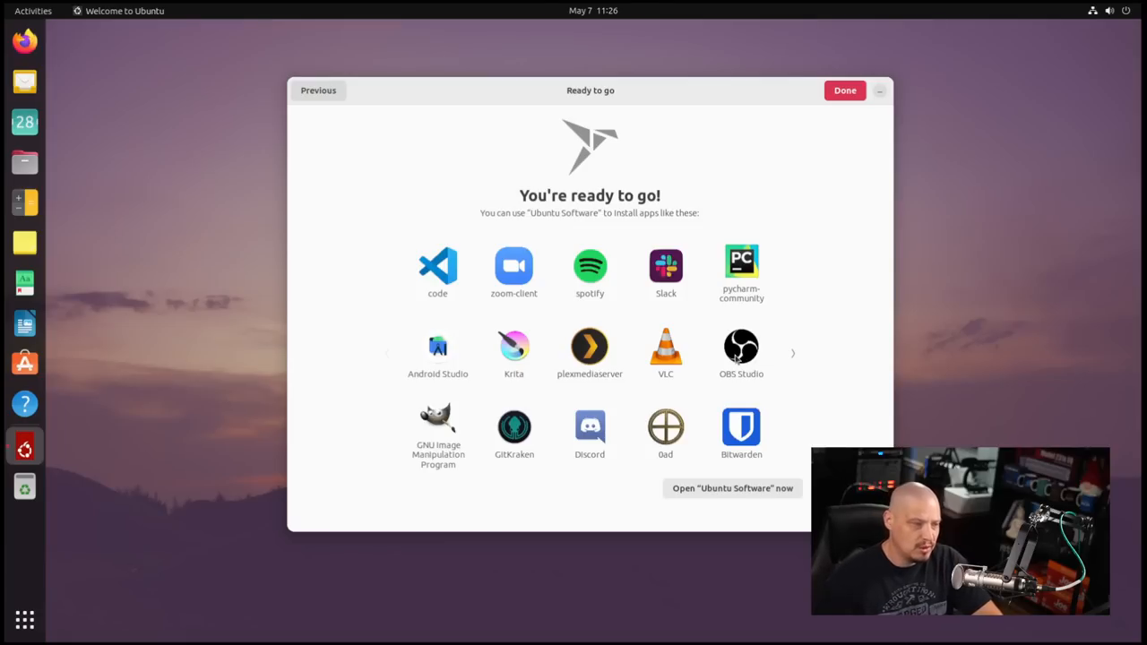
mouse_move(876, 110)
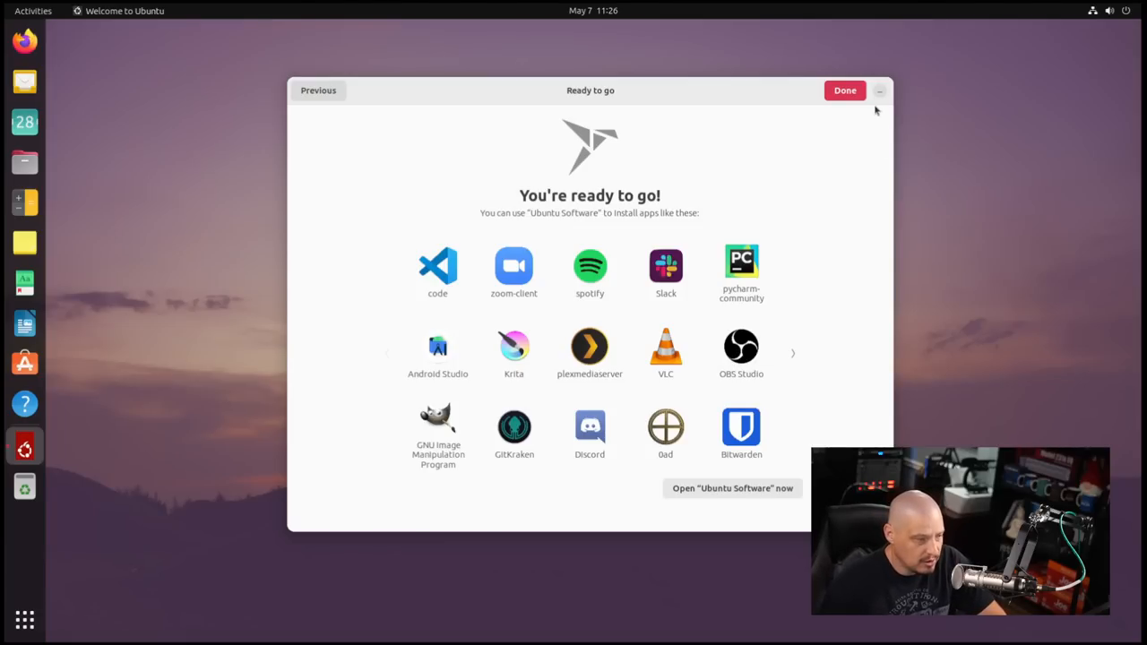
click(844, 89)
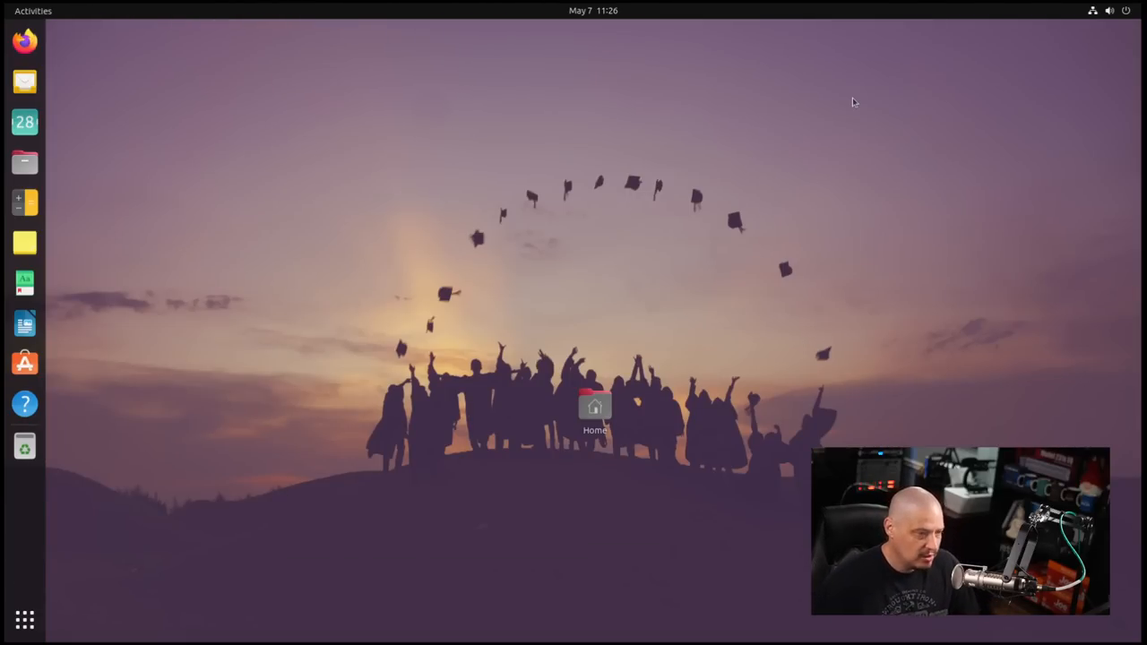
mouse_move(857, 180)
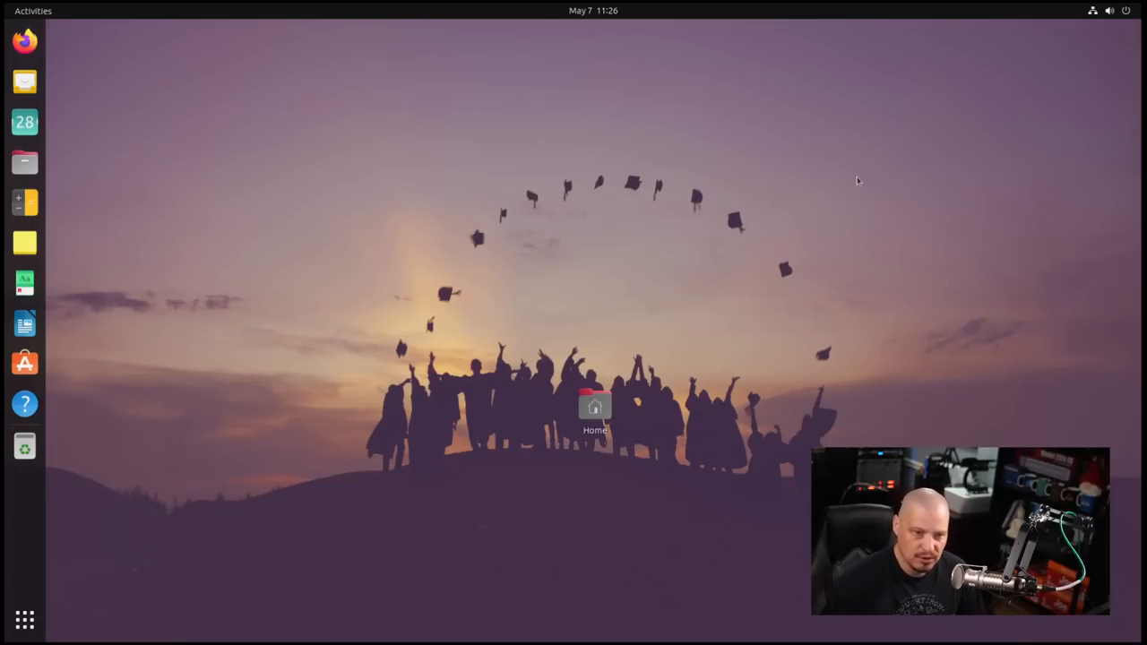
mouse_move(799, 352)
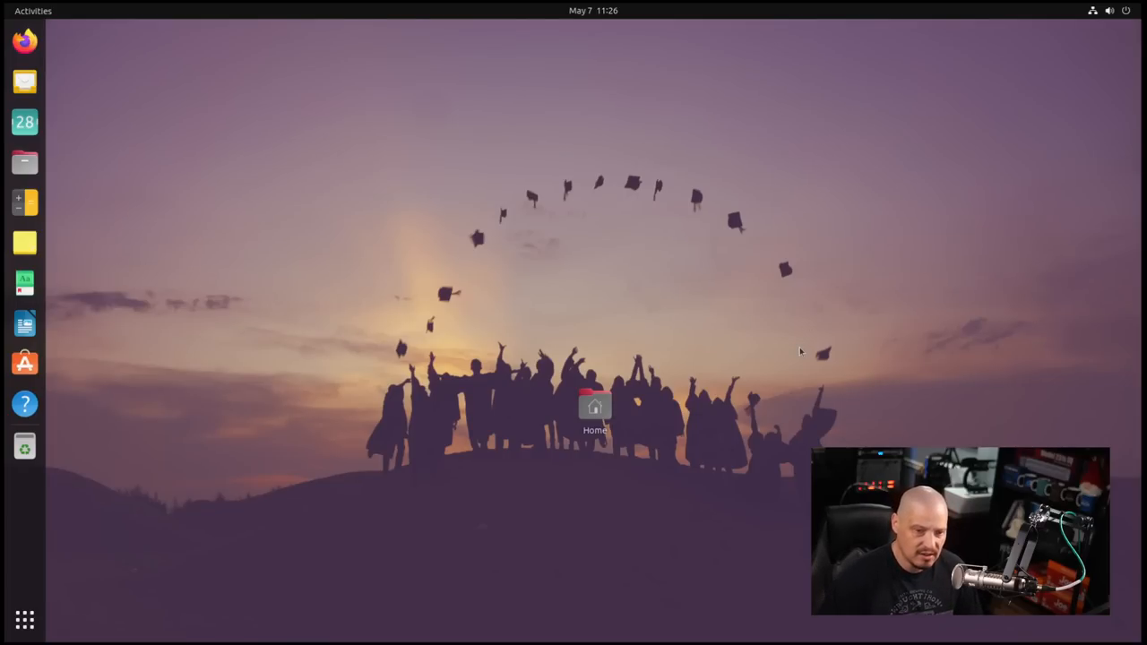
- Move the Home icon to the desktop's top-left and open the app grid's Art folder
drag(594, 407, 125, 58)
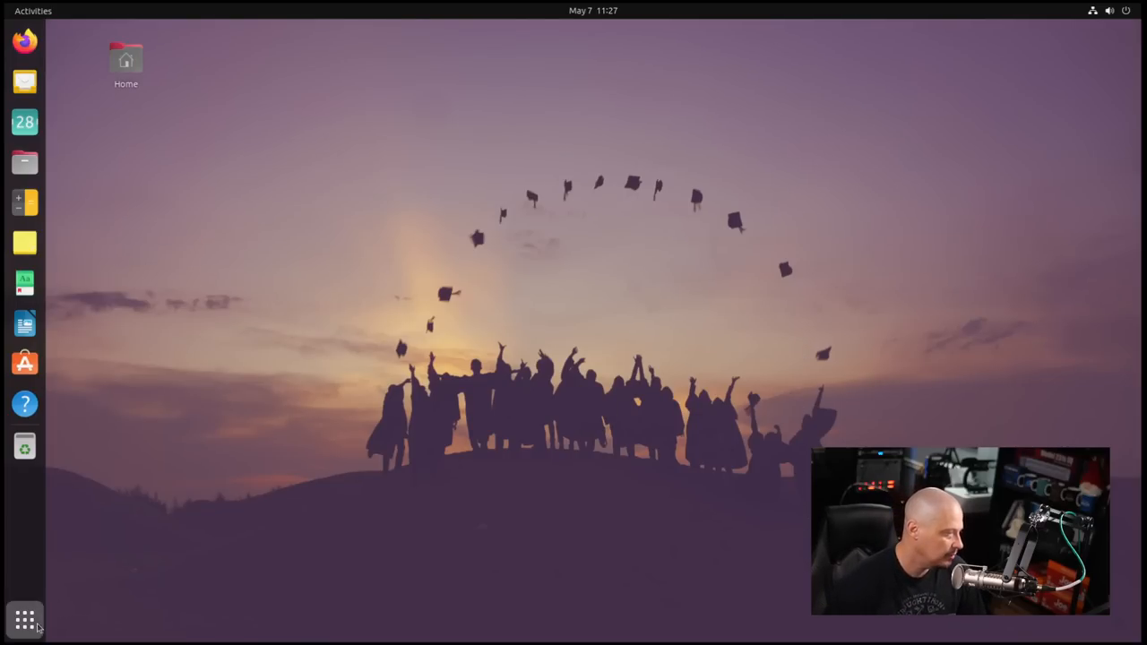
click(24, 616)
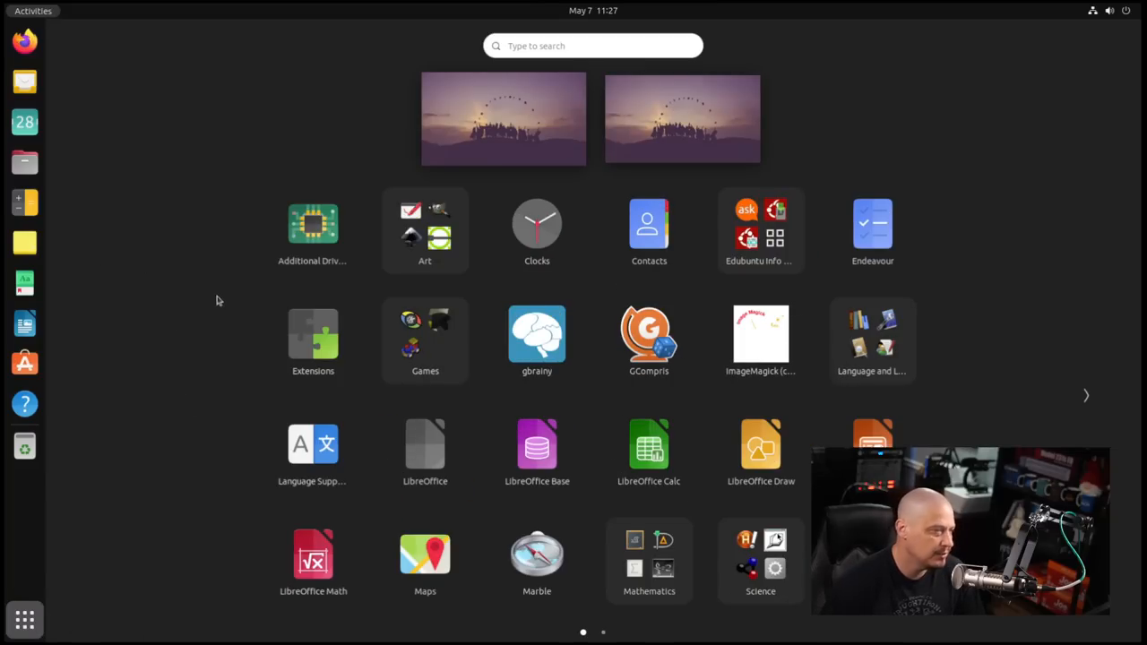
mouse_move(304, 282)
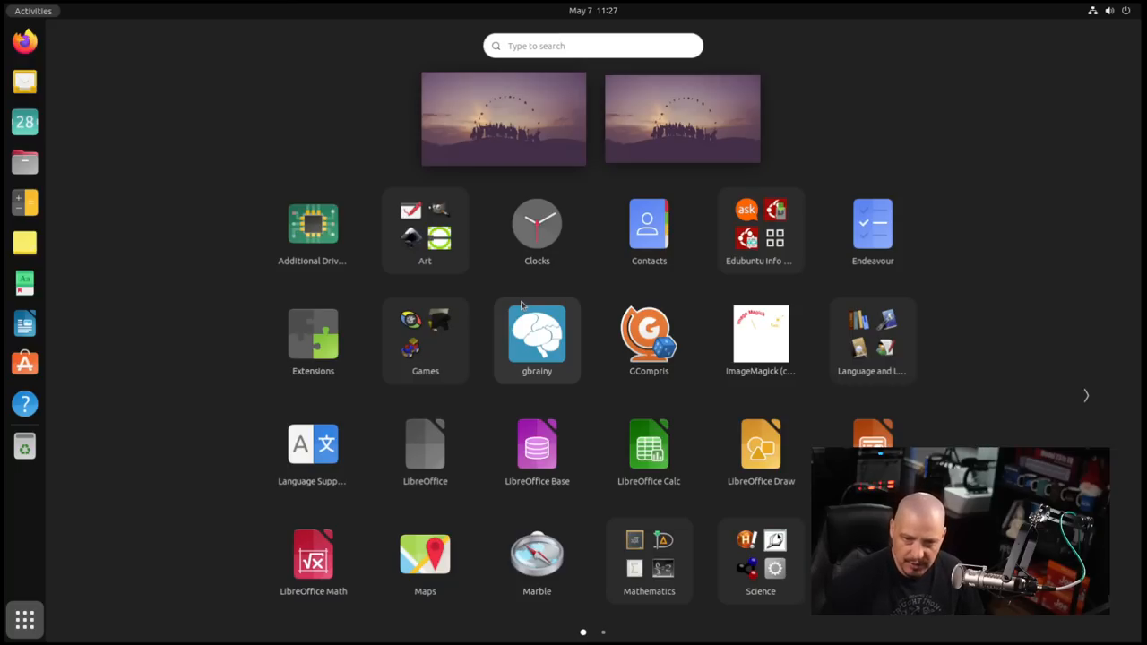
mouse_move(442, 253)
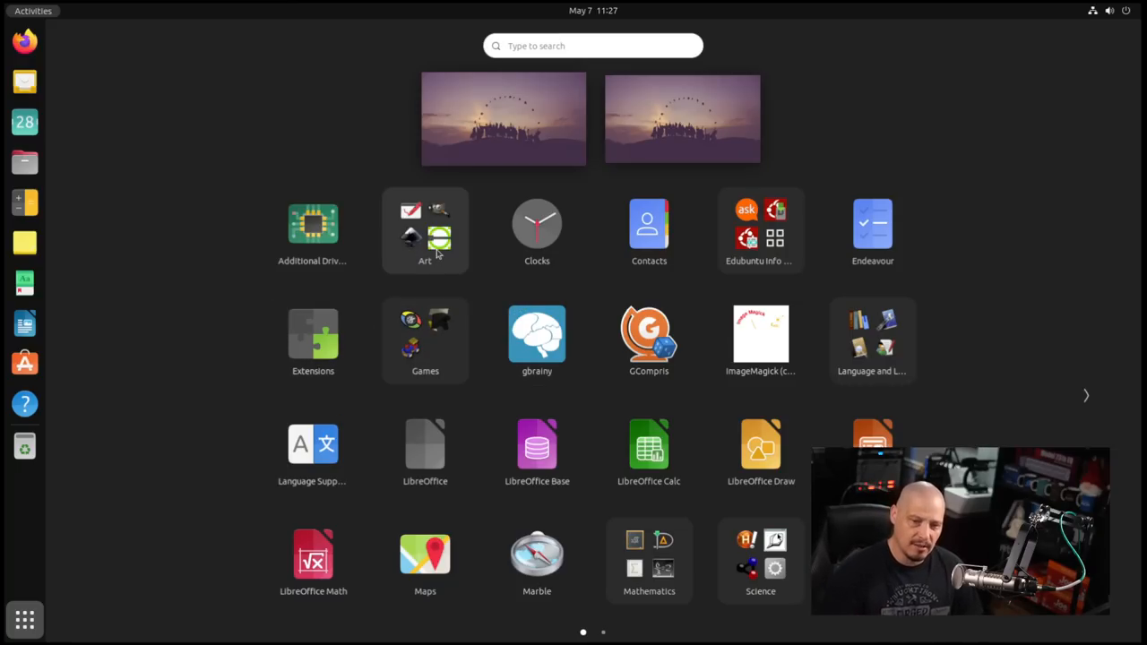
click(424, 230)
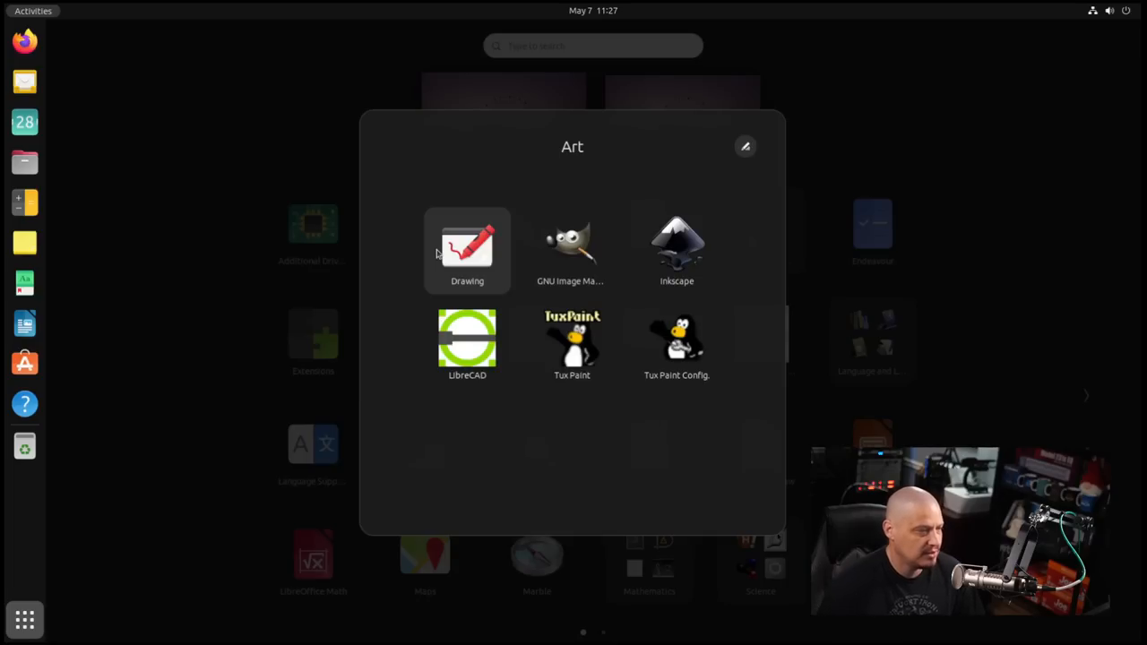
mouse_move(543, 451)
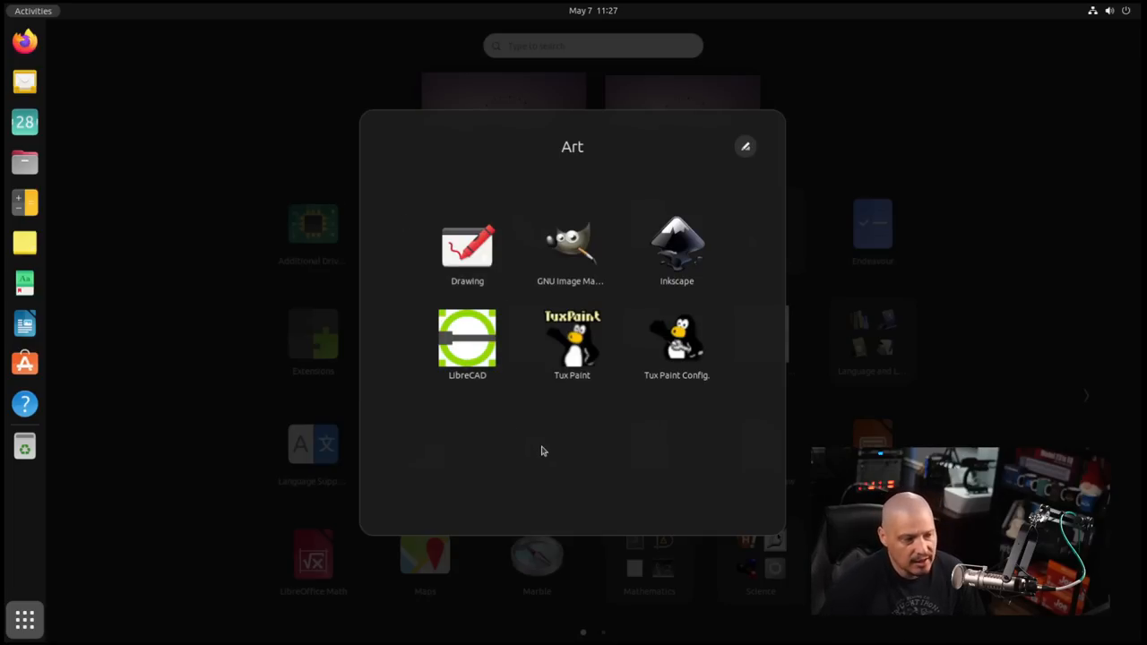
mouse_move(570, 270)
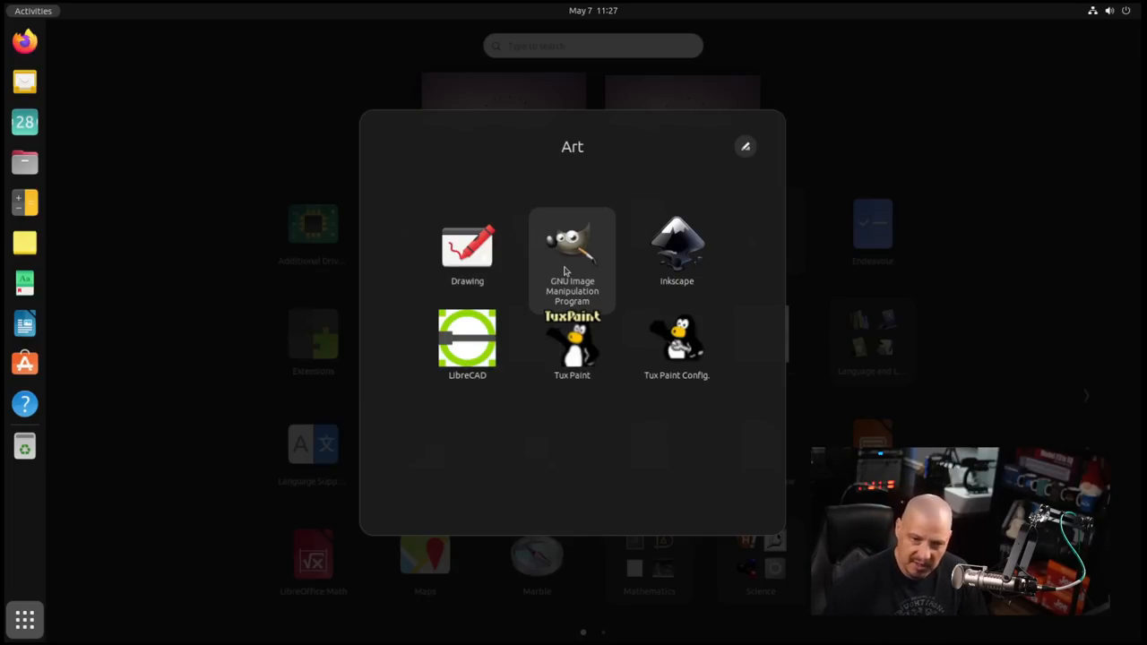
mouse_move(578, 271)
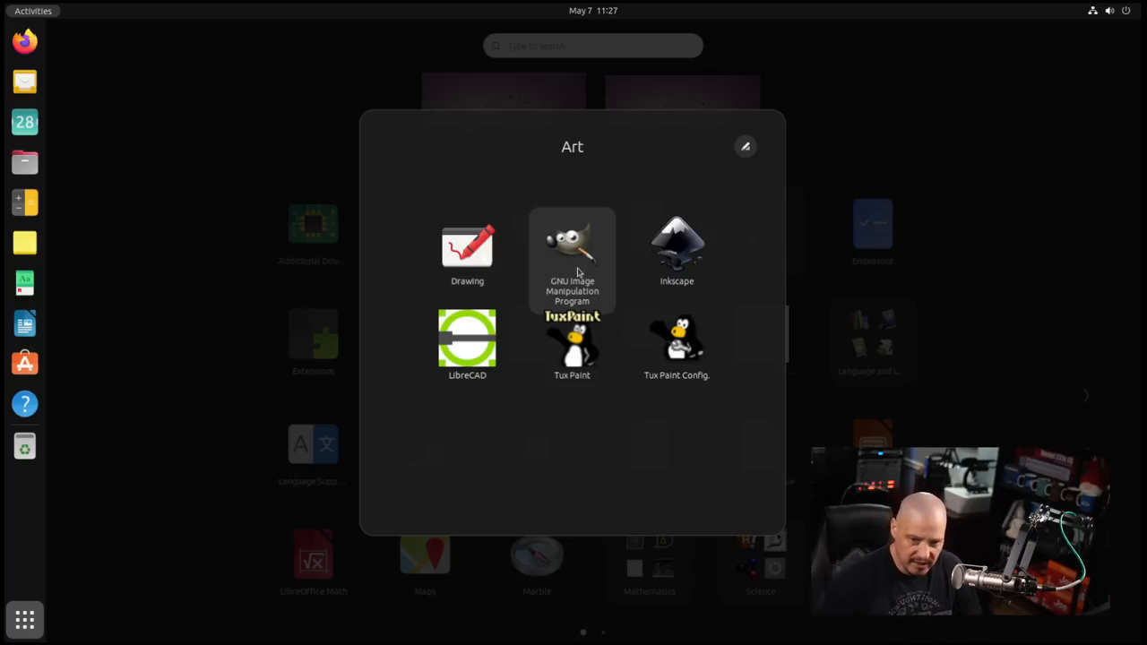
mouse_move(701, 262)
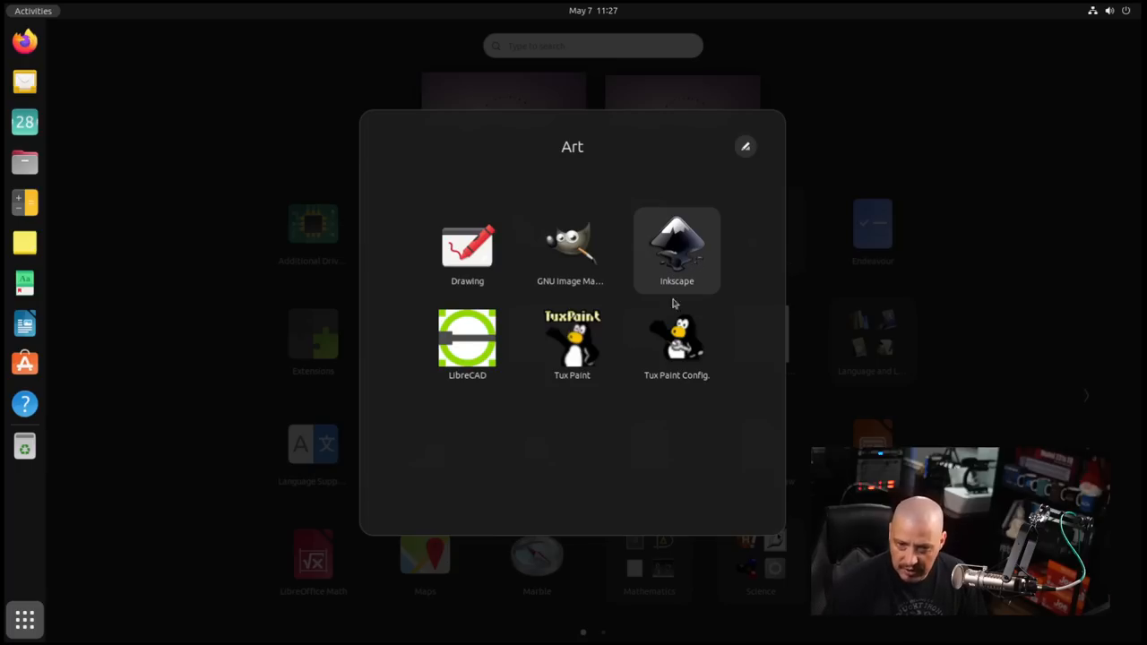
mouse_move(572, 345)
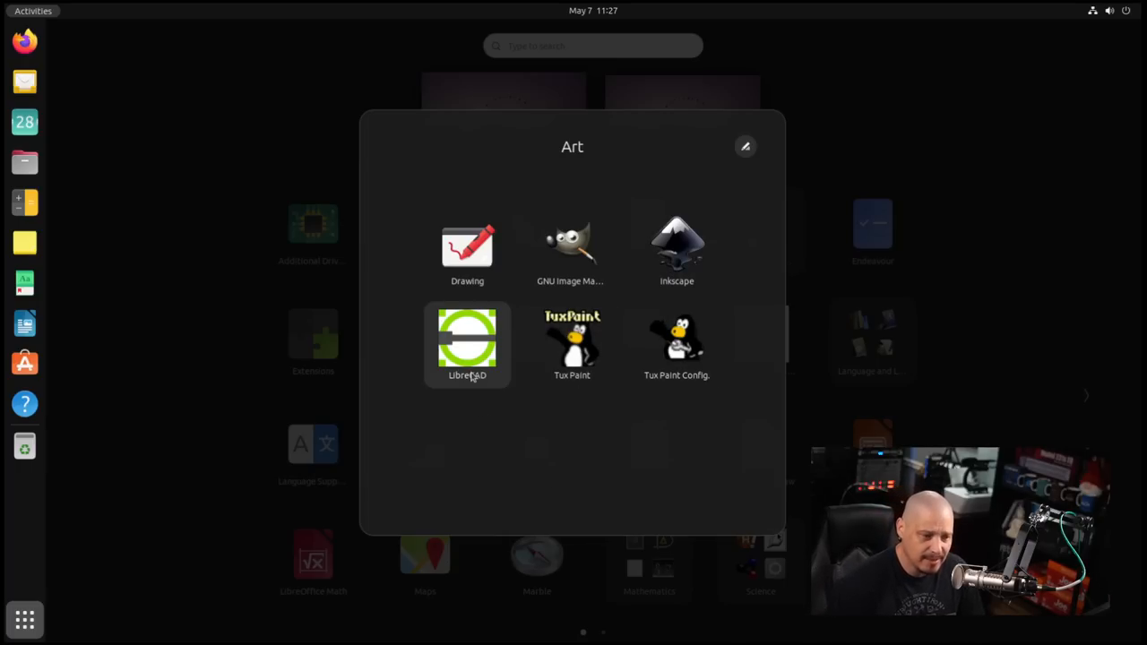
mouse_move(578, 419)
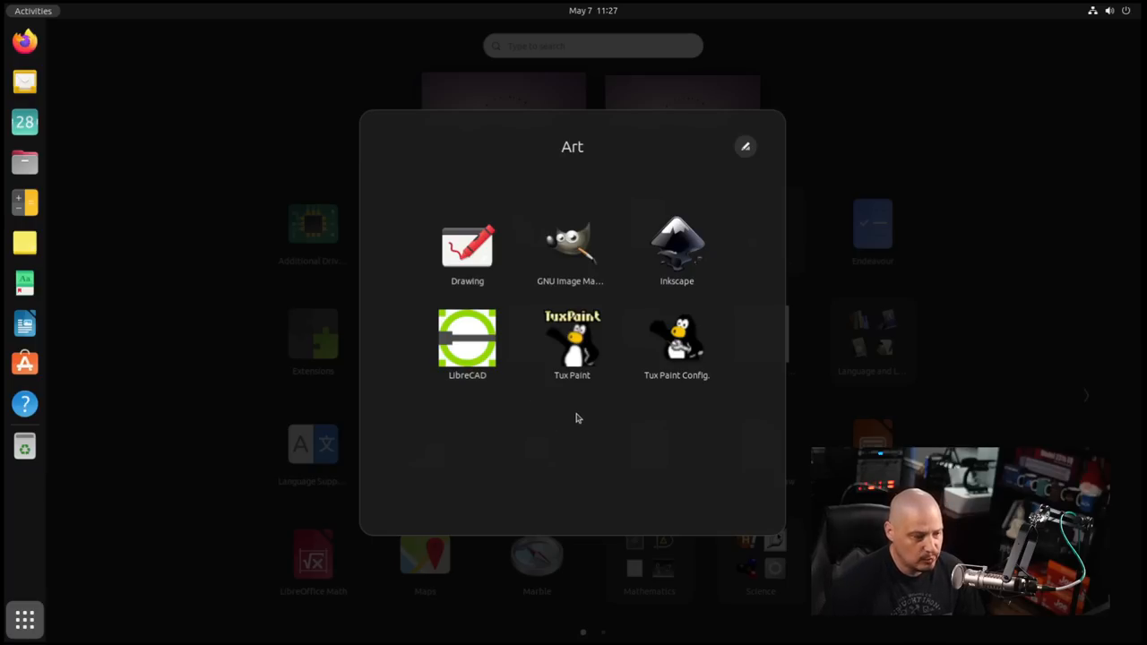
- Launch Tux Paint, doodle in several colours including purple, and add a square
click(571, 339)
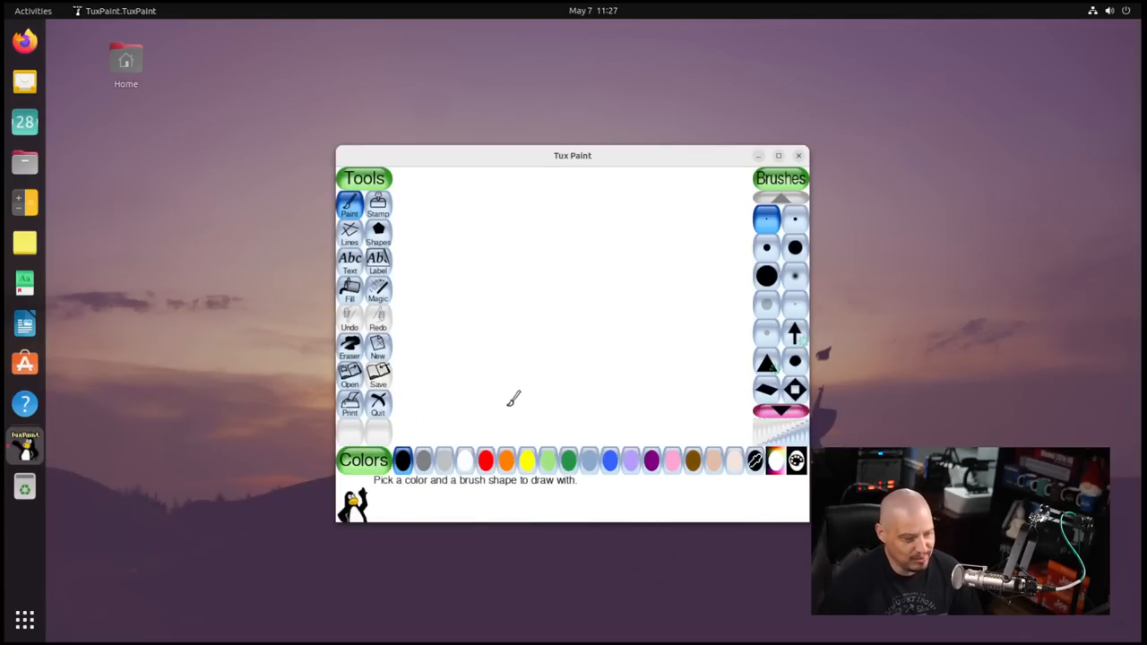
click(485, 460)
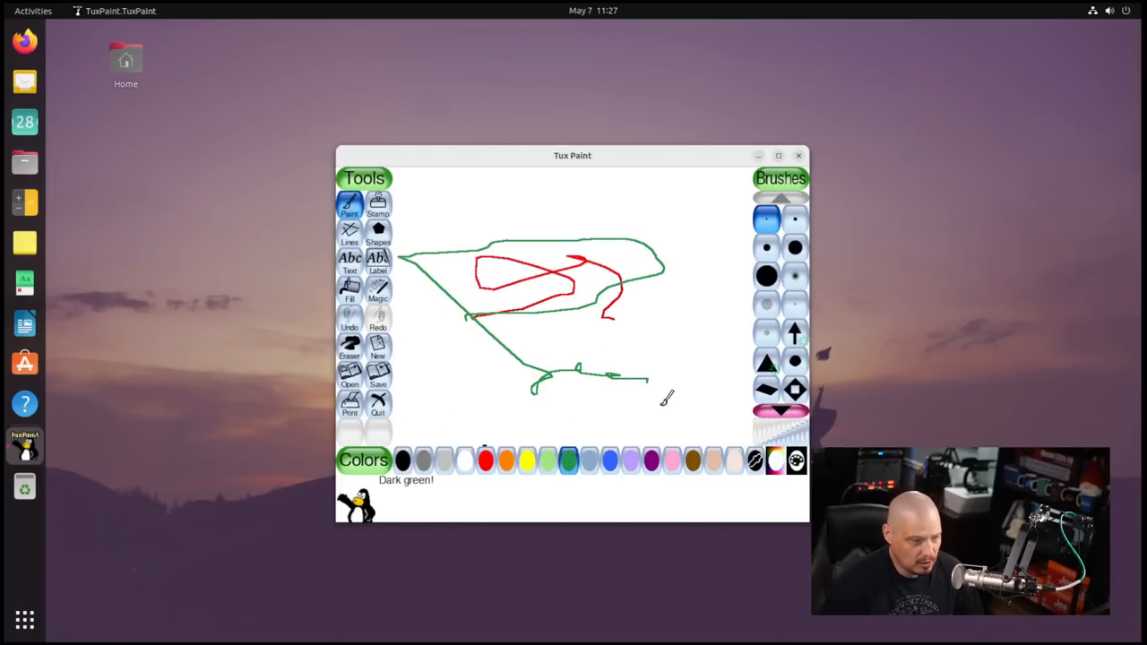
click(648, 461)
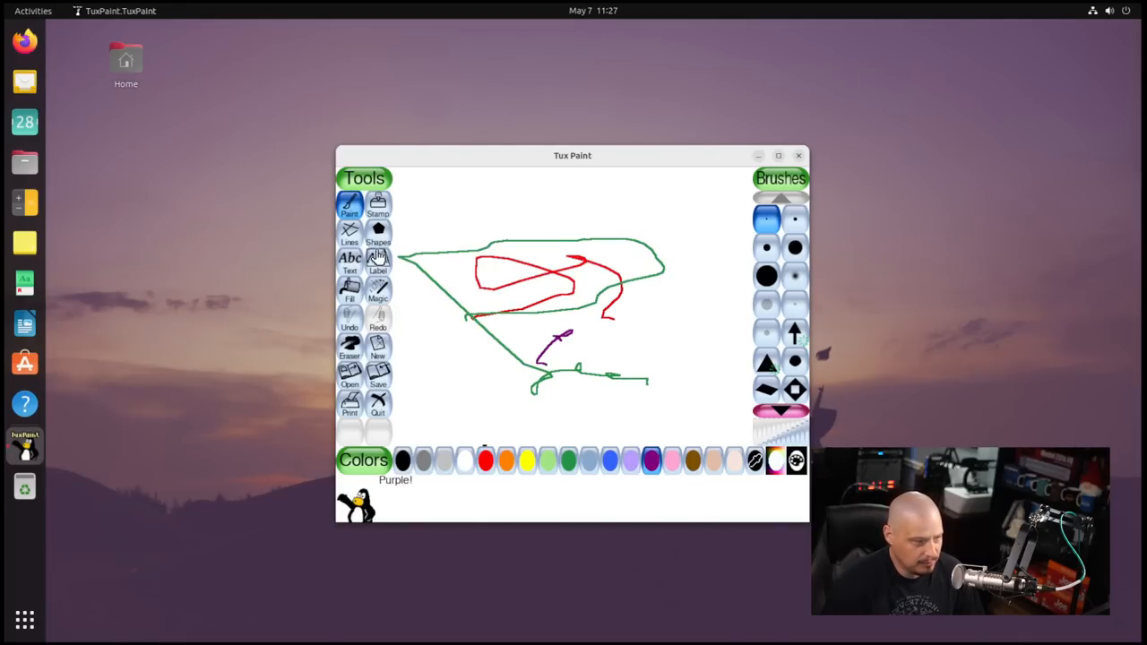
click(378, 238)
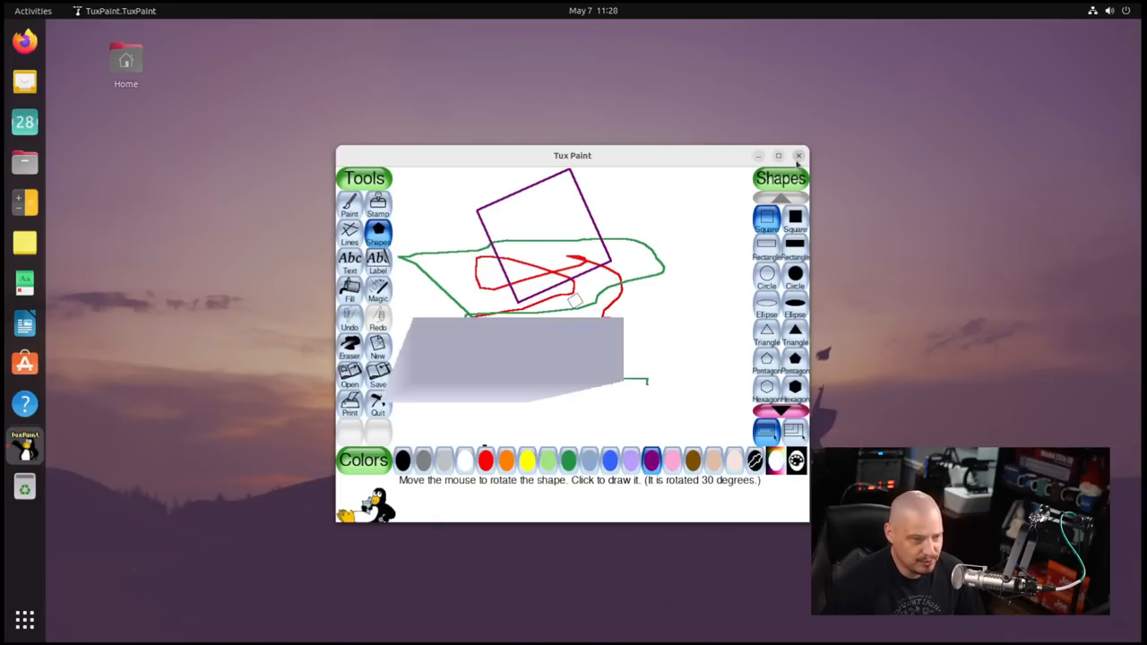
- Quit Tux Paint without saving the picture
click(376, 403)
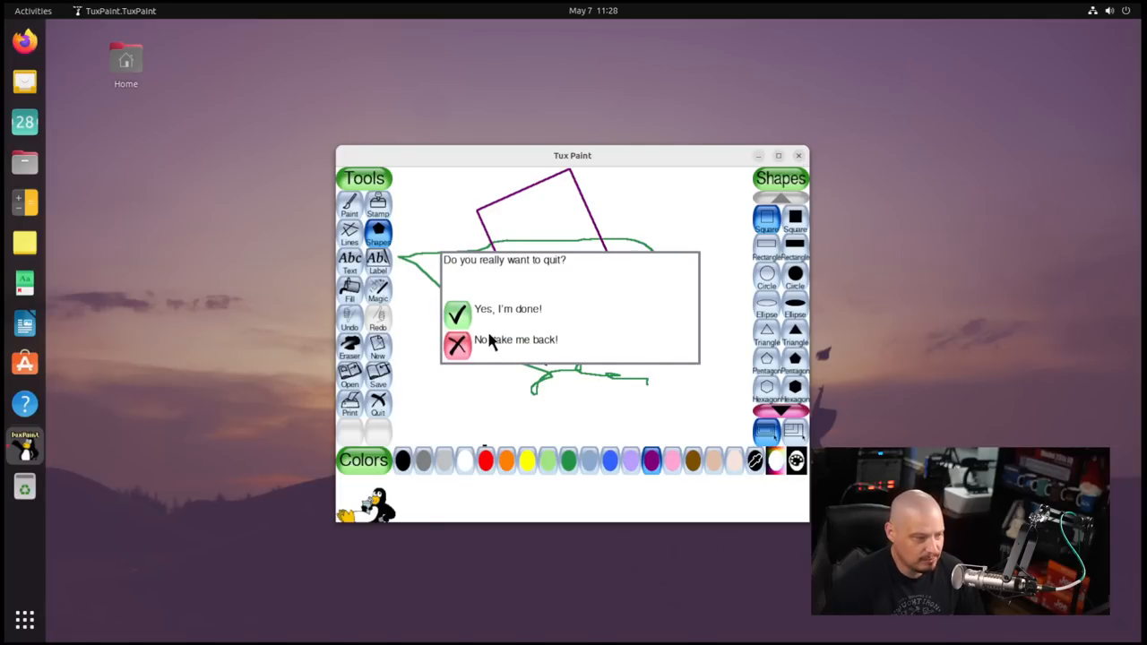
click(457, 314)
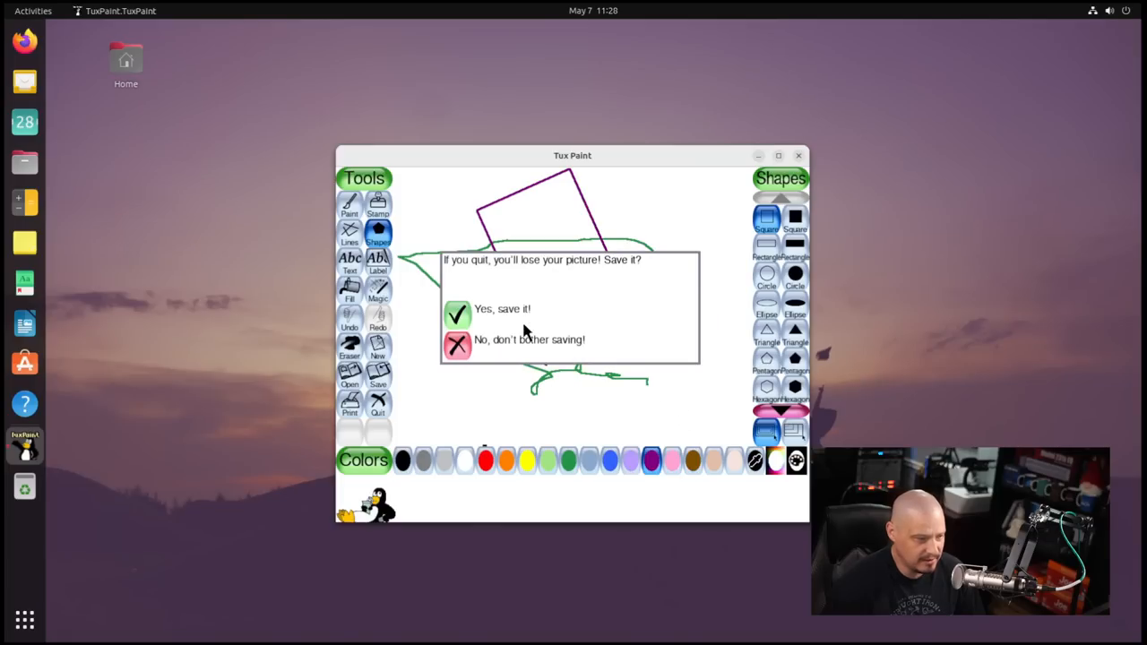
mouse_move(502, 351)
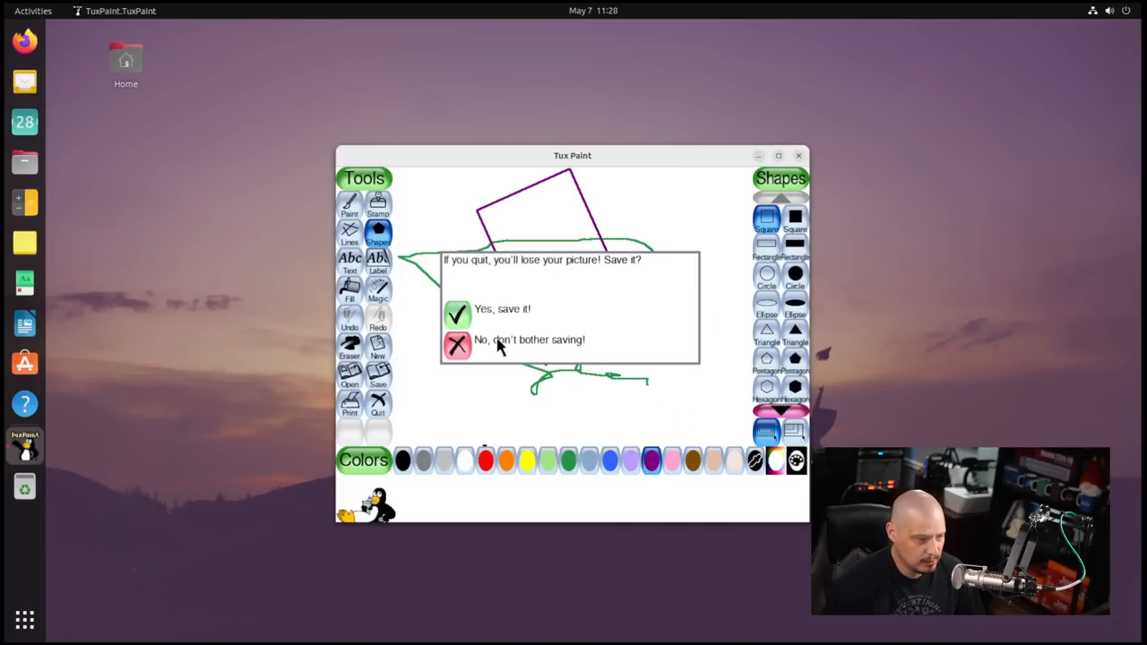
click(457, 341)
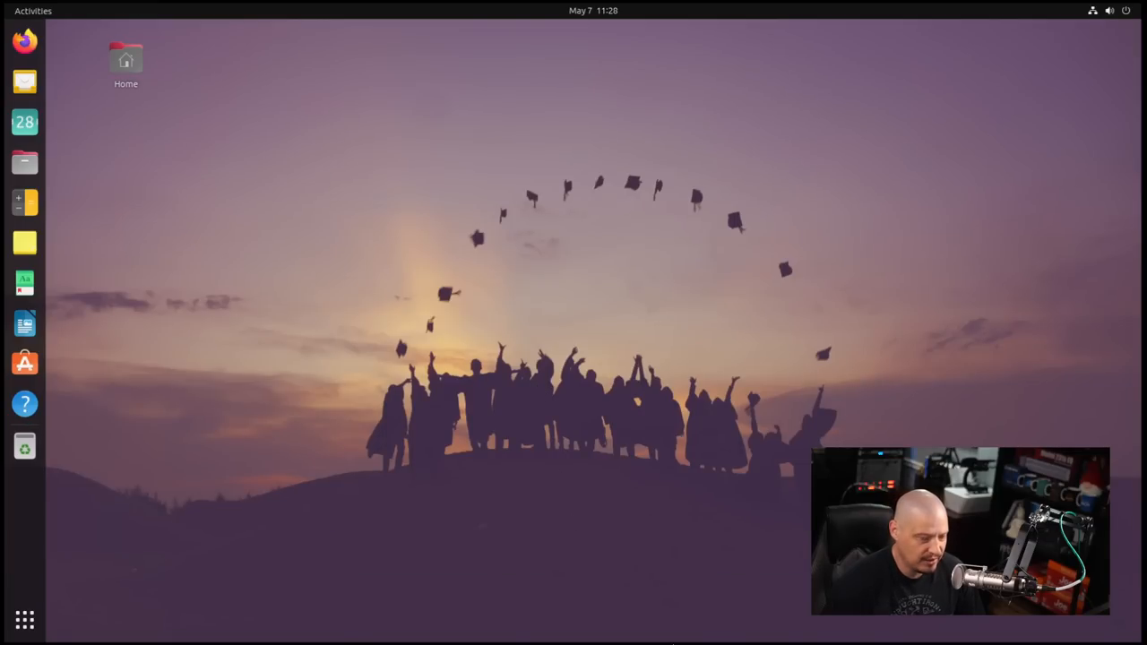
click(24, 619)
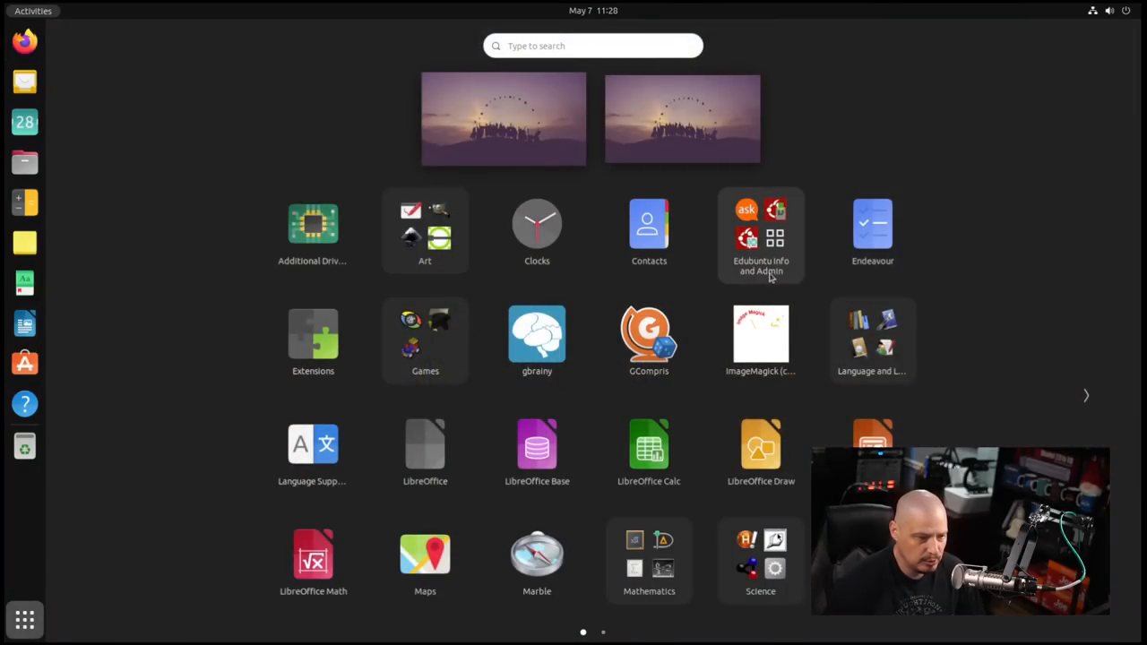
- Launch Edubuntu Menu Administration from the Edubuntu Info and Admin folder
click(760, 229)
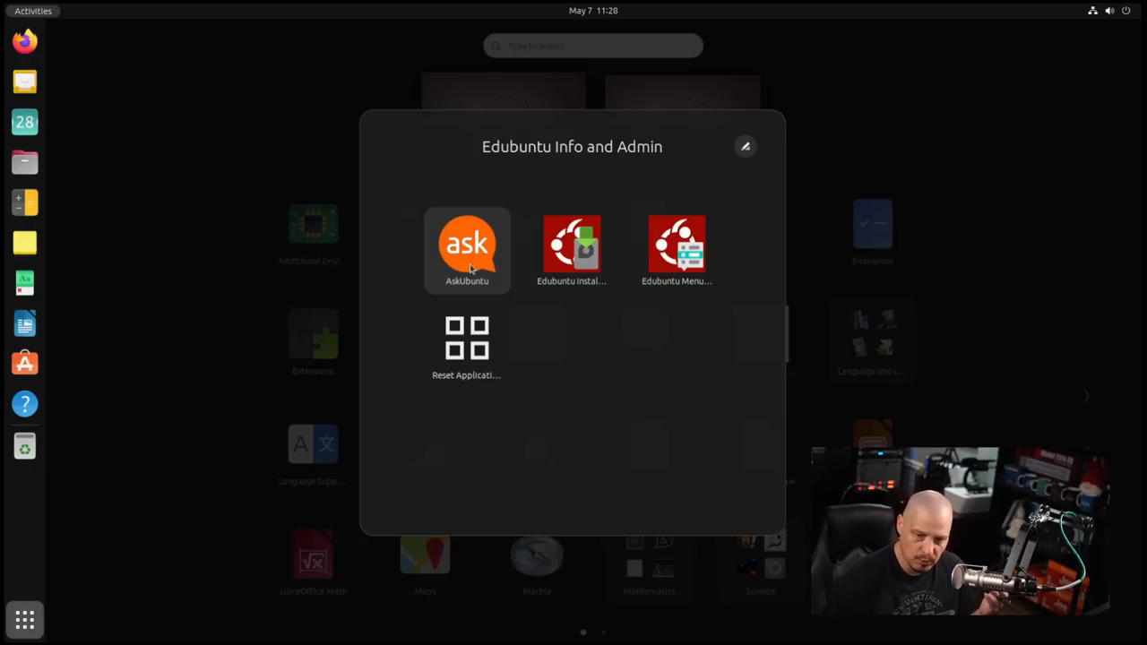
mouse_move(670, 303)
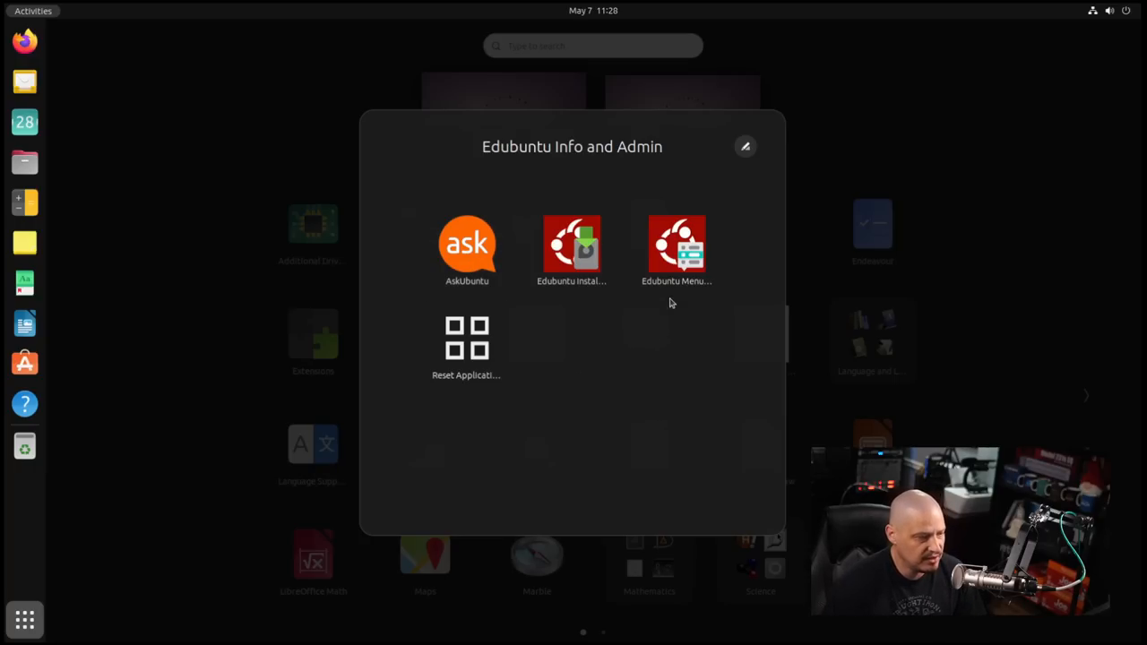
mouse_move(677, 247)
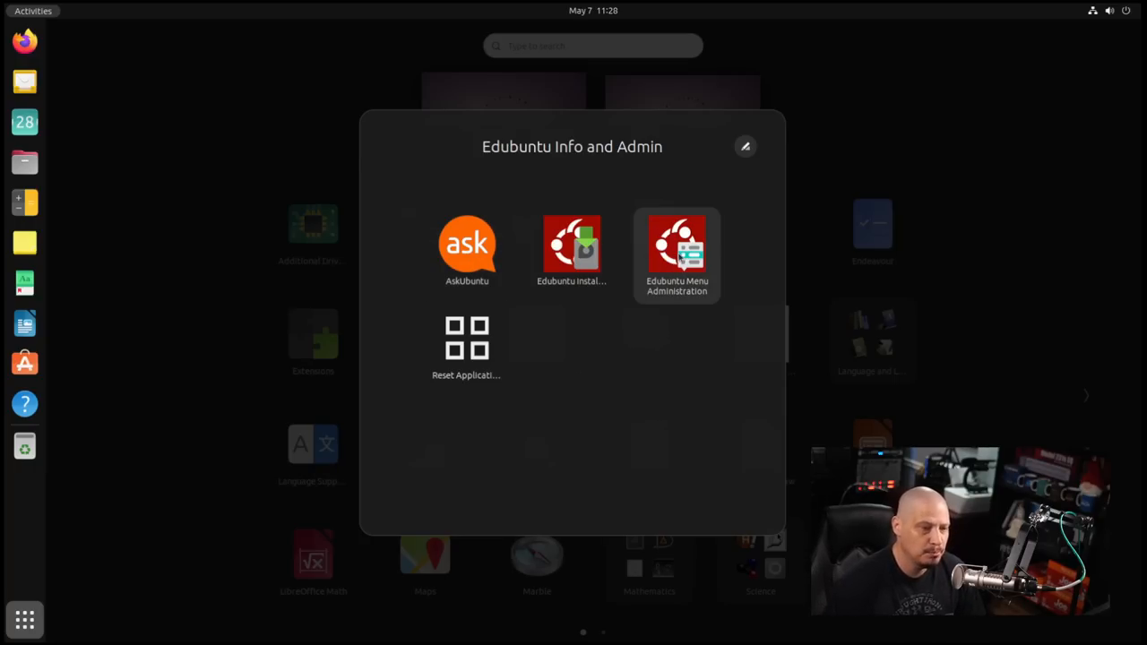
click(674, 247)
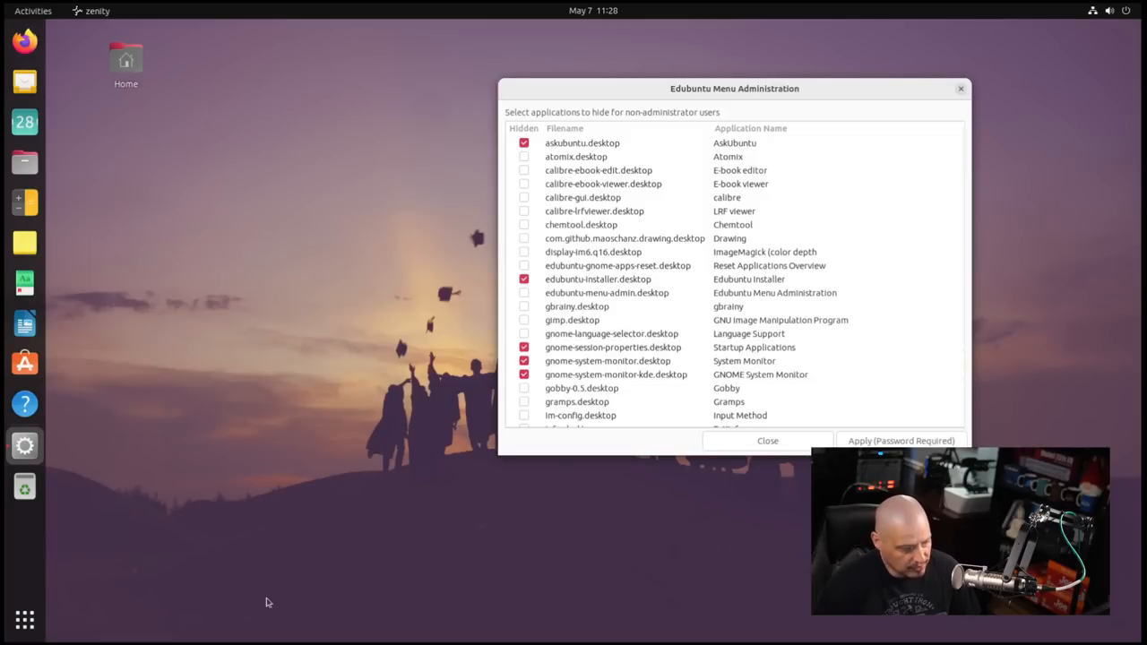
- Scroll to the end of the hidden-applications list, then close the window without applying
click(524, 293)
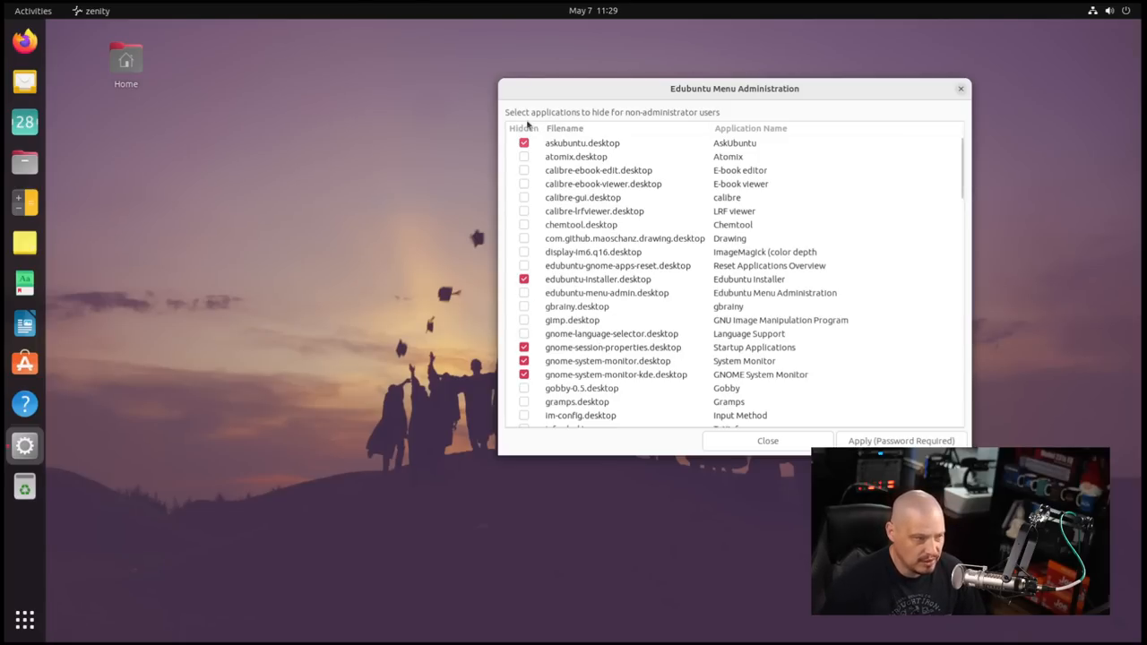
mouse_move(636, 121)
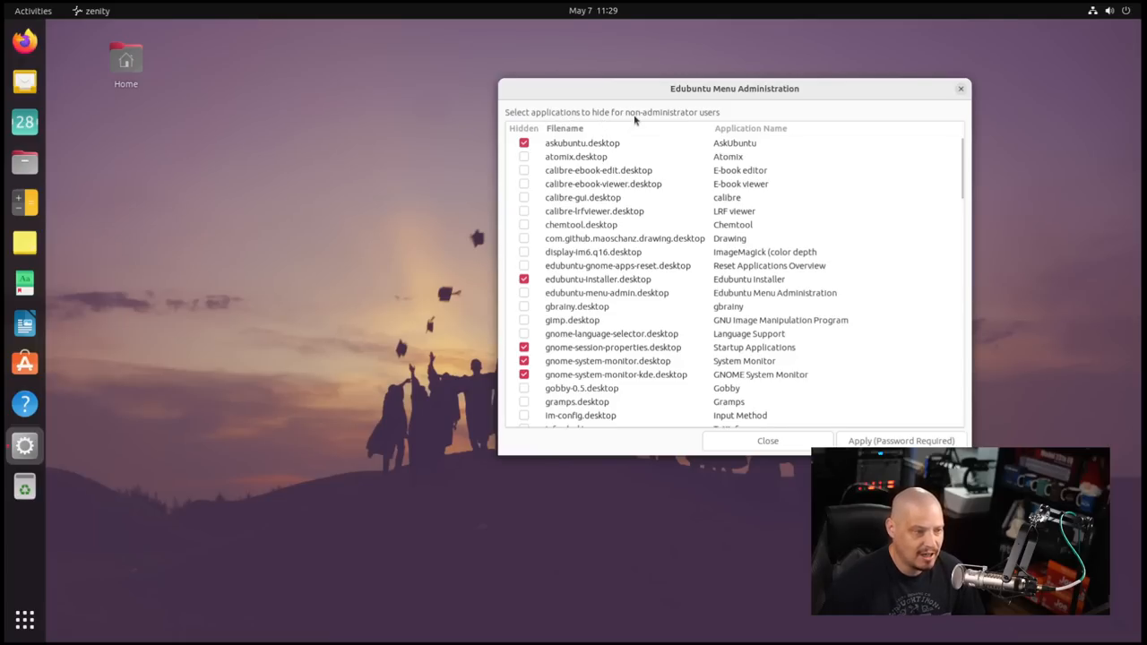
mouse_move(685, 125)
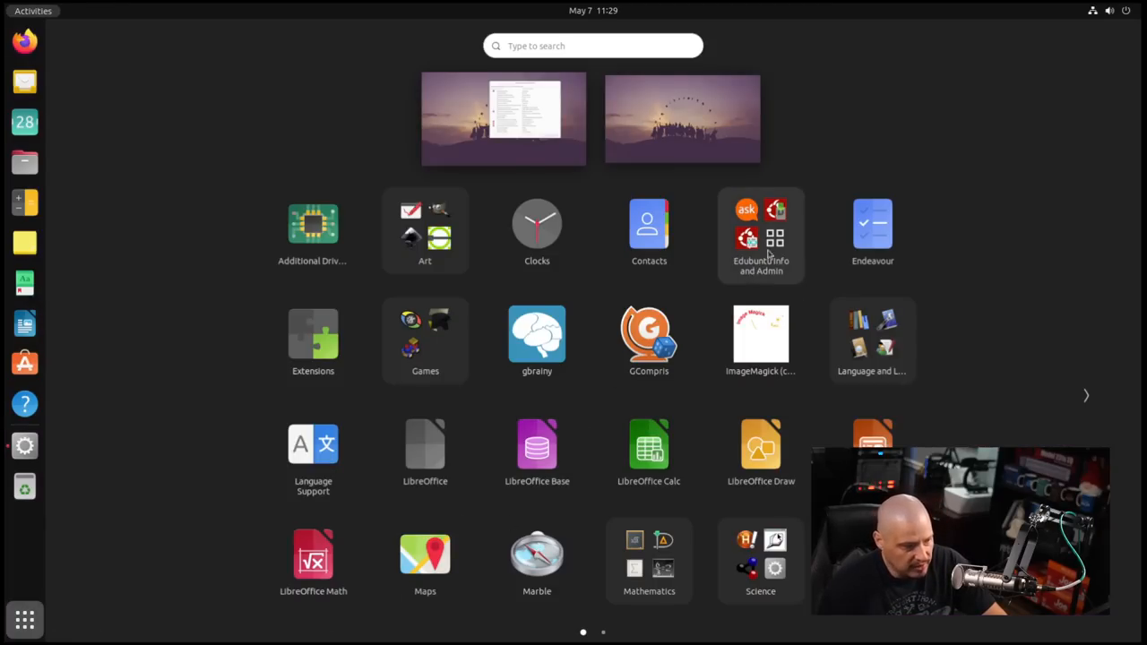
mouse_move(814, 127)
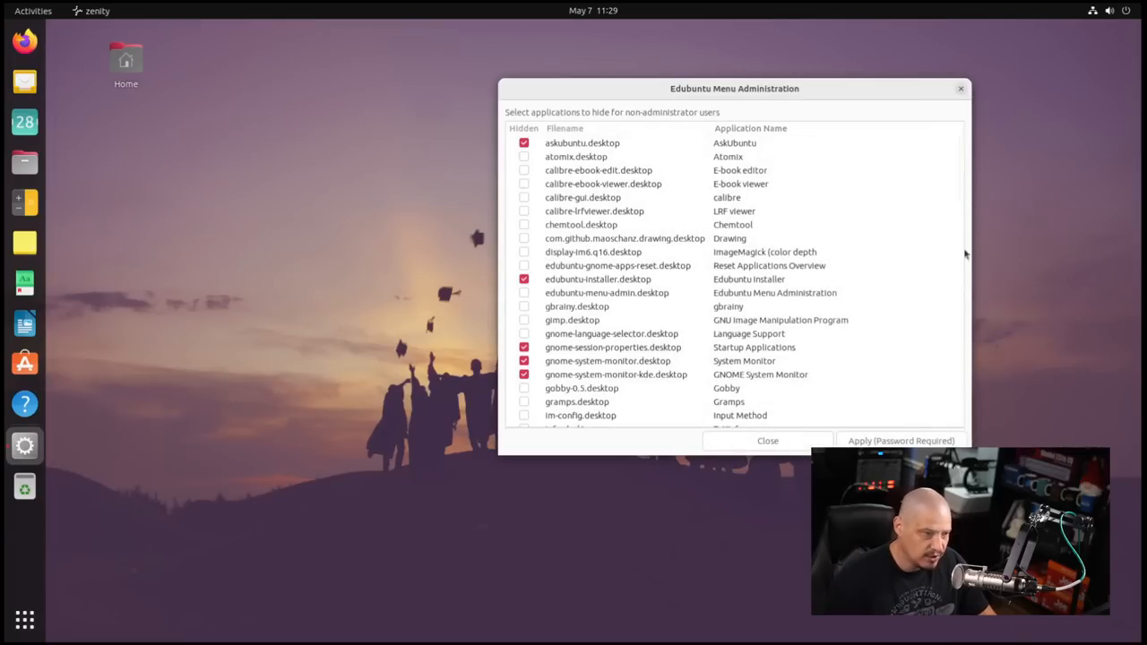
scroll(down, 3)
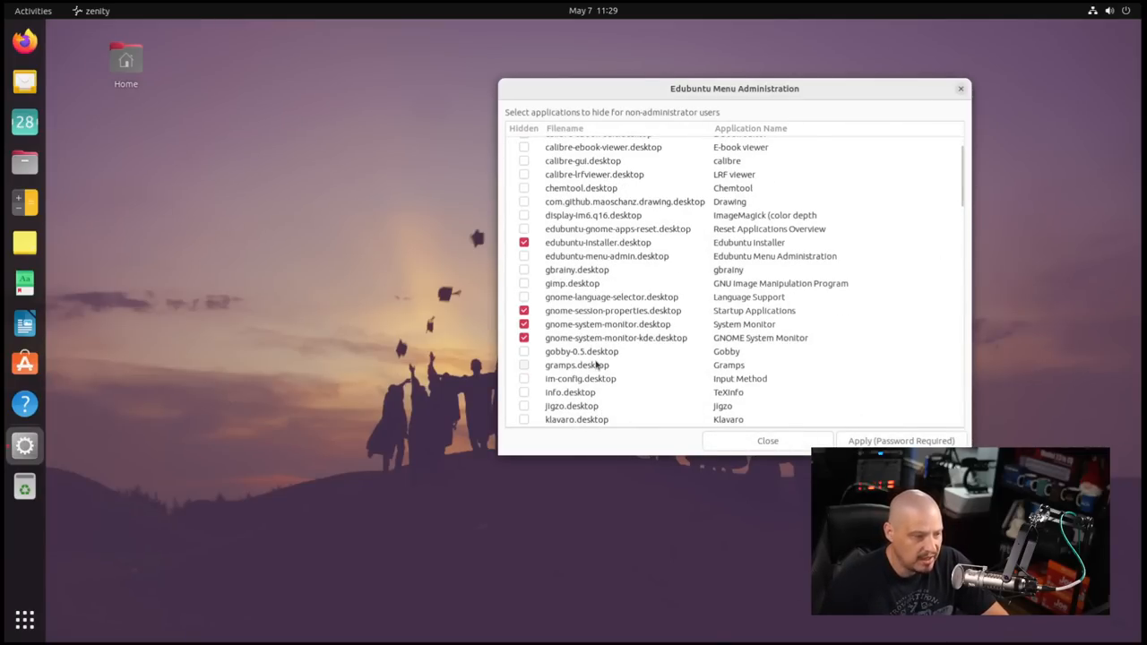
scroll(down, 3)
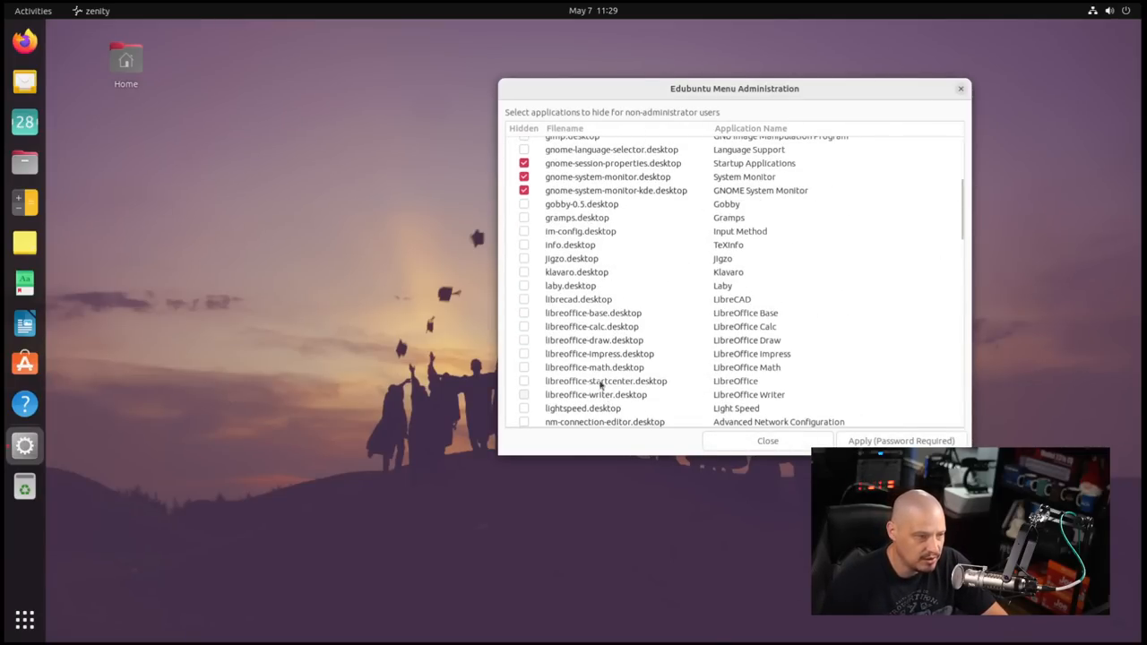
scroll(down, 3)
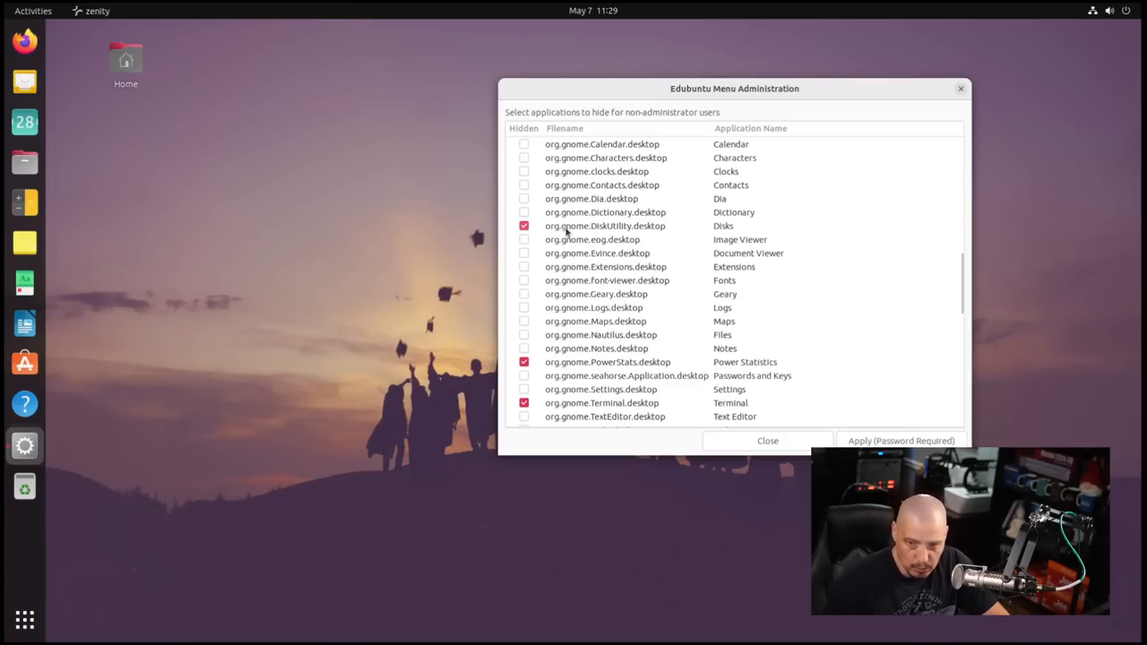
scroll(down, 3)
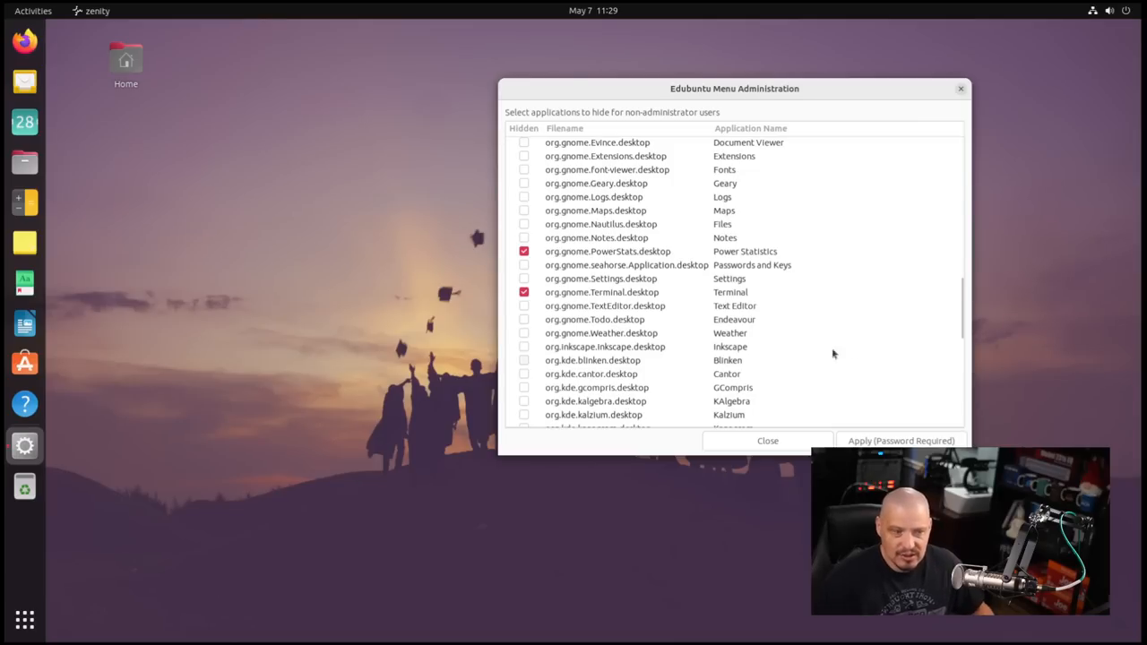
scroll(down, 3)
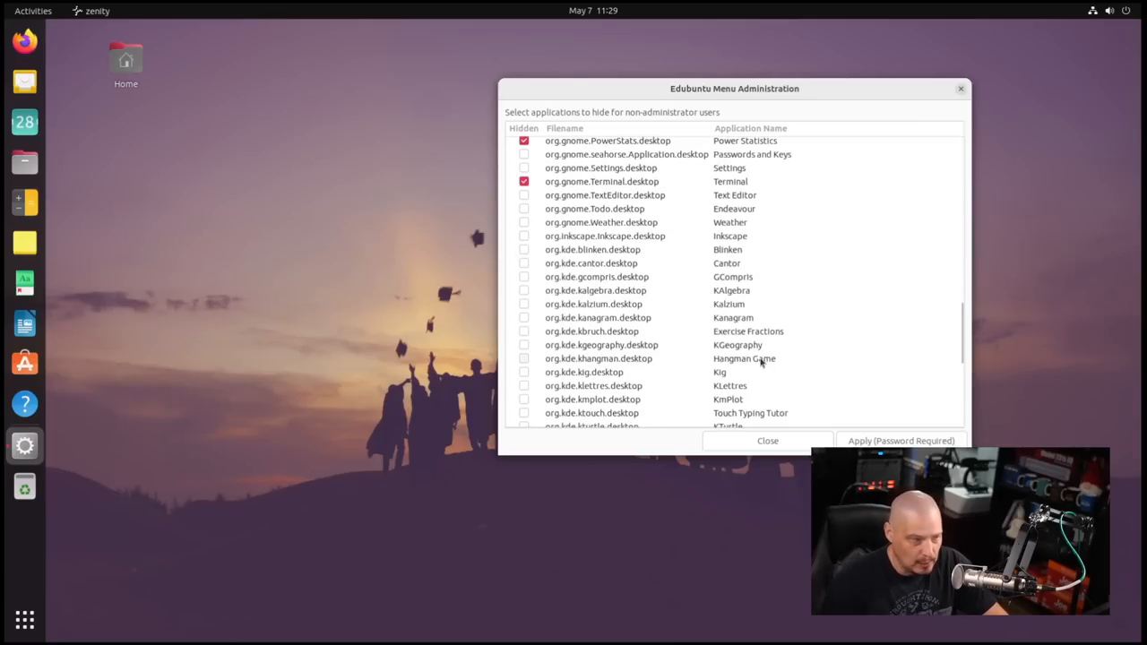
scroll(down, 3)
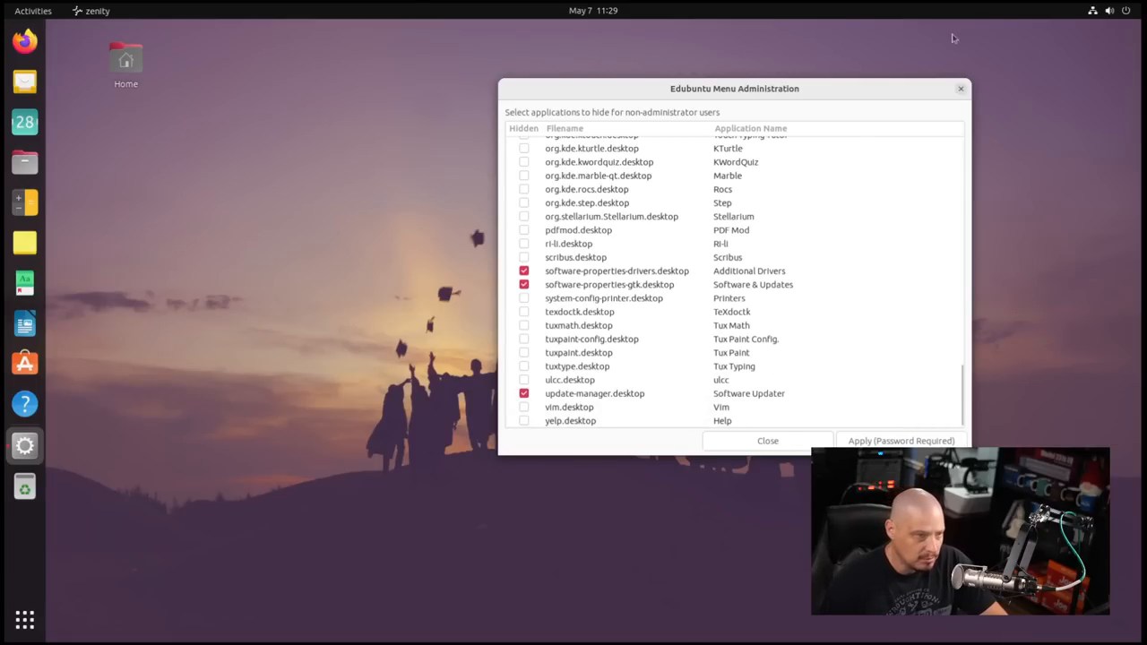
click(767, 441)
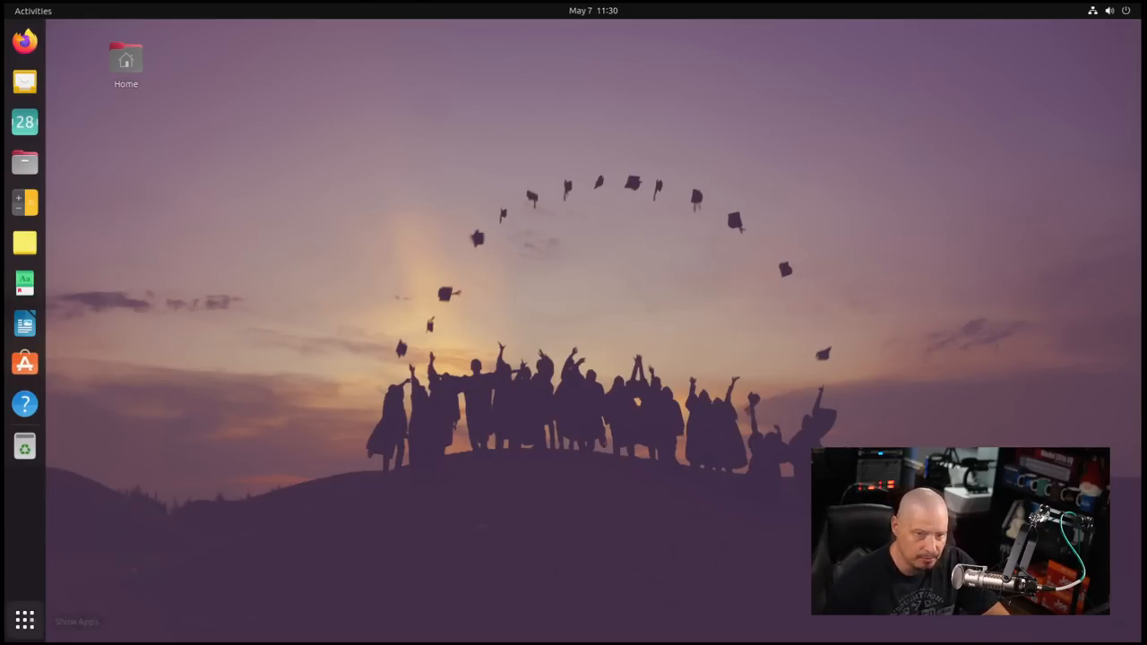
click(24, 620)
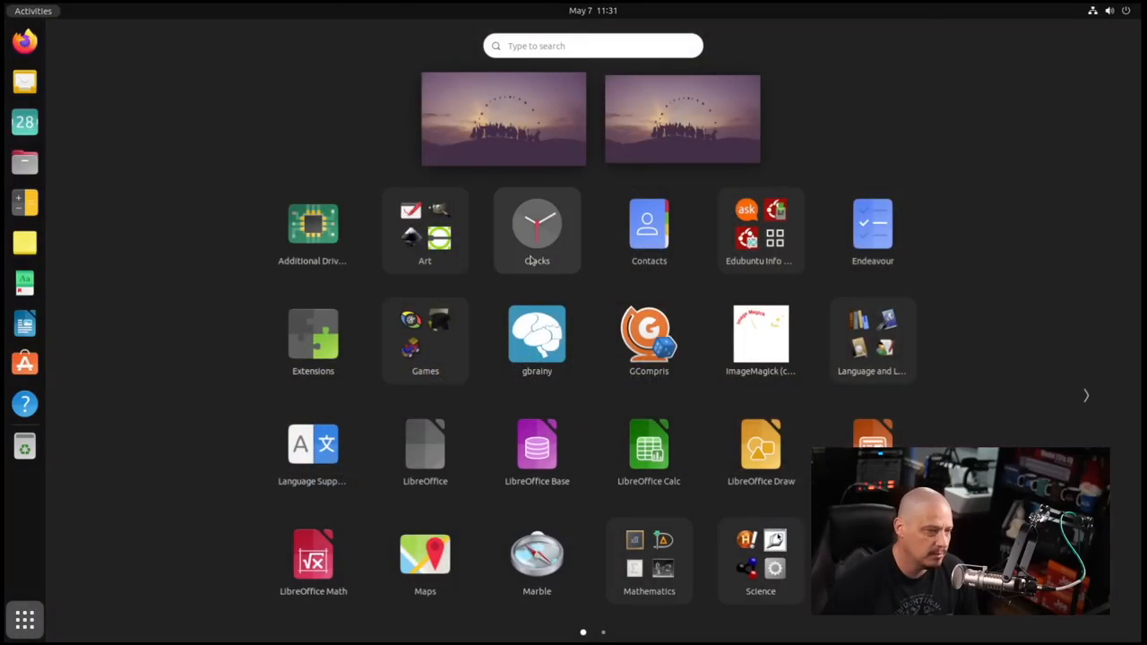
mouse_move(952, 282)
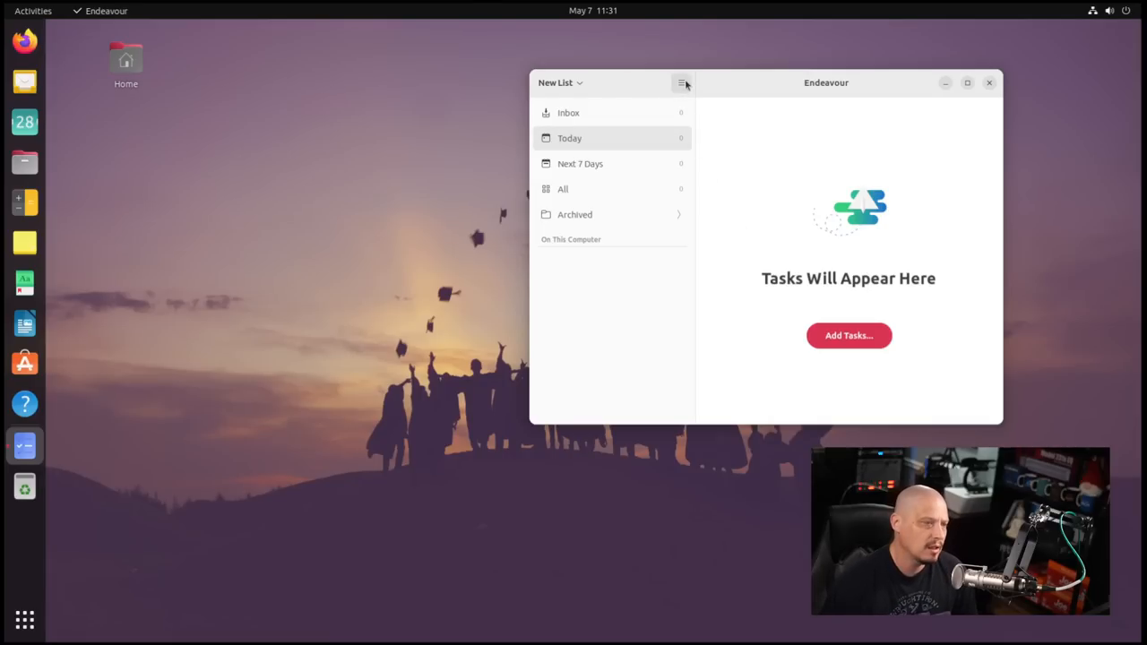
click(685, 82)
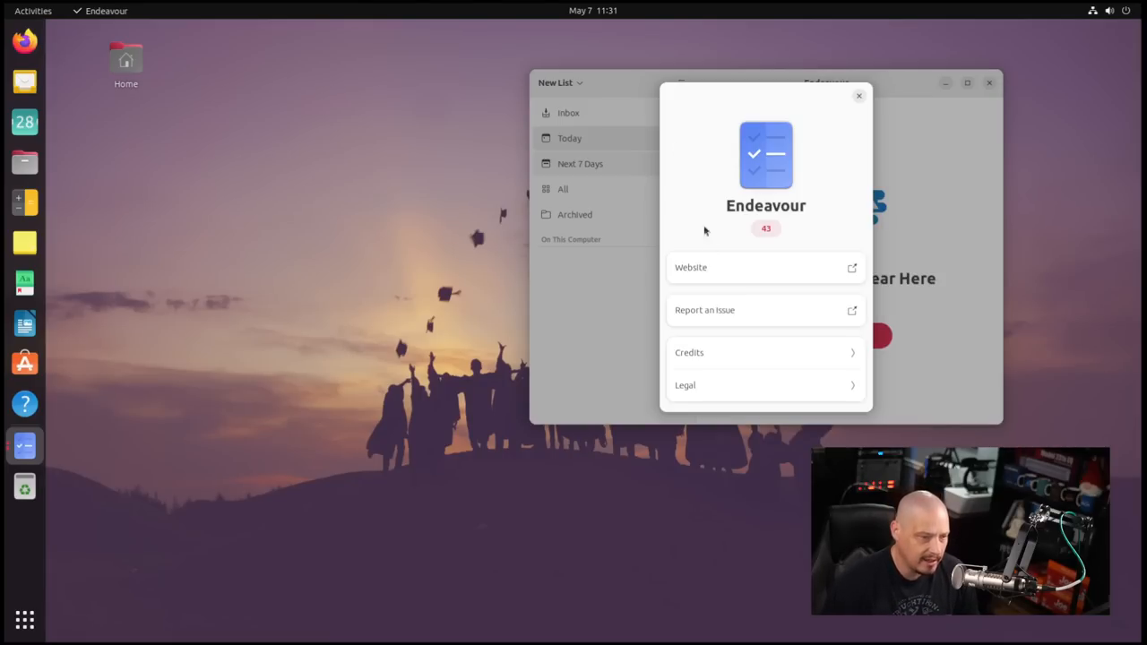
click(858, 95)
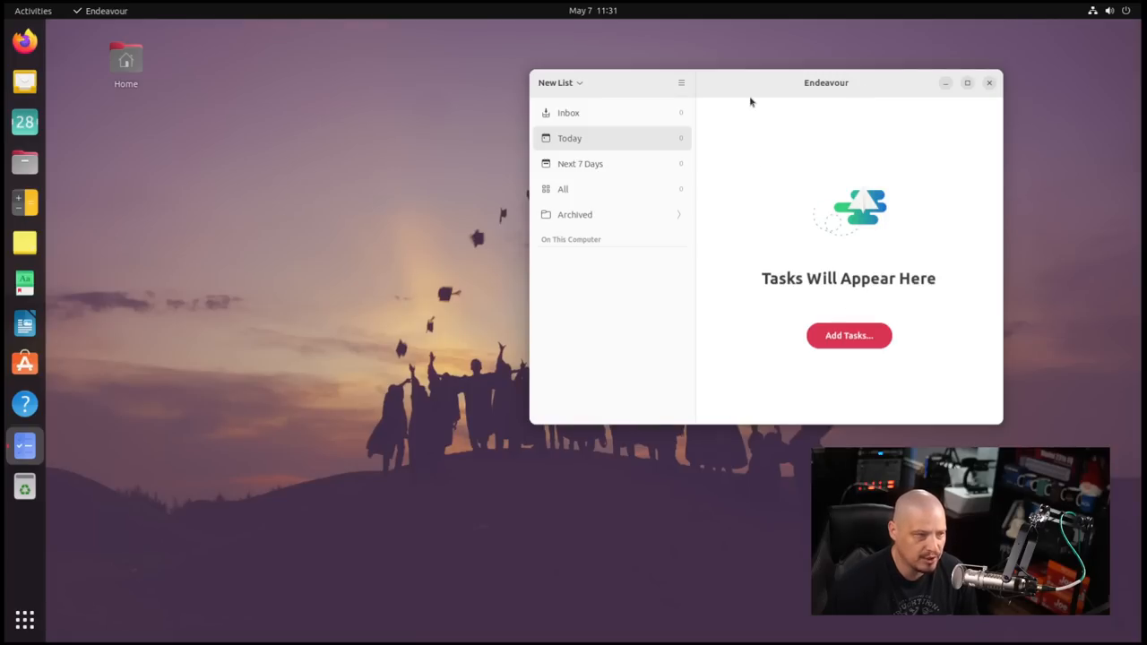
click(988, 83)
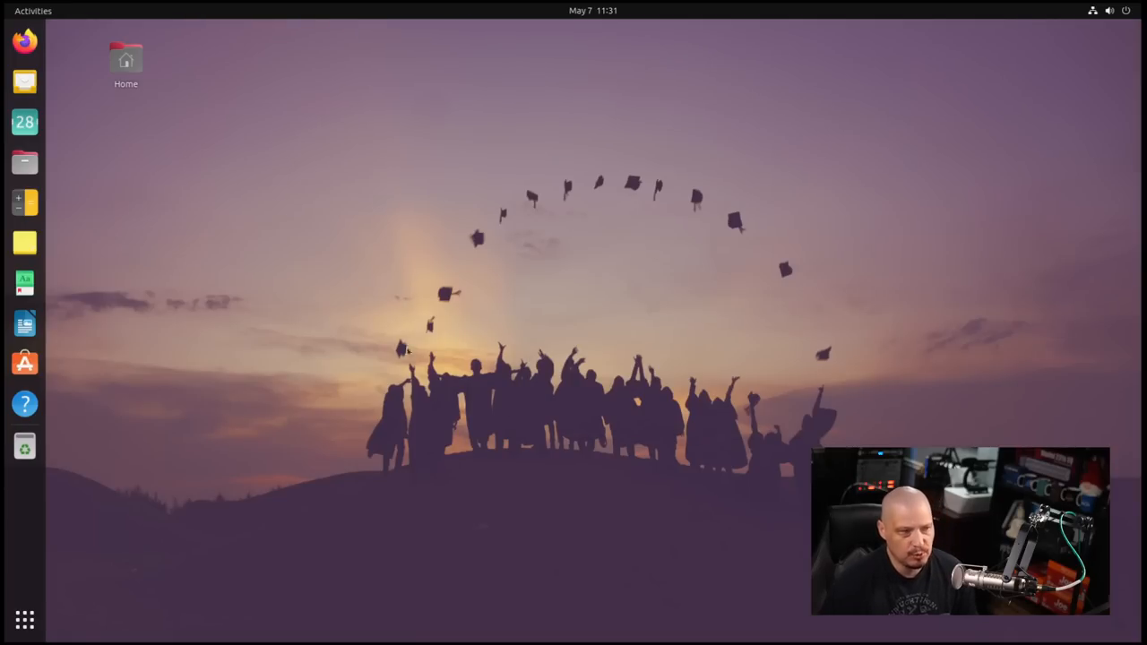
click(24, 616)
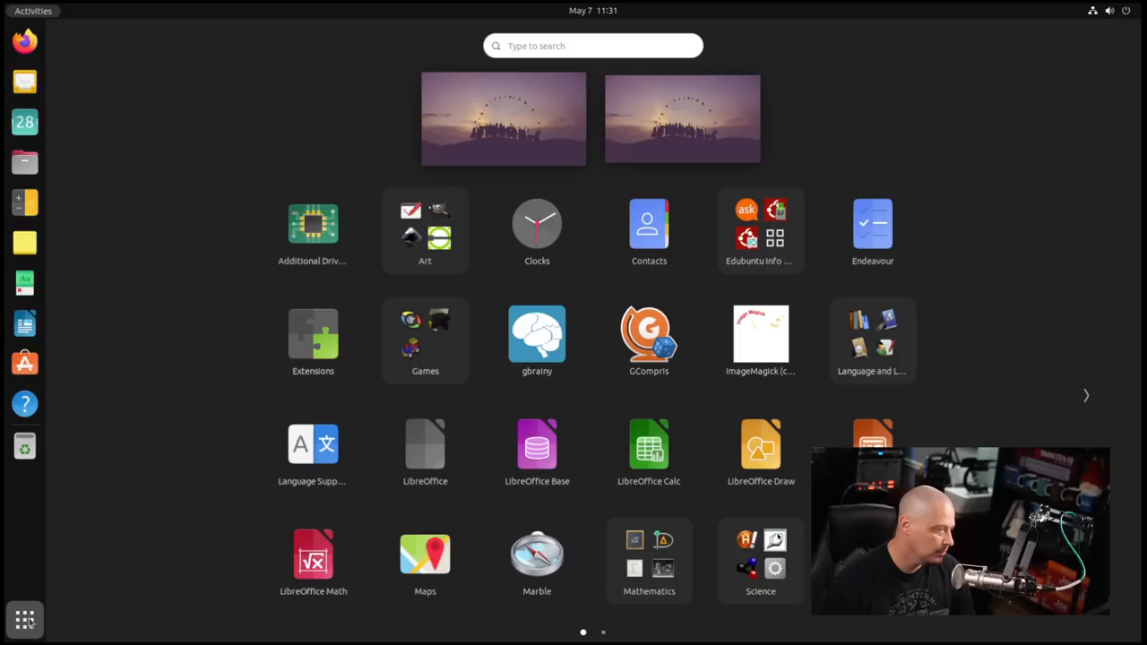
mouse_move(479, 400)
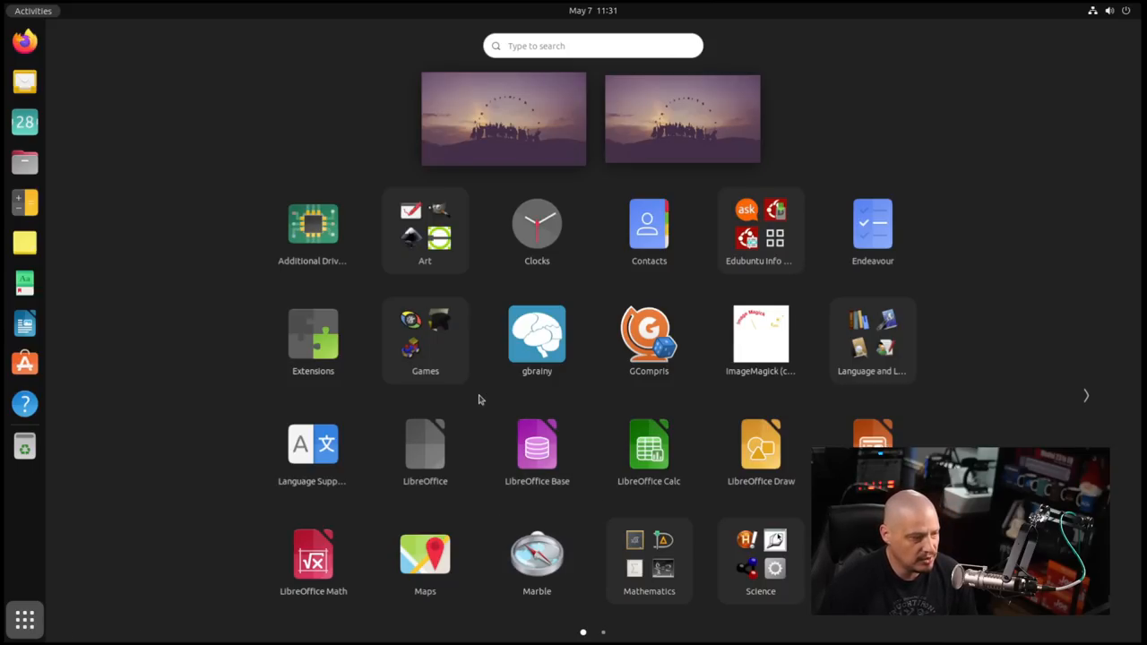
click(425, 340)
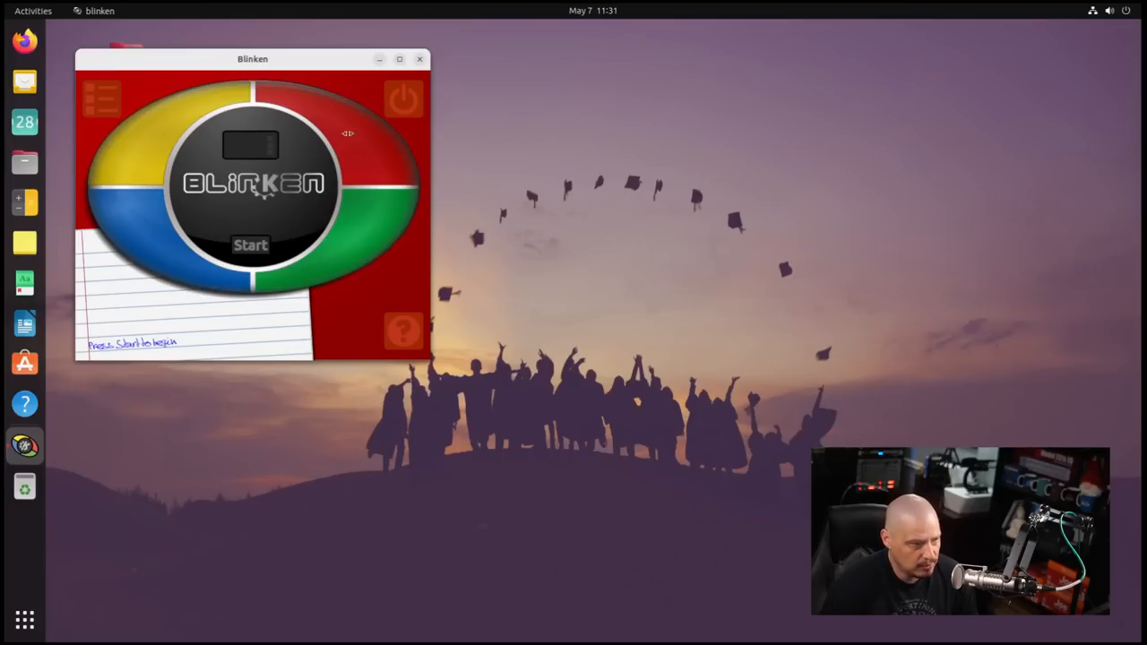
drag(252, 58, 754, 97)
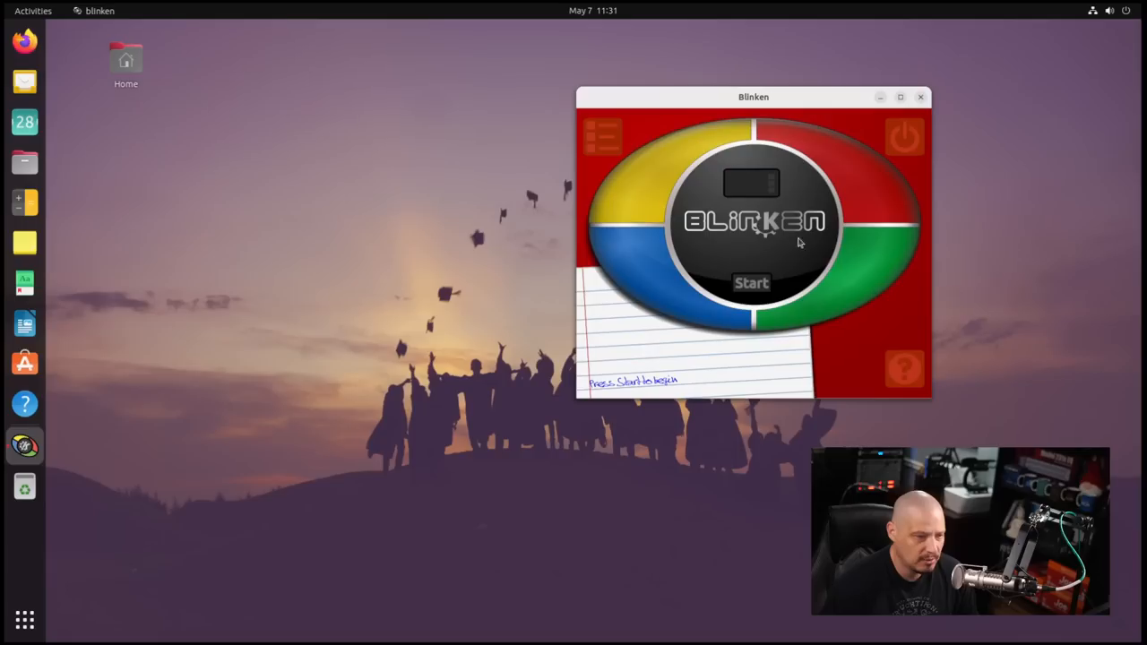
mouse_move(786, 326)
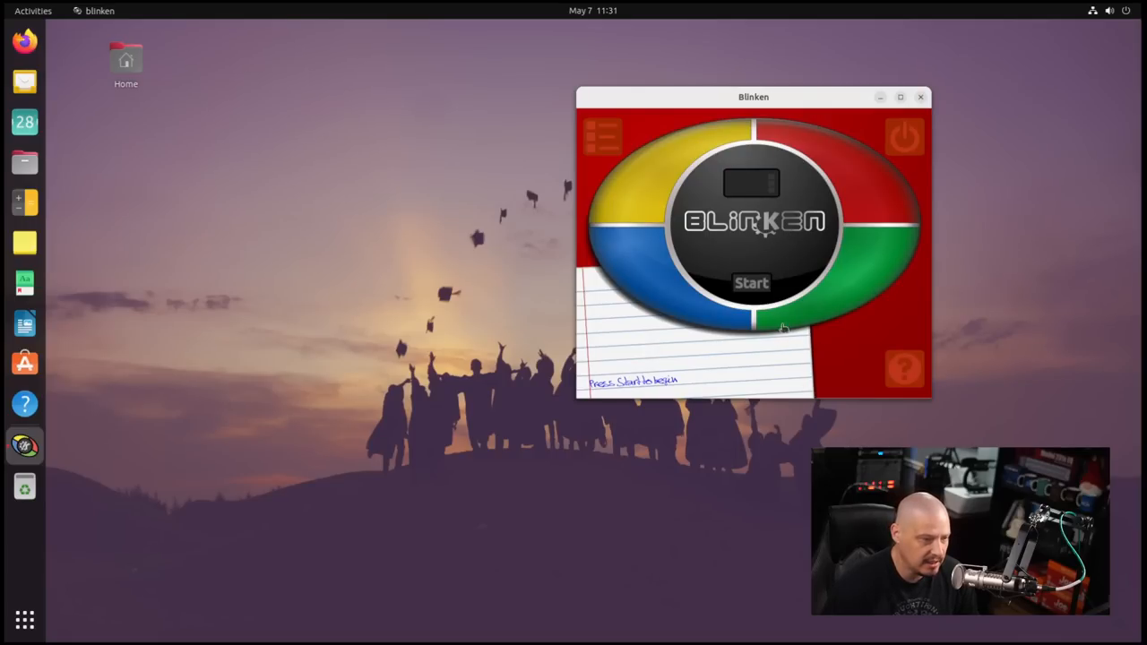
click(751, 283)
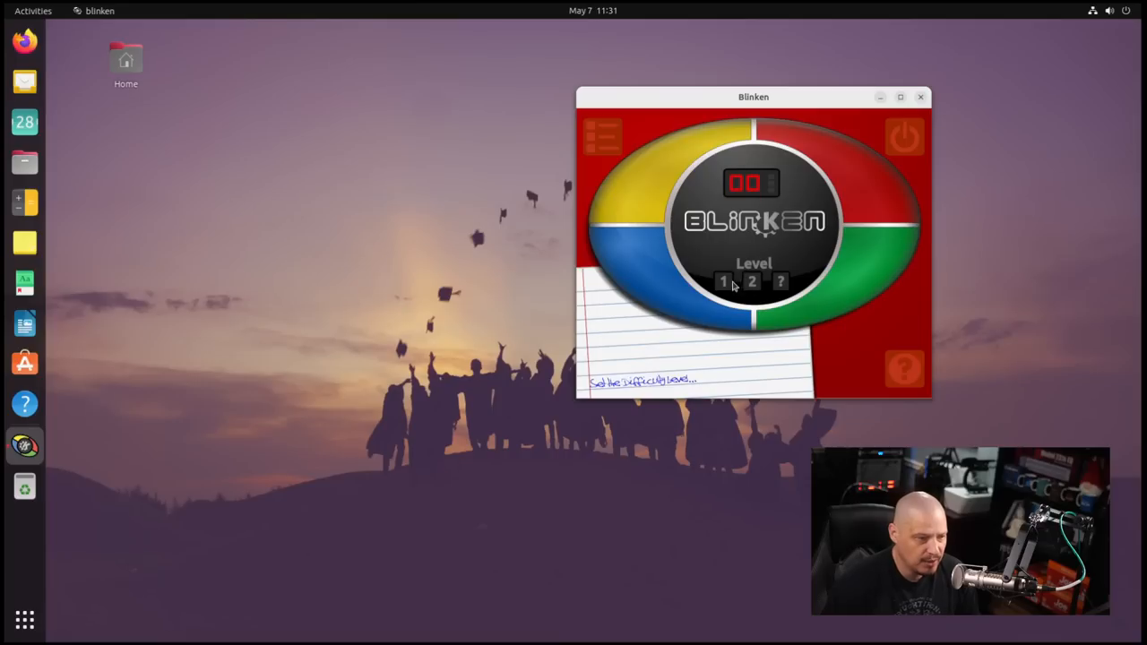
click(723, 282)
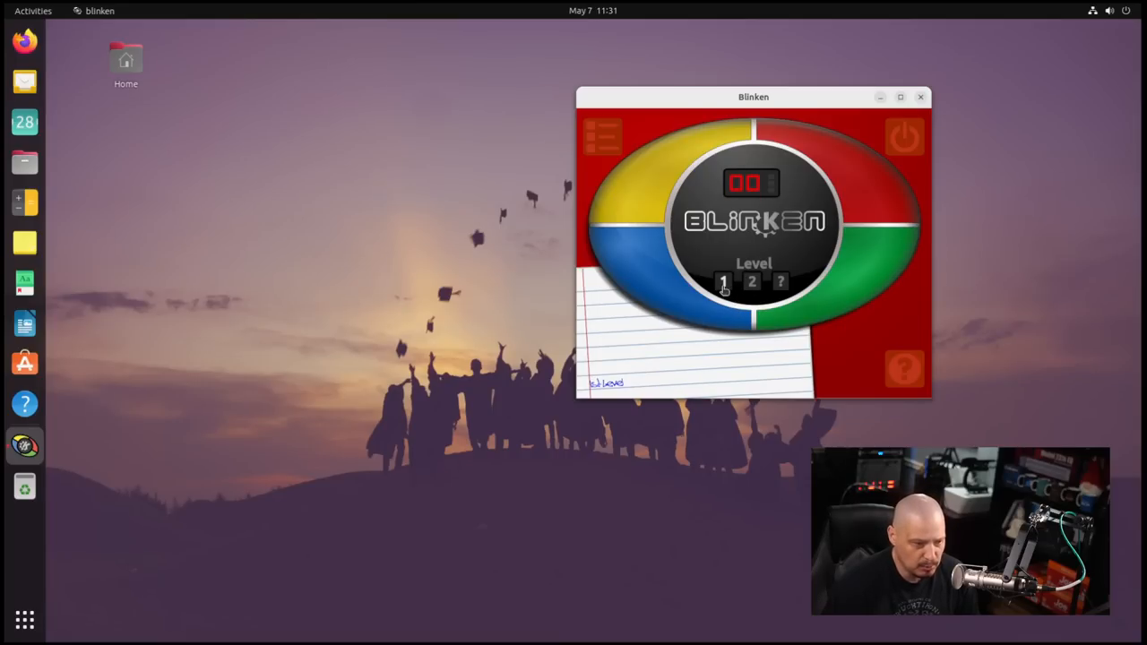
click(724, 283)
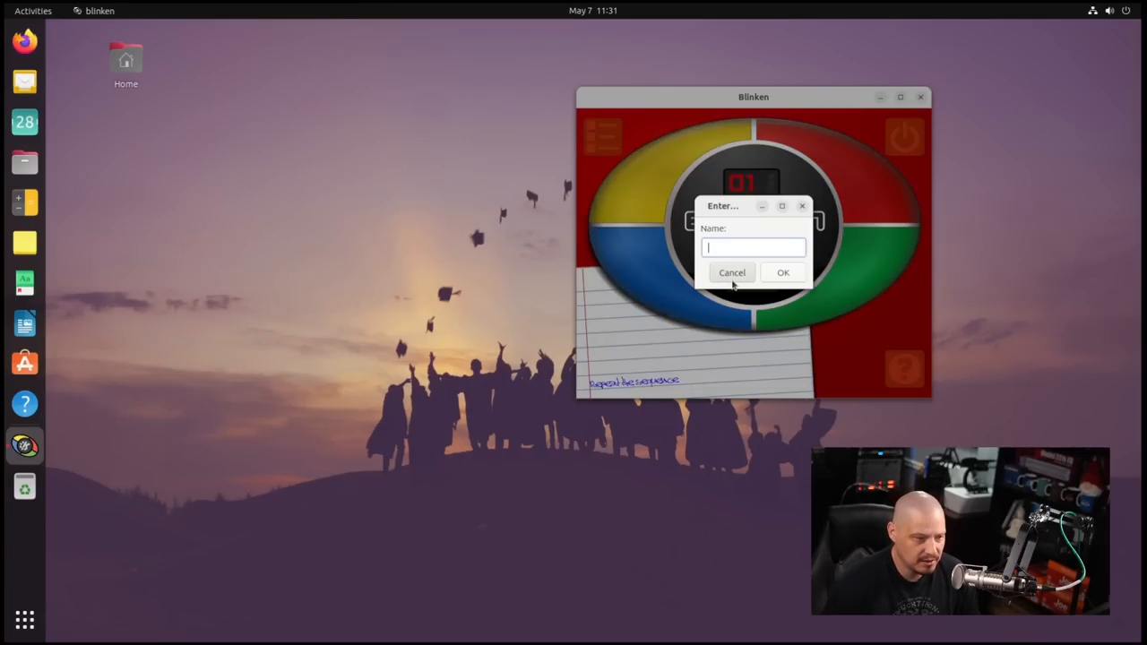
click(782, 271)
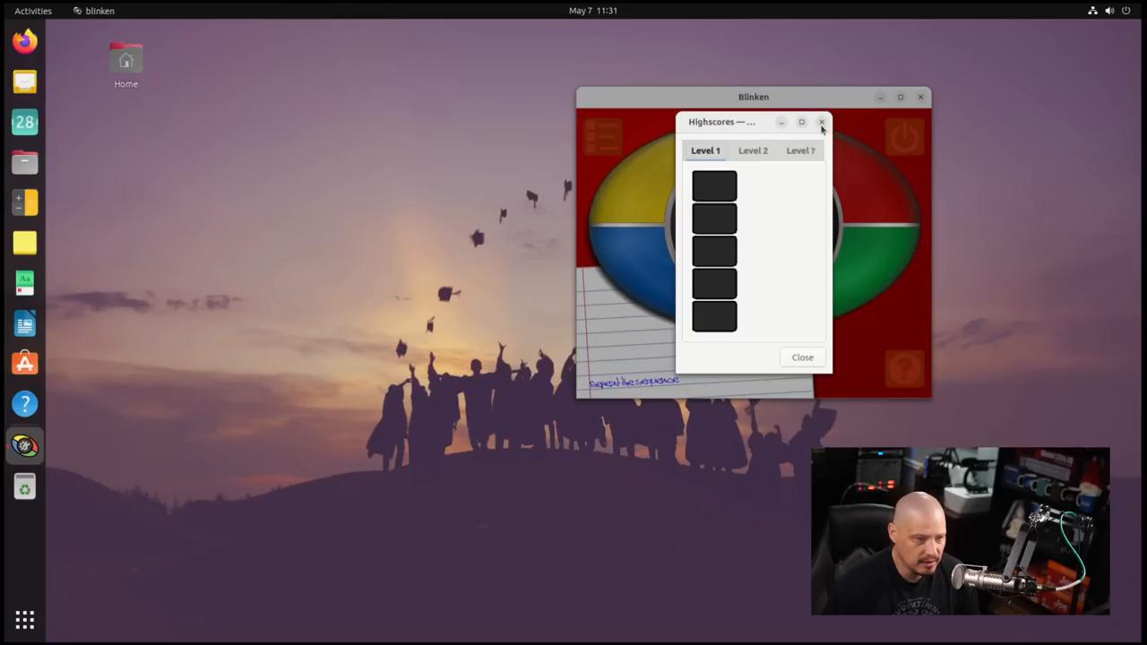
click(821, 121)
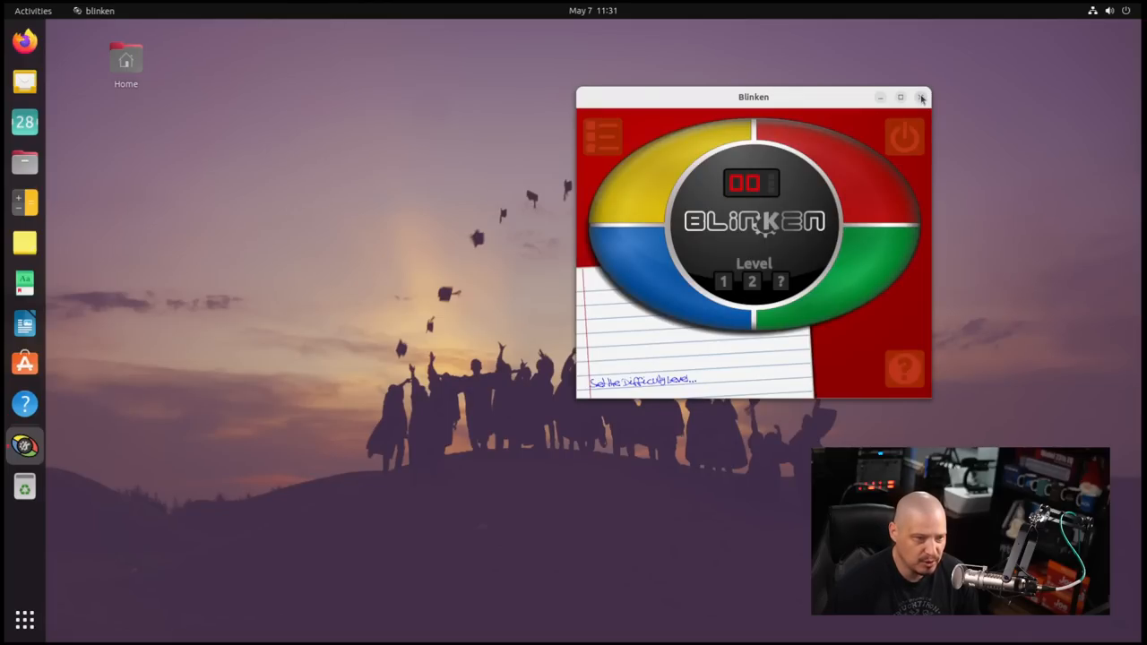
click(926, 98)
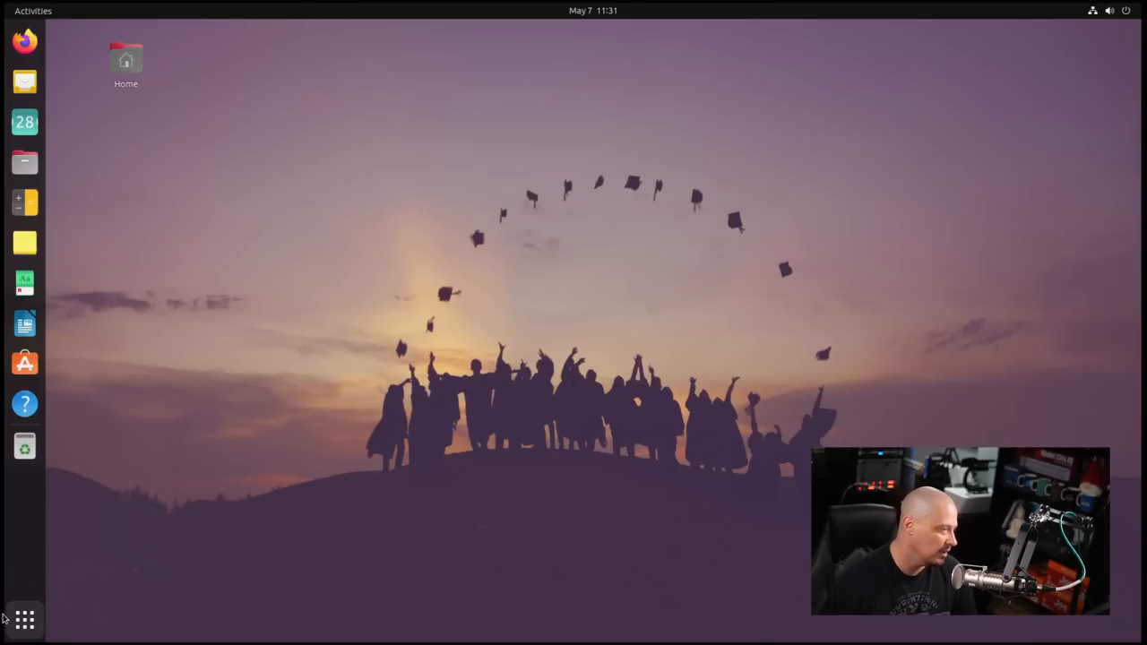
click(24, 618)
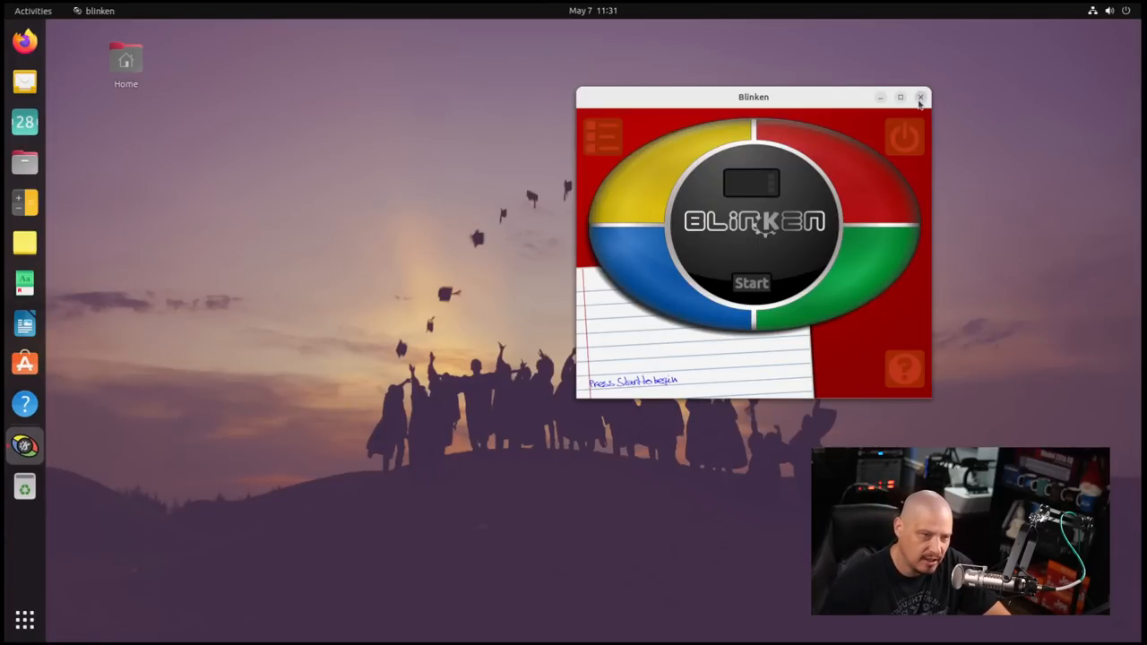
click(24, 619)
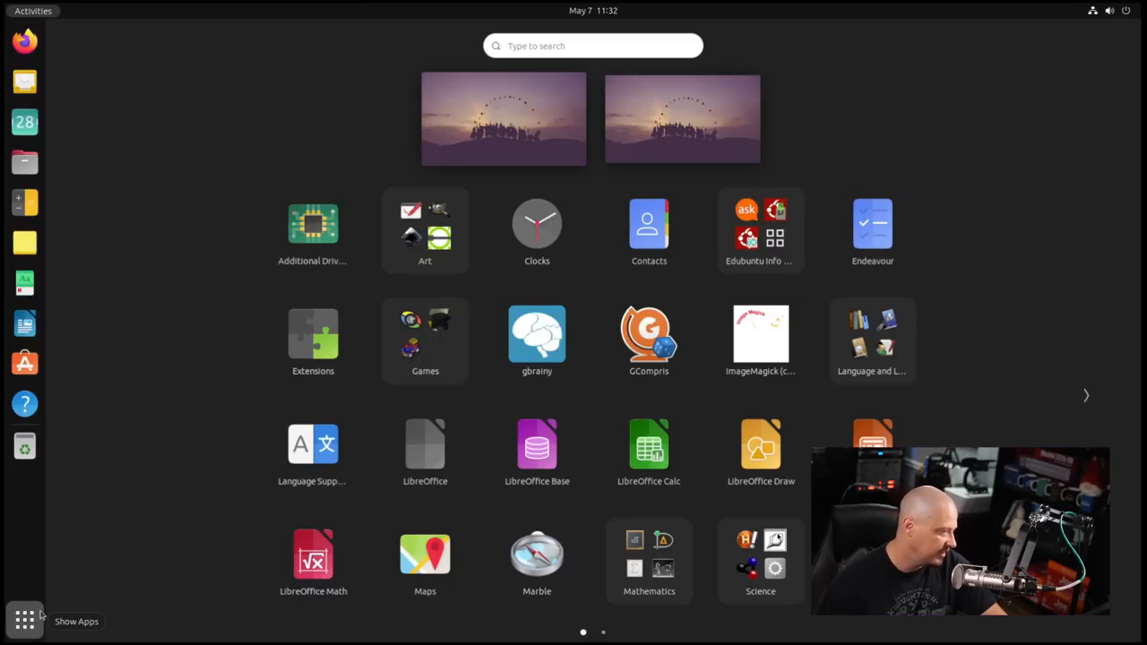
- Launch Jigzo from the Games folder and choose the penguin picture
click(424, 336)
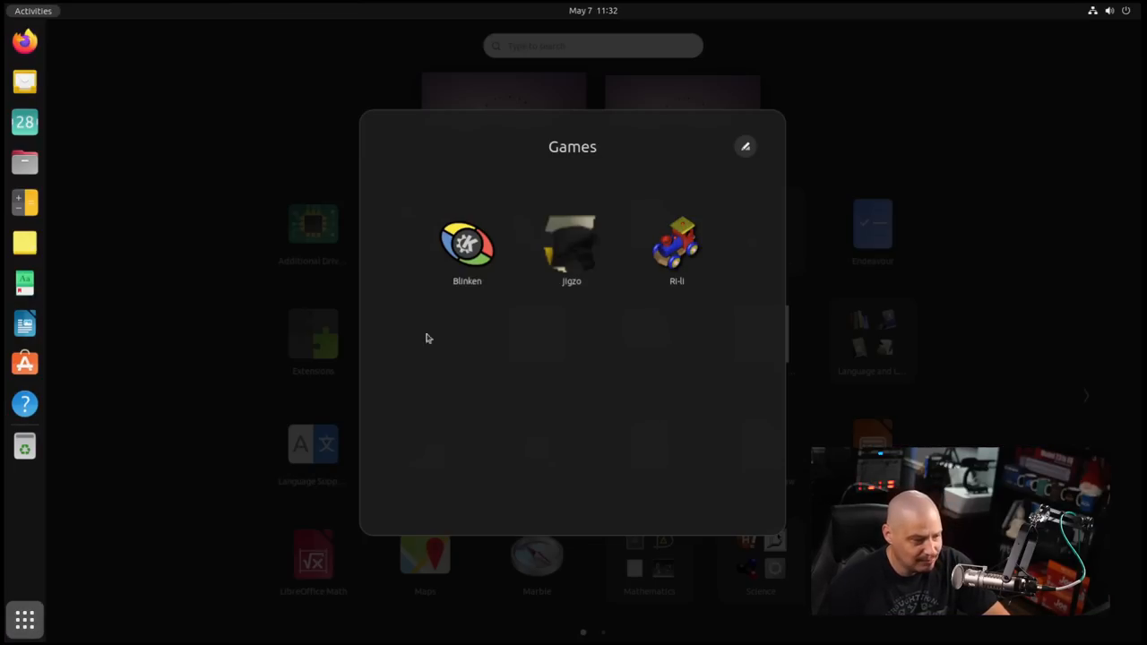
double_click(571, 244)
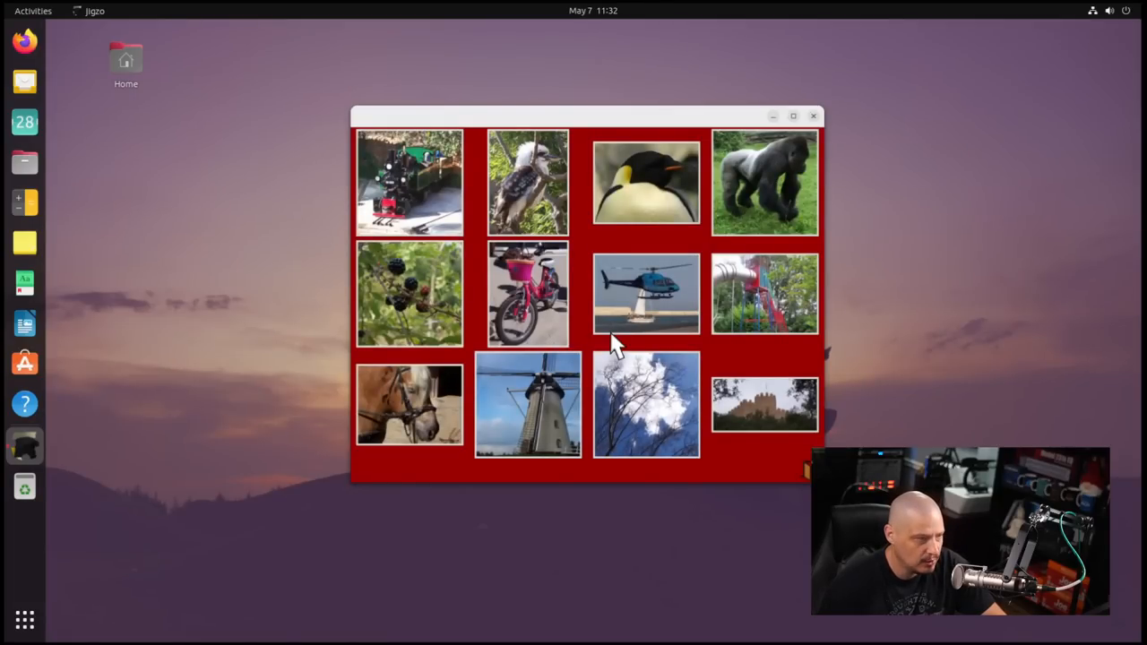
click(646, 182)
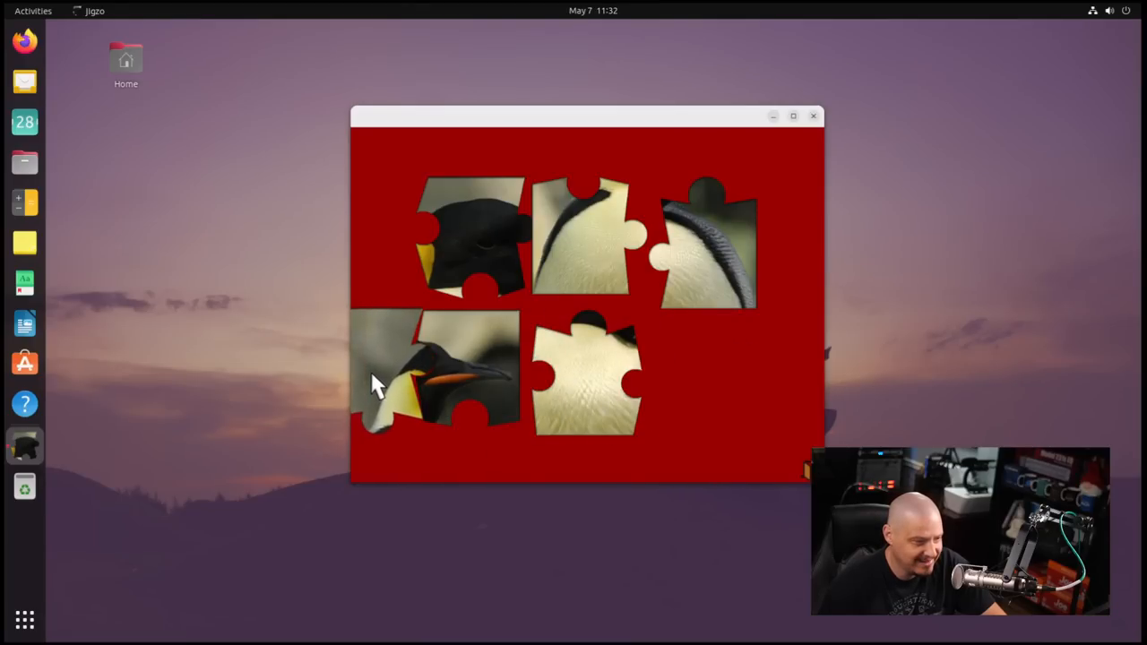
- Drag the penguin pieces together until solved, close Jigzo, and bring up the app overview
drag(439, 385, 439, 237)
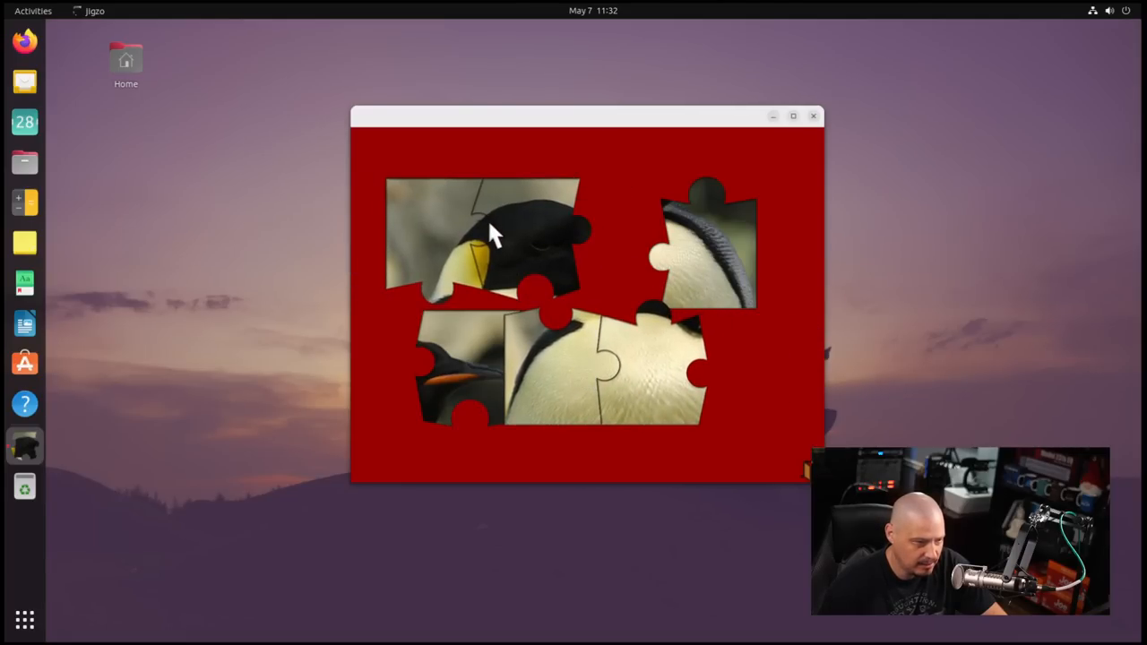
drag(497, 233, 555, 215)
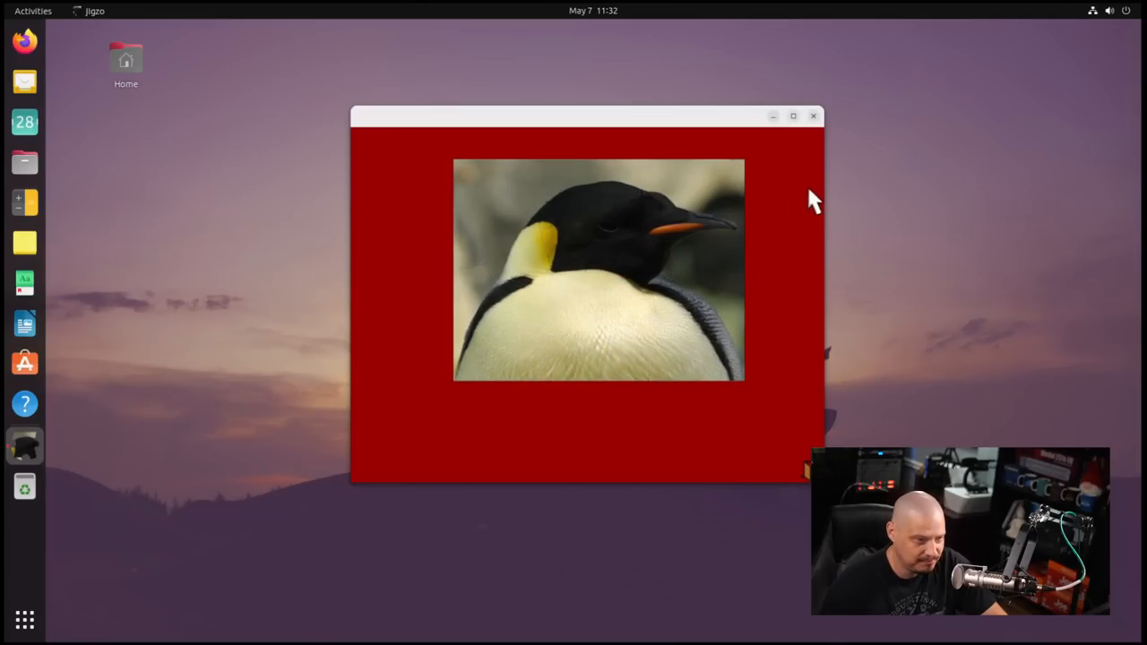
click(812, 116)
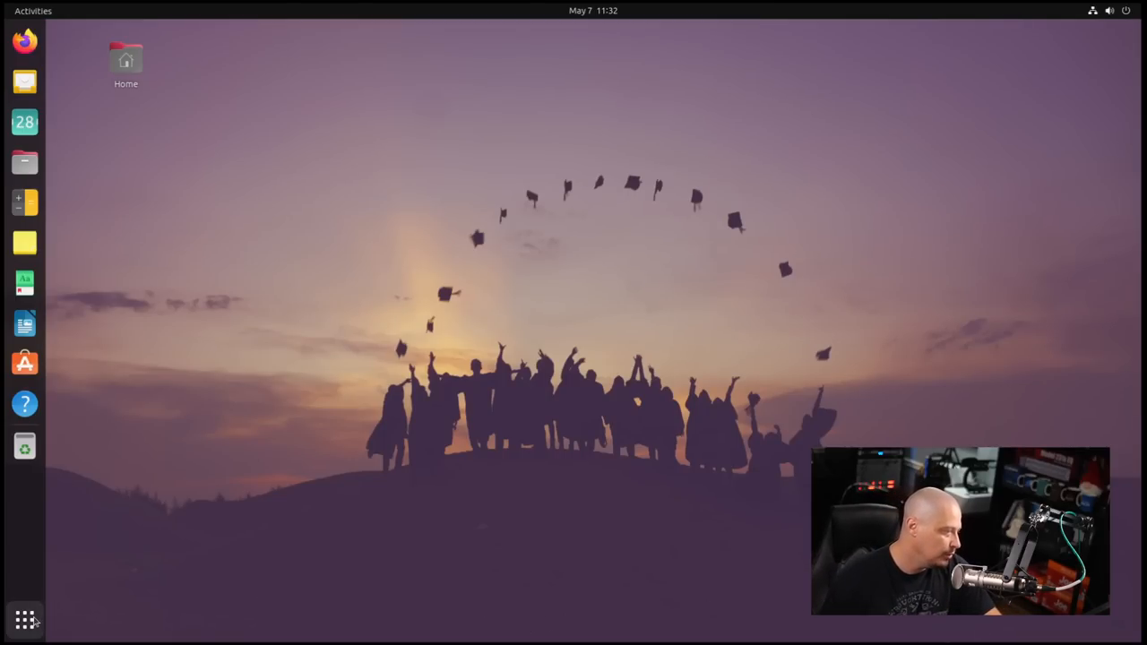
click(24, 619)
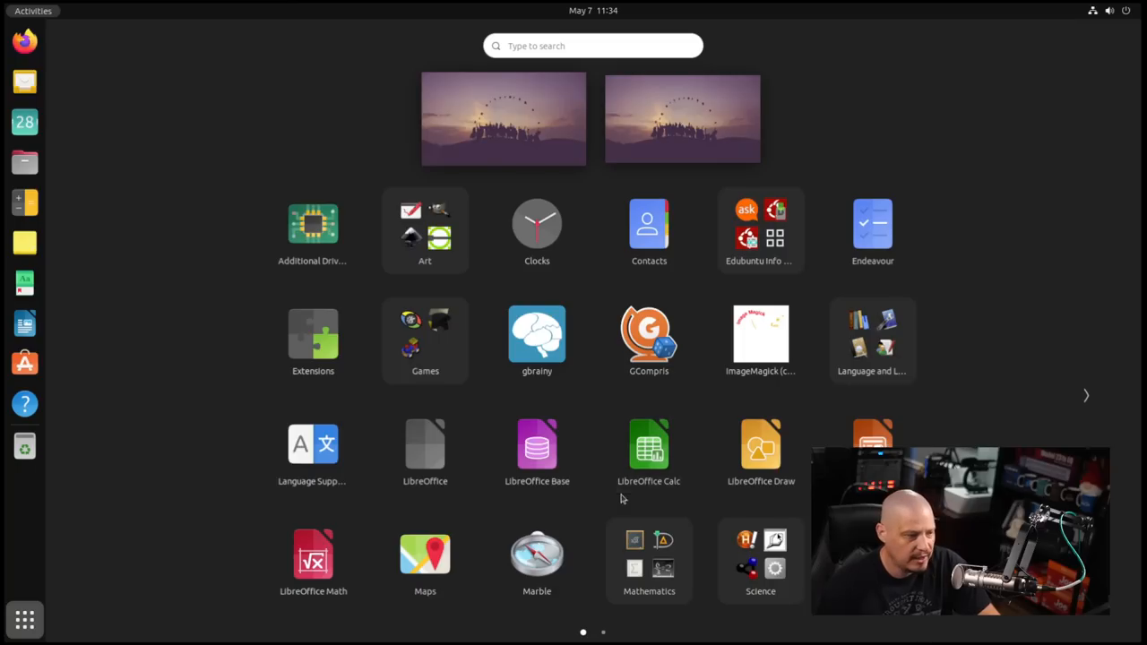
mouse_move(536, 339)
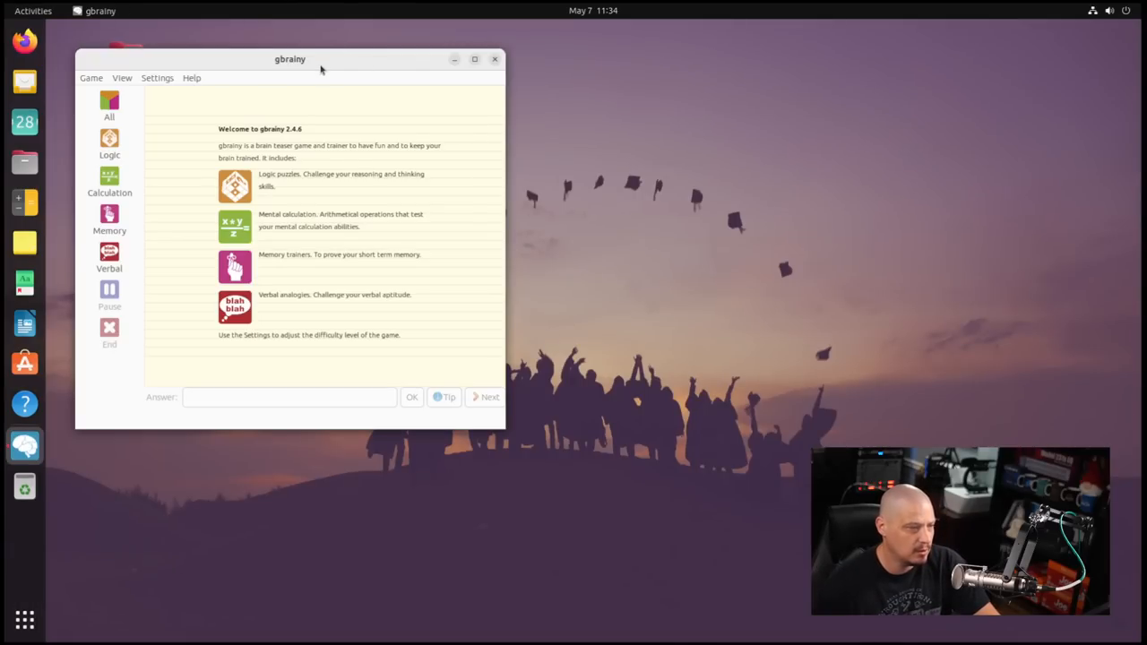
- Move the gbrainy window right, view and close its About info, then start Verbal analogies
drag(290, 59, 697, 89)
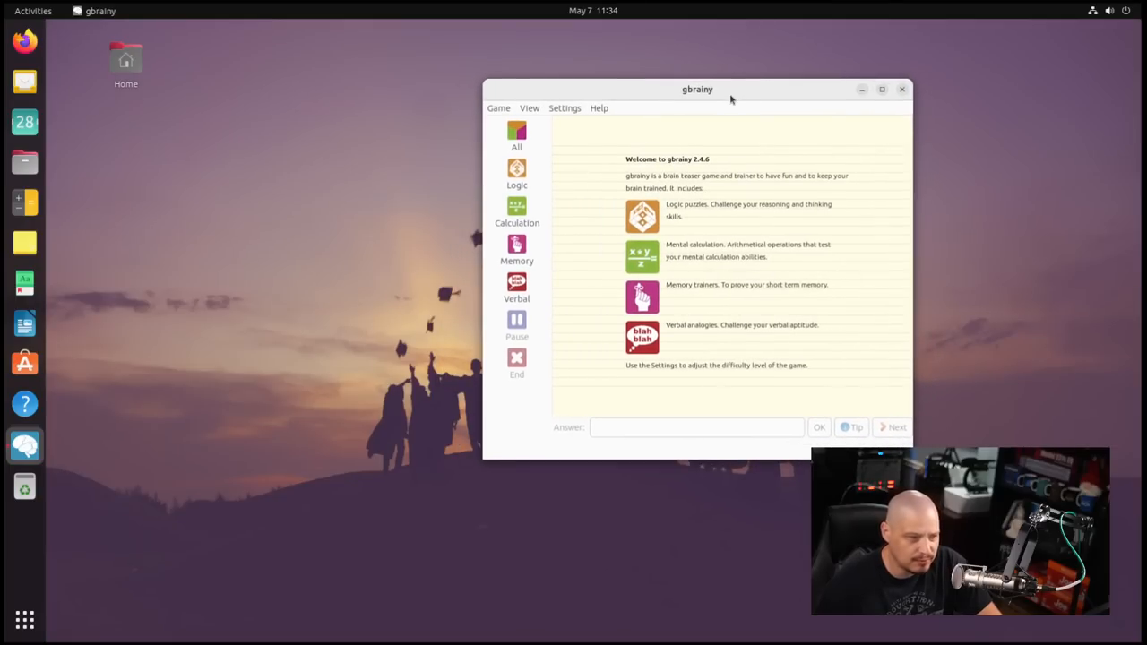
mouse_move(734, 101)
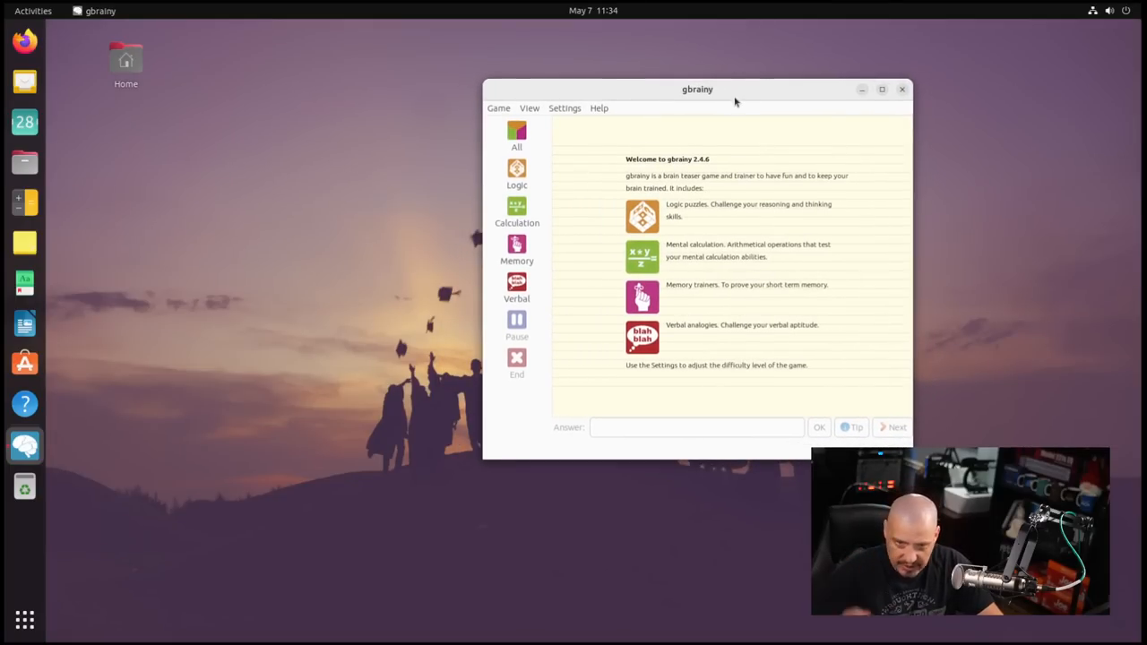
click(598, 107)
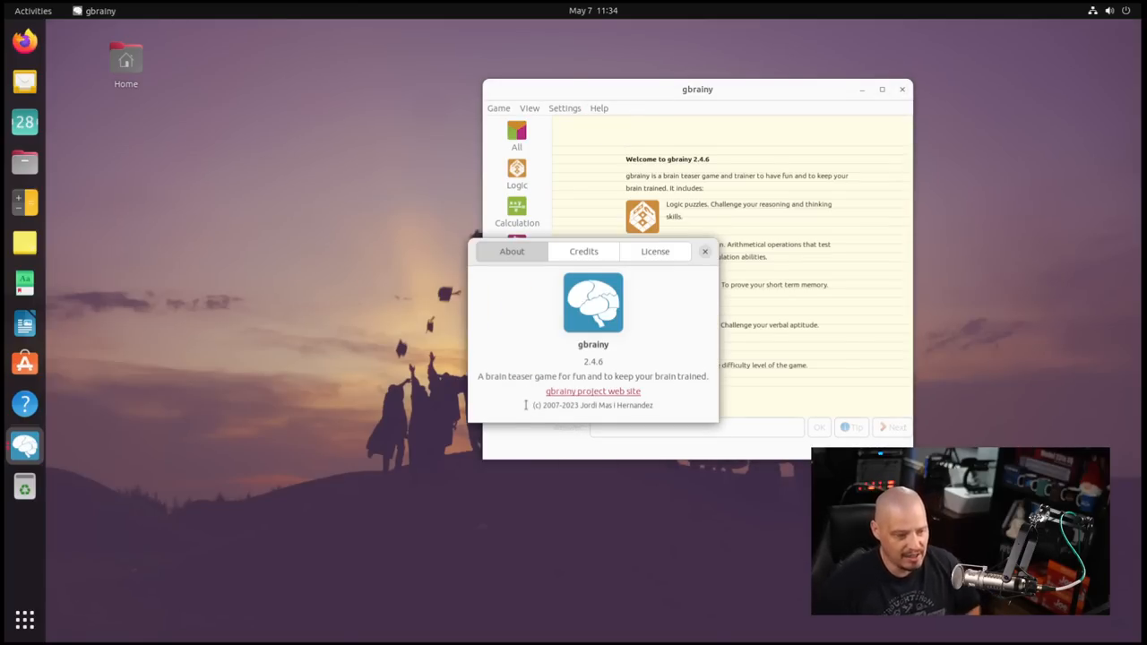
click(704, 251)
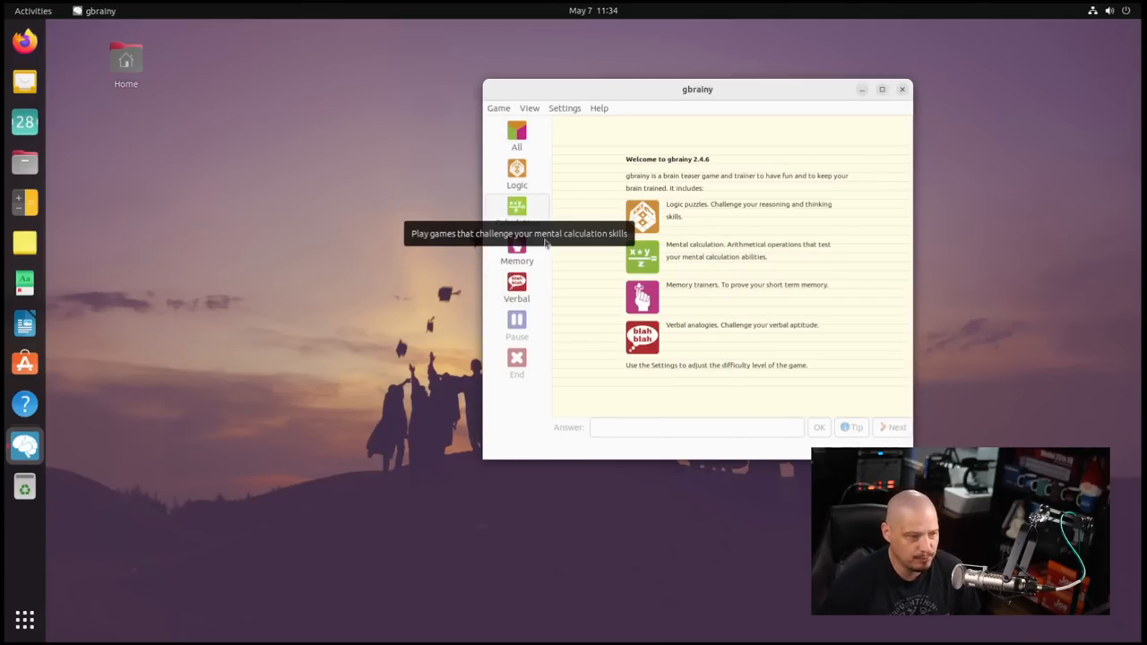
mouse_move(530, 287)
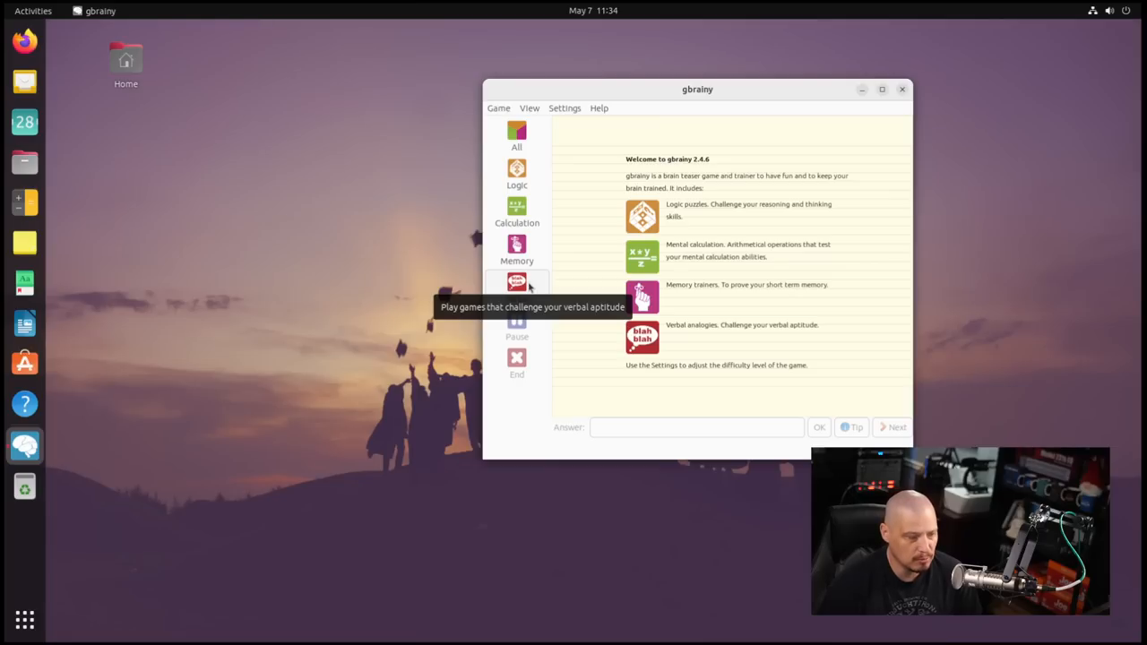
click(516, 285)
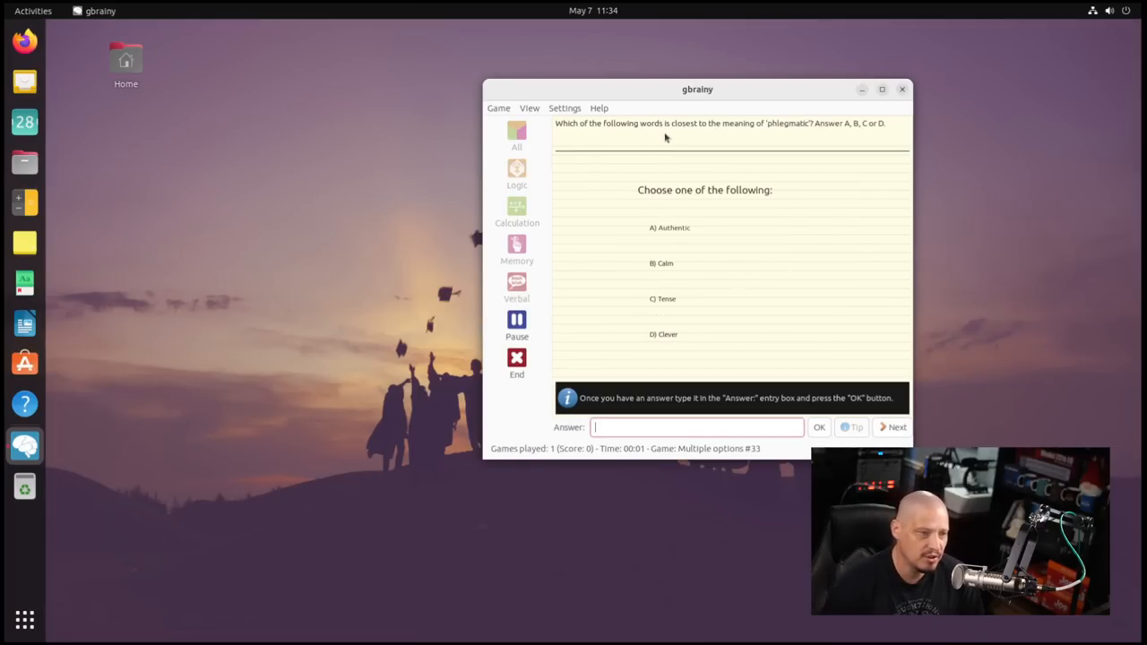
mouse_move(805, 144)
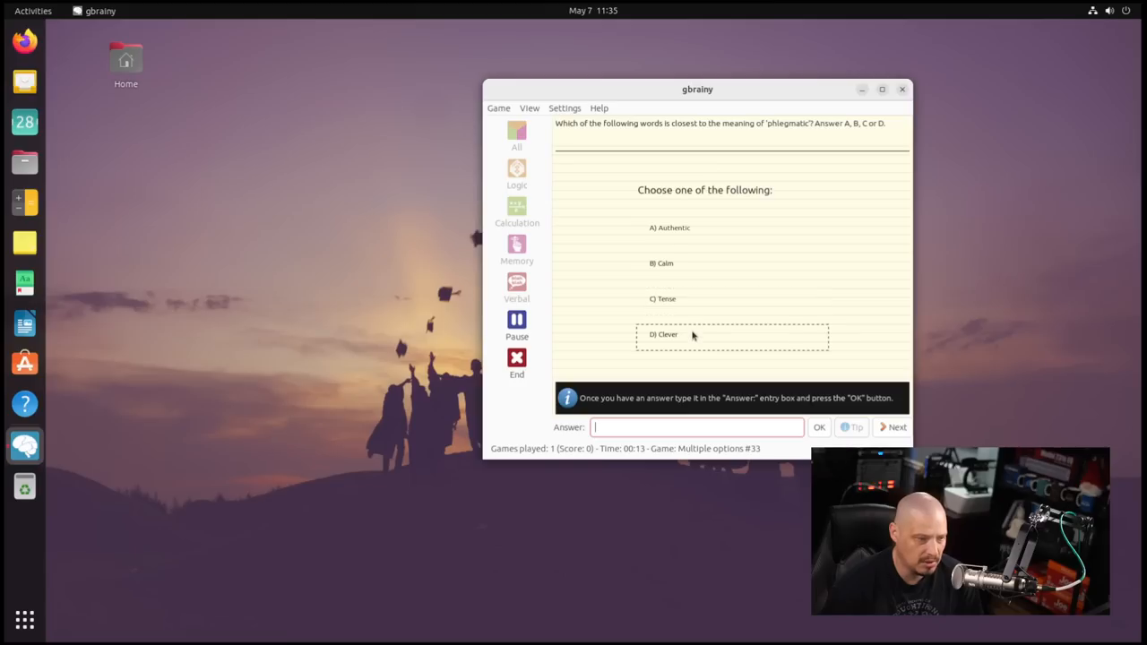
- Answer 'phlegmatic' with option D, type 'children' on the next puzzle, close gbrainy, and show apps
click(819, 427)
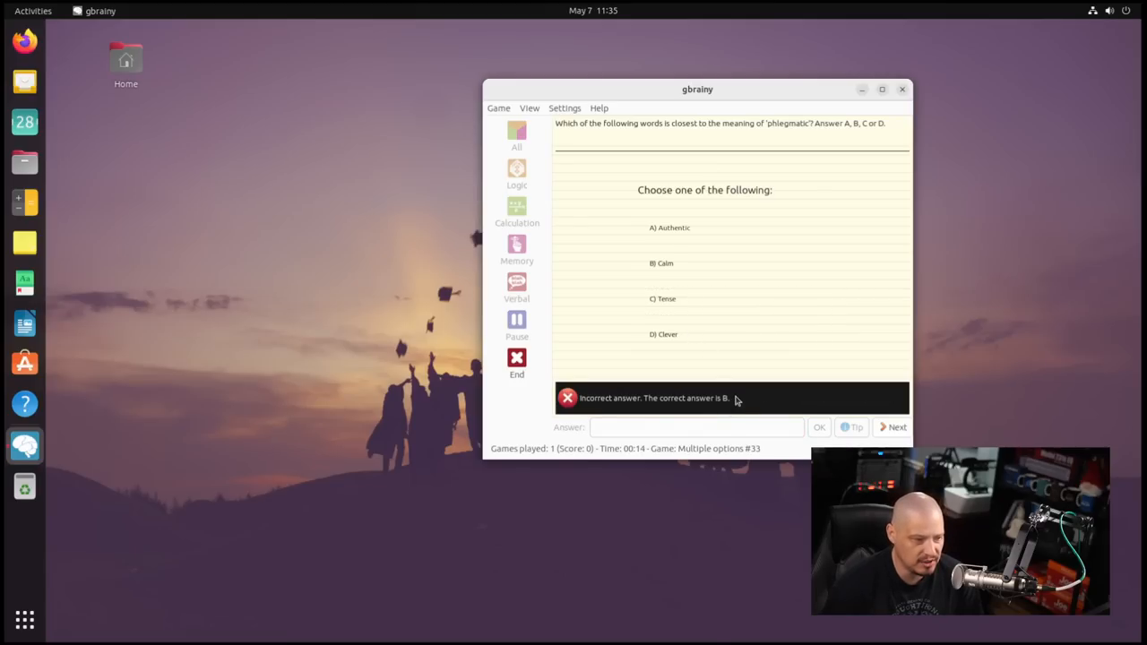
mouse_move(667, 276)
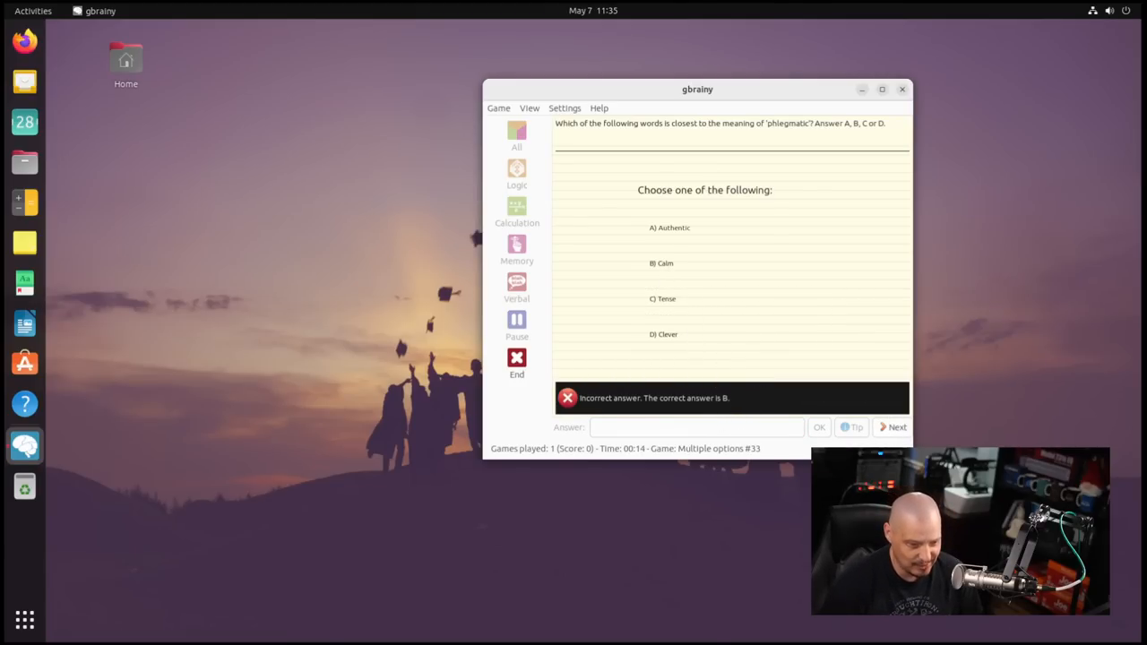
click(892, 426)
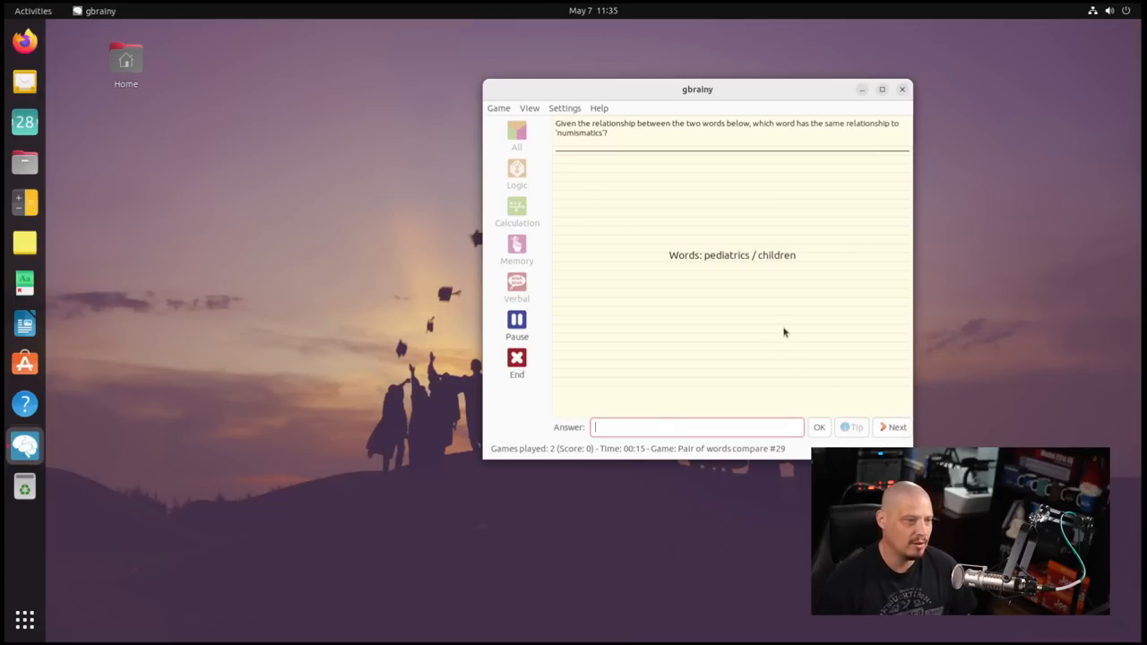
mouse_move(663, 140)
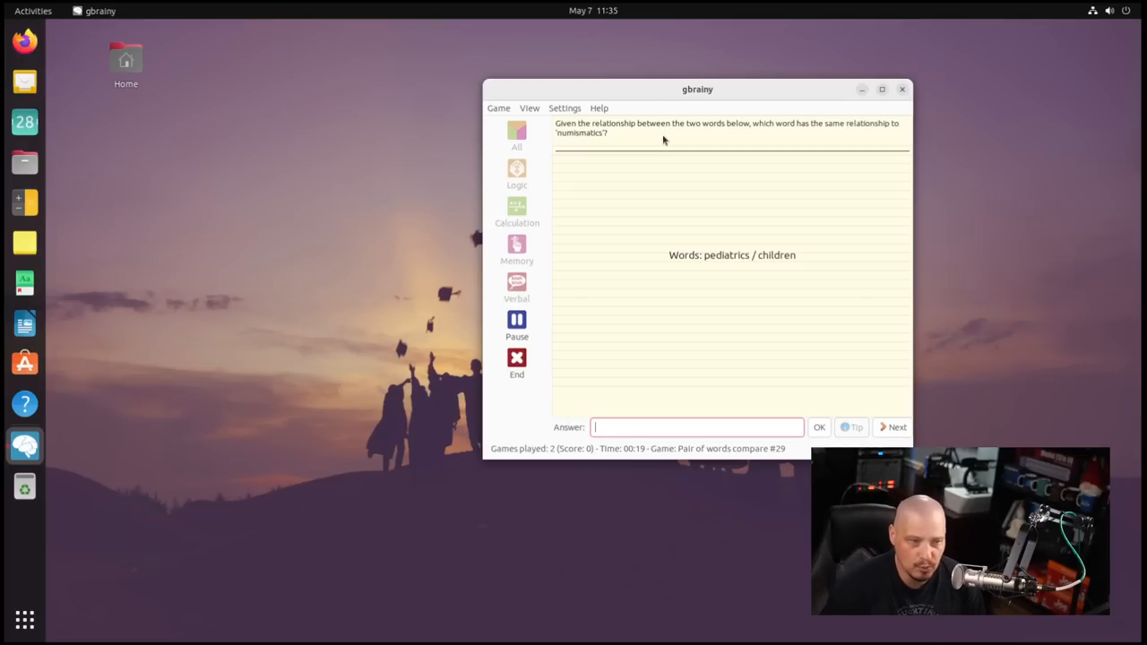
mouse_move(595, 152)
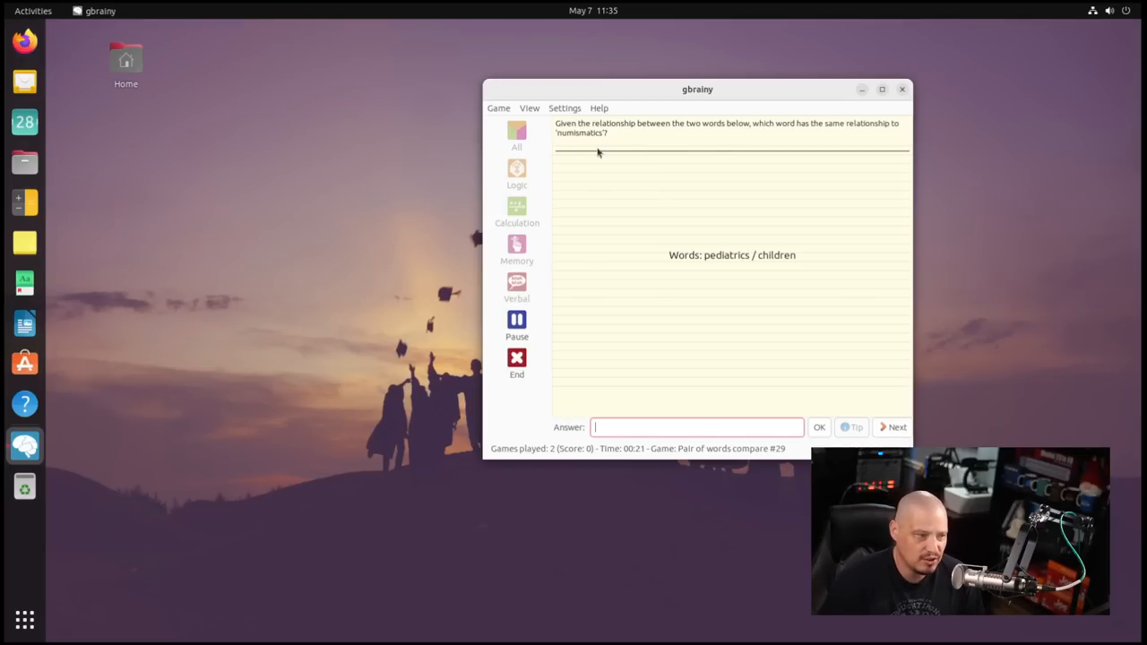
mouse_move(723, 296)
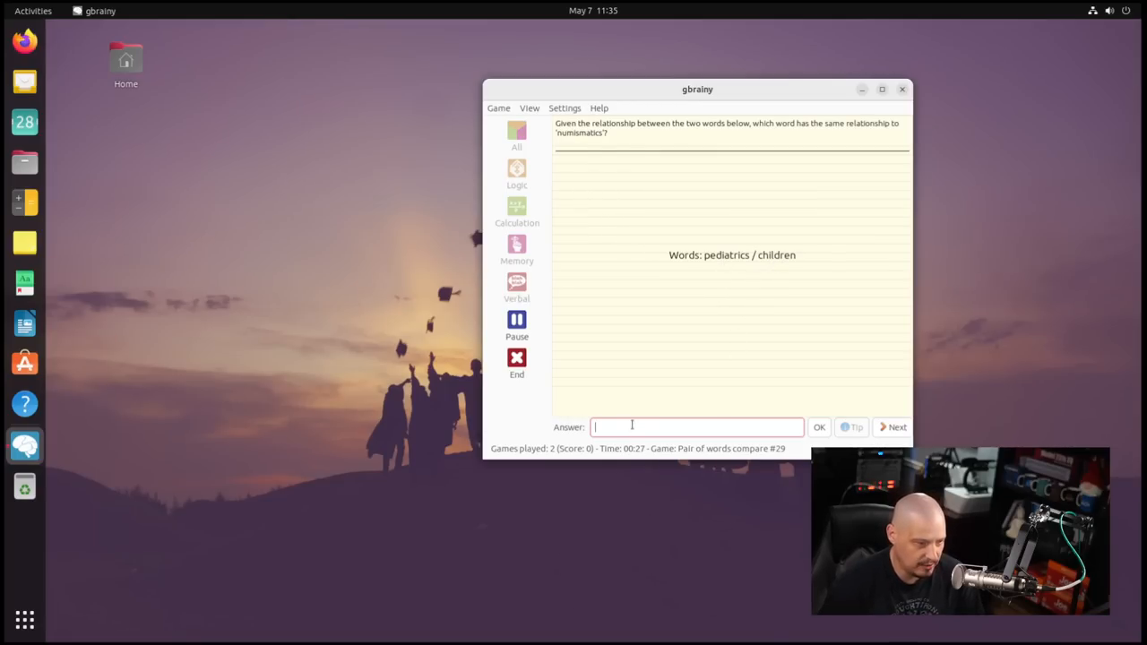
text(children)
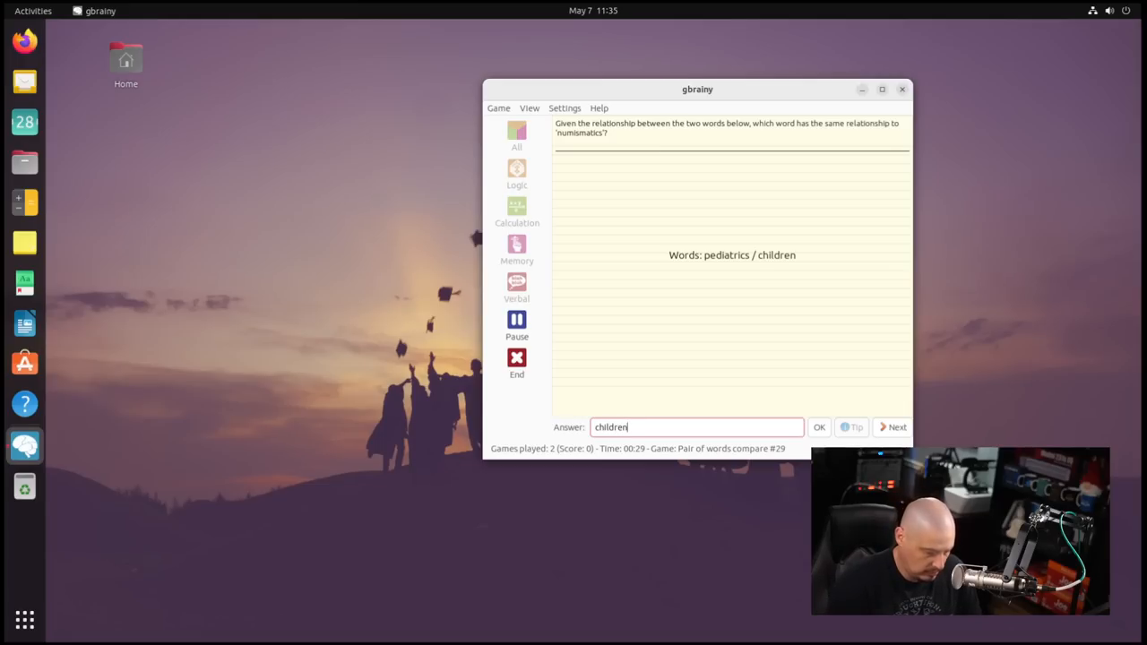
click(819, 426)
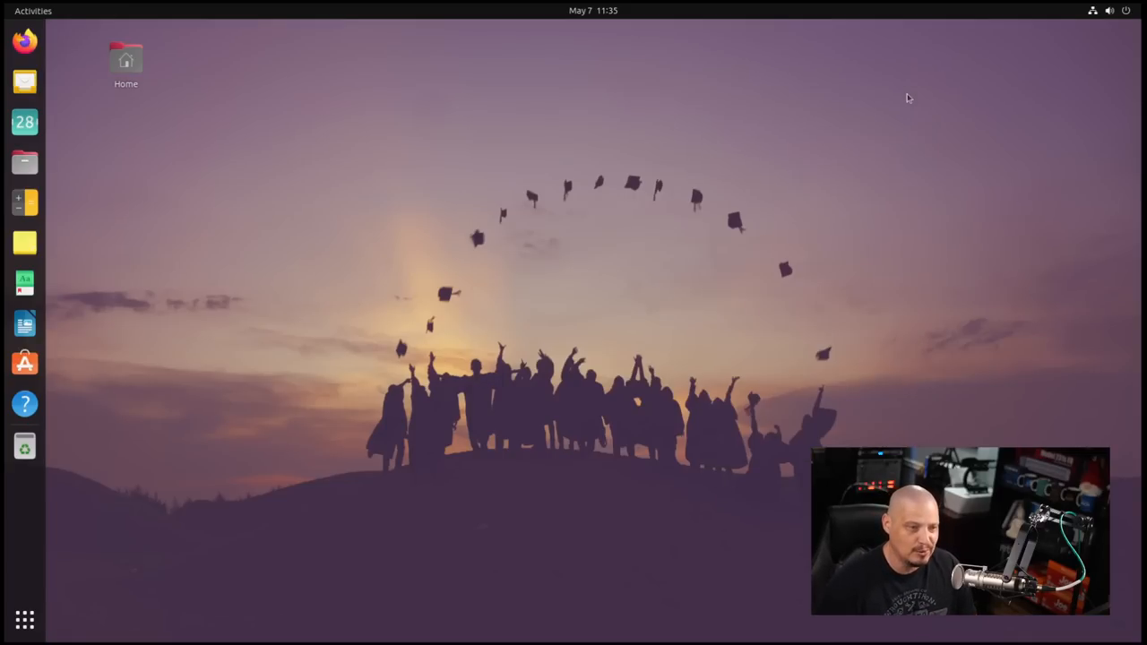
click(23, 616)
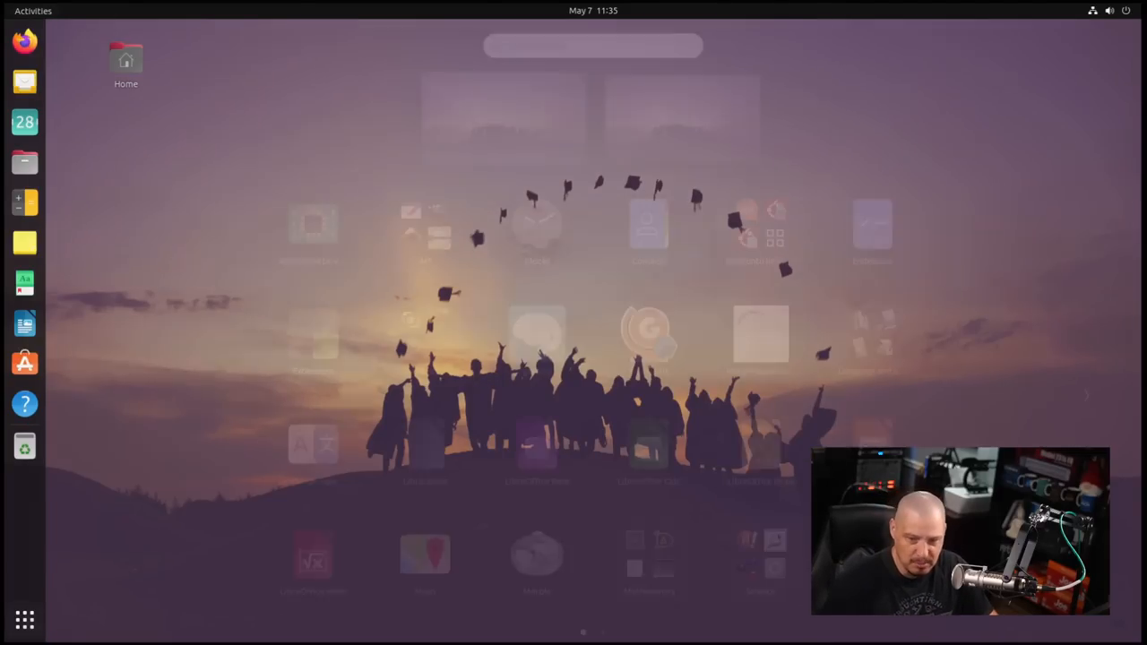
- Launch GCompris, dismiss the welcome note, and decline the external assets download
click(25, 614)
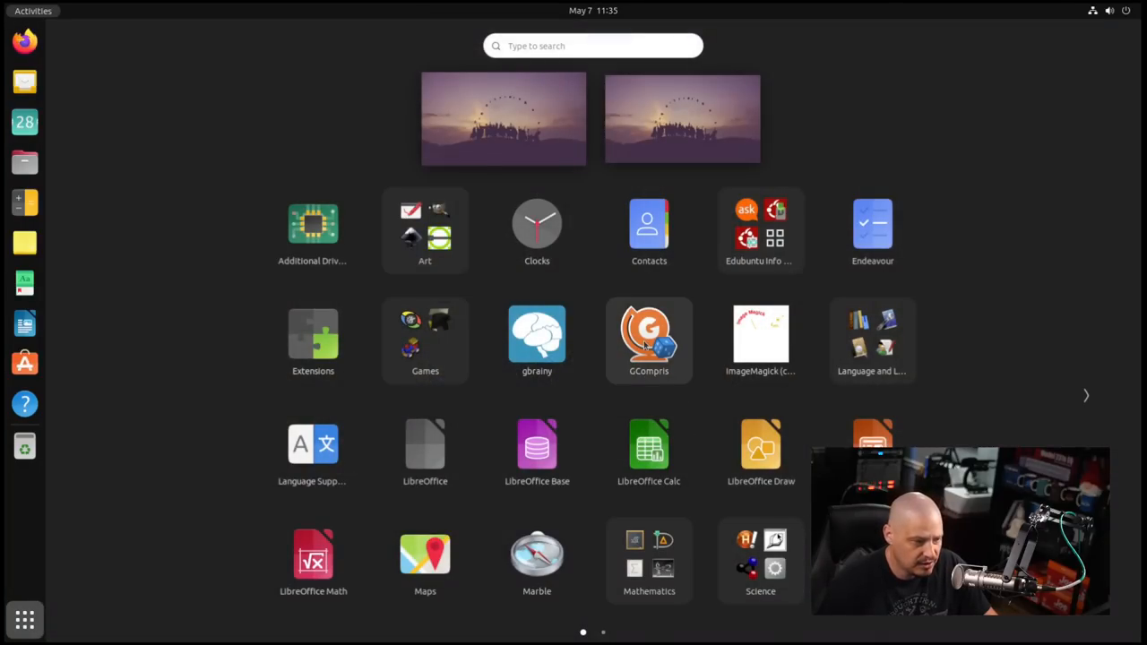
click(649, 333)
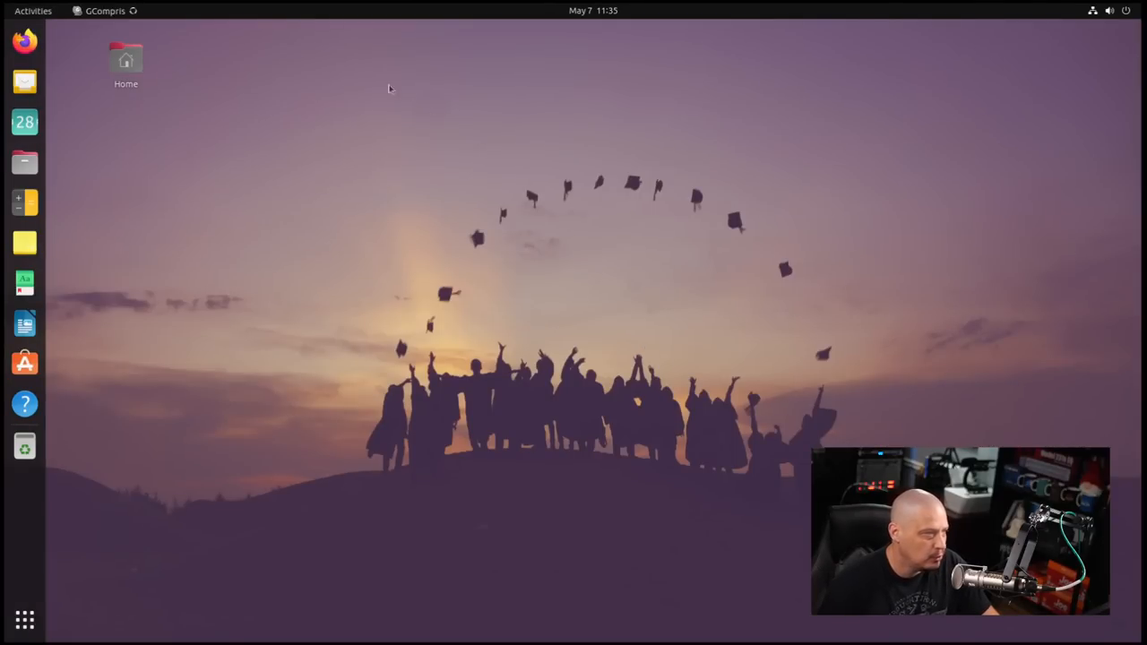
mouse_move(309, 75)
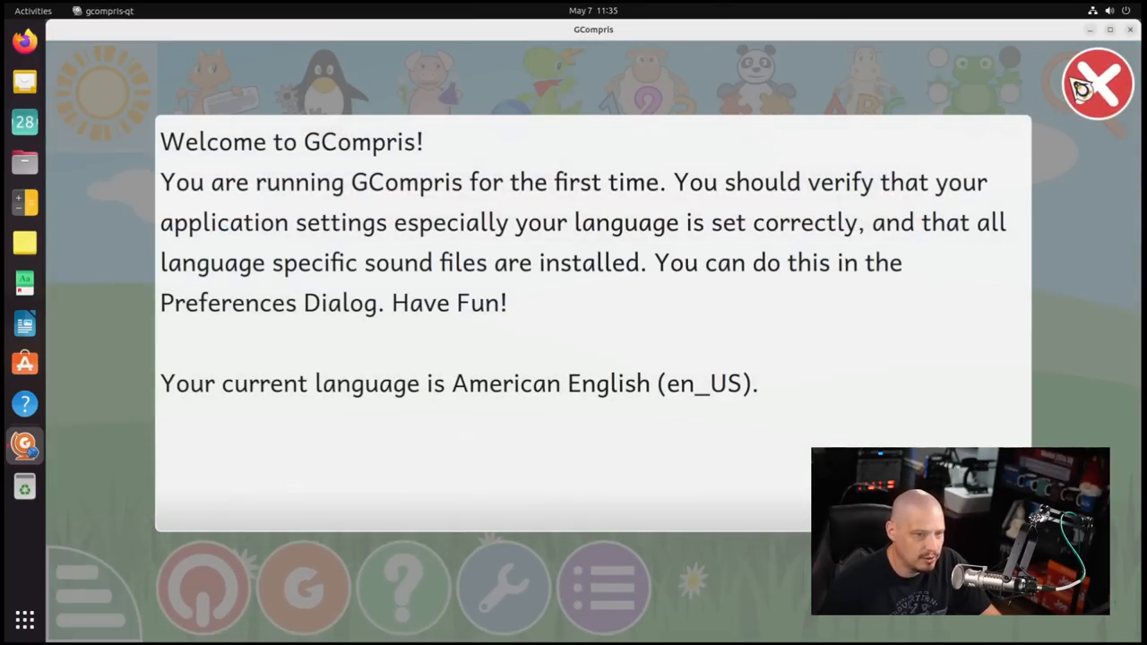
click(1098, 80)
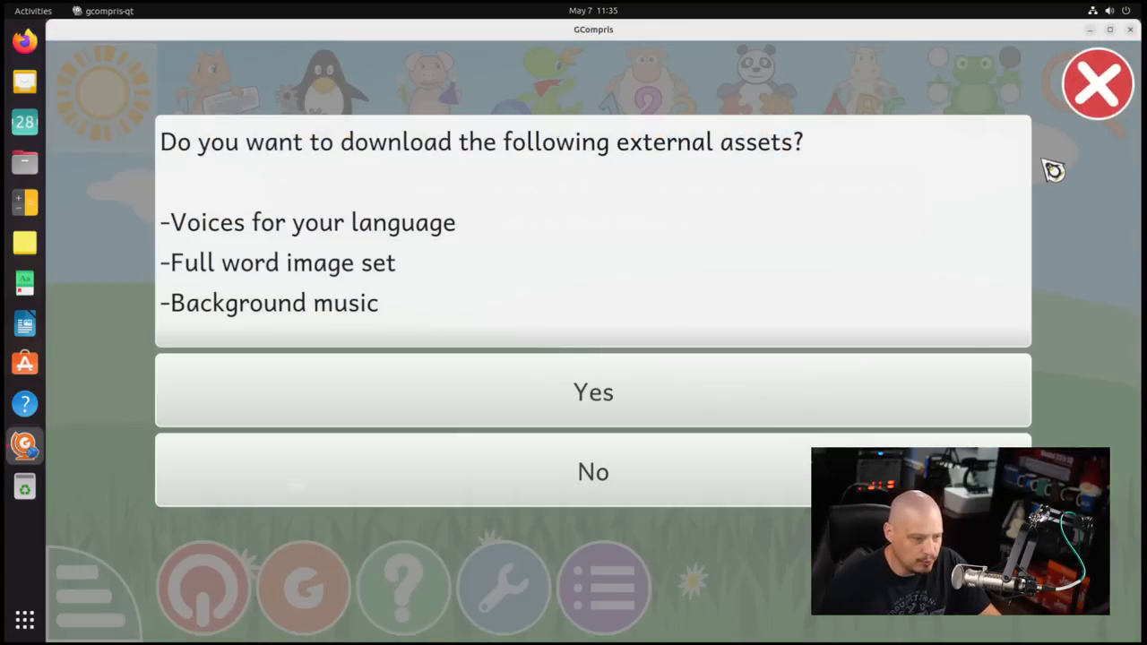
mouse_move(780, 339)
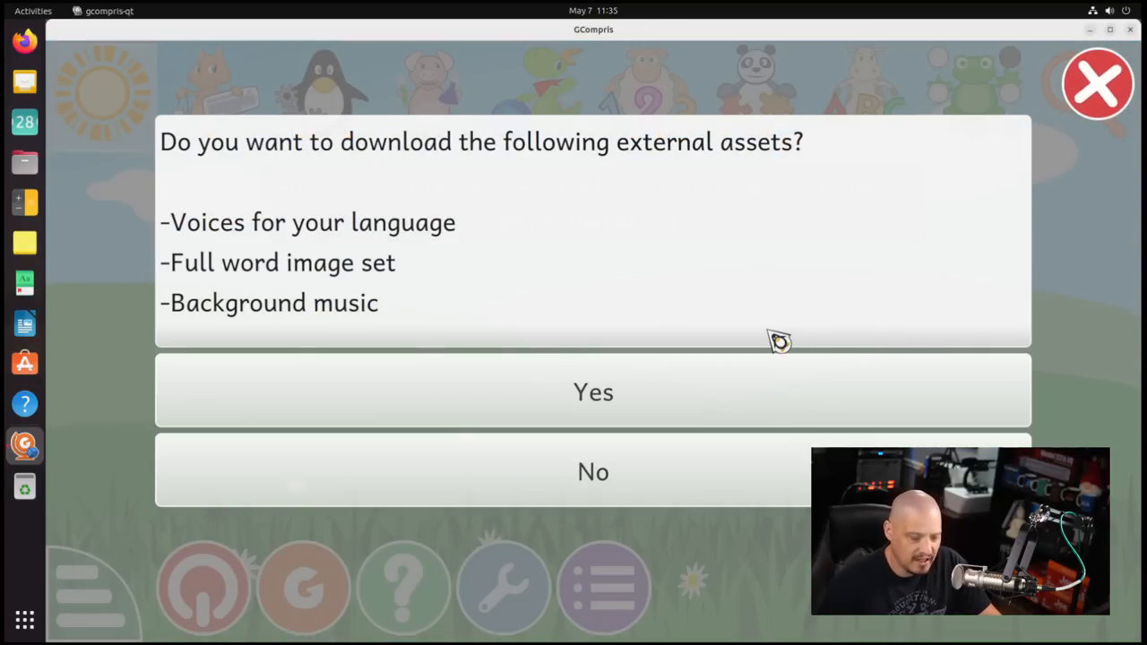
mouse_move(615, 415)
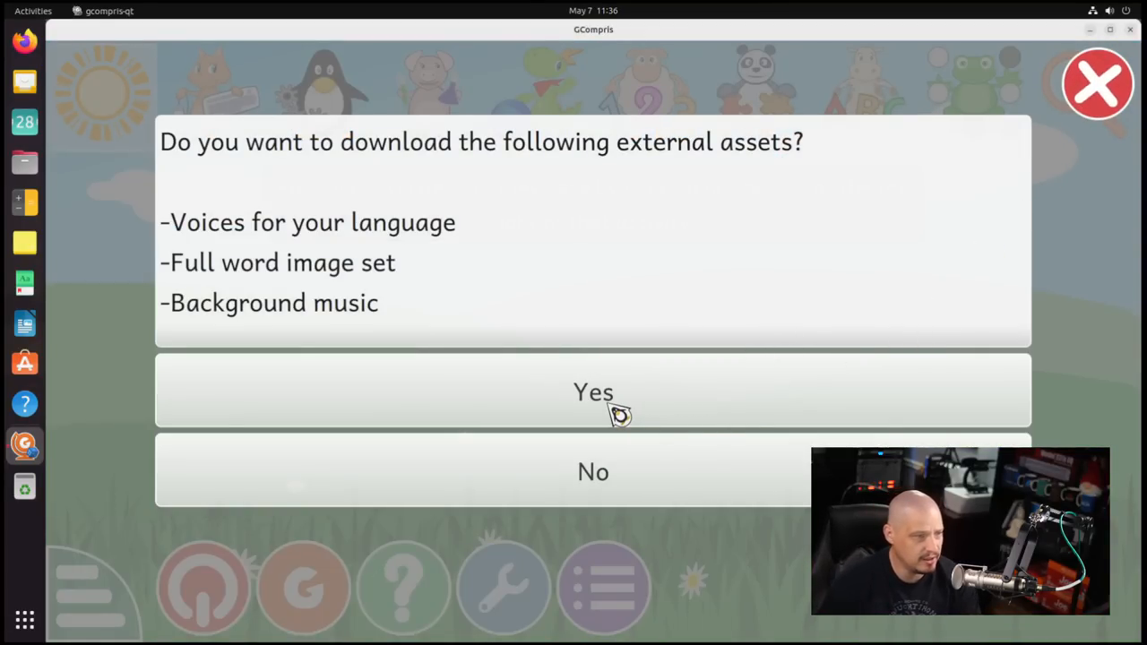
mouse_move(326, 262)
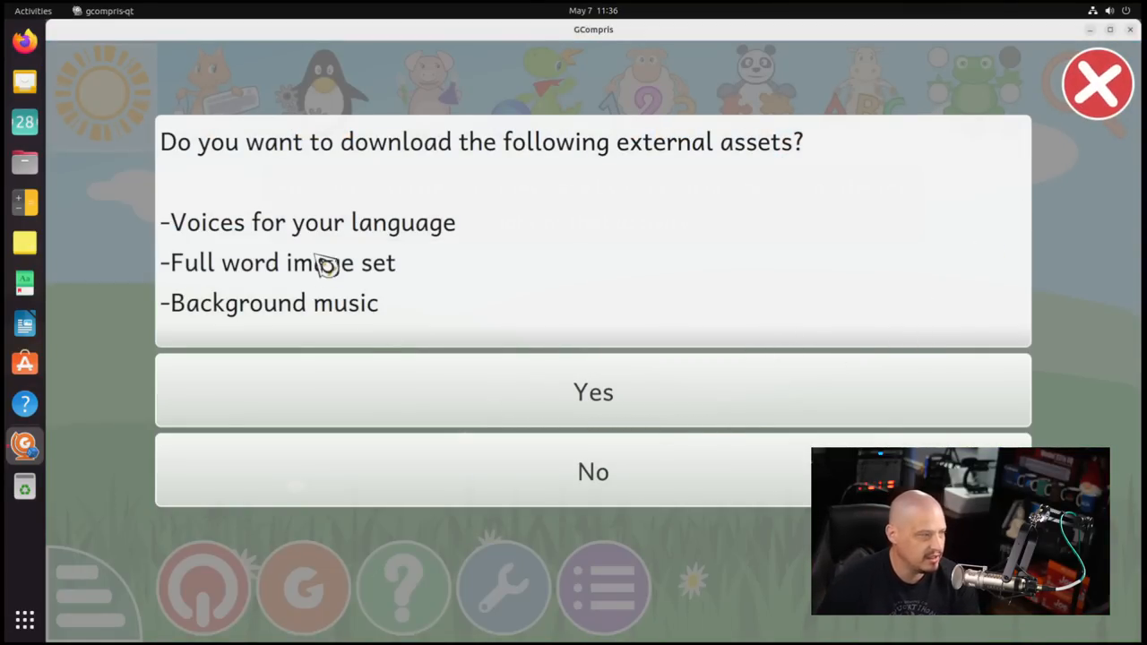
mouse_move(281, 275)
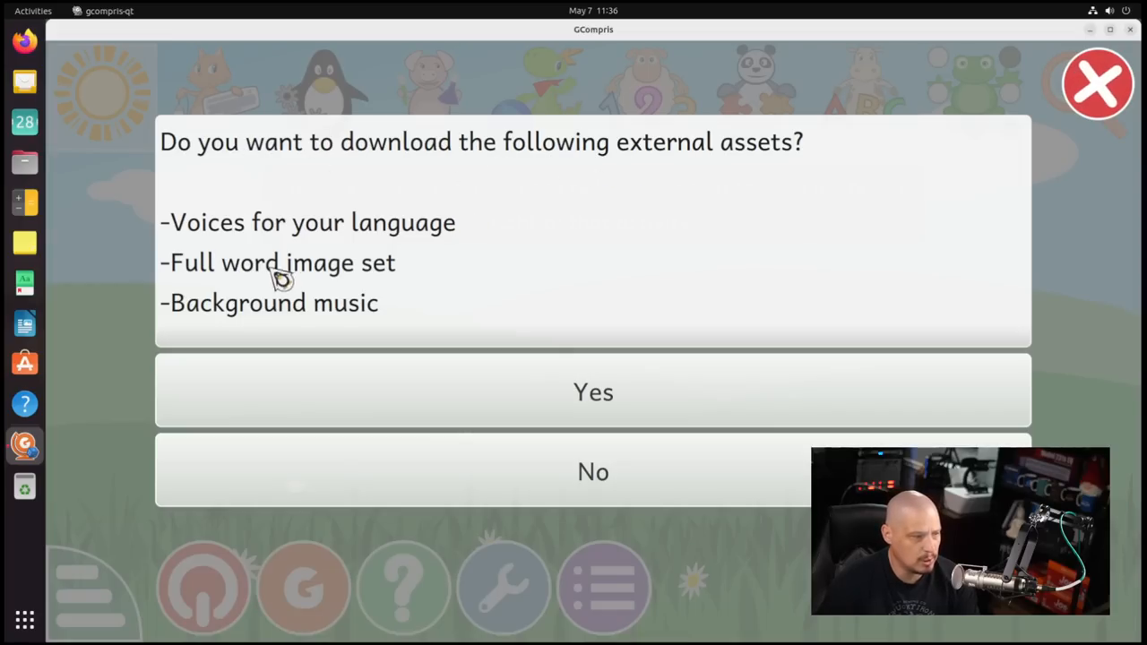
click(592, 471)
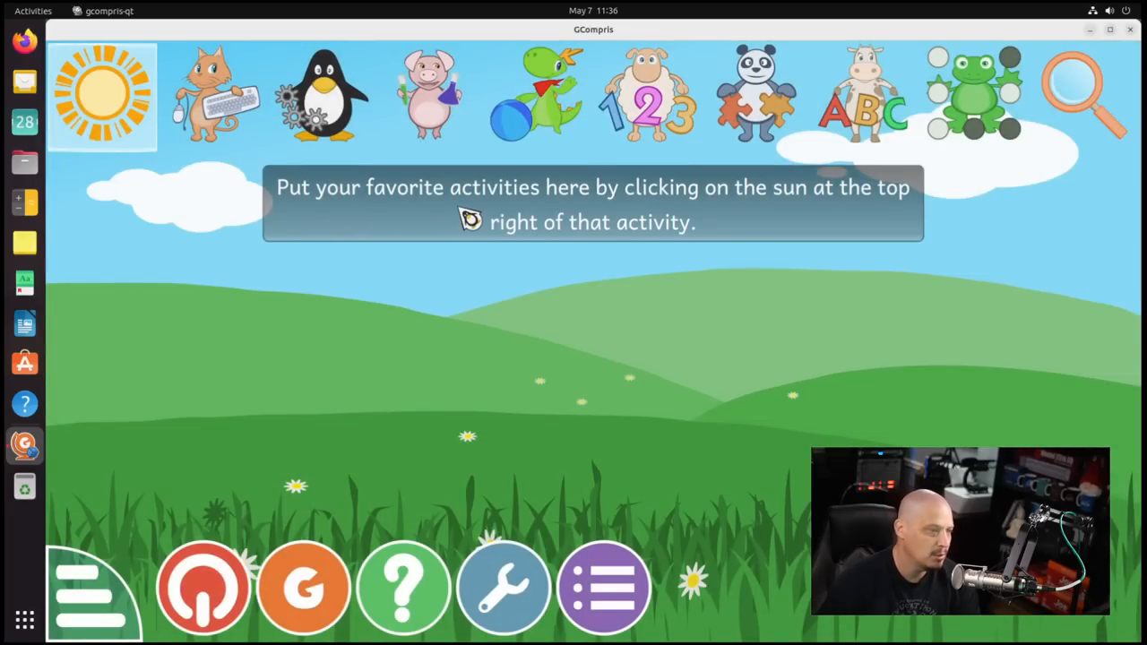
mouse_move(887, 212)
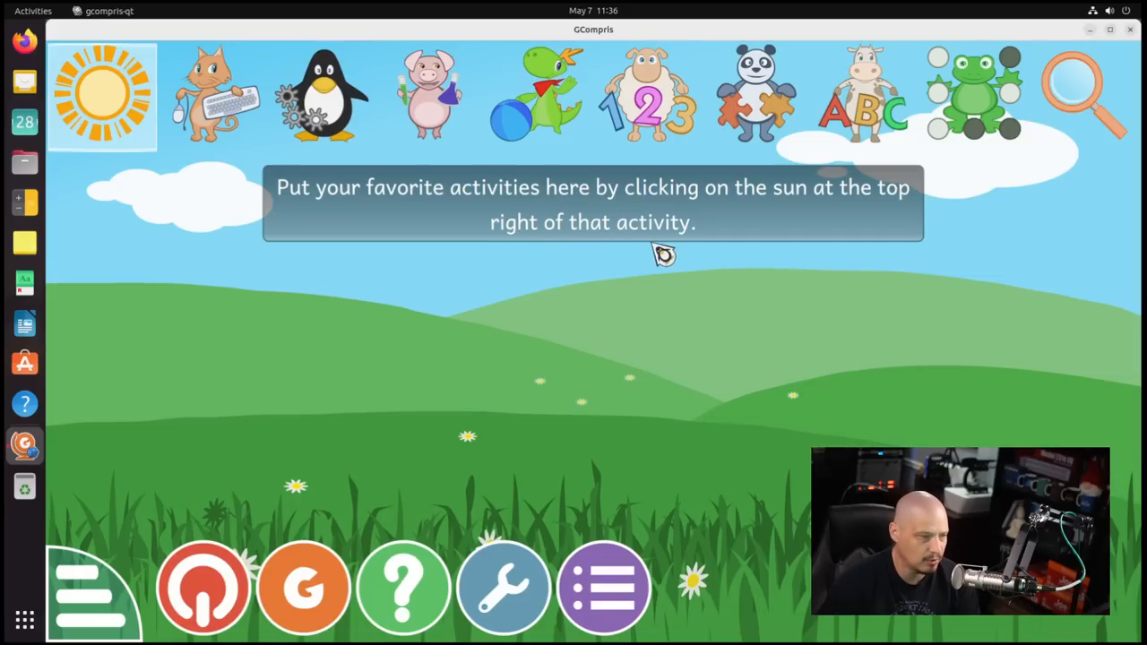
mouse_move(768, 310)
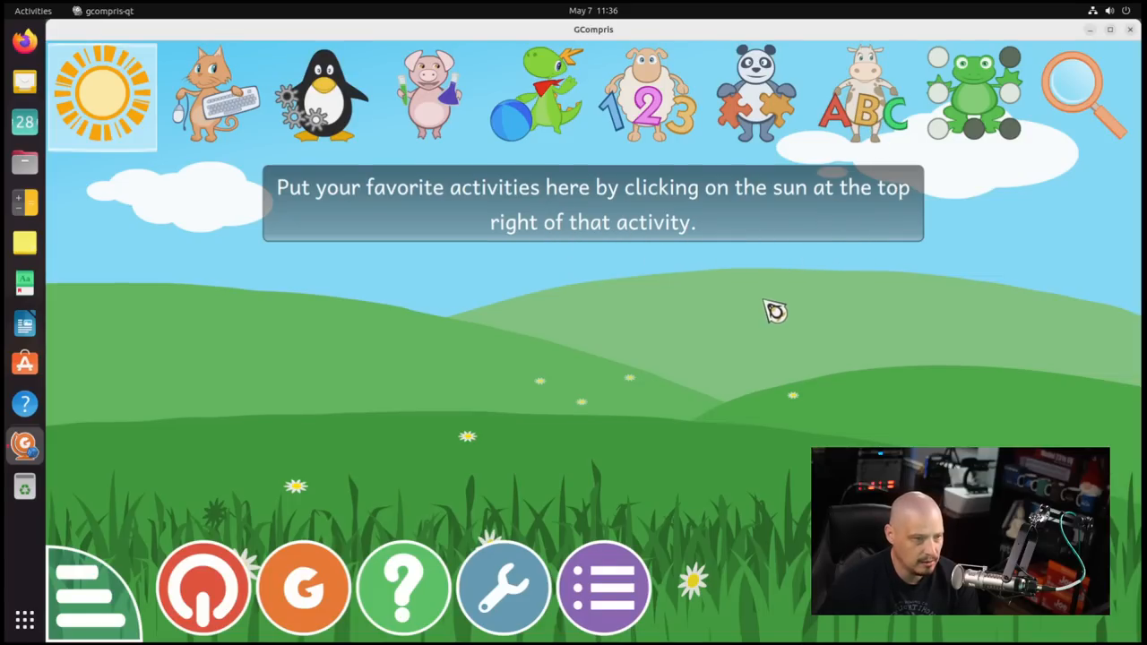
- Start Alphabet sequence from the ABC category, dismiss the sounds warning, close GCompris, and show apps
click(865, 95)
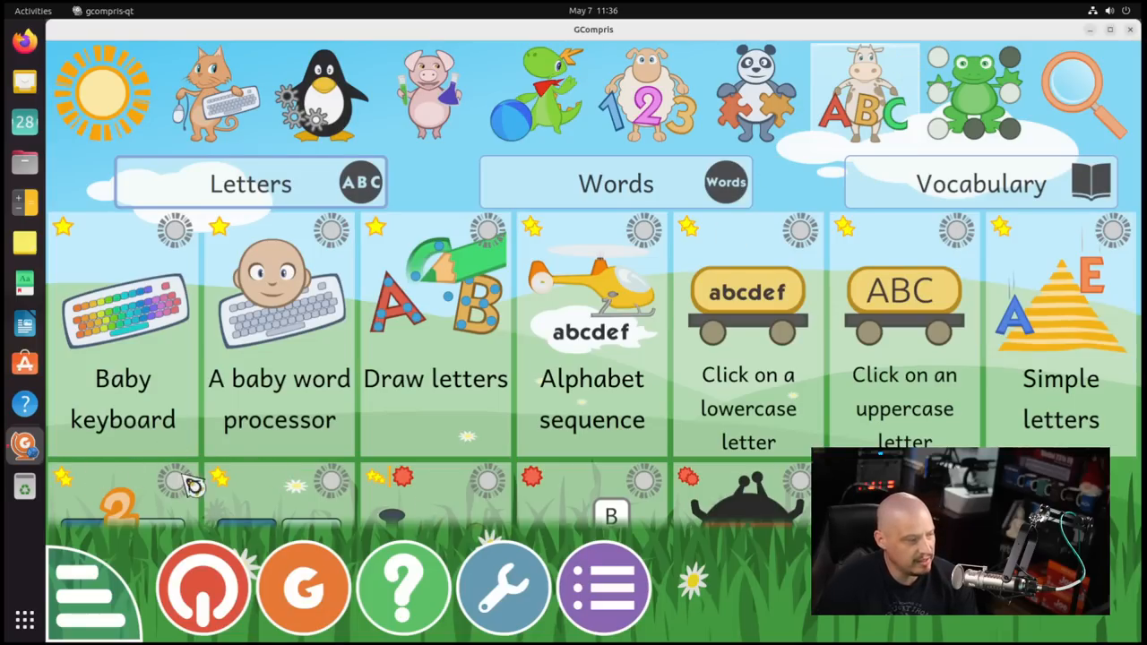
mouse_move(431, 454)
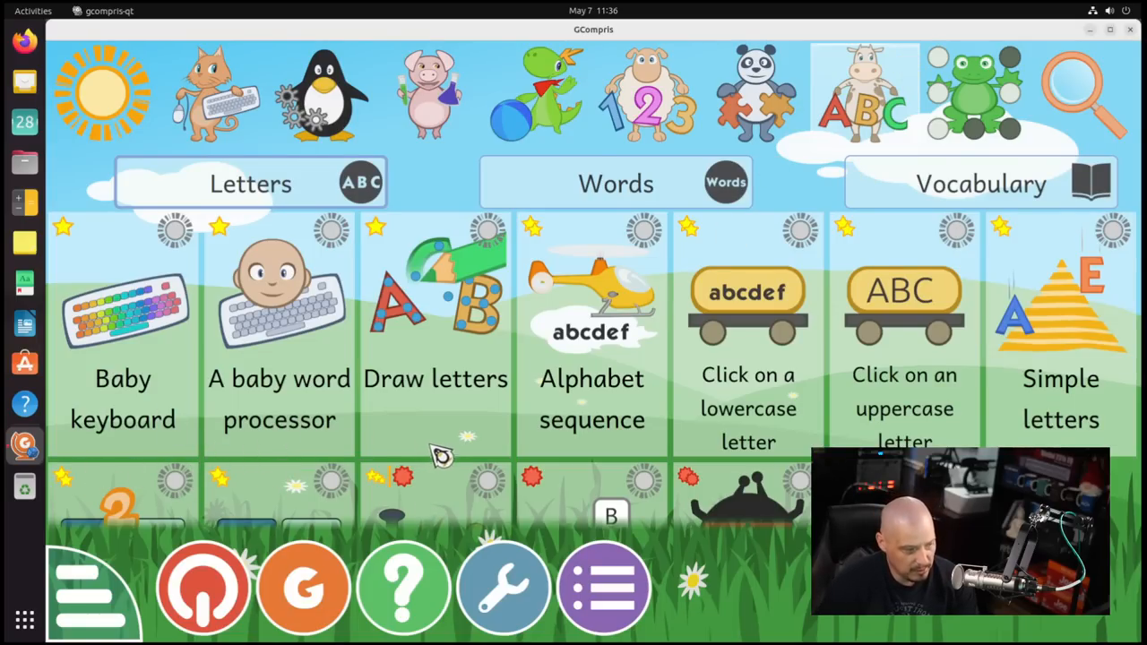
mouse_move(475, 394)
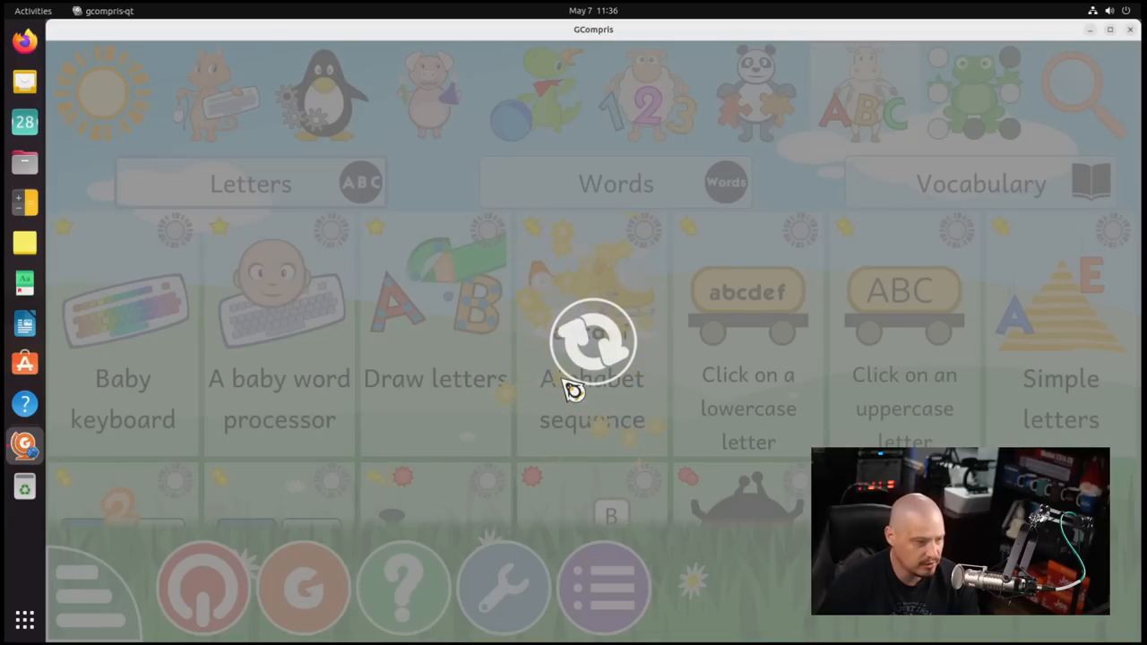
click(591, 341)
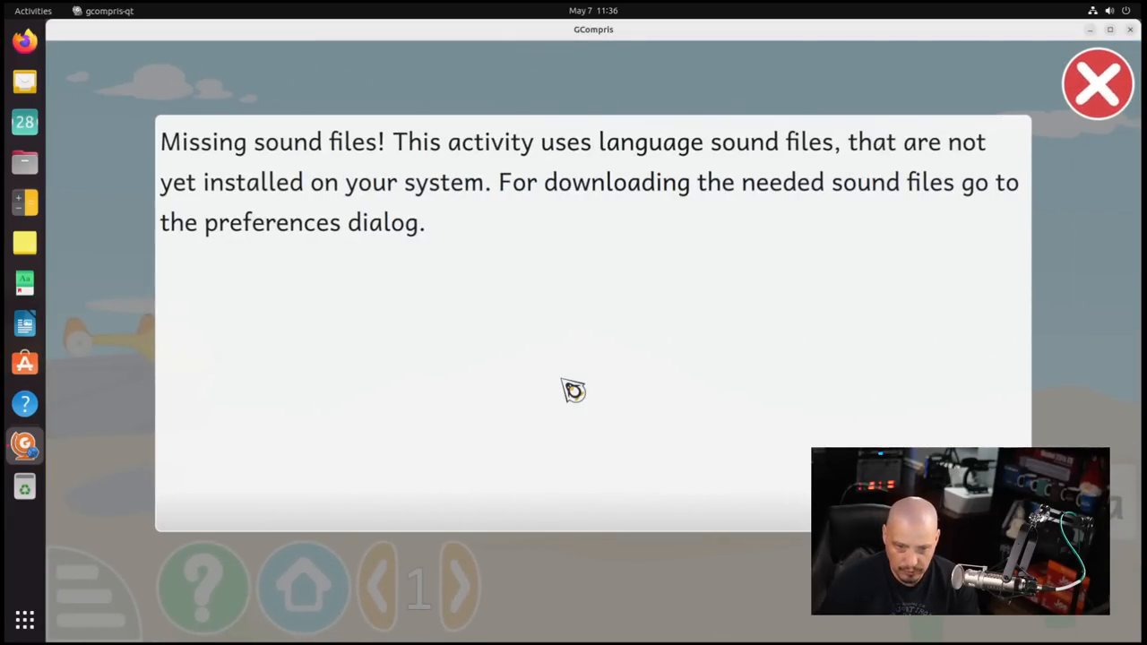
mouse_move(535, 365)
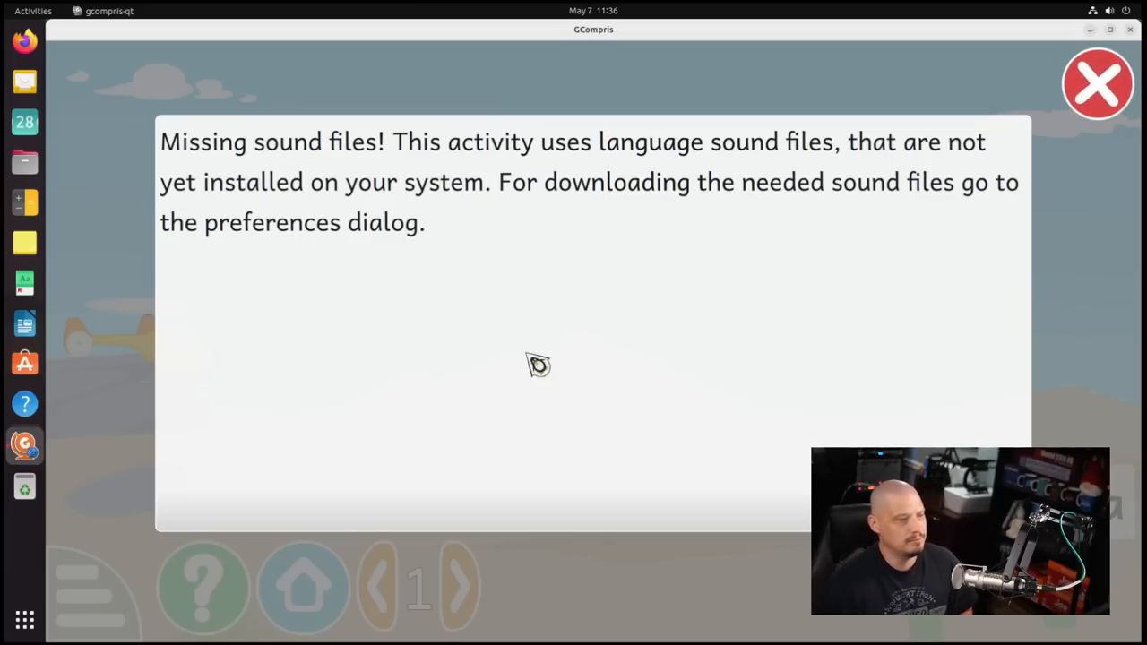
click(1097, 85)
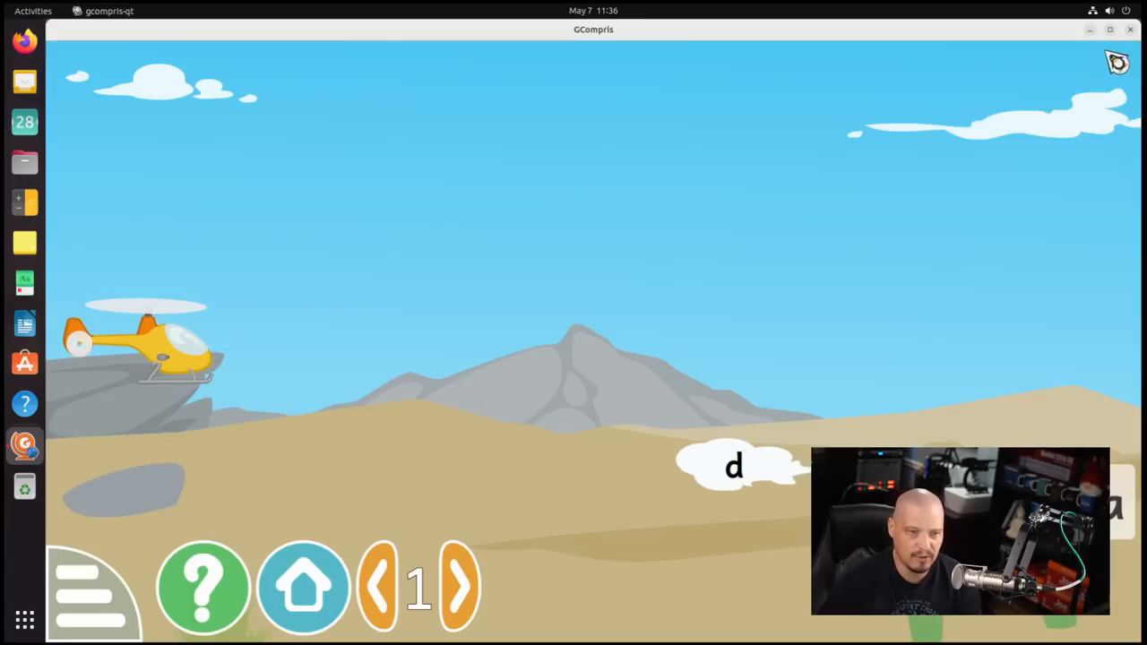
click(1127, 32)
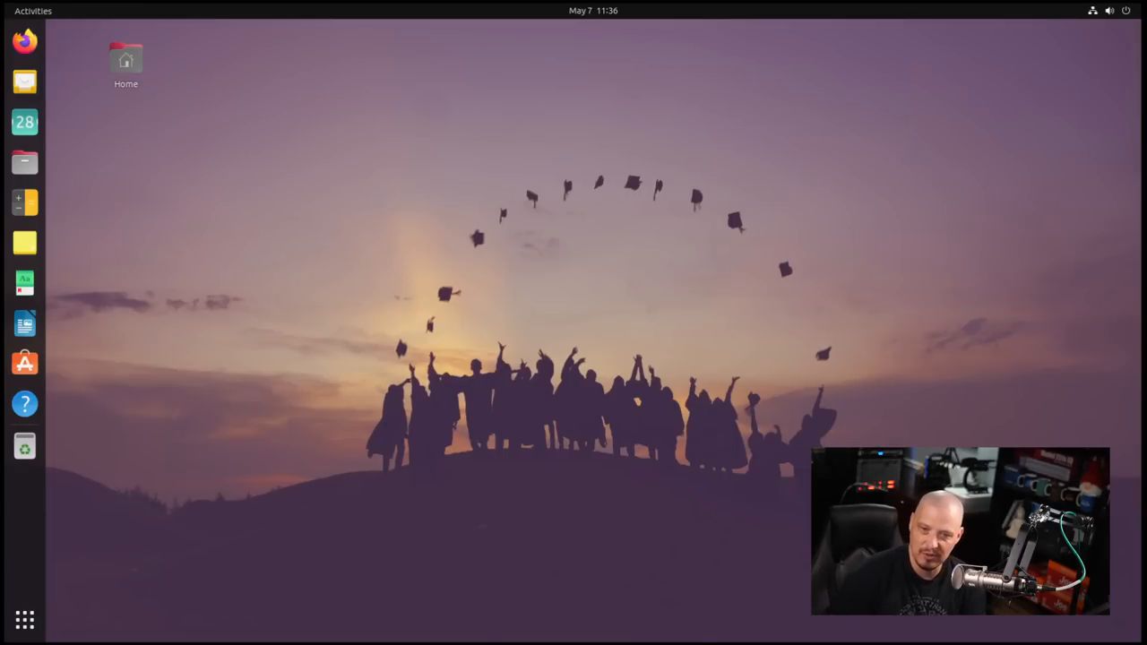
click(24, 620)
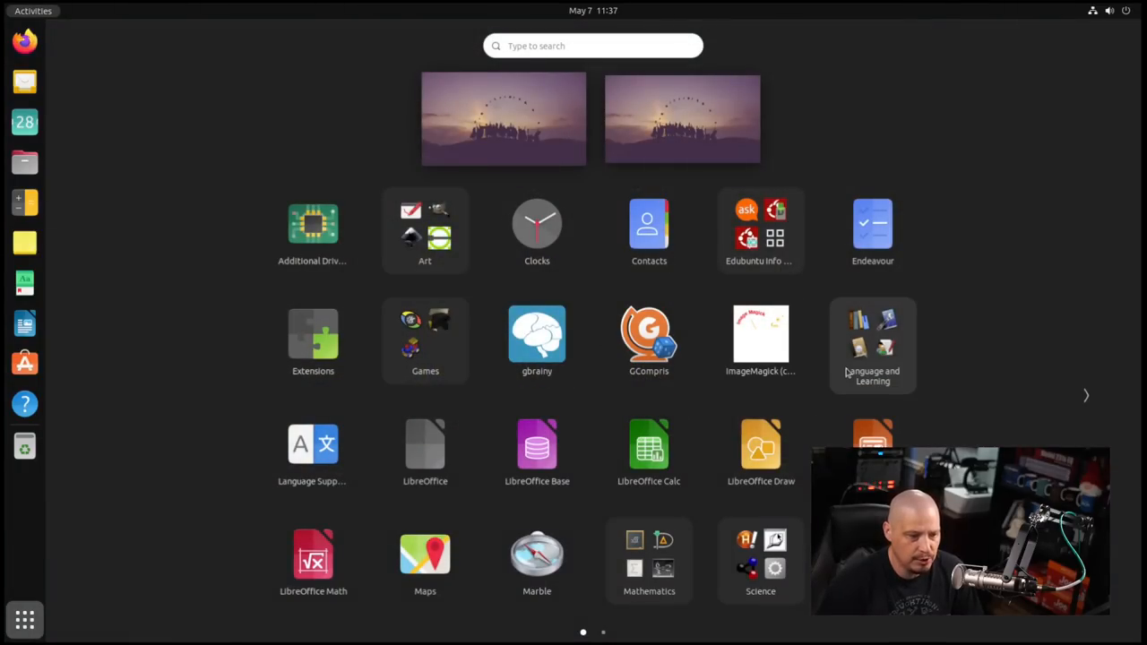
- Launch calibre from Language and Learning, dismiss the library location chooser, and close calibre
click(871, 341)
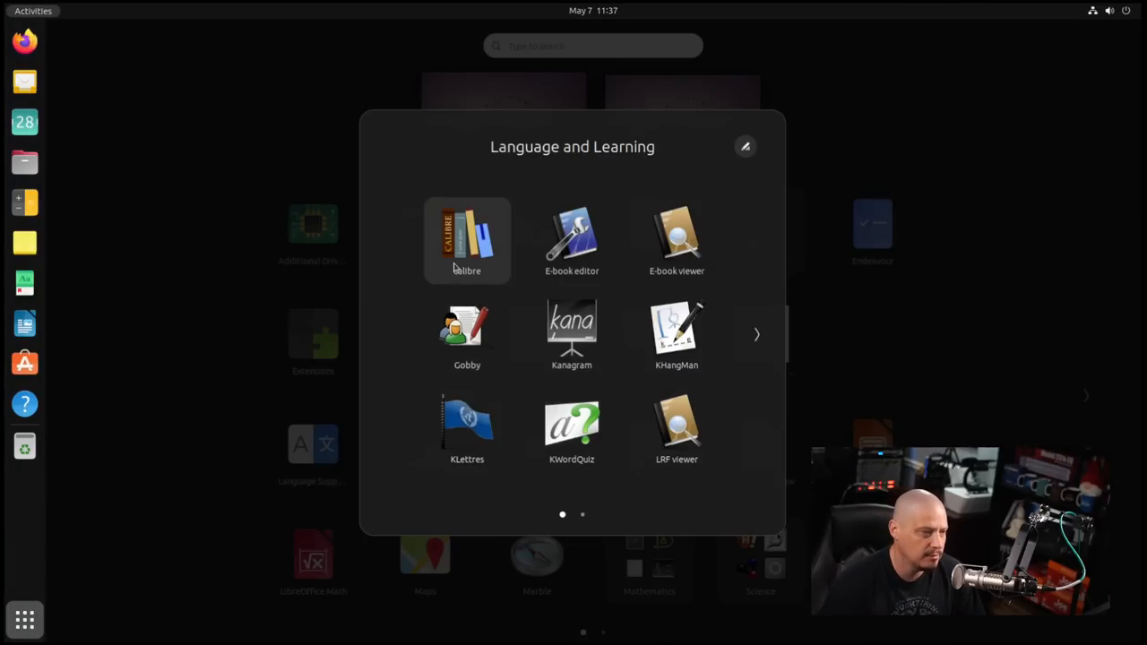
click(467, 235)
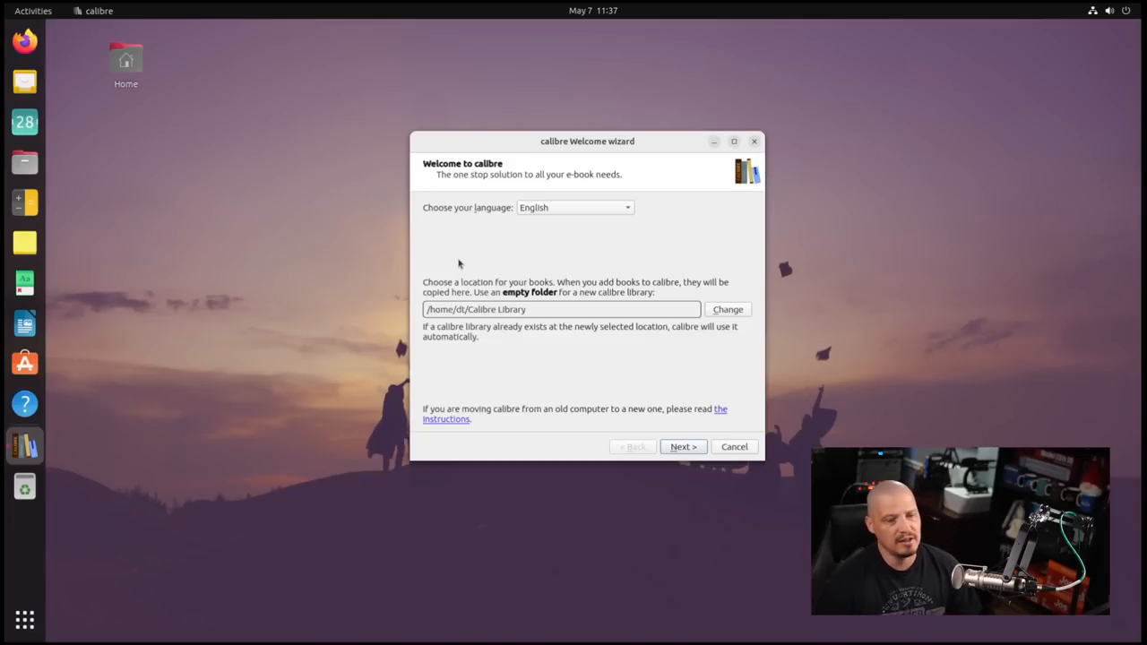
mouse_move(759, 149)
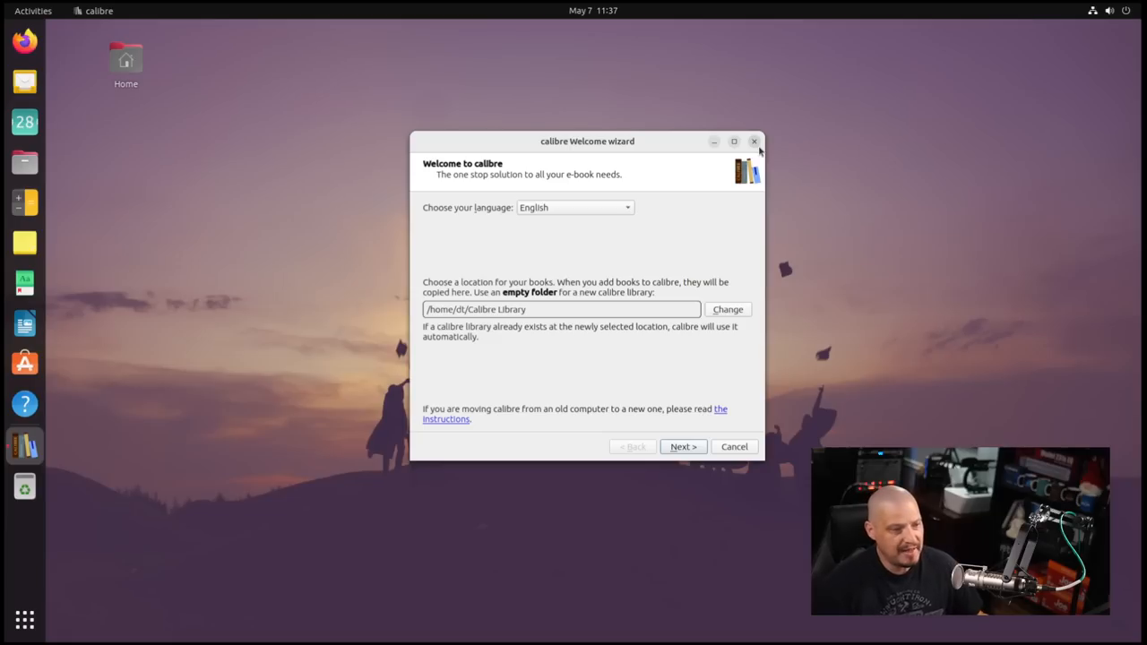
click(754, 142)
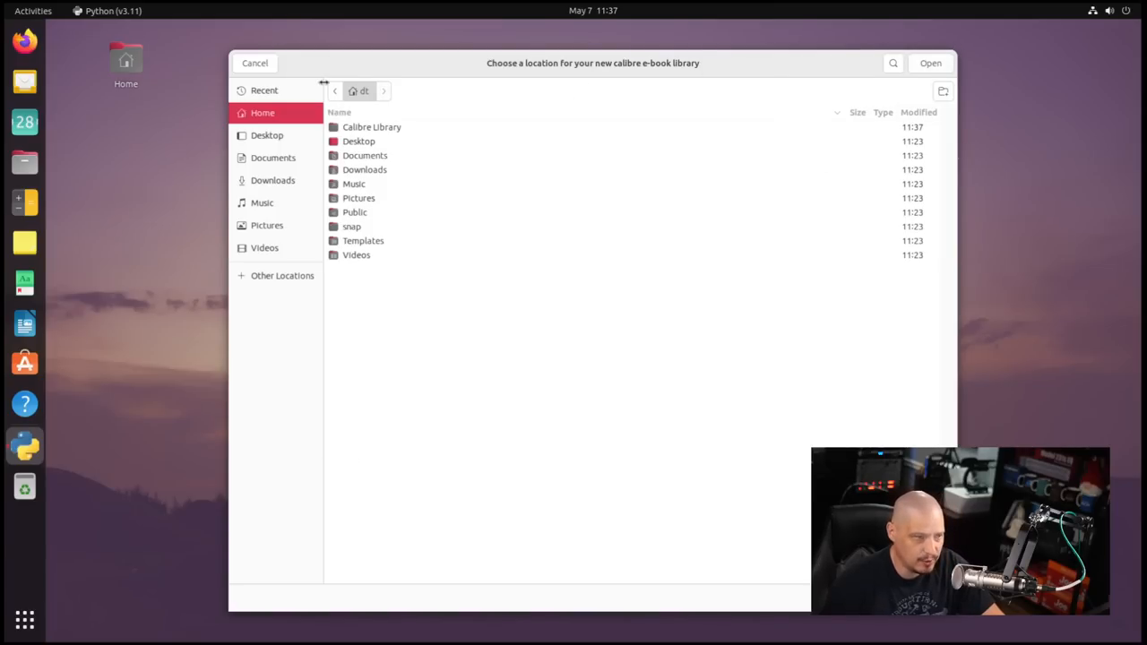
click(932, 63)
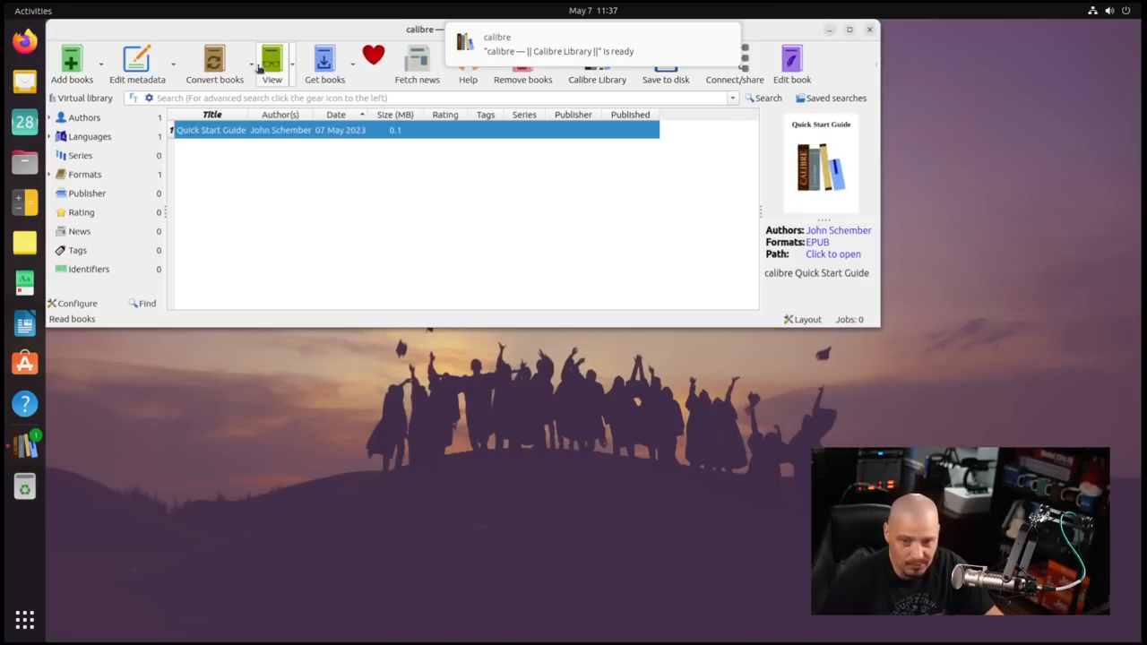
click(868, 33)
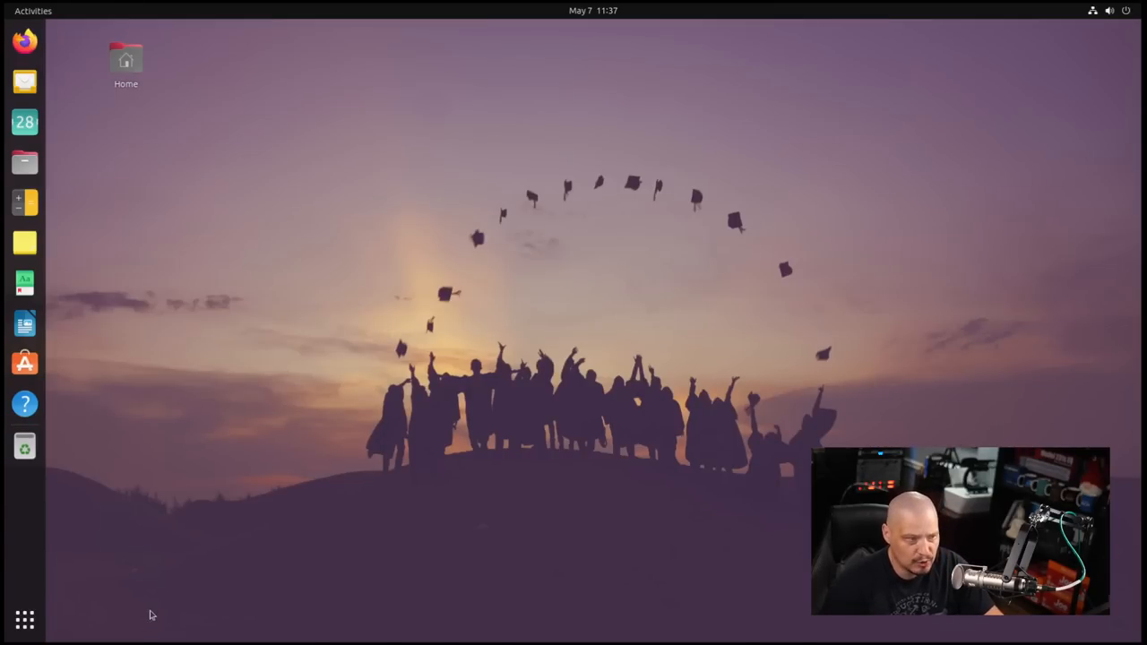
click(24, 619)
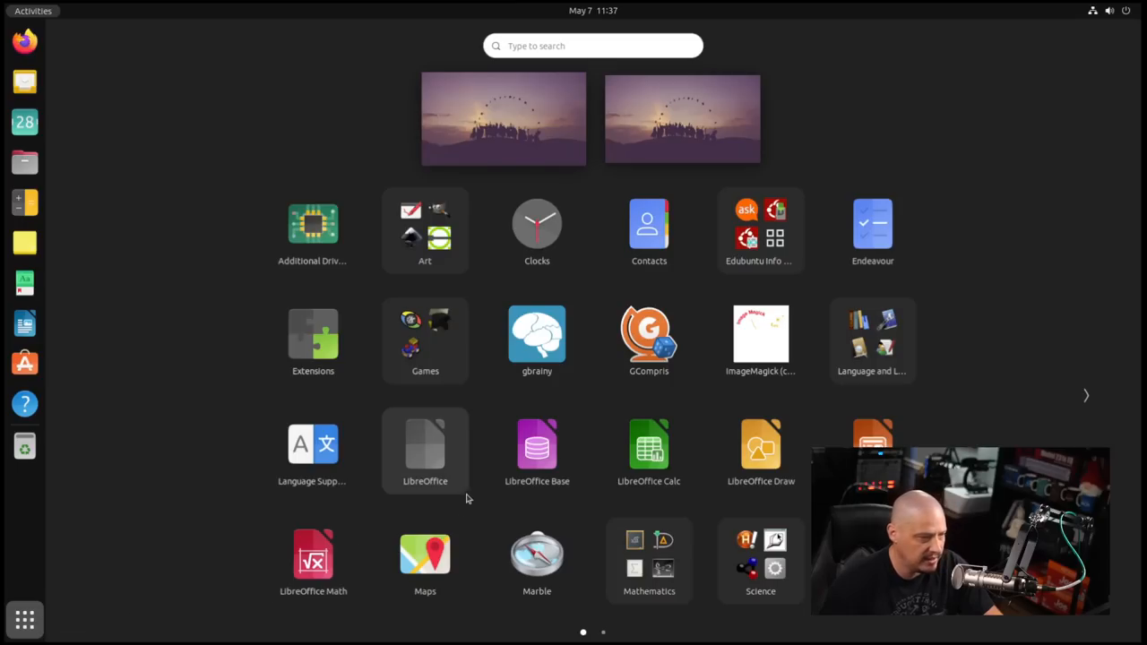
click(872, 333)
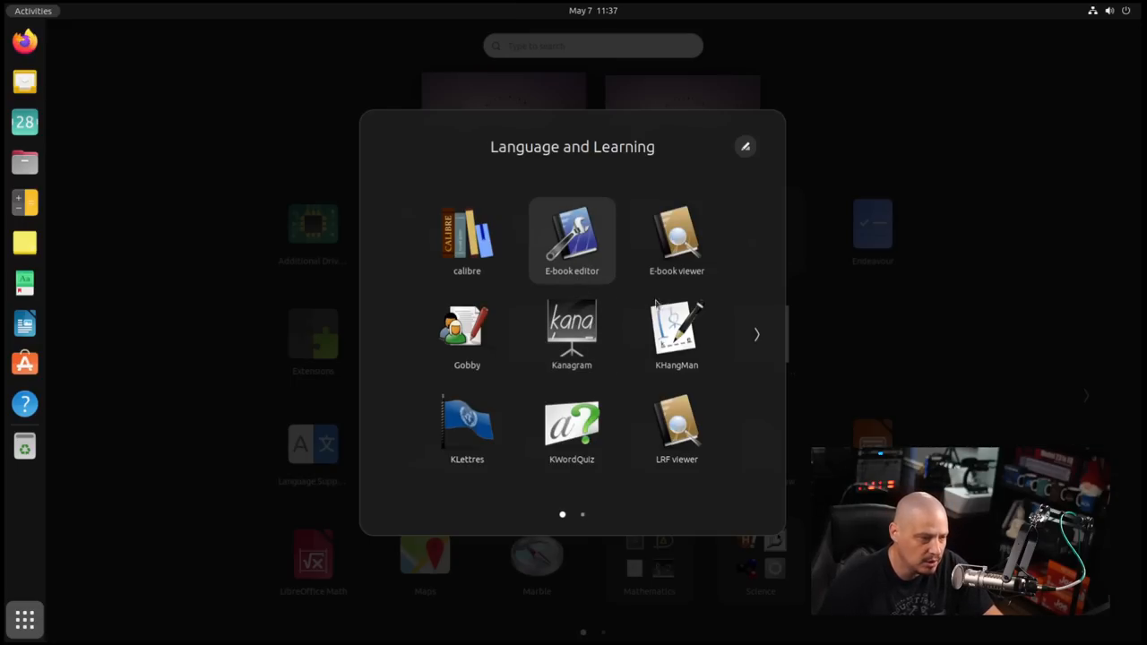
mouse_move(701, 244)
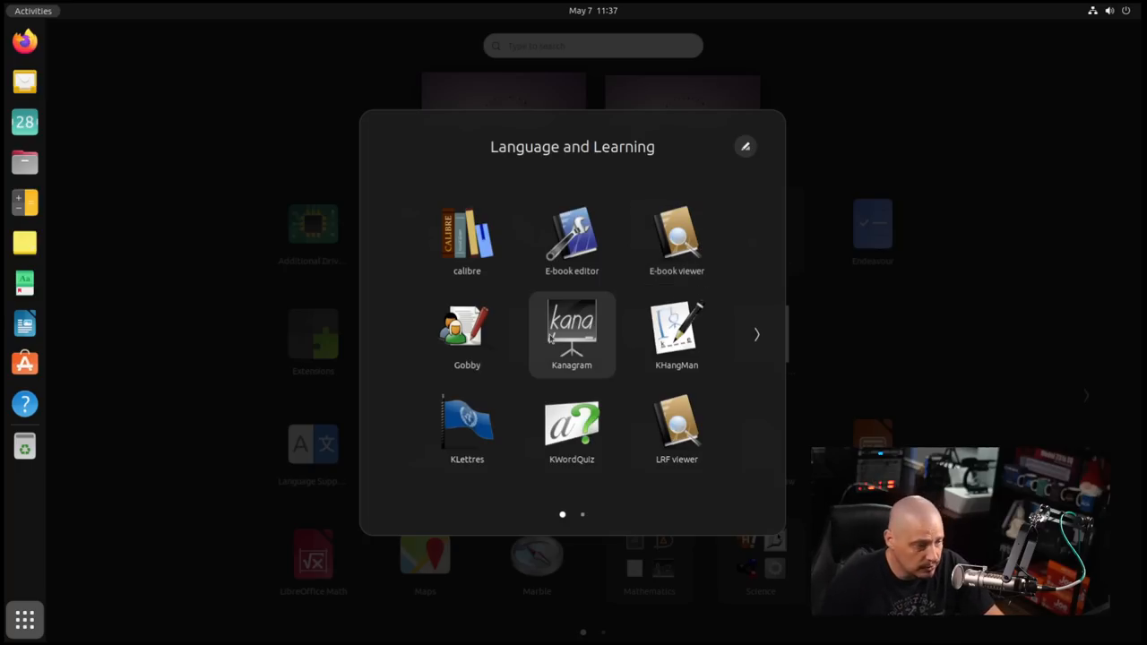
mouse_move(466, 334)
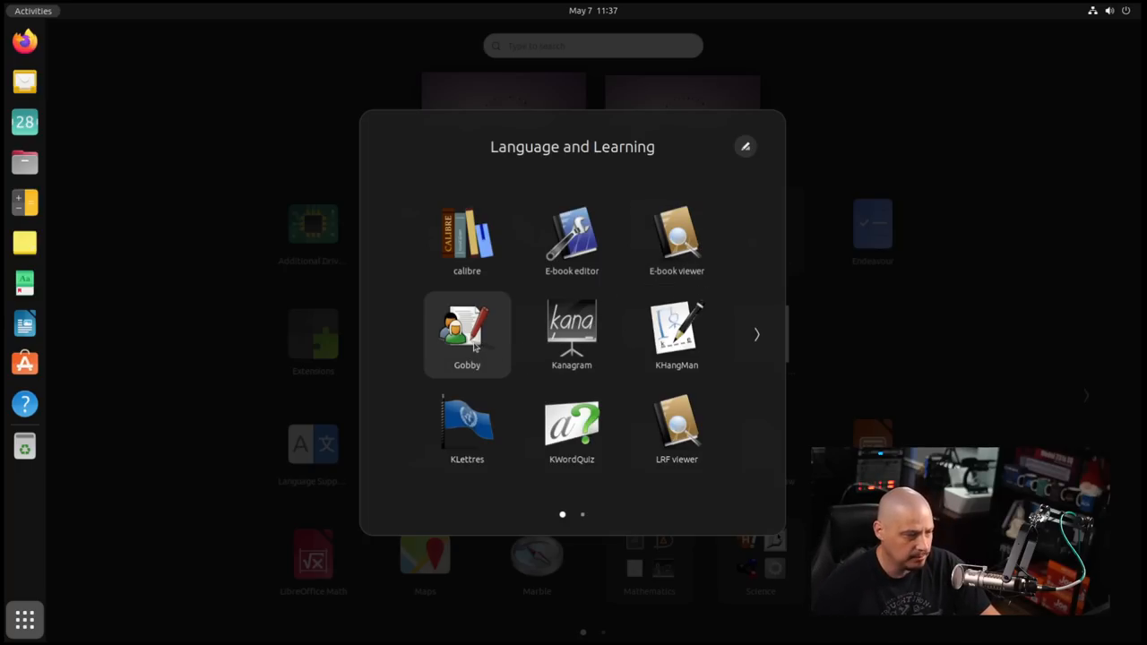
click(466, 336)
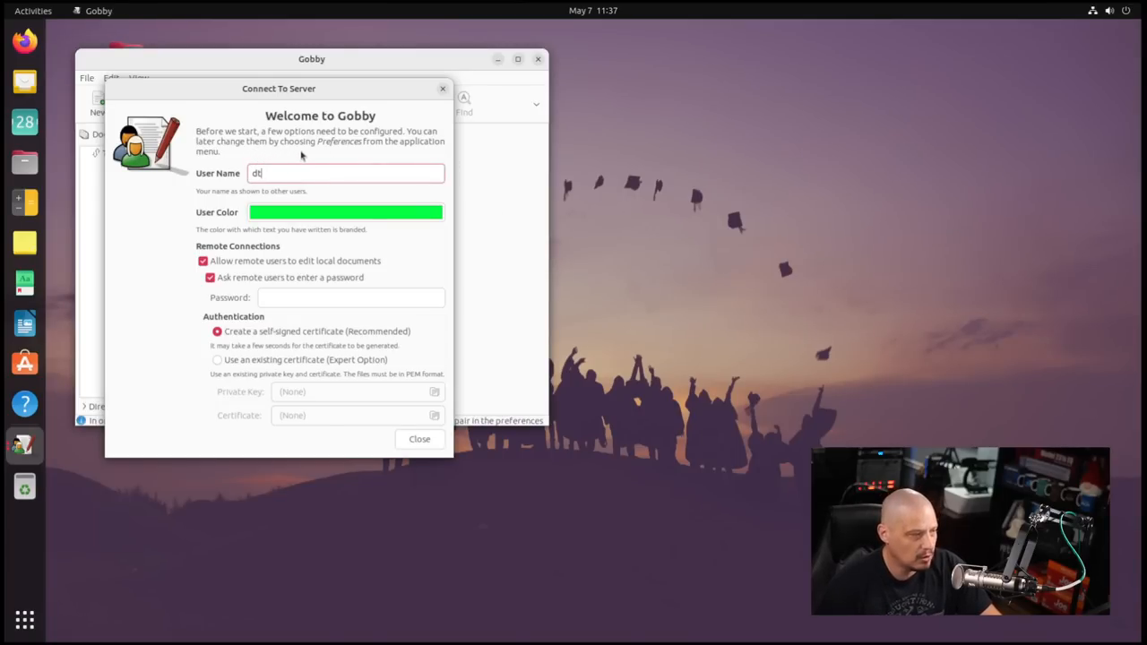
mouse_move(277, 261)
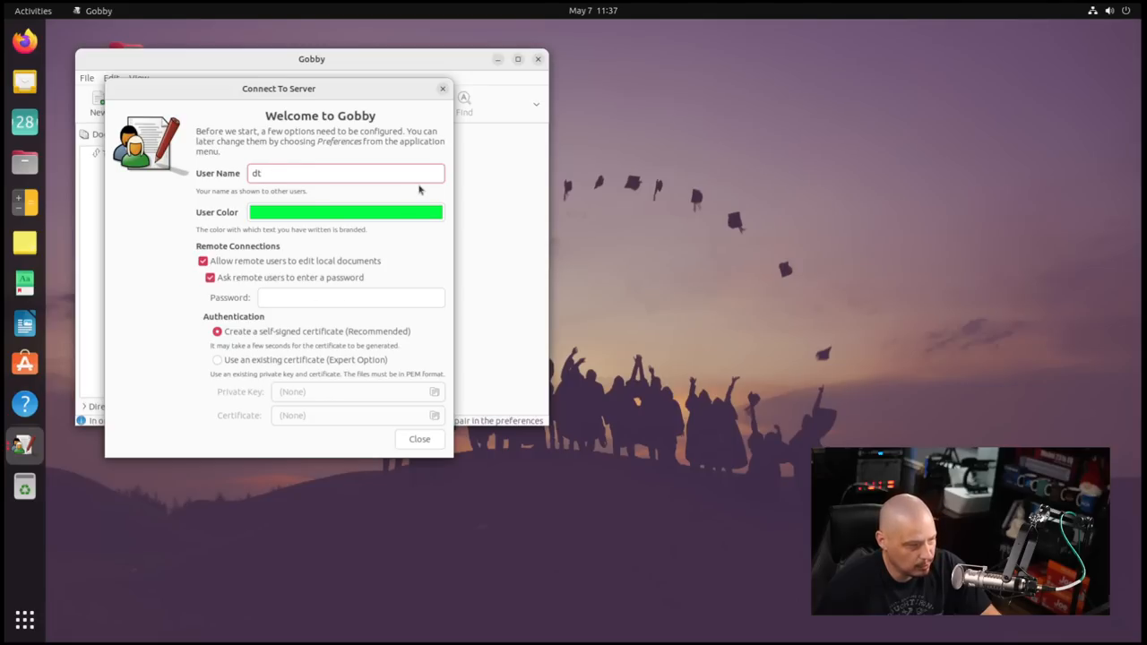
click(420, 439)
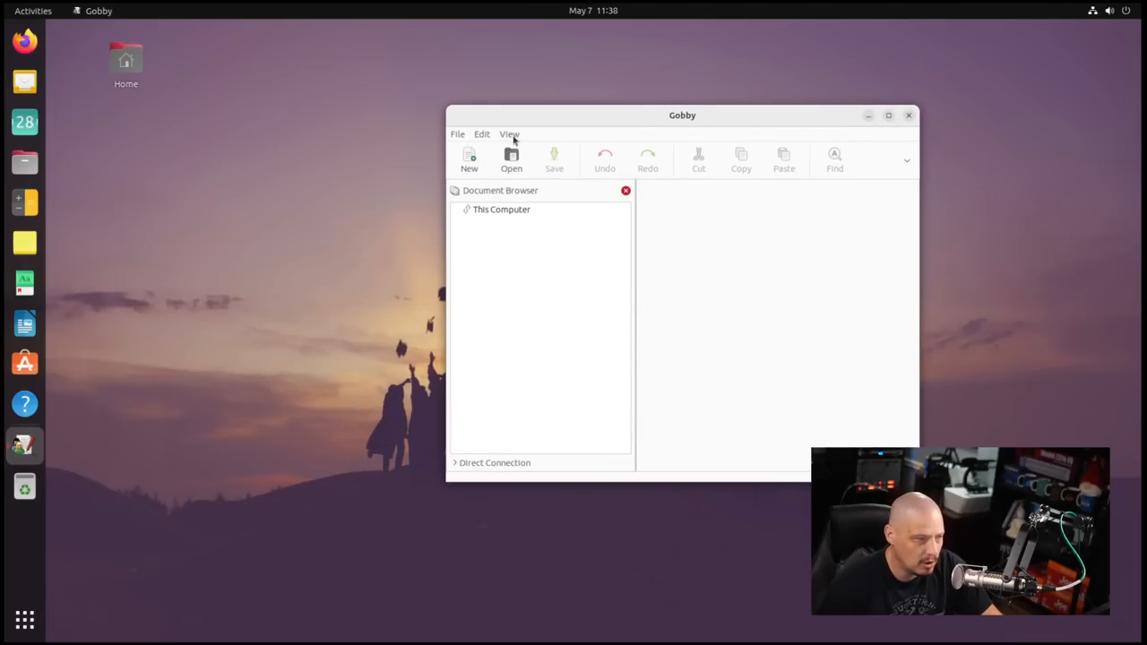
click(508, 133)
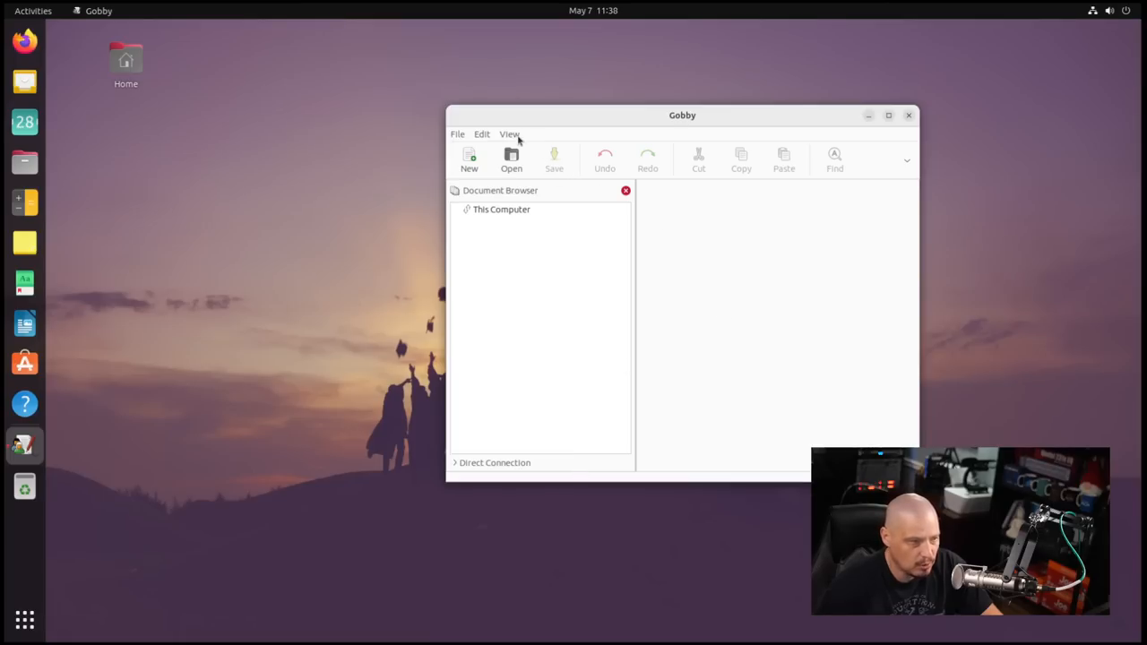
click(481, 134)
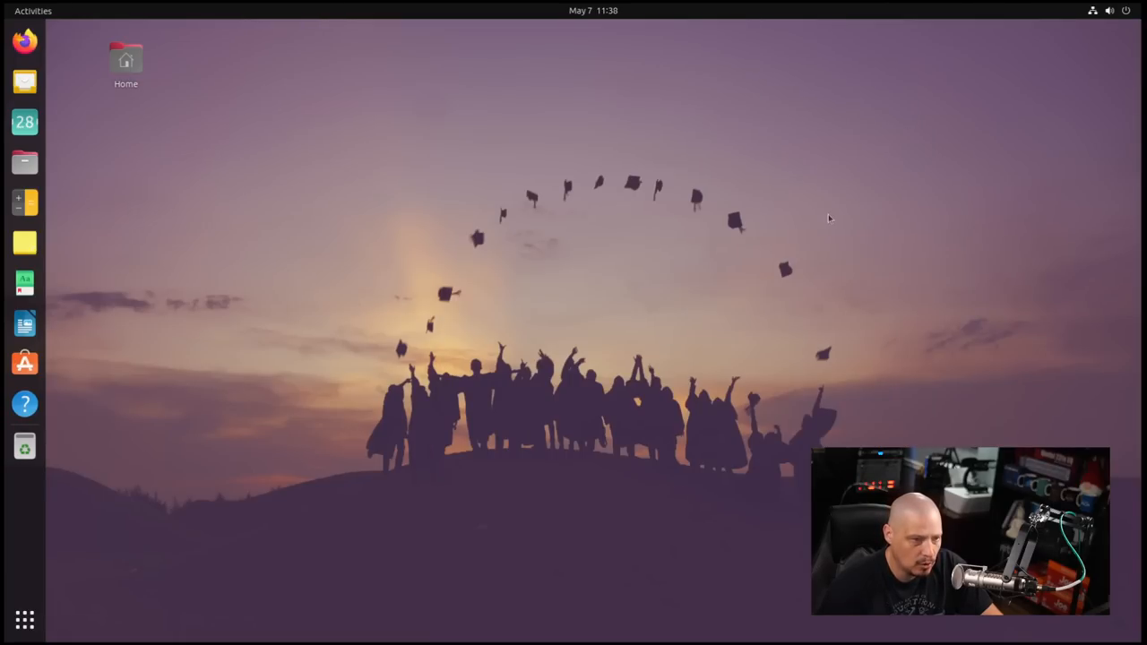
click(24, 620)
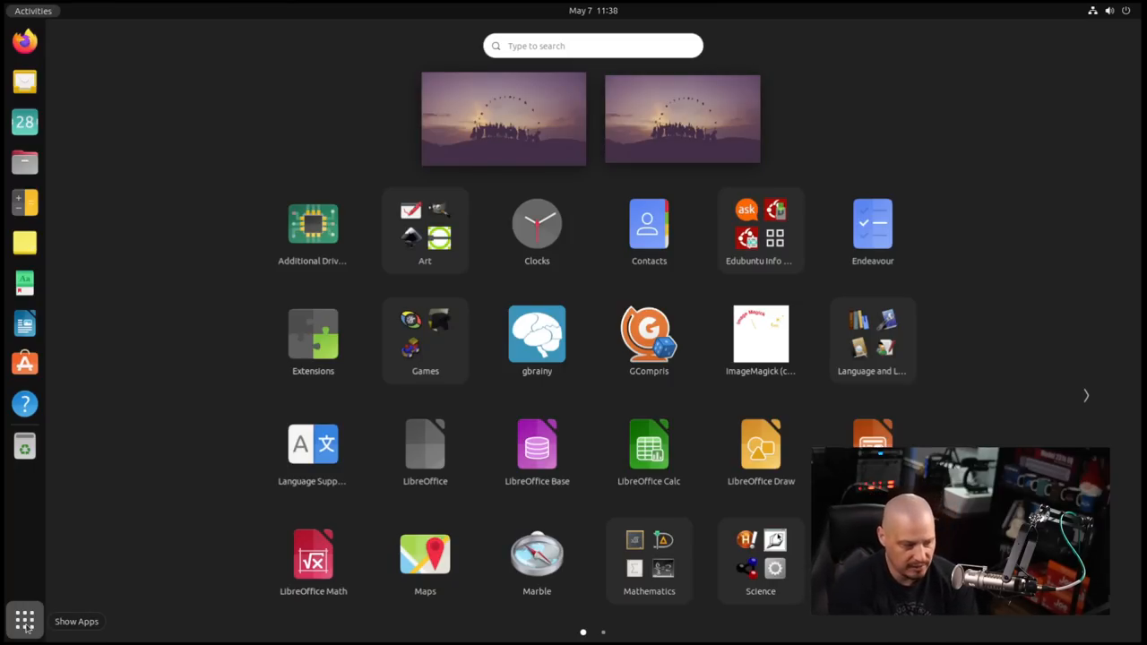
mouse_move(312, 555)
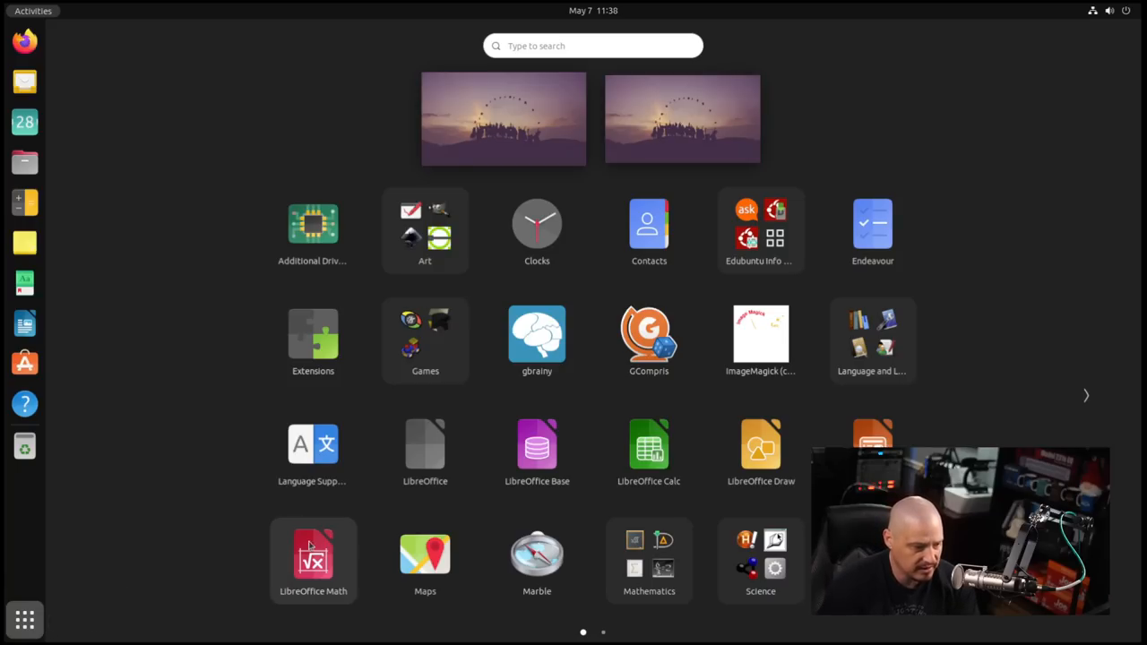
mouse_move(36, 43)
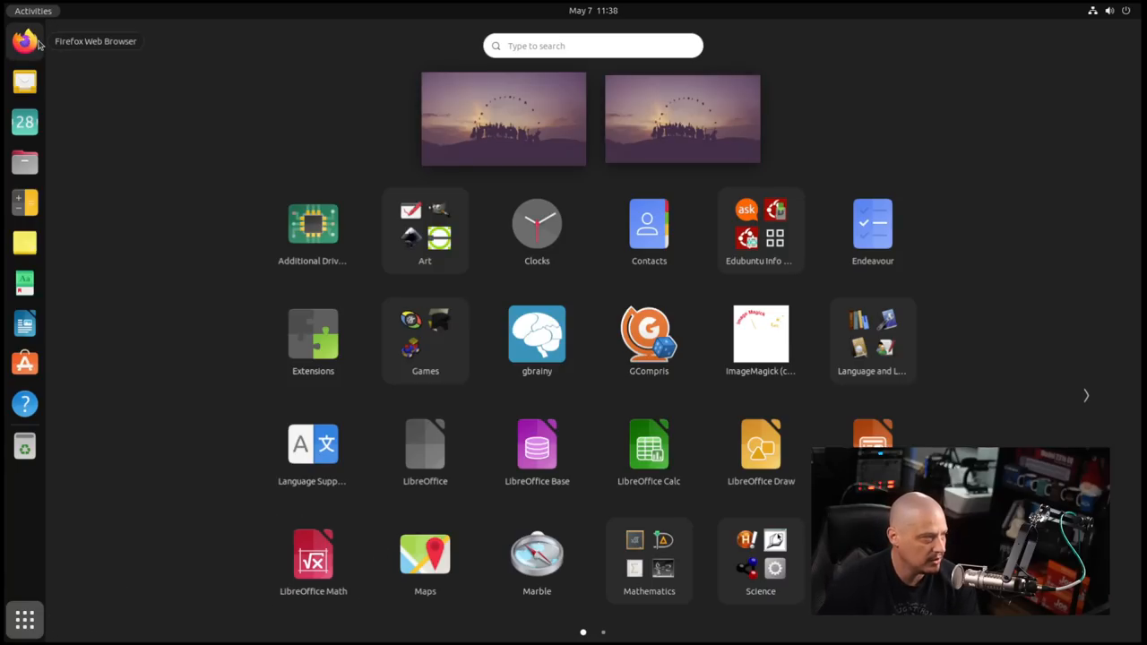
click(24, 43)
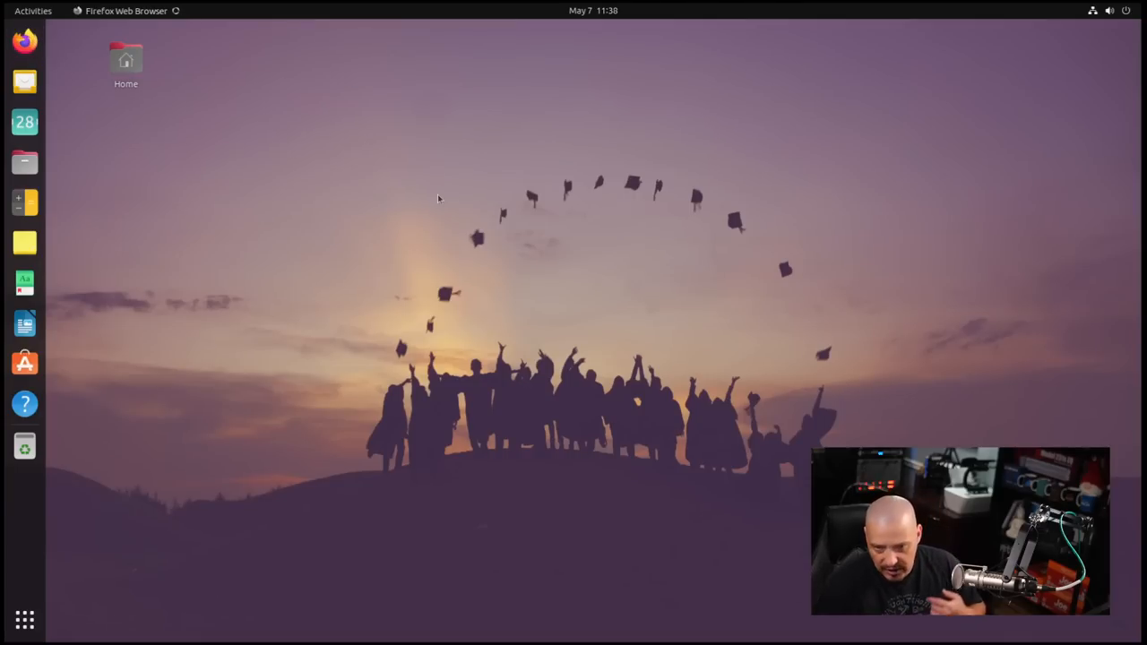
mouse_move(515, 198)
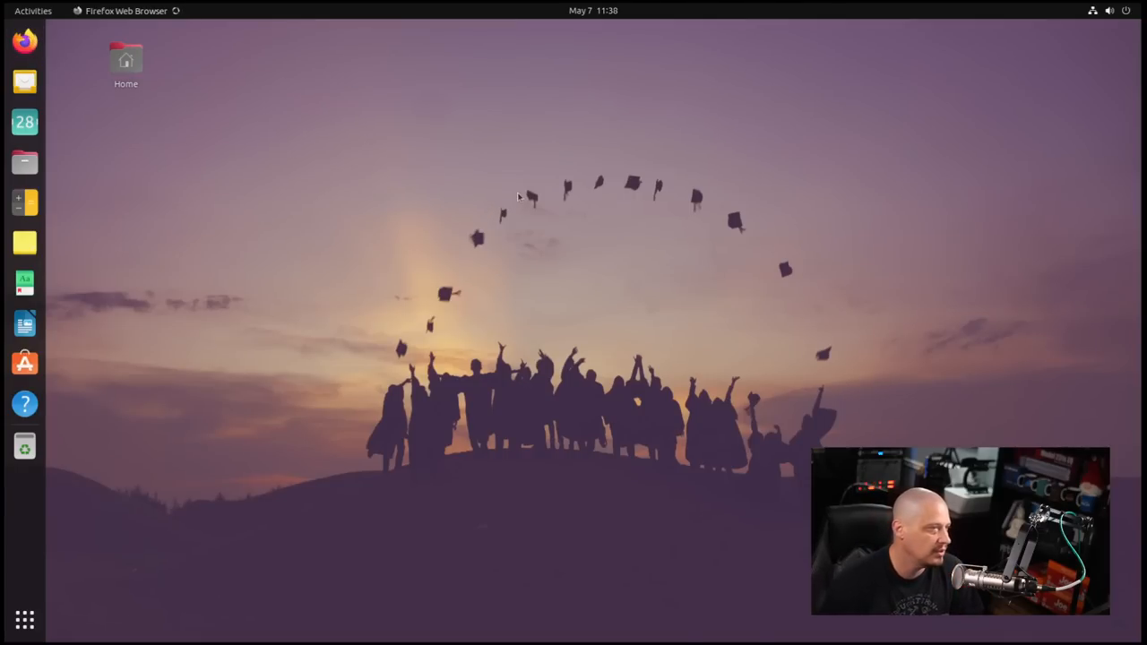
click(20, 41)
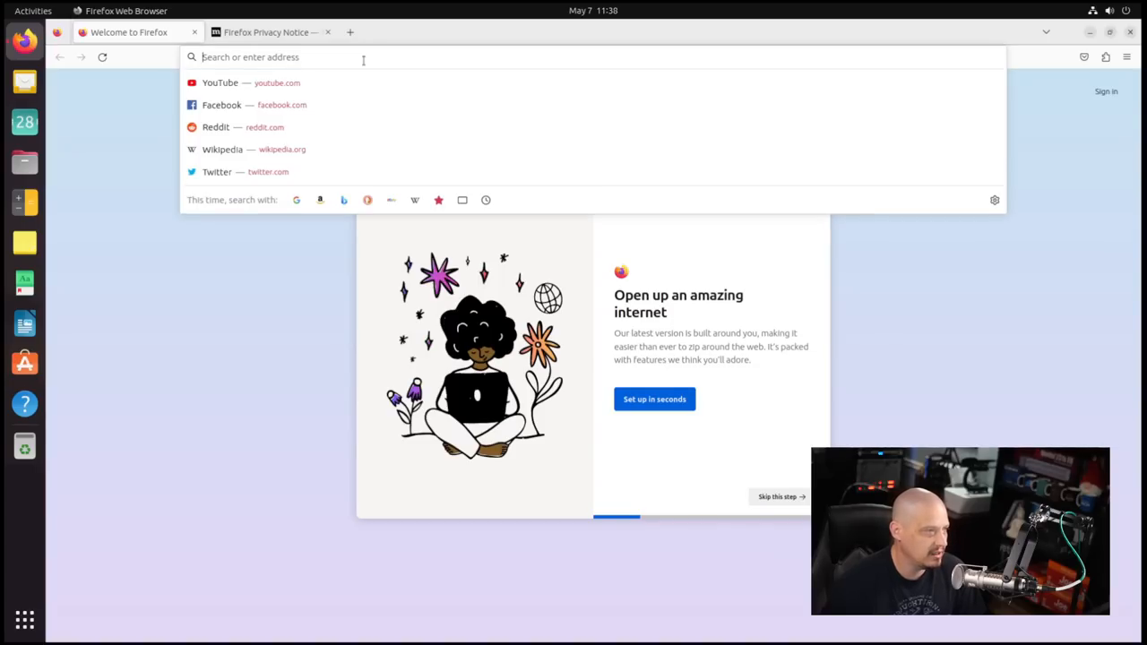
text(gobb)
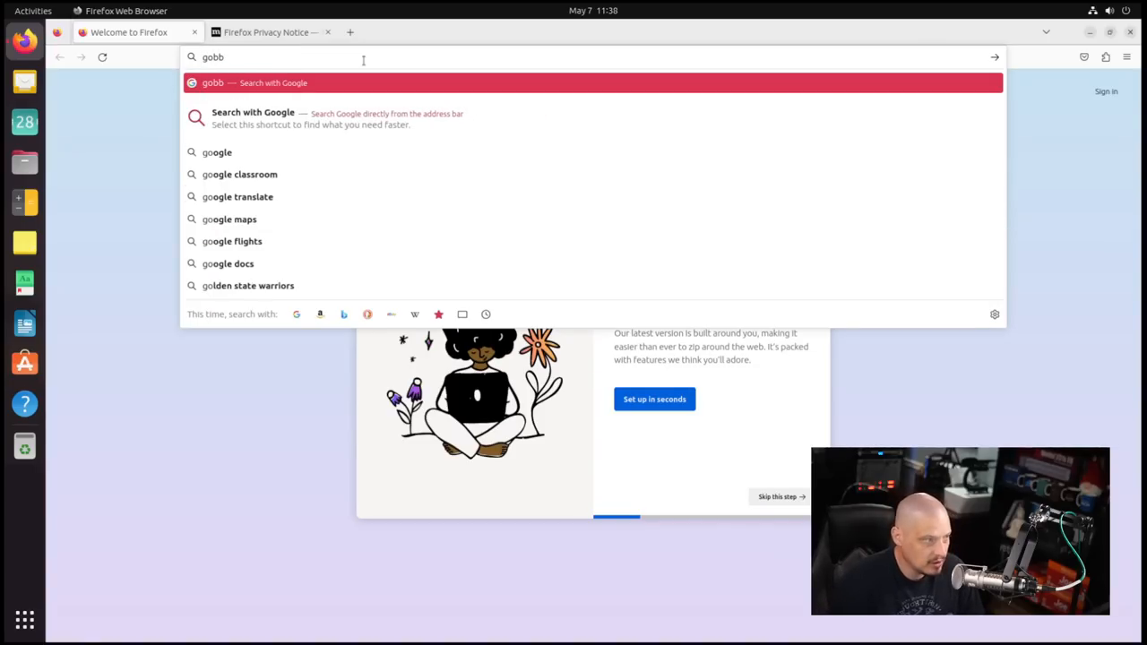
key(Return)
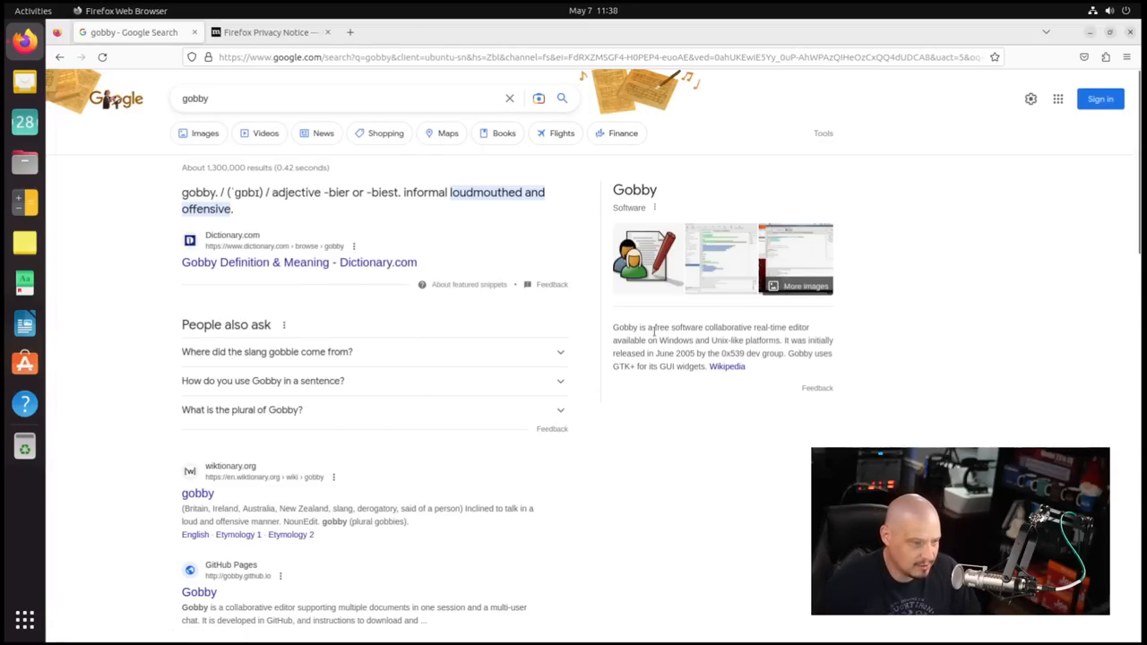
mouse_move(764, 353)
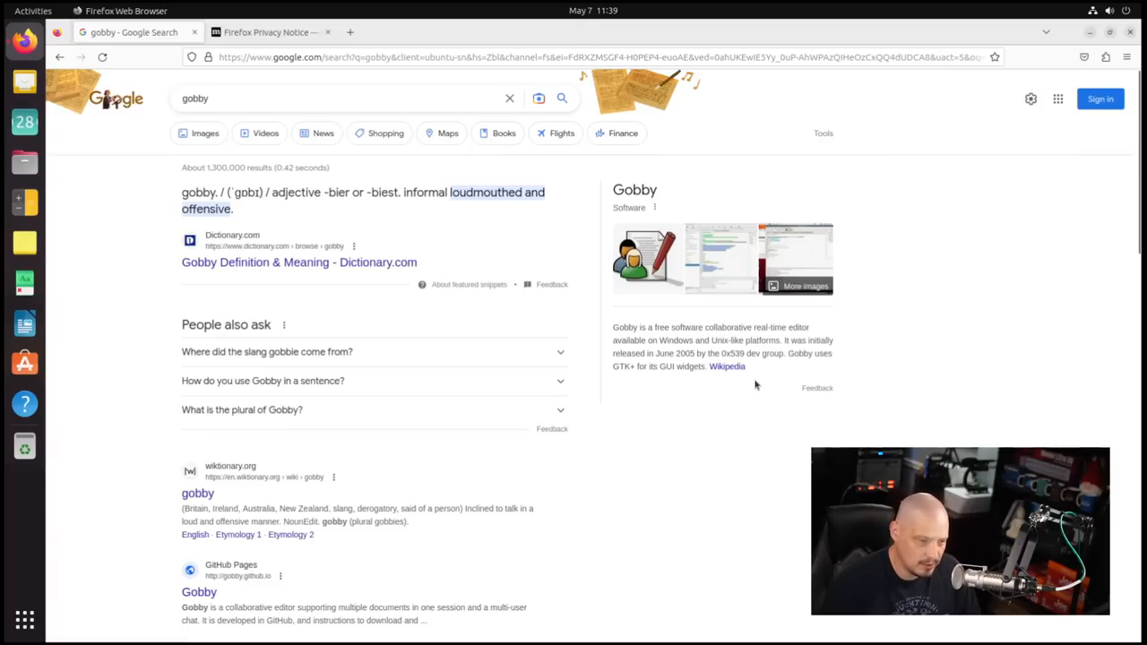
click(726, 366)
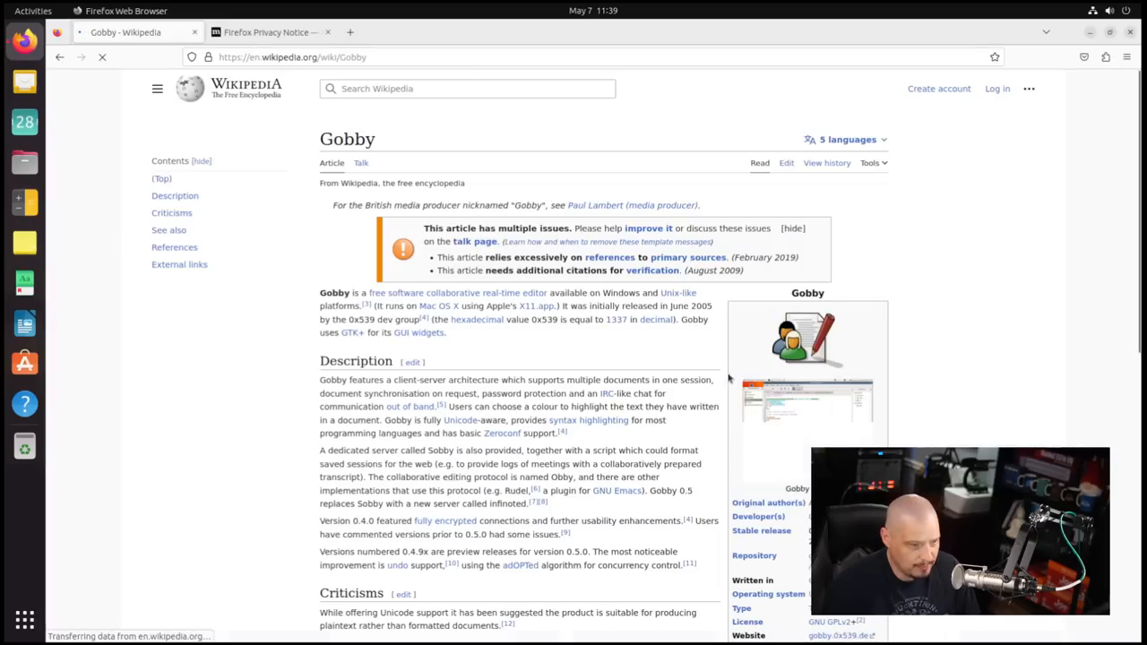
scroll(down, 3)
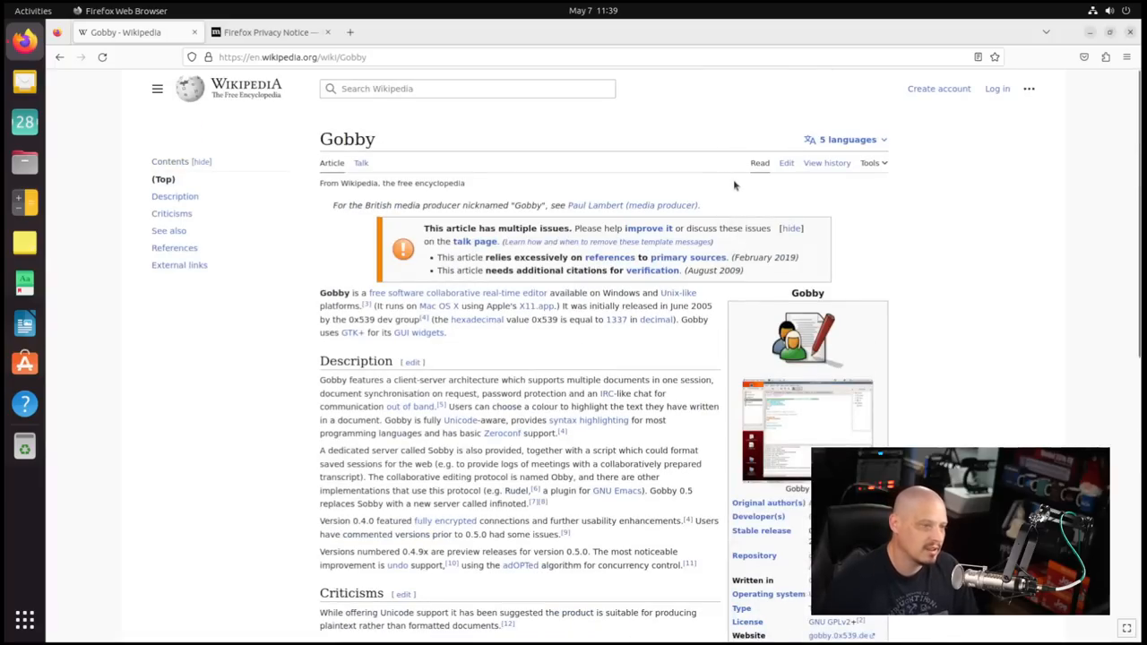
mouse_move(999, 149)
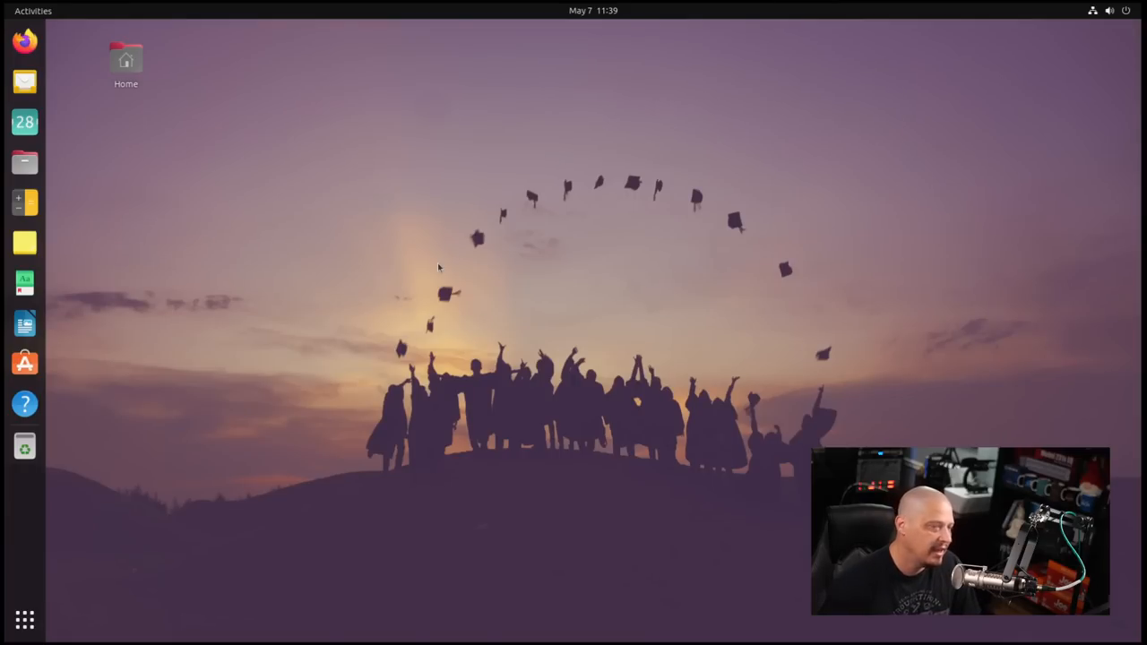
mouse_move(1020, 637)
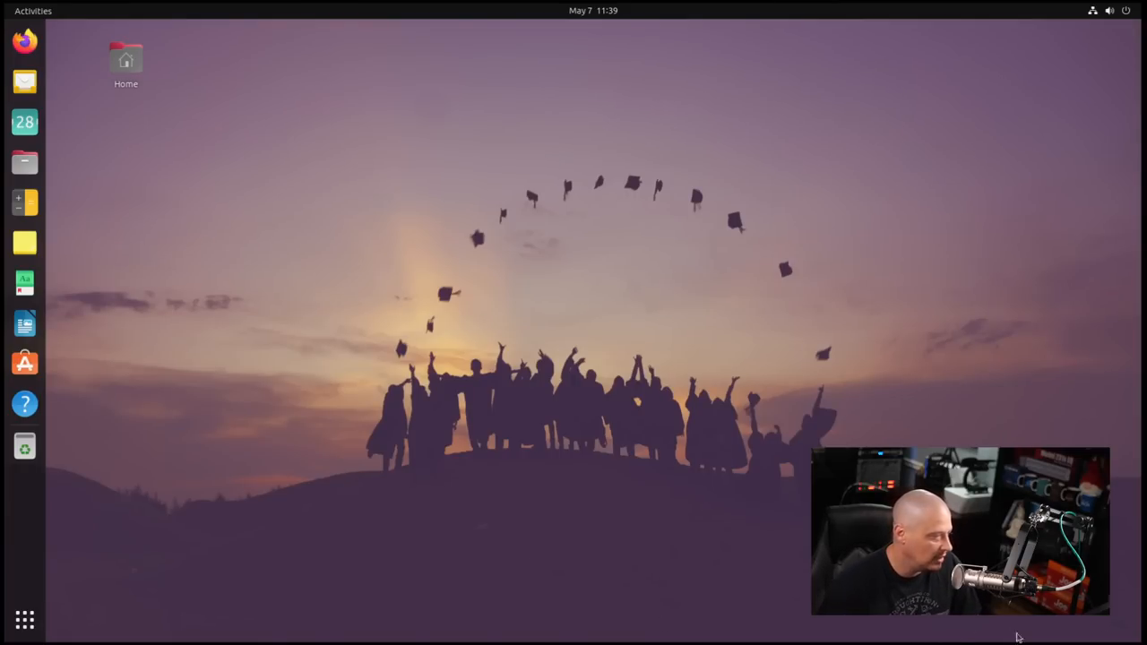
click(24, 617)
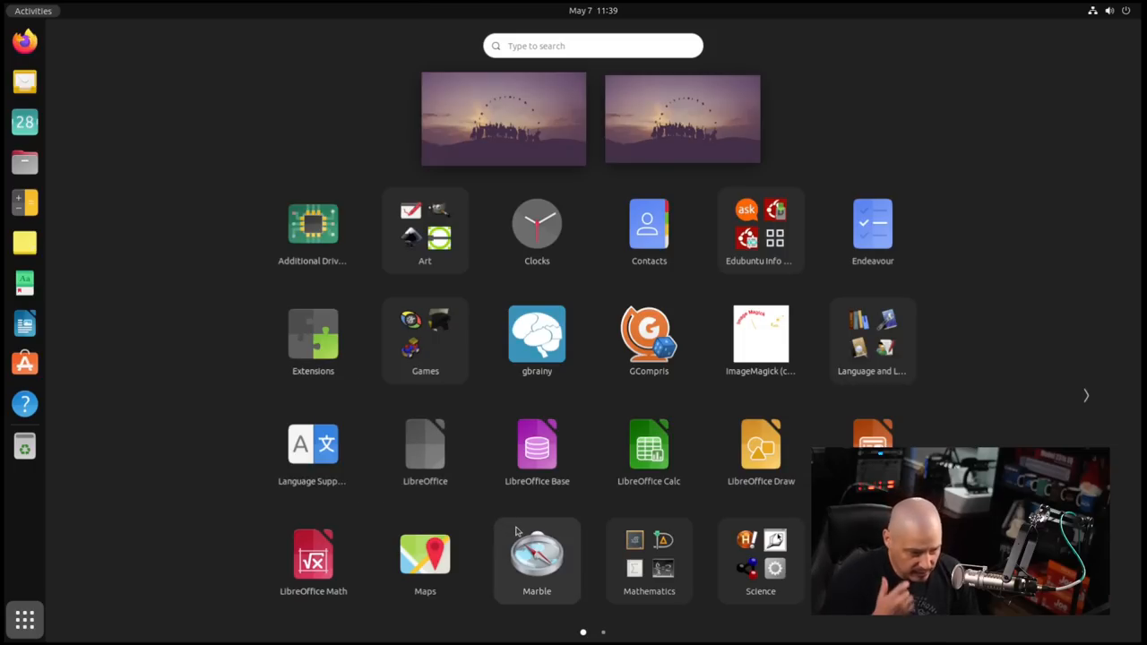
mouse_move(780, 543)
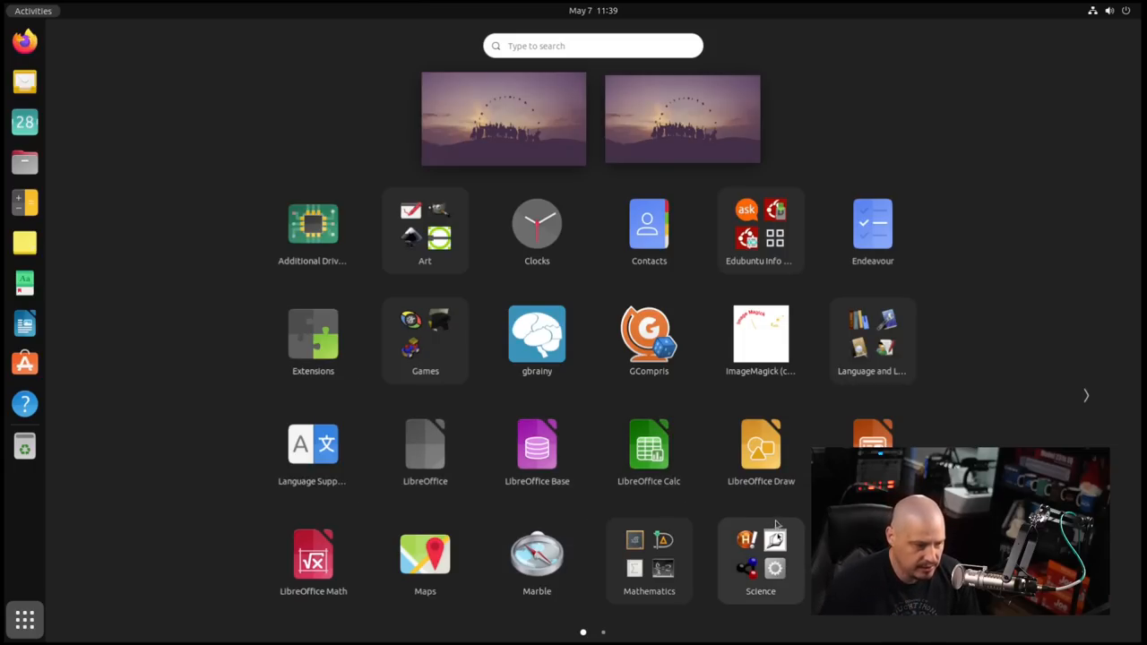
mouse_move(313, 554)
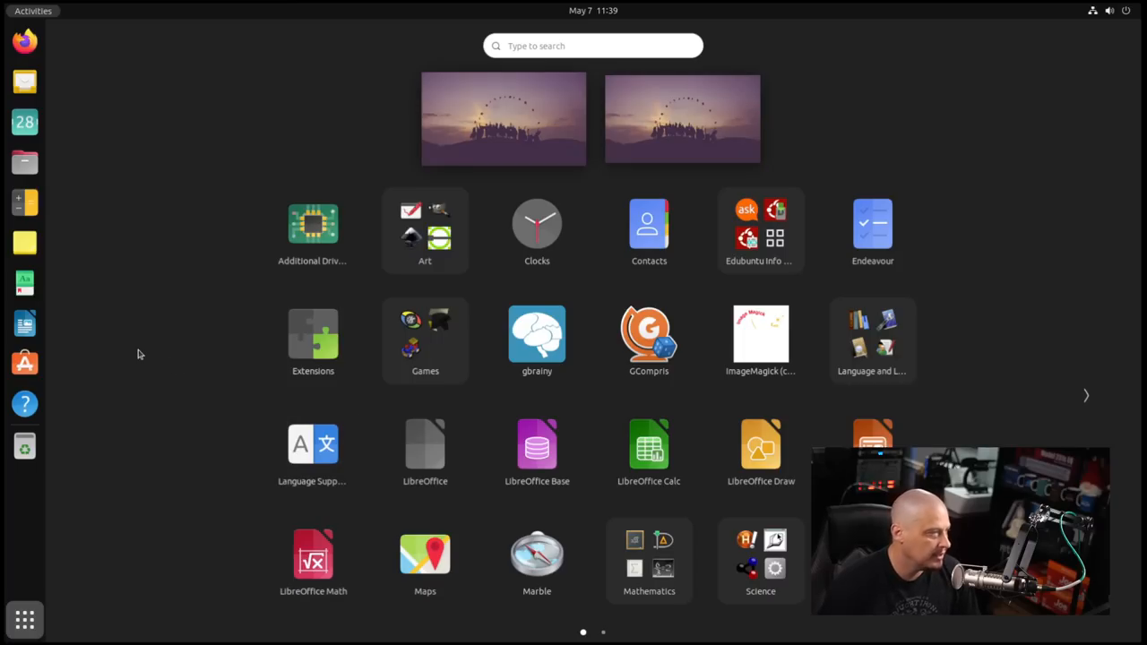
mouse_move(271, 450)
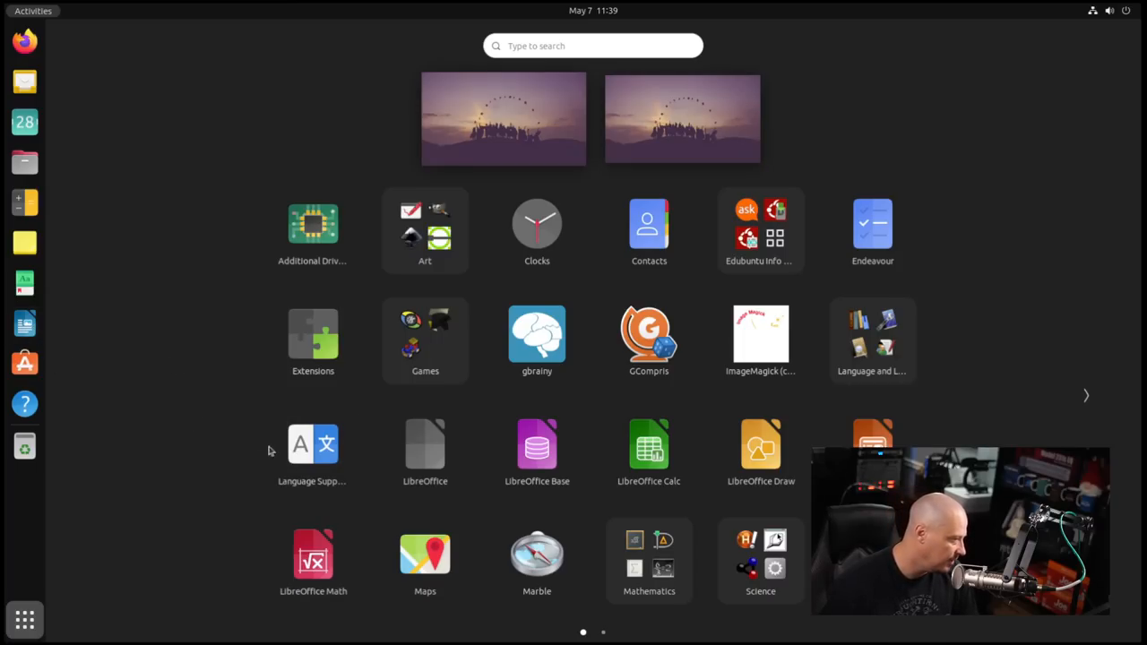
mouse_move(537, 449)
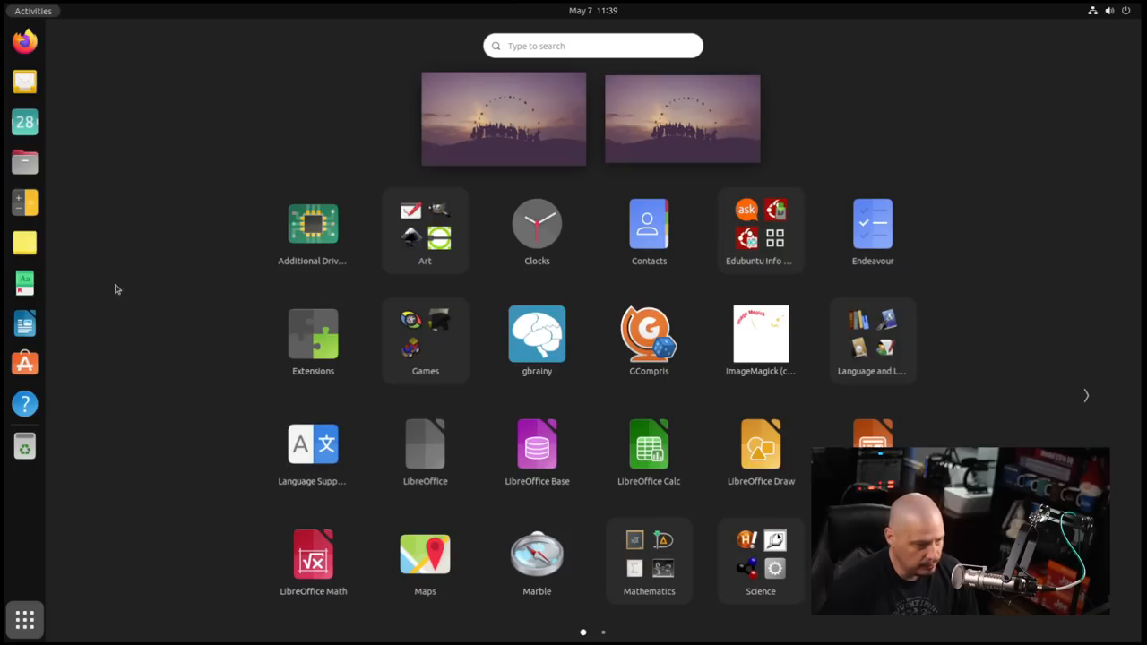
drag(648, 445, 168, 410)
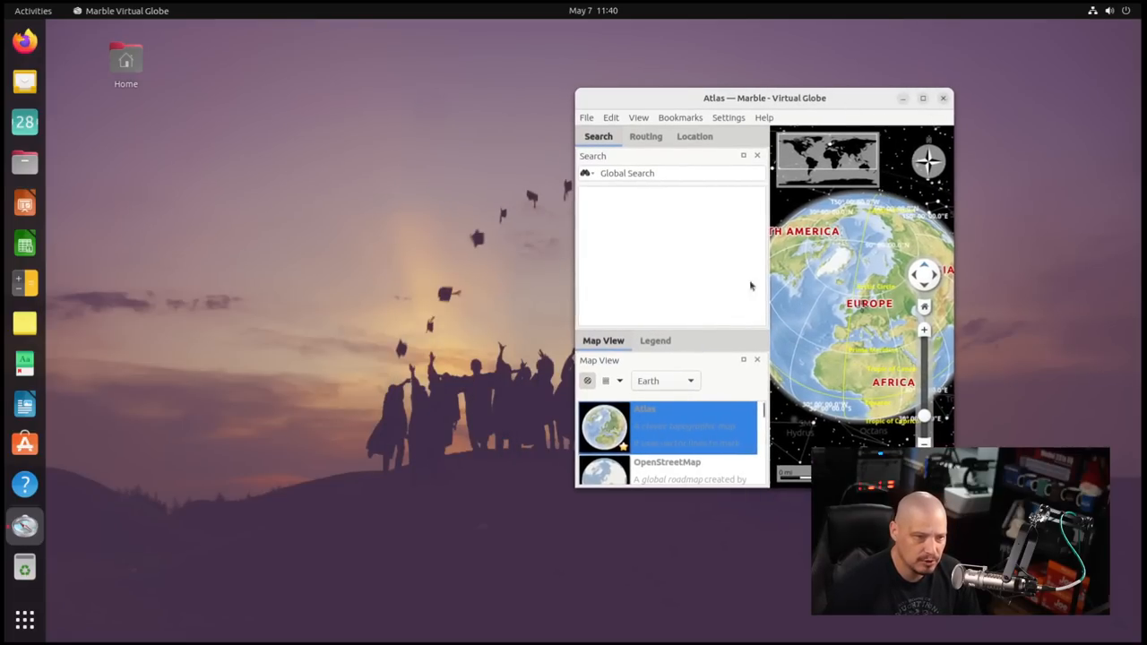
click(942, 98)
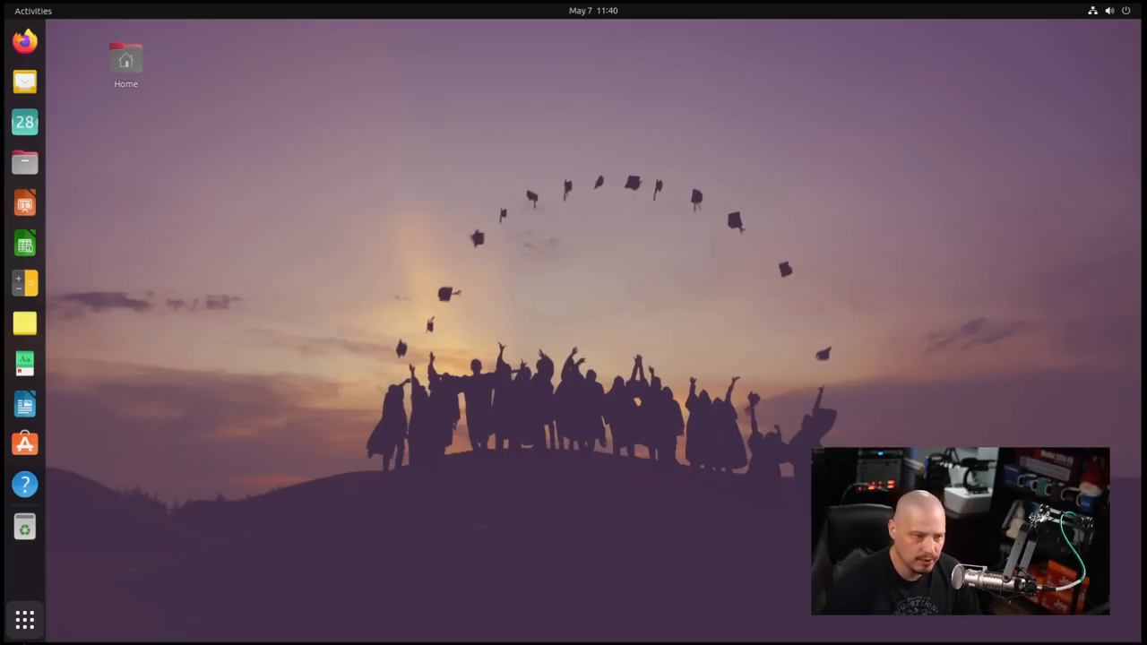
- Launch KAlgebra from Mathematics, move its window, and view and close Help > About KAlgebra
click(21, 618)
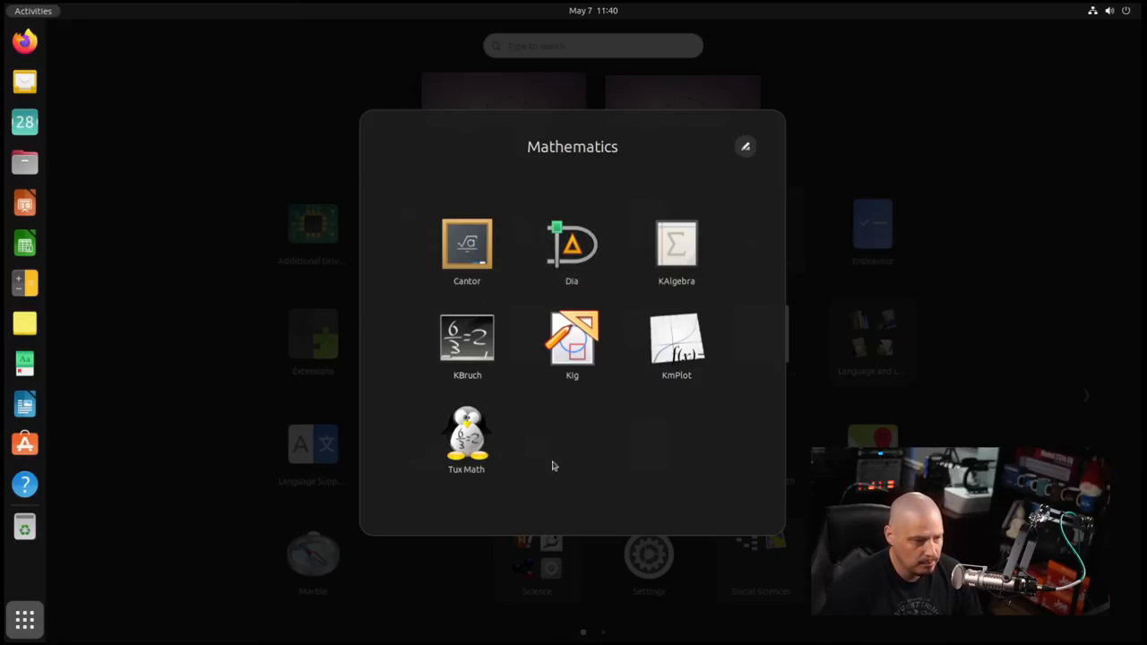
mouse_move(608, 455)
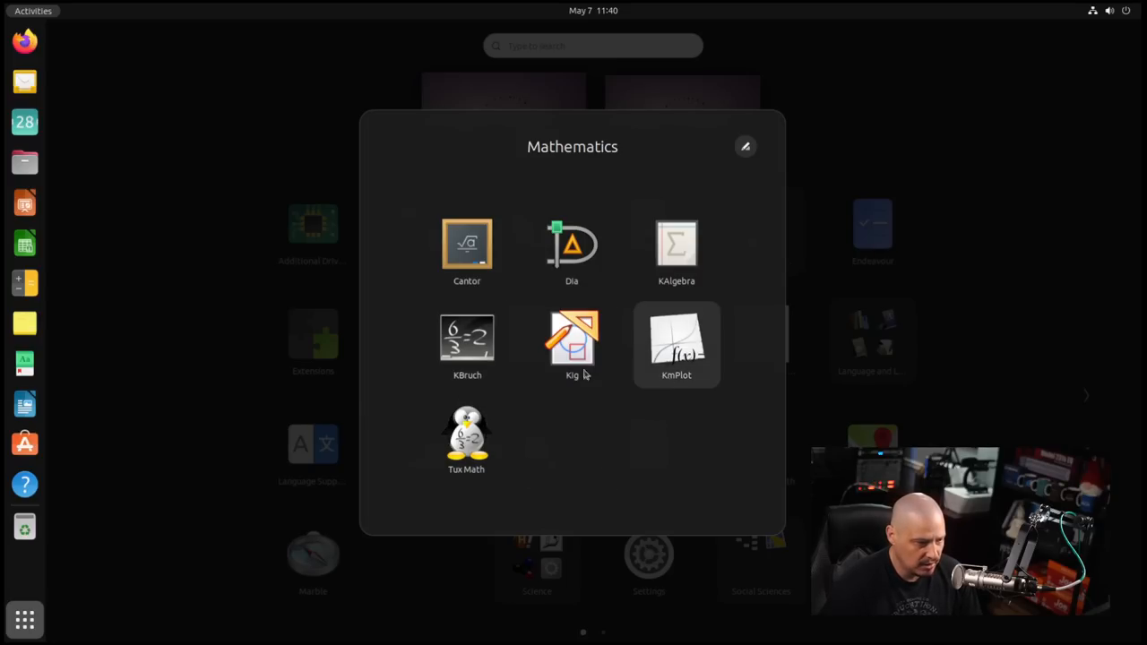
click(676, 244)
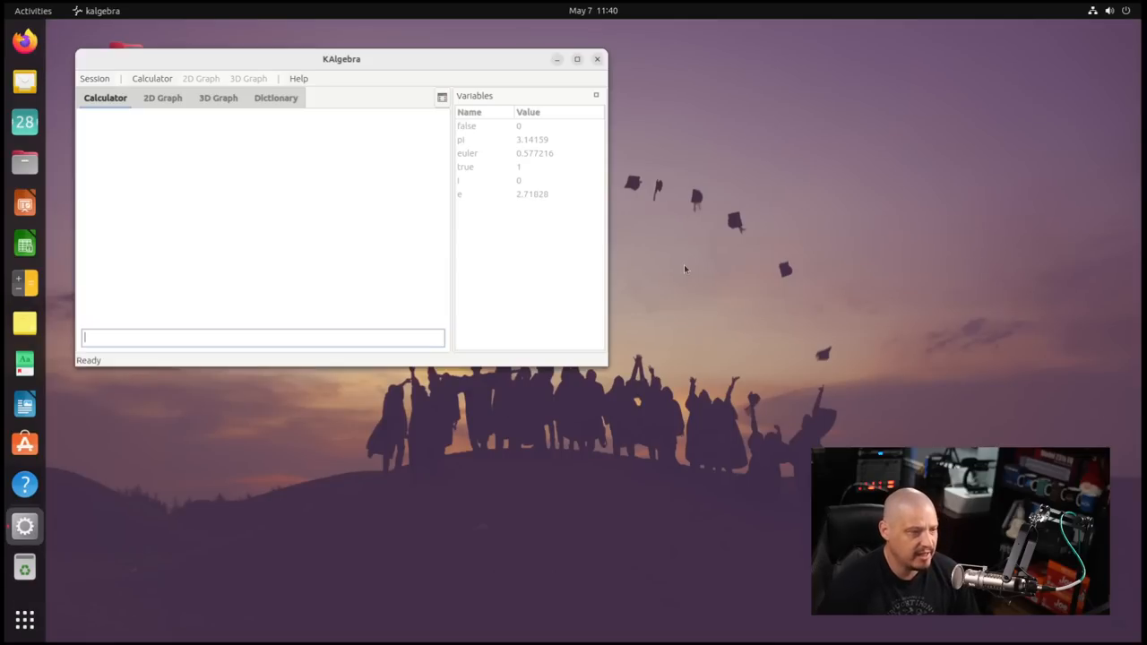
drag(341, 58, 661, 135)
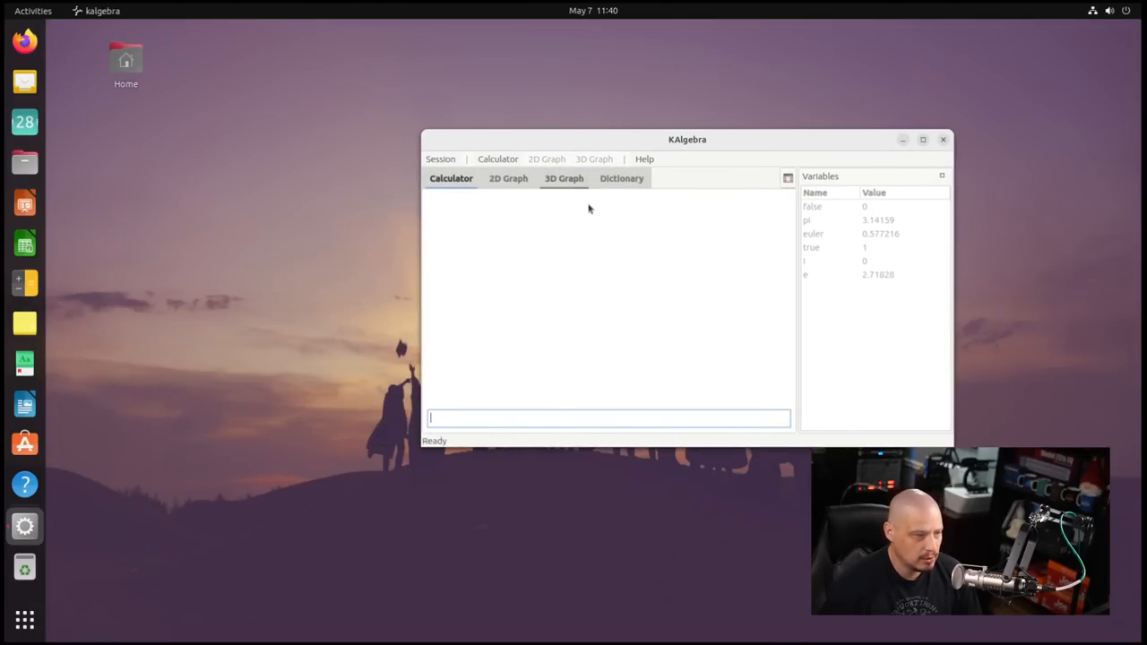
click(643, 159)
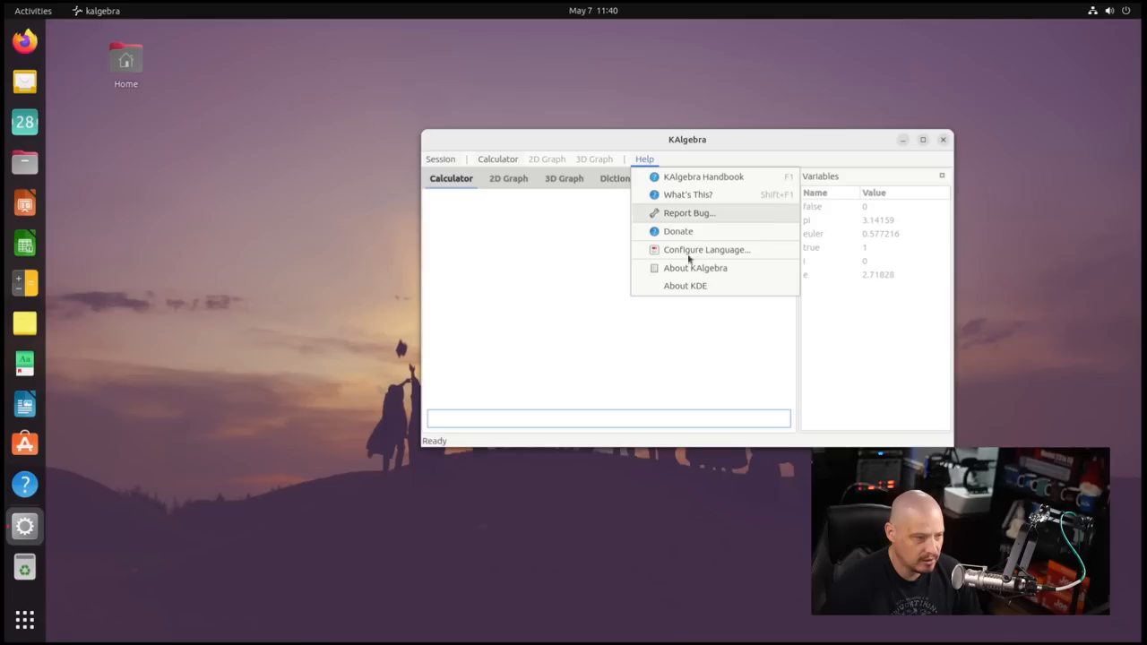
click(695, 267)
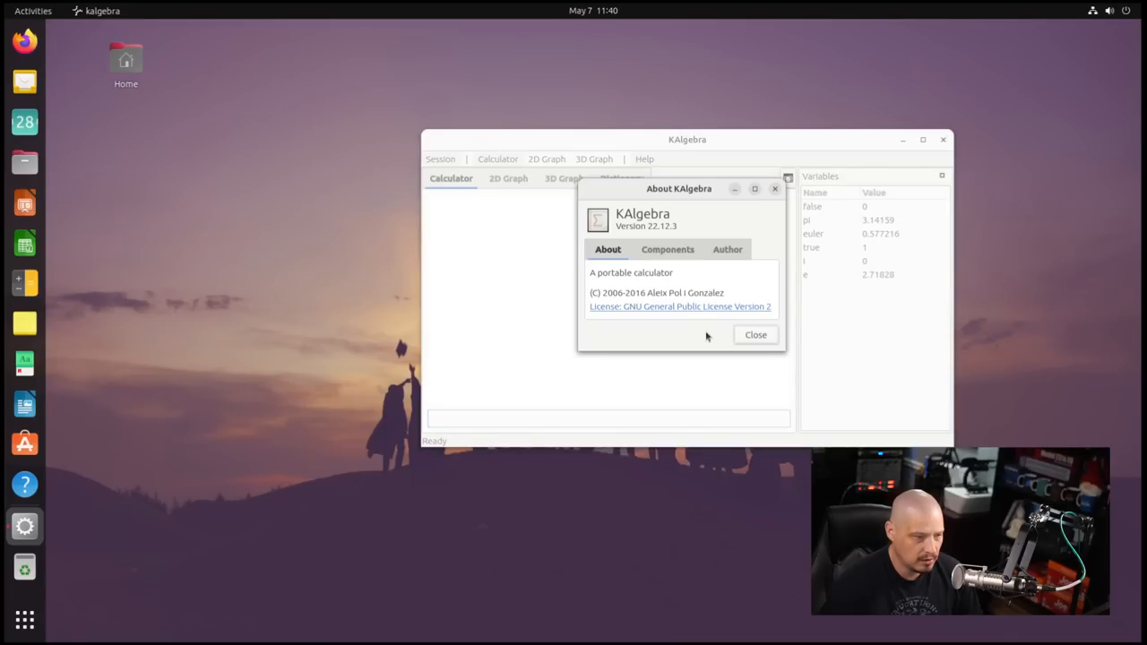
mouse_move(777, 222)
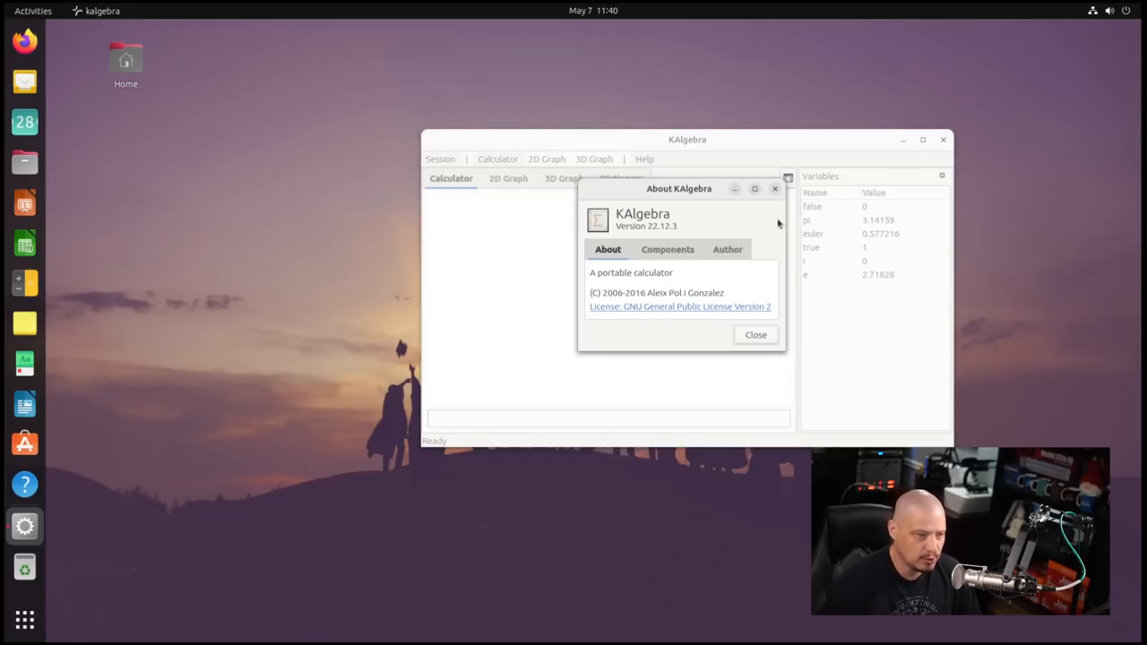
click(755, 335)
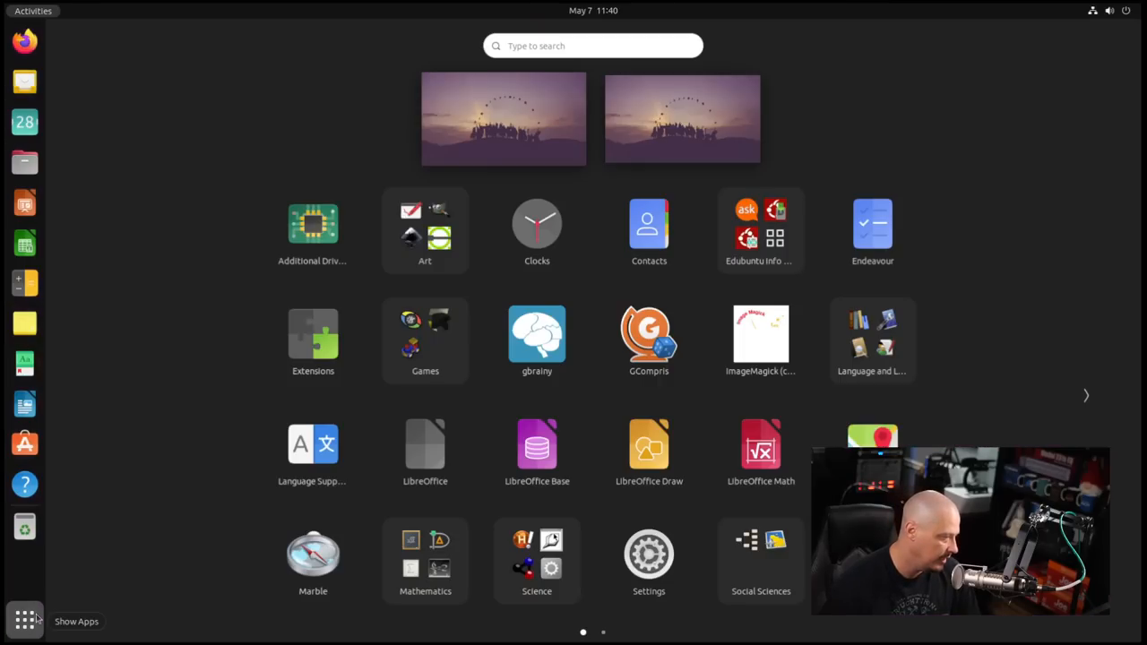
mouse_move(573, 618)
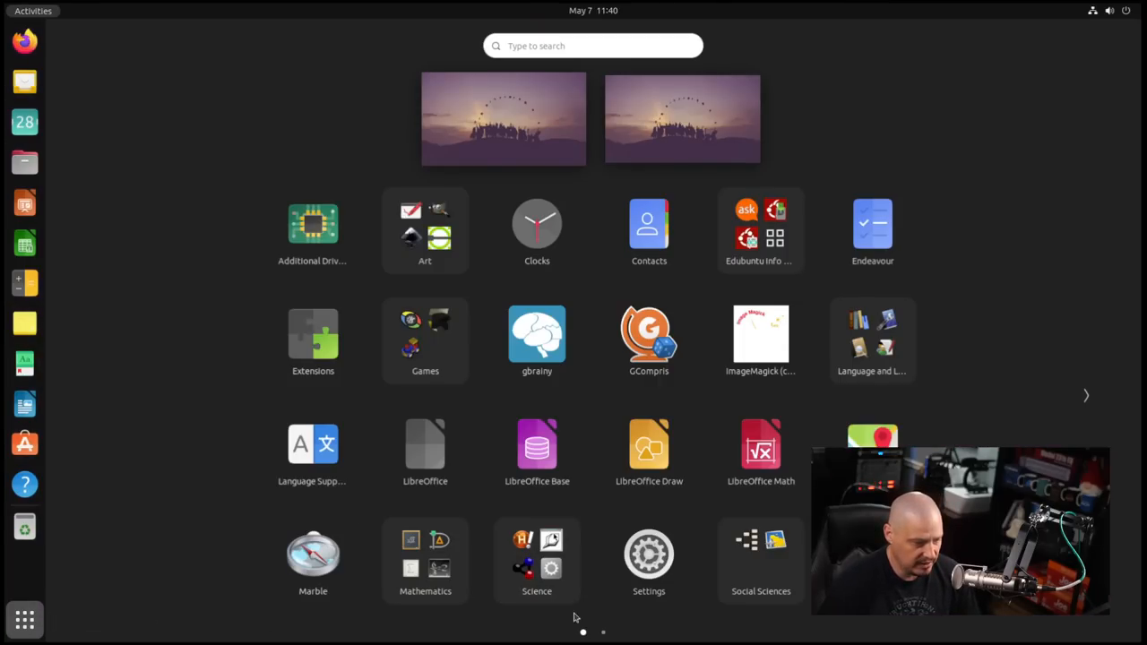
- Open the Science folder, dismiss Atomix's version 44.0 About window, and close Atomix
click(536, 560)
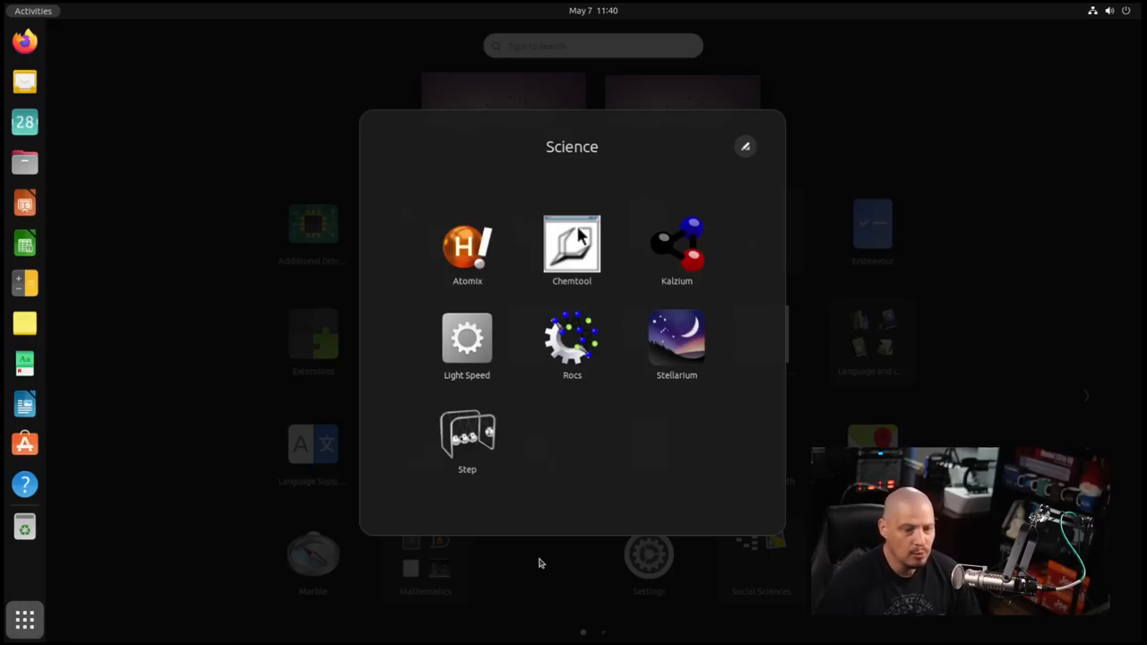
mouse_move(520, 246)
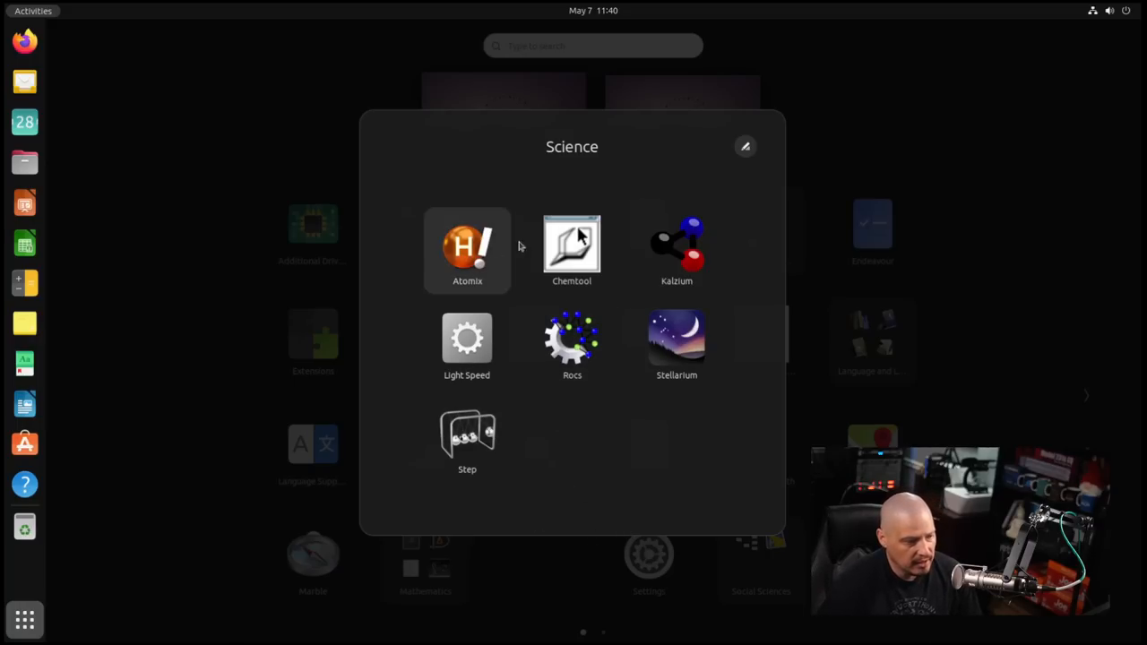
mouse_move(574, 449)
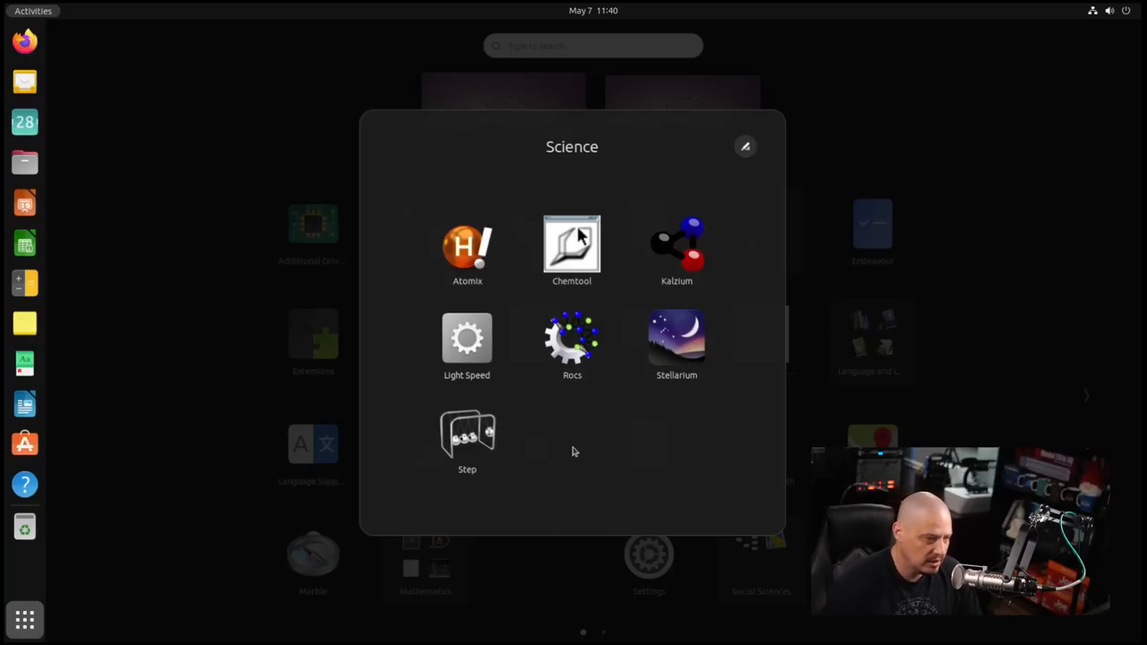
mouse_move(676, 345)
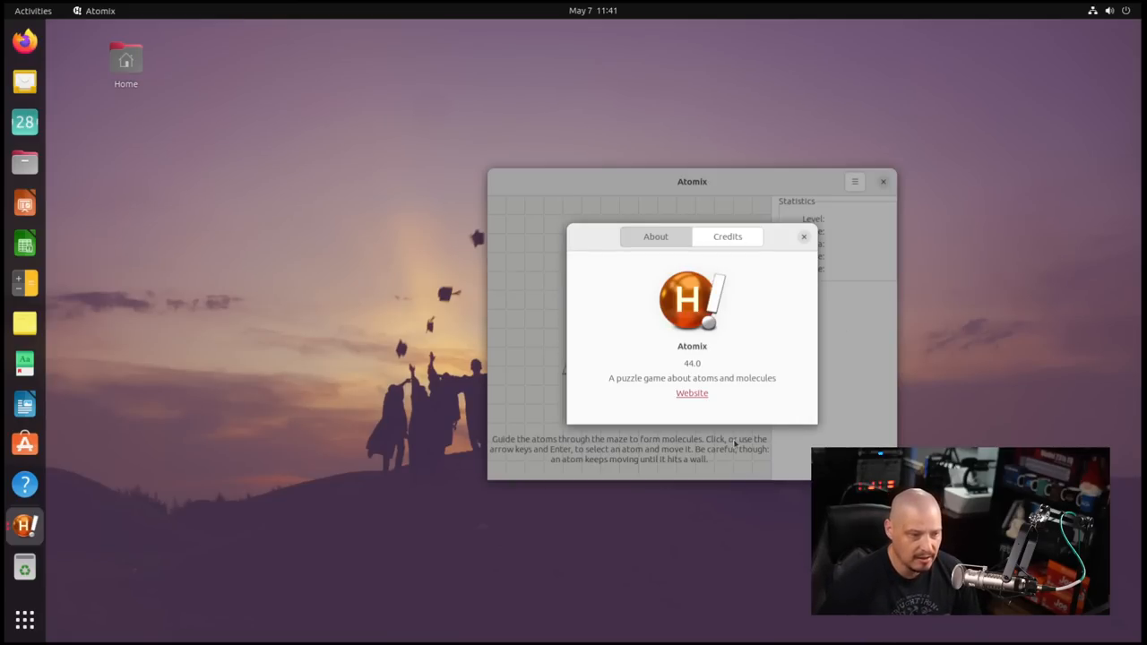
mouse_move(723, 435)
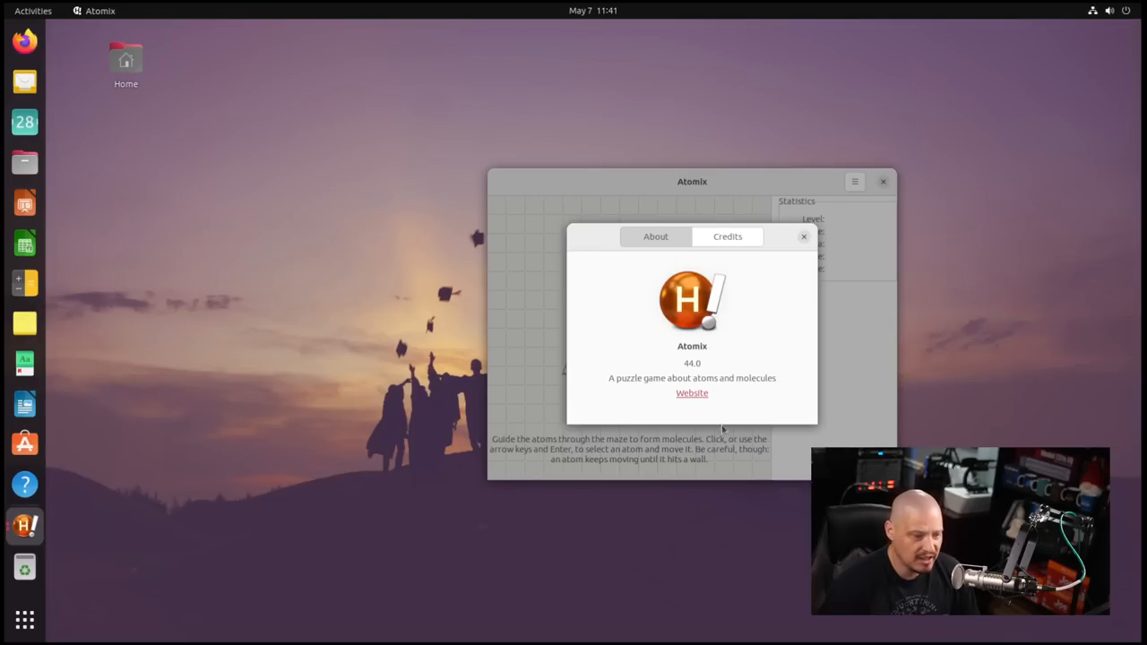
click(803, 236)
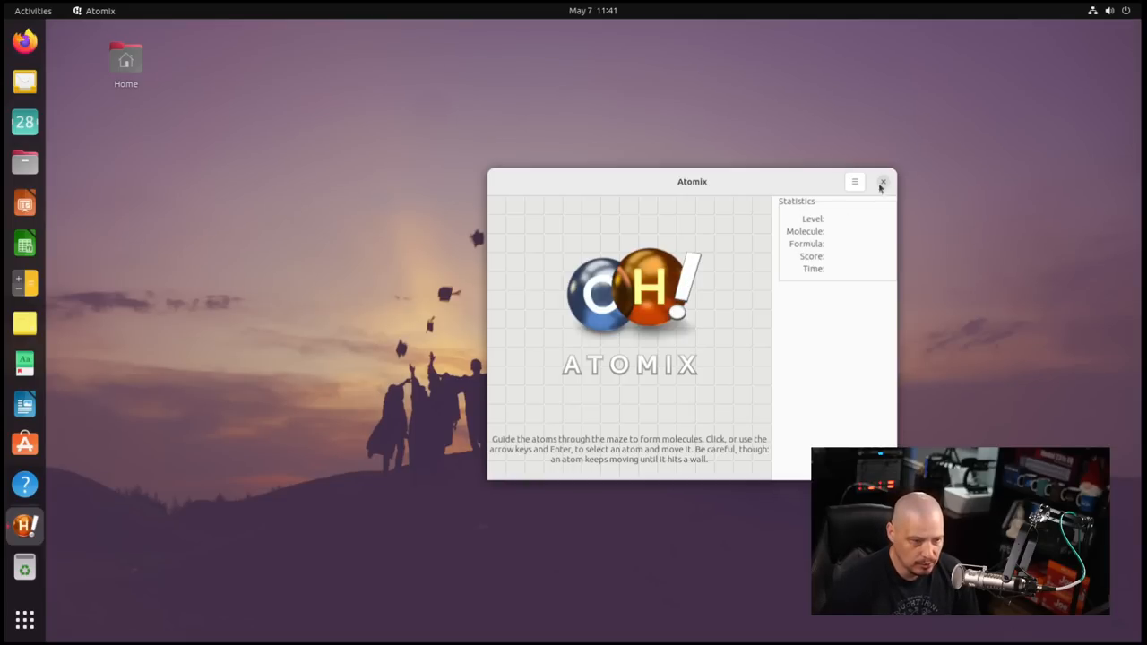
click(882, 182)
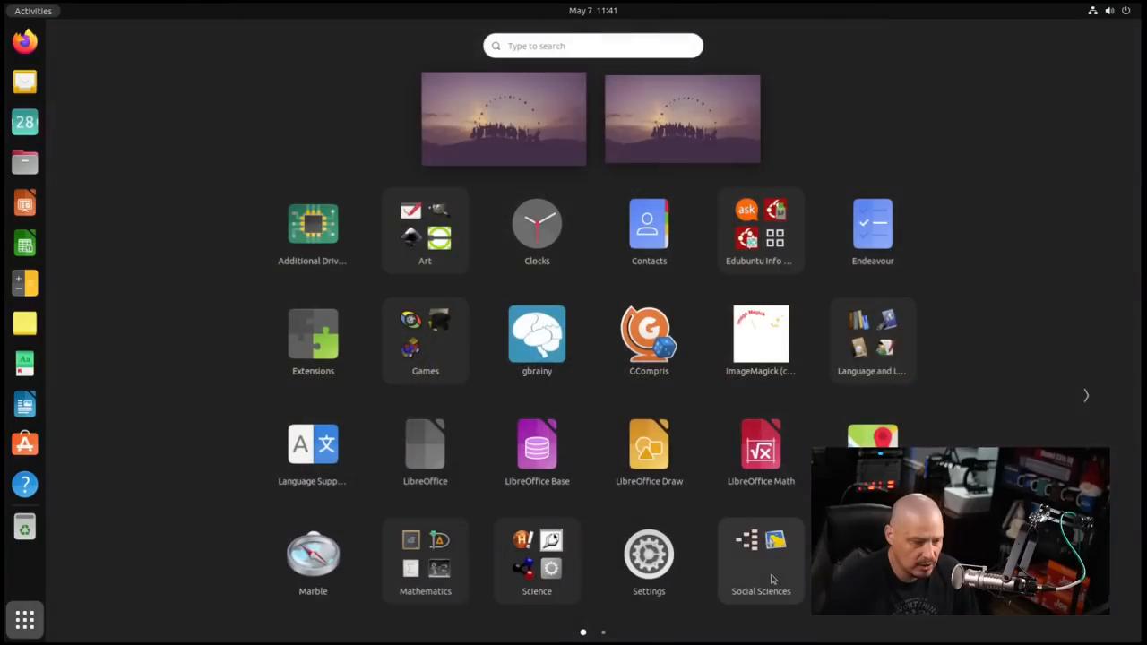
- Open Social Sciences and view Gramps' version information through its Help menu
click(761, 542)
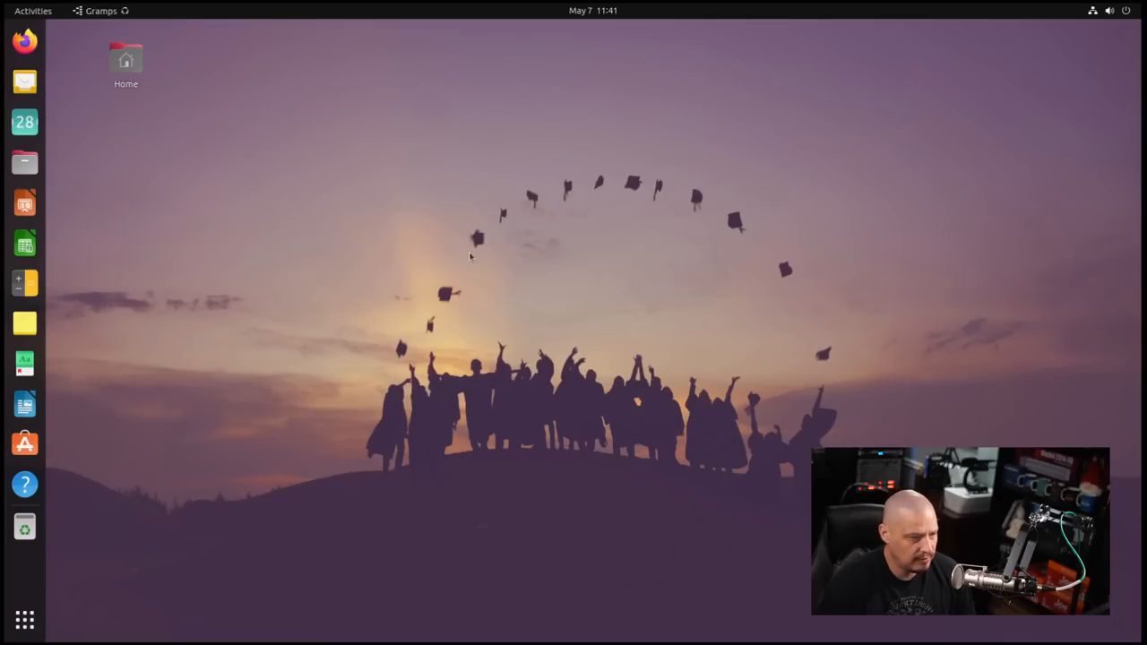
mouse_move(540, 188)
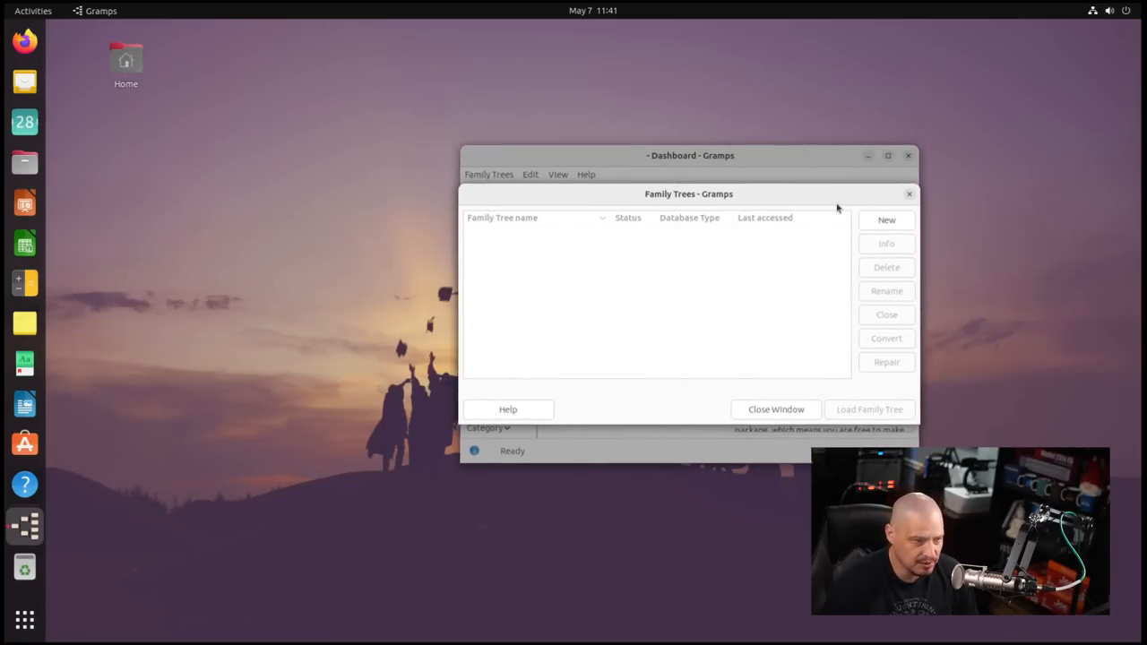
mouse_move(660, 207)
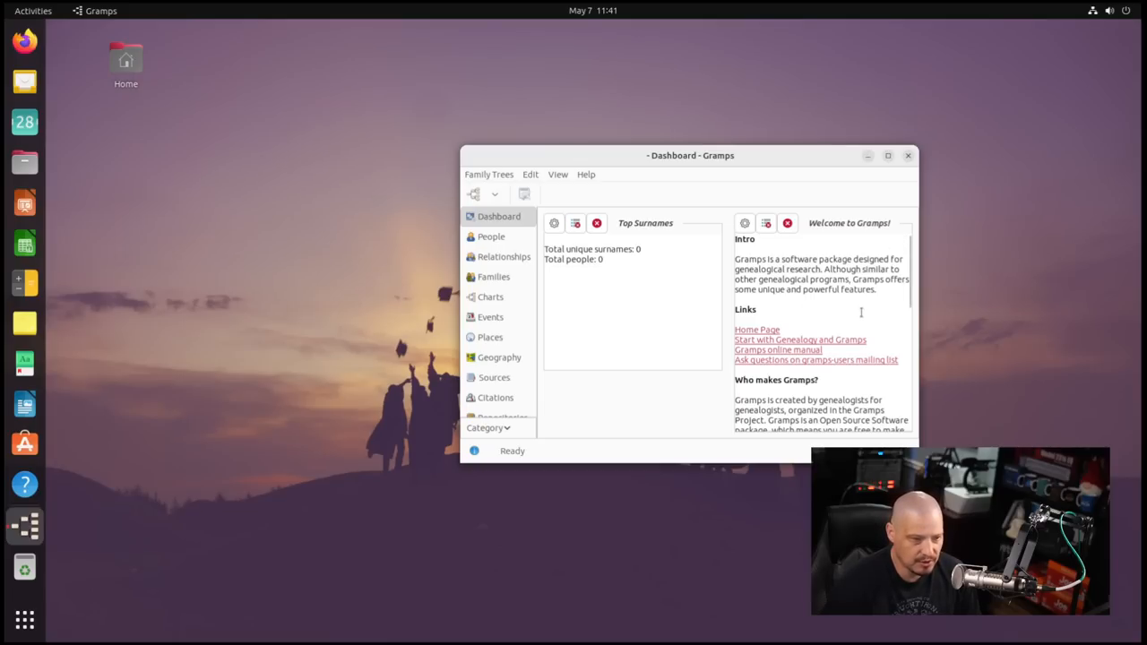
mouse_move(866, 315)
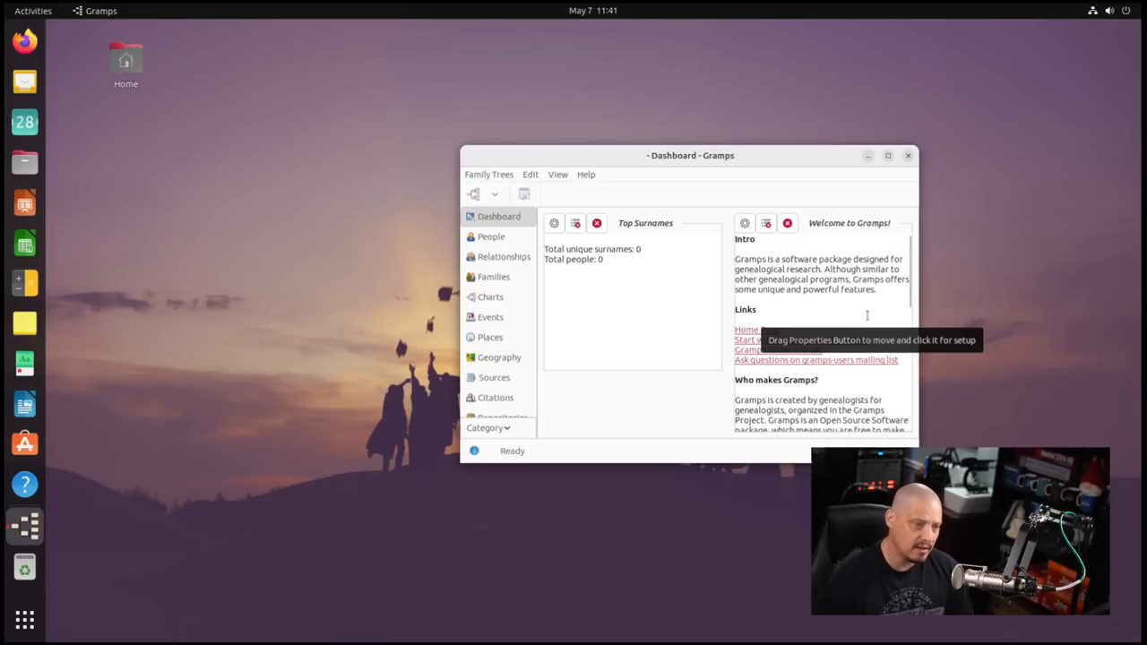
mouse_move(885, 295)
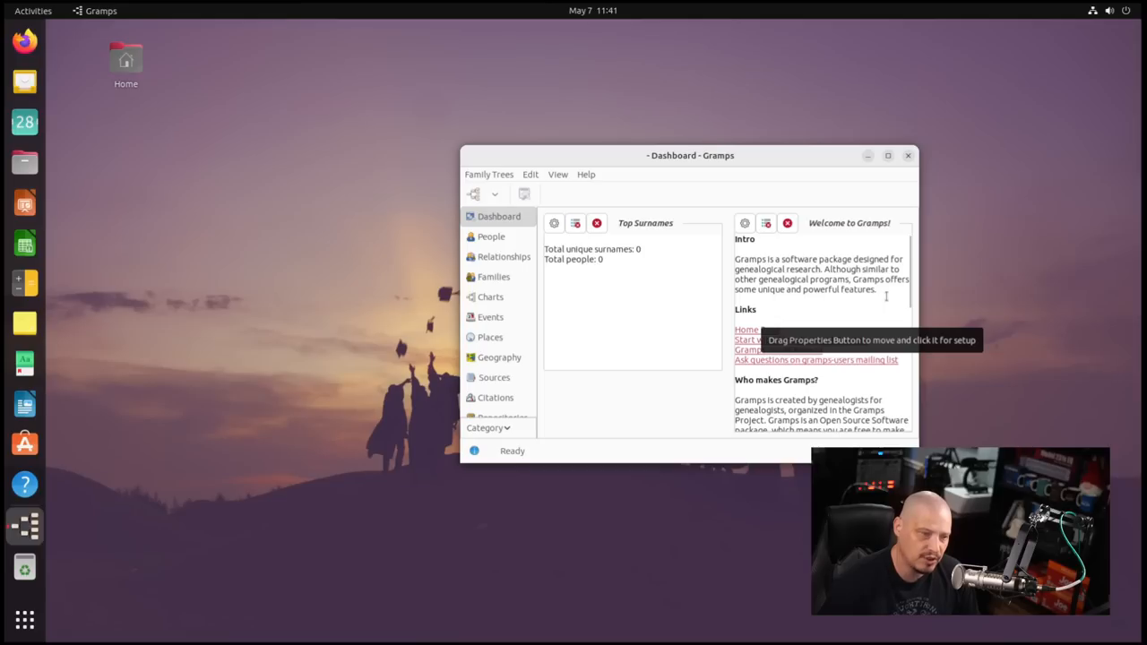
mouse_move(744, 223)
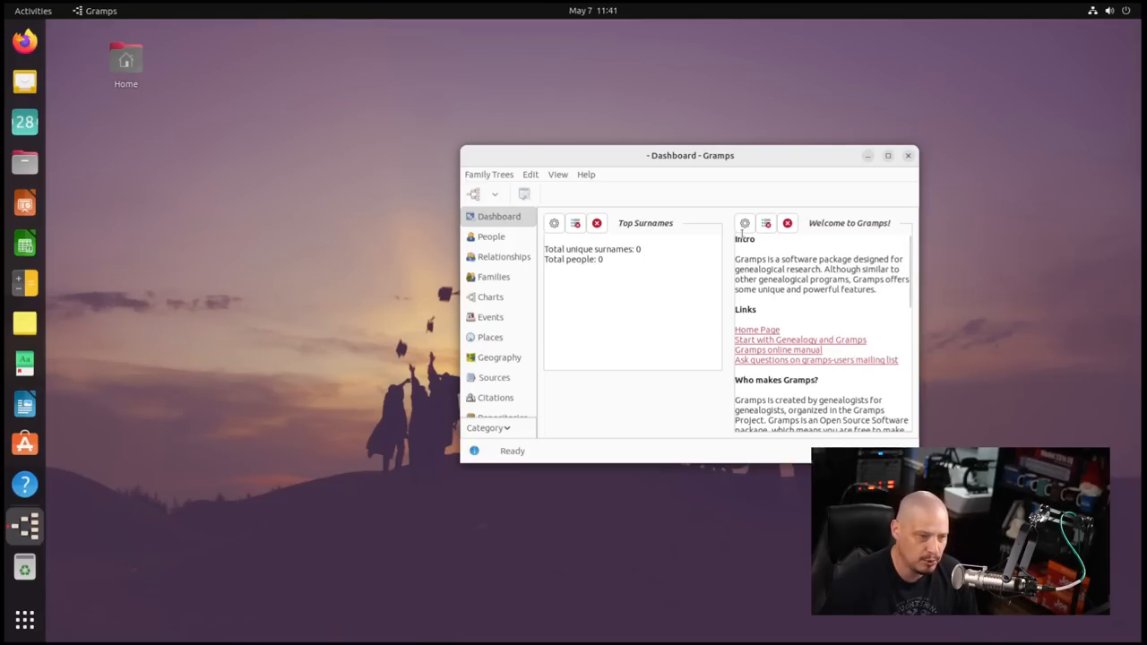
click(585, 174)
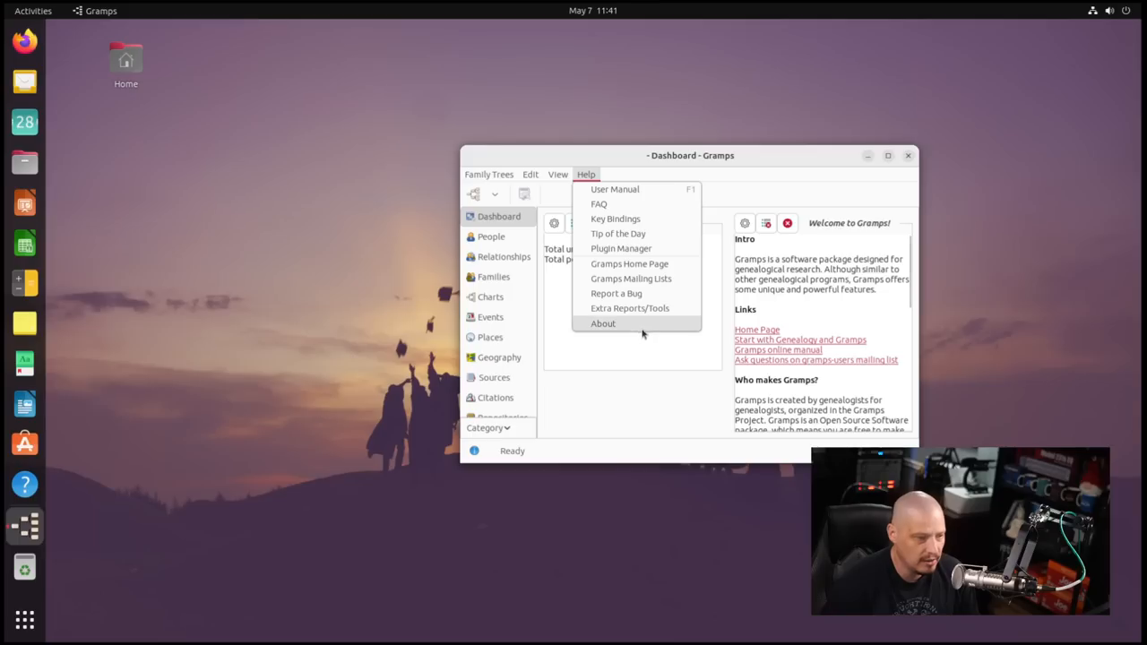
click(602, 322)
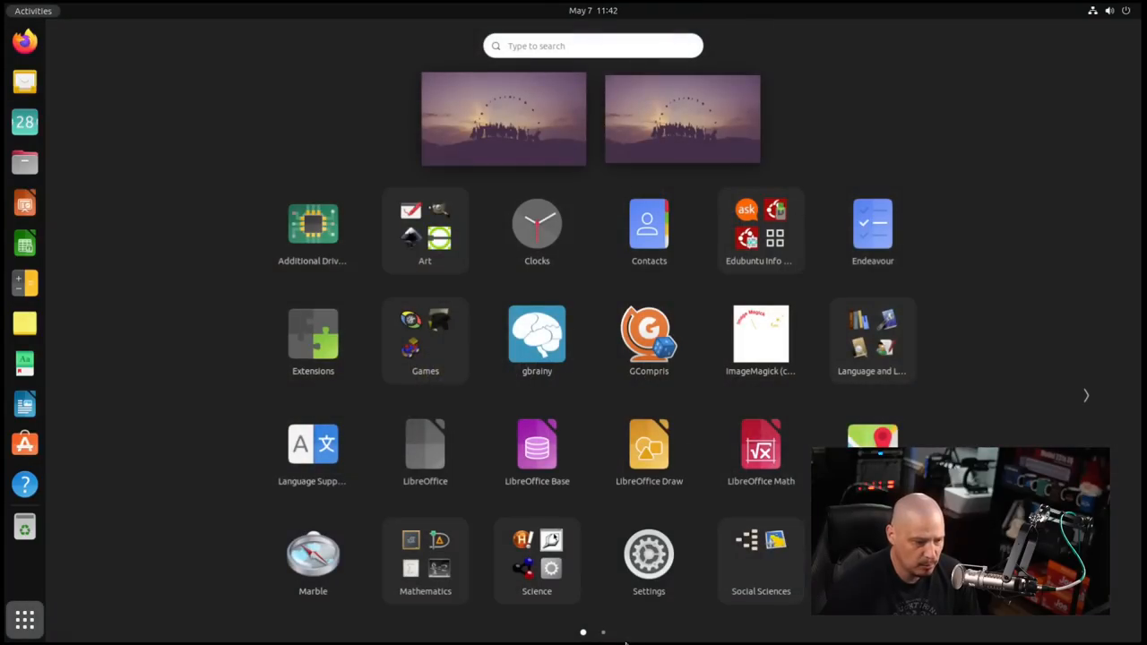
- Open Technology on the second app page, close KTouch's typewriting trainer, and reopen Technology
click(1085, 396)
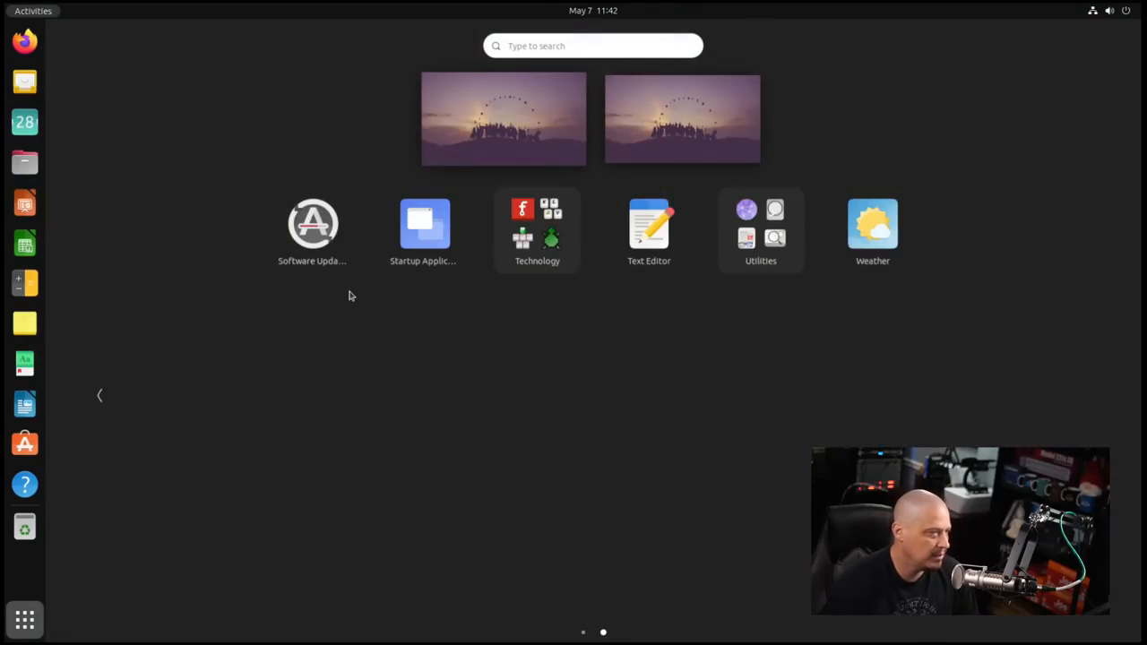
click(537, 228)
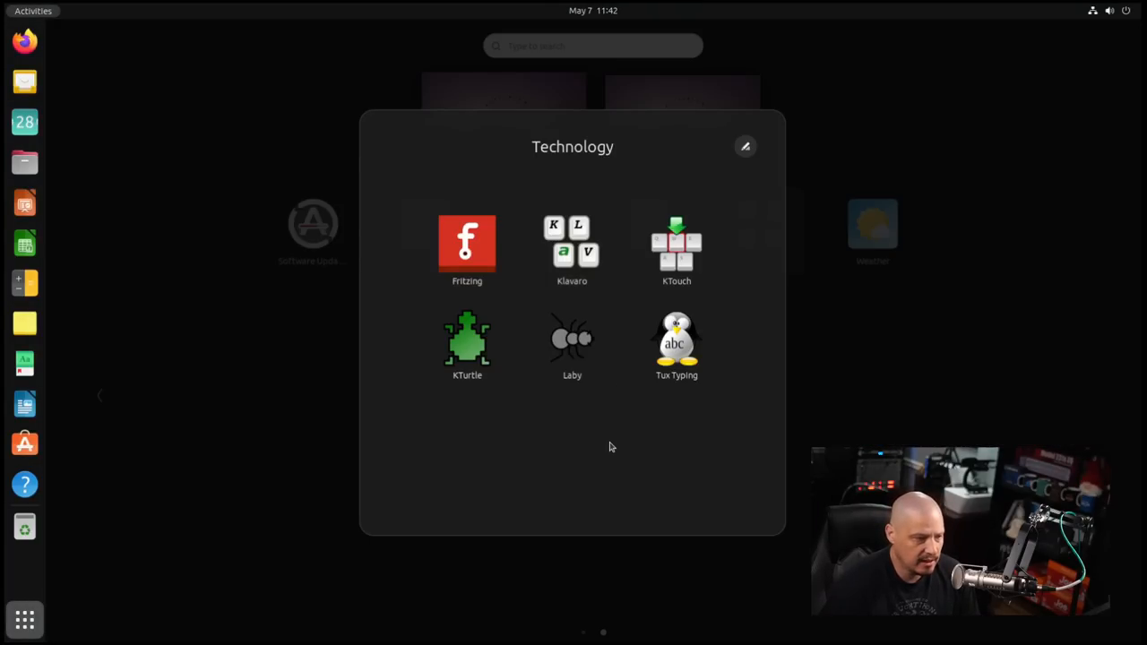
mouse_move(526, 411)
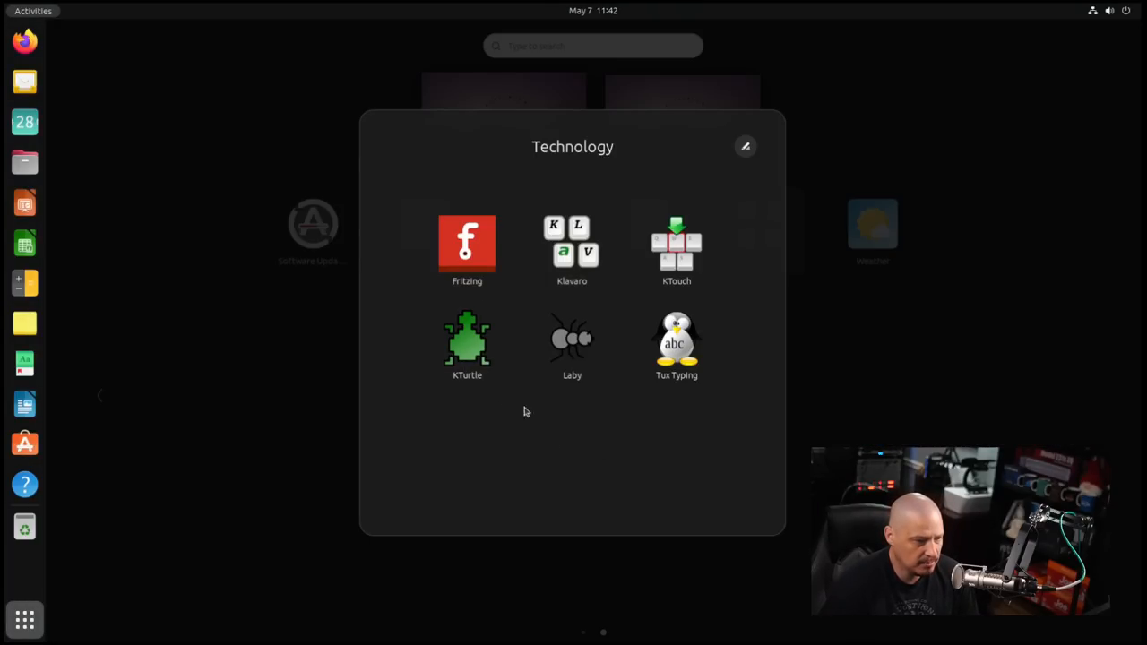
mouse_move(529, 463)
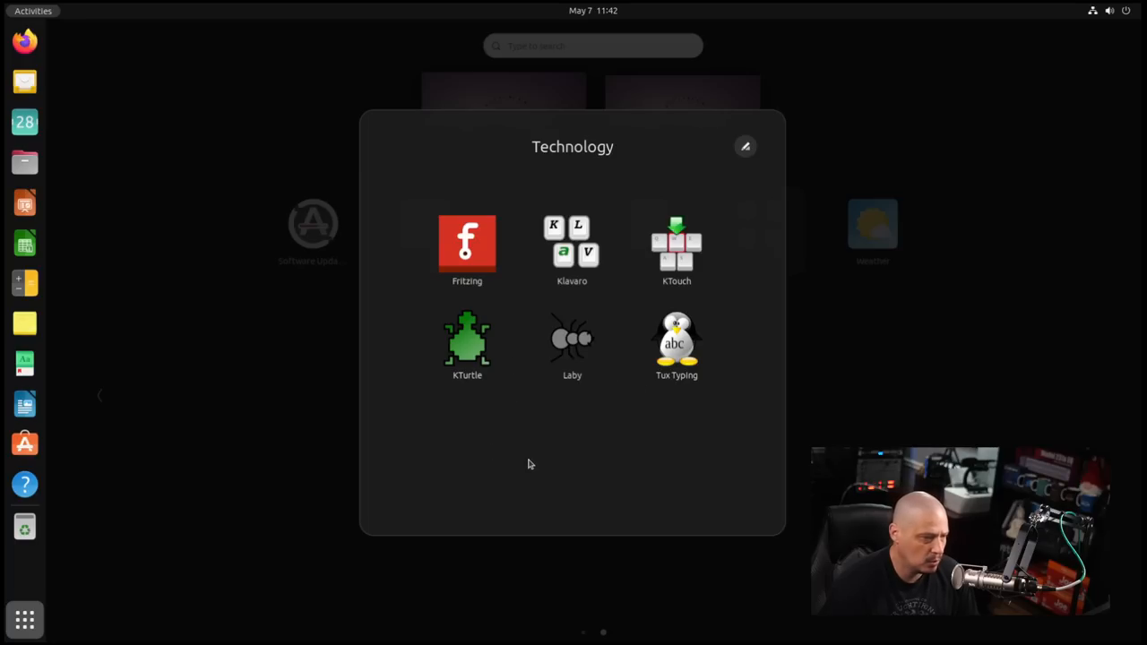
mouse_move(666, 269)
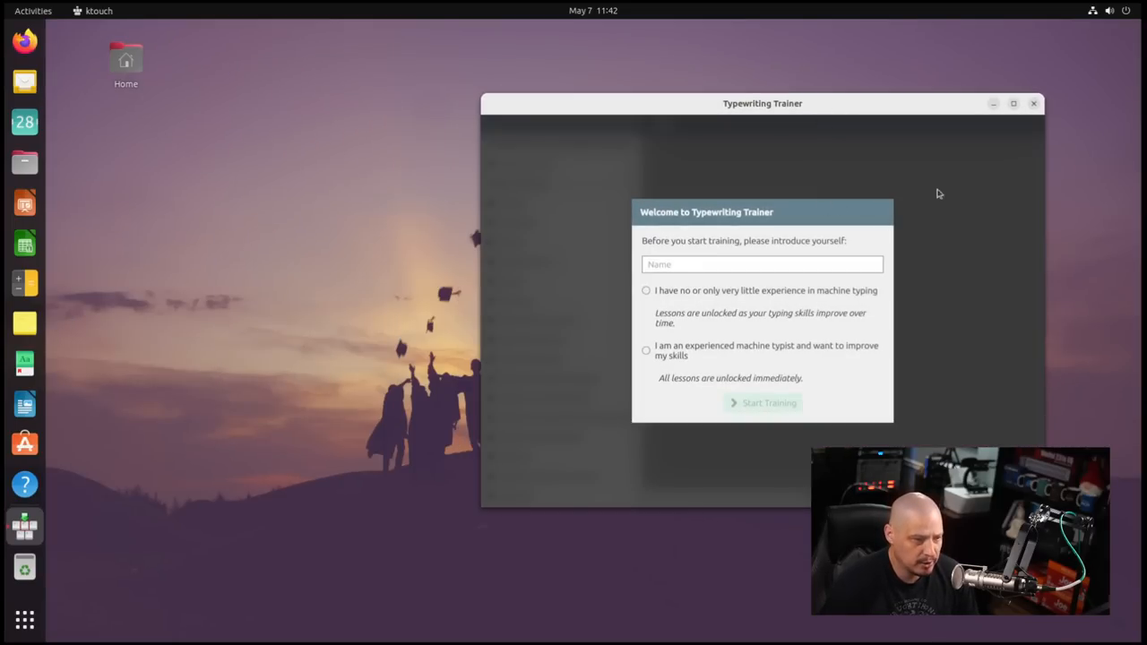
click(1033, 103)
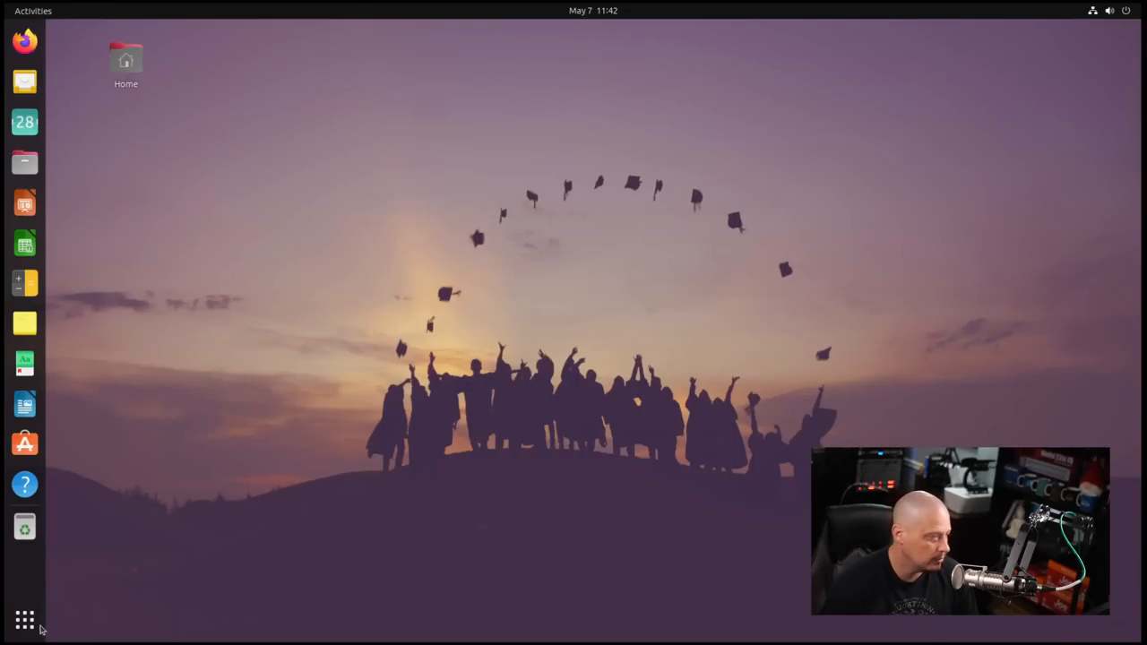
click(24, 619)
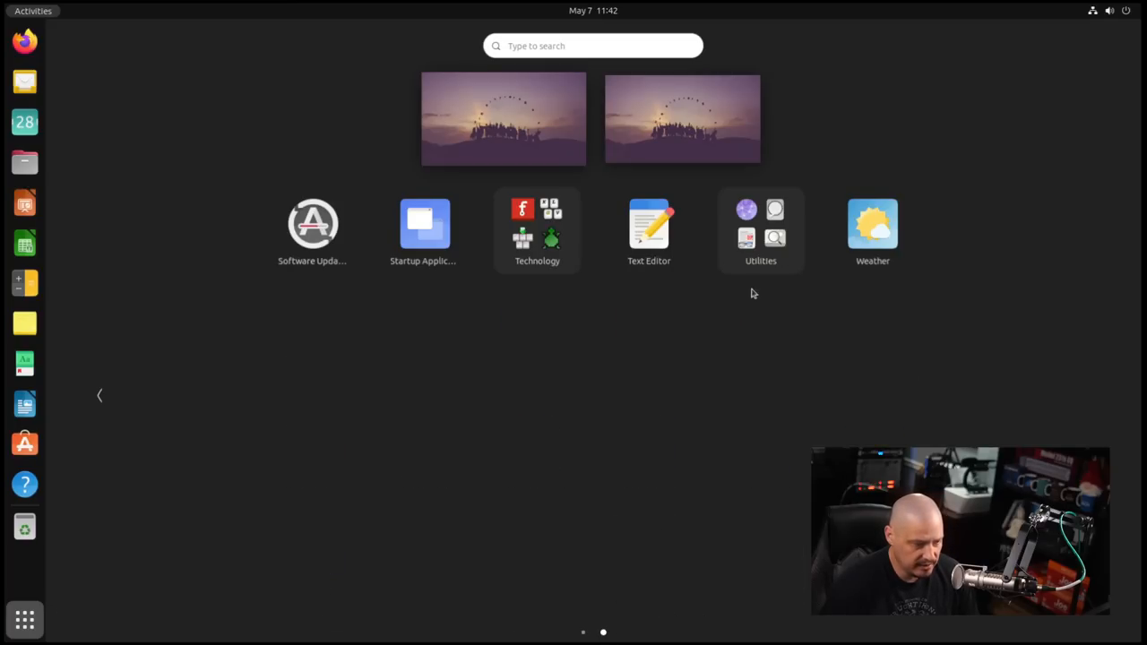
click(537, 224)
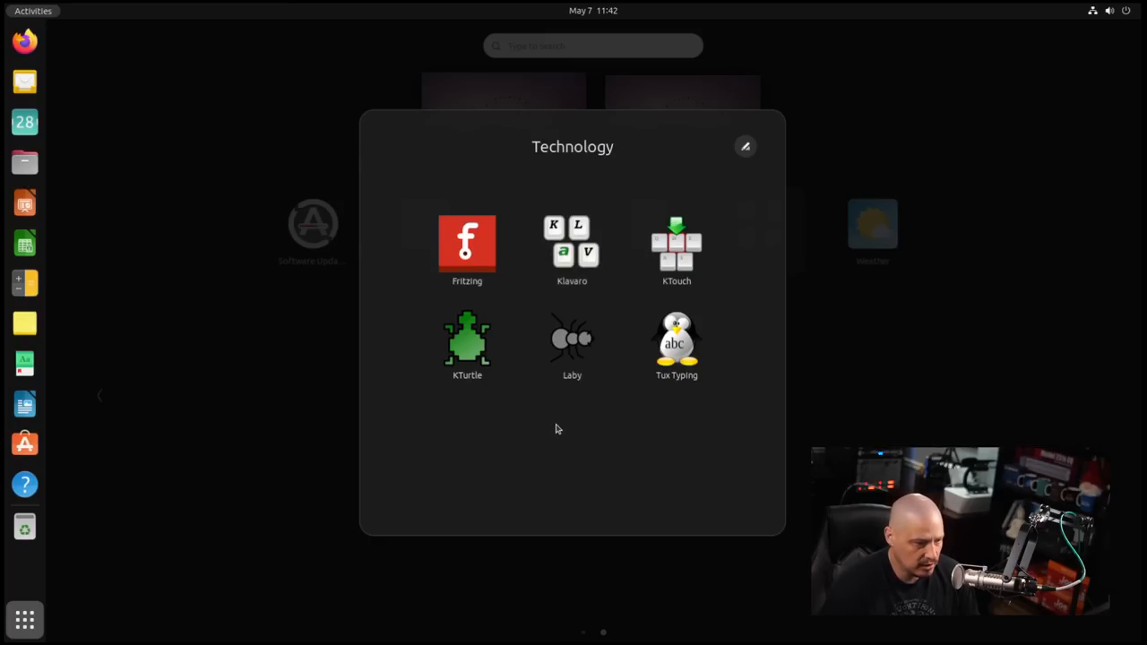
mouse_move(642, 469)
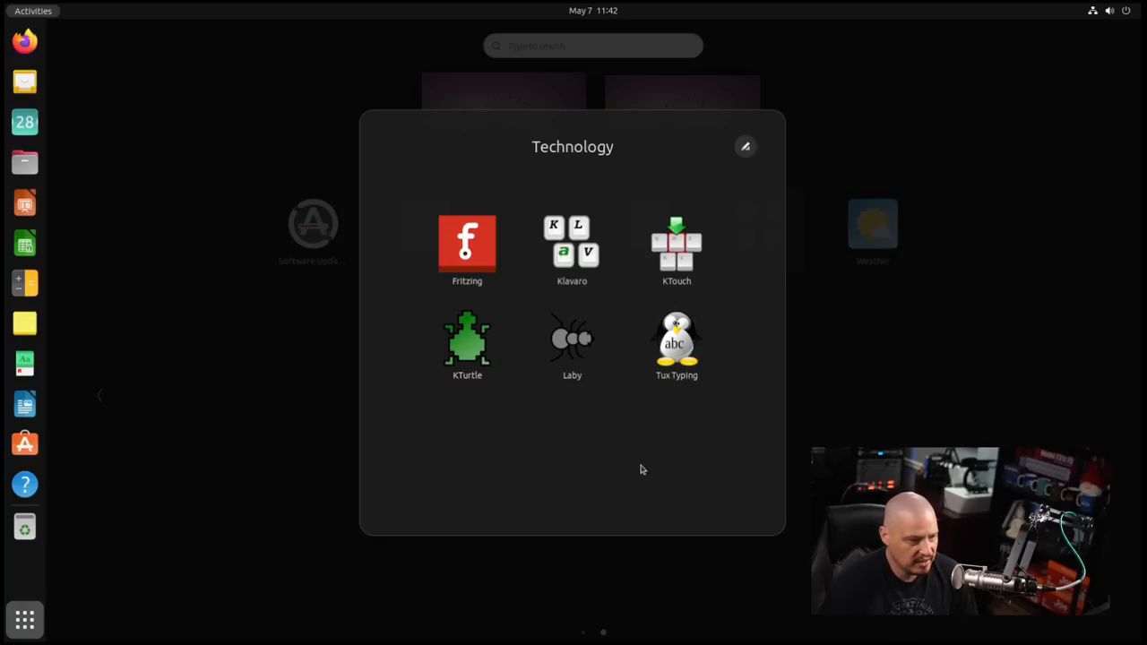
mouse_move(466, 343)
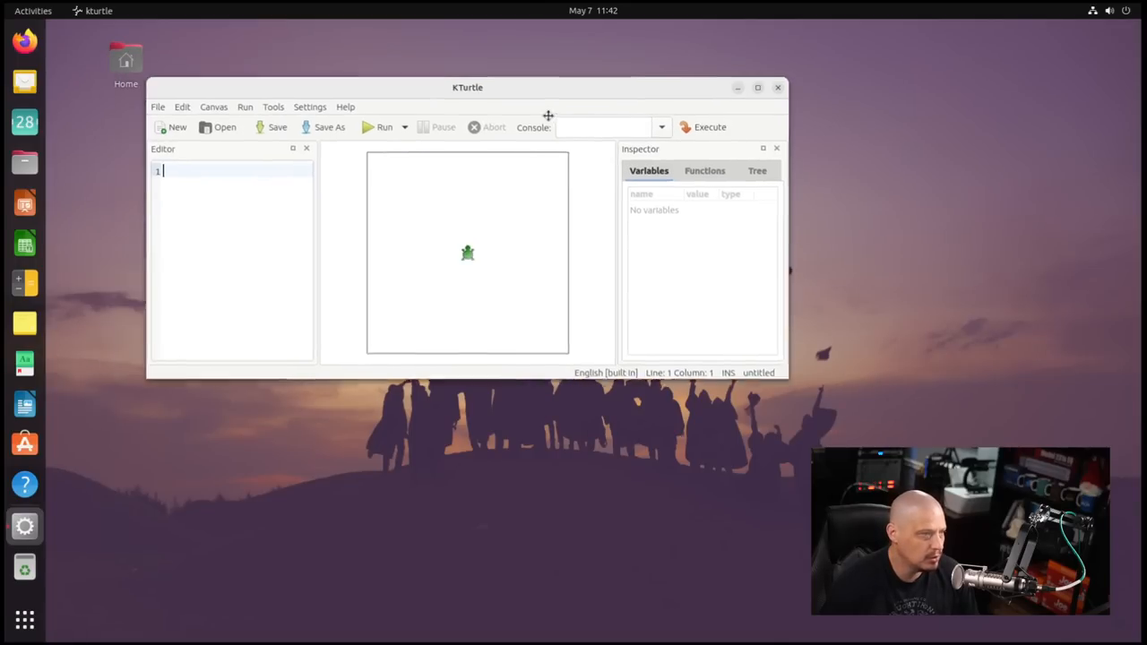
- View KTurtle's About window (version 22.12.3), dismiss it, and close KTurtle
click(513, 198)
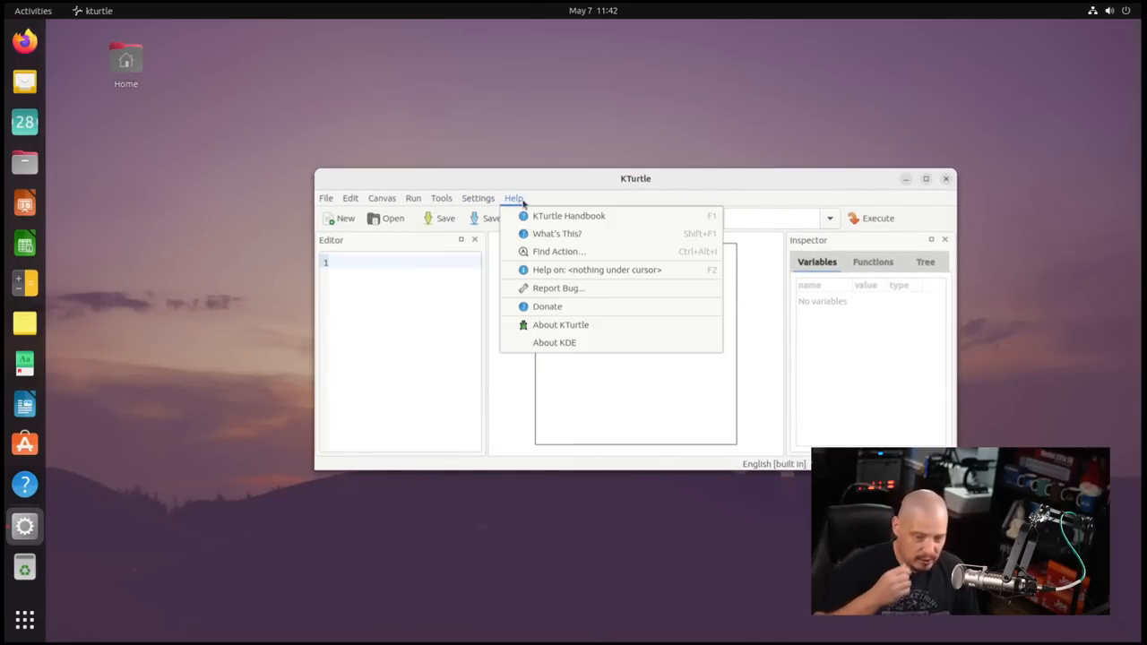
mouse_move(622, 342)
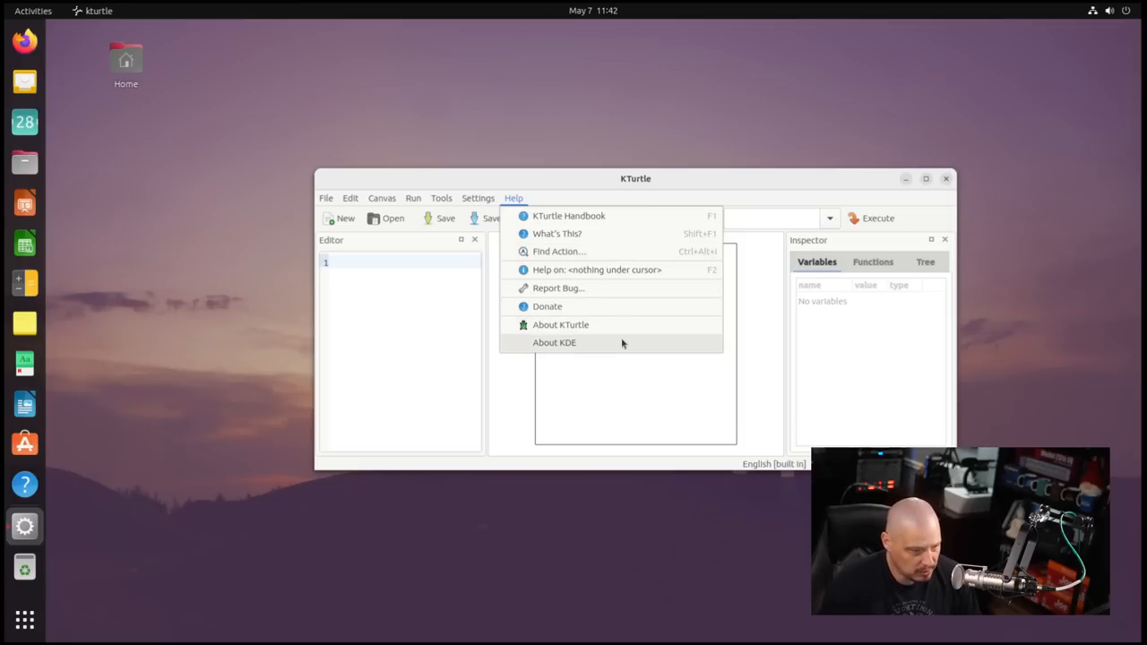
click(560, 325)
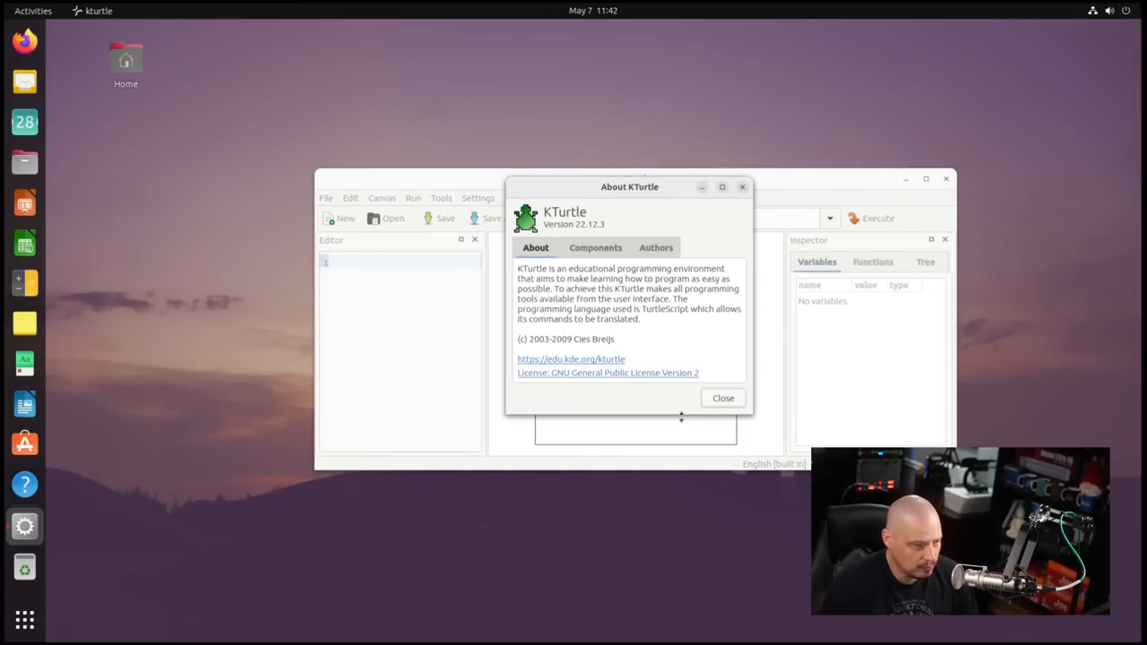
mouse_move(665, 325)
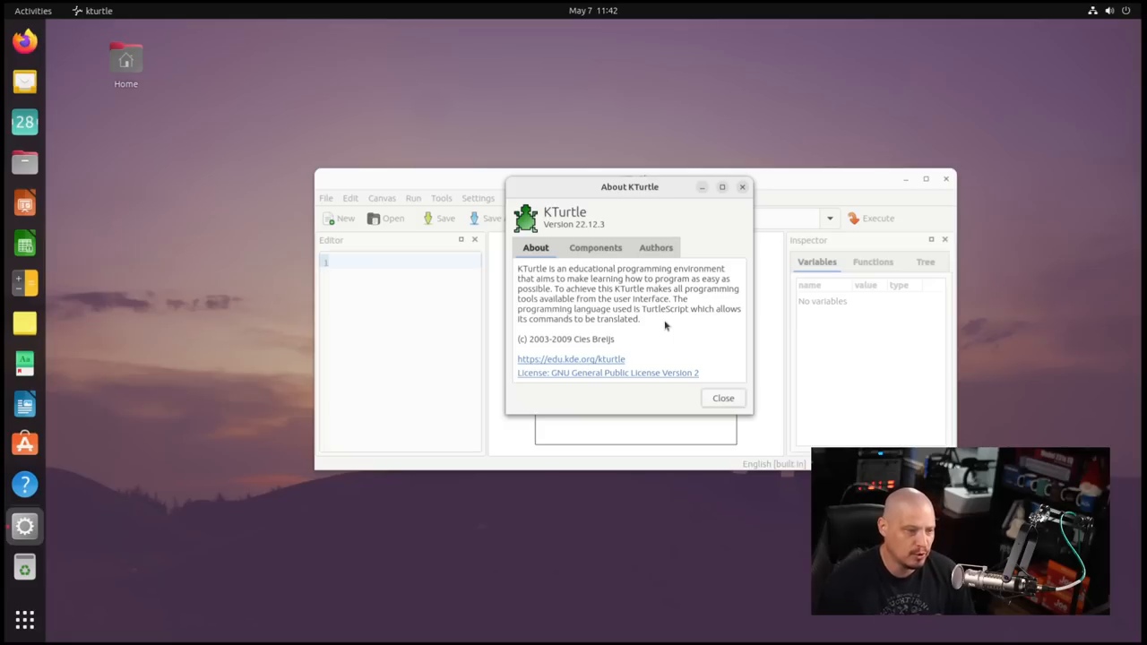
mouse_move(677, 334)
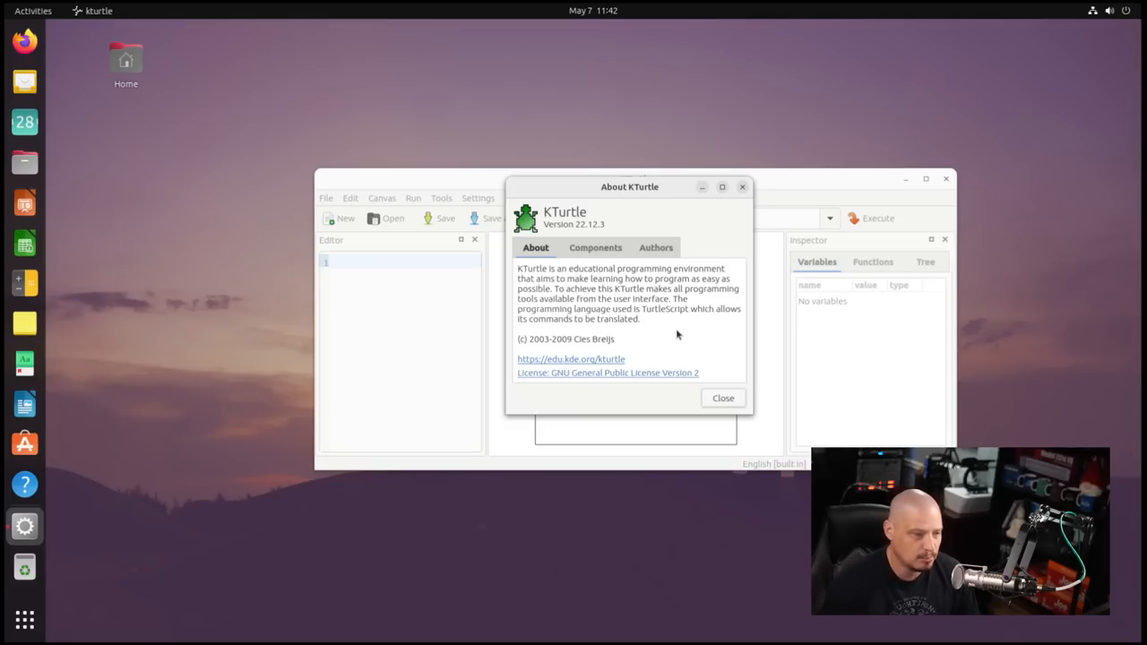
click(722, 396)
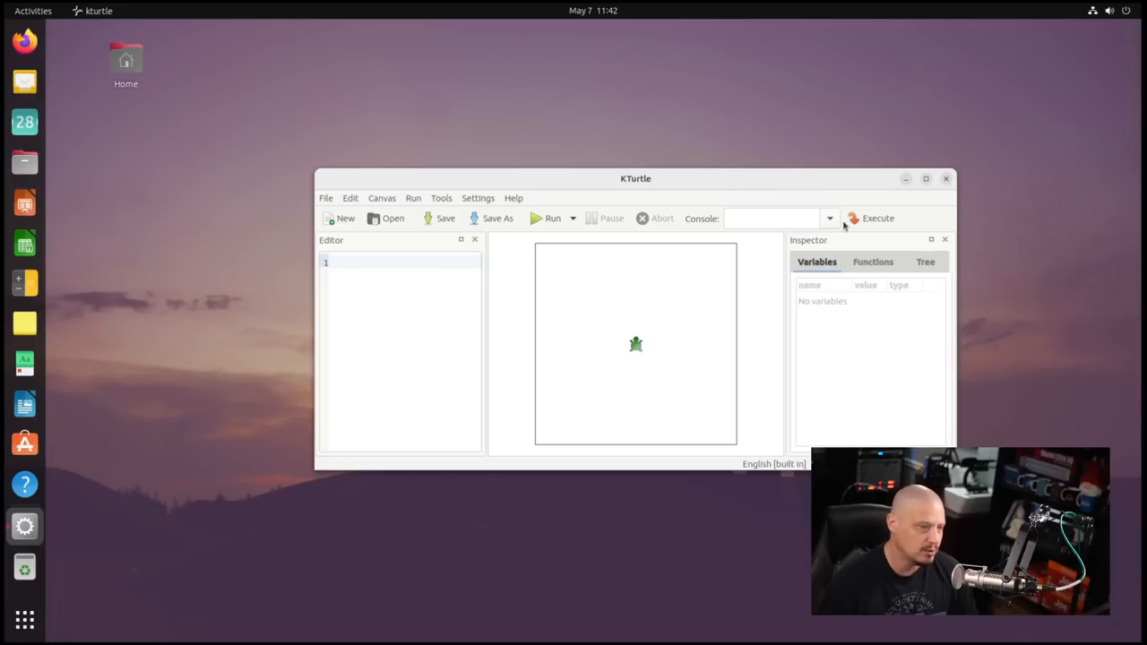
click(946, 178)
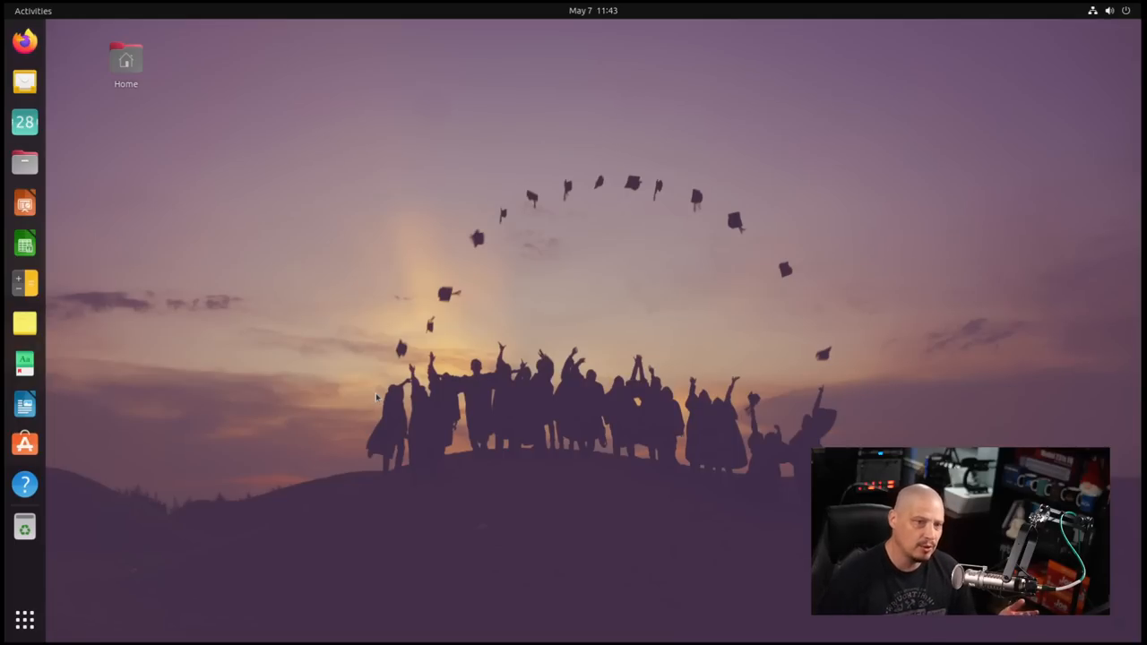
mouse_move(303, 351)
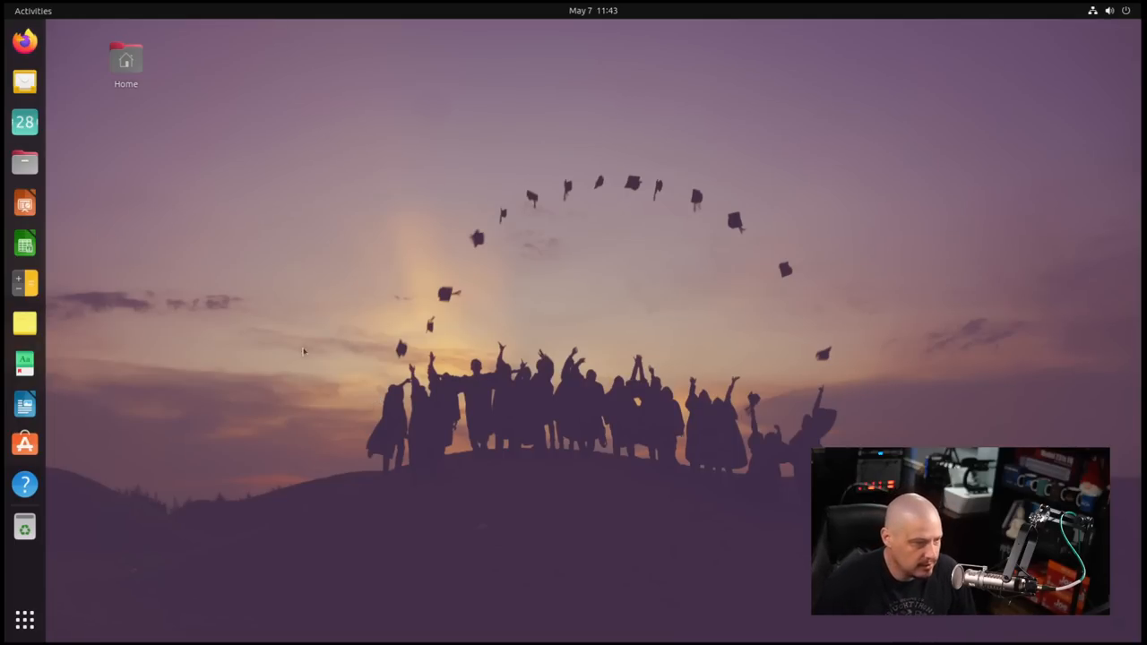
mouse_move(271, 250)
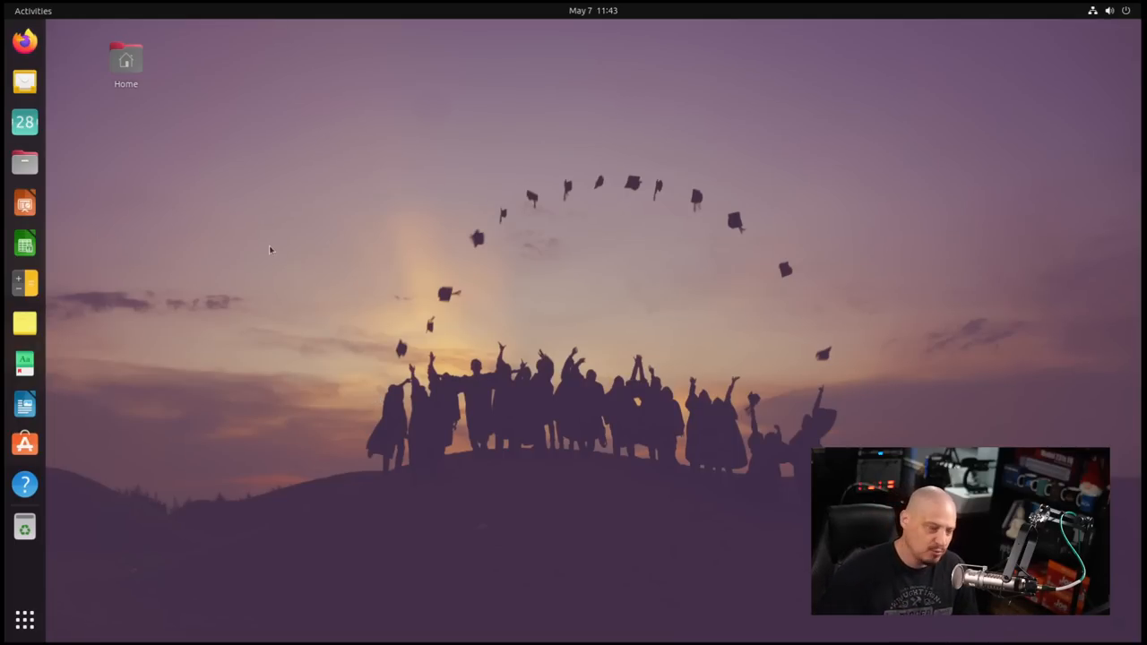
mouse_move(25, 162)
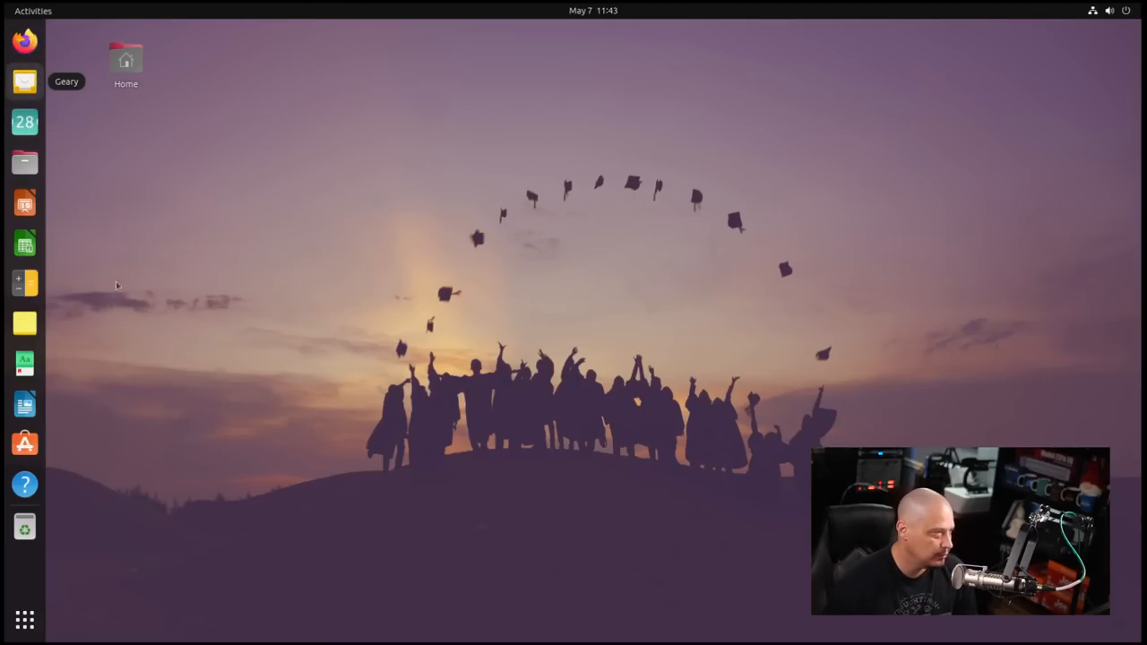
mouse_move(115, 437)
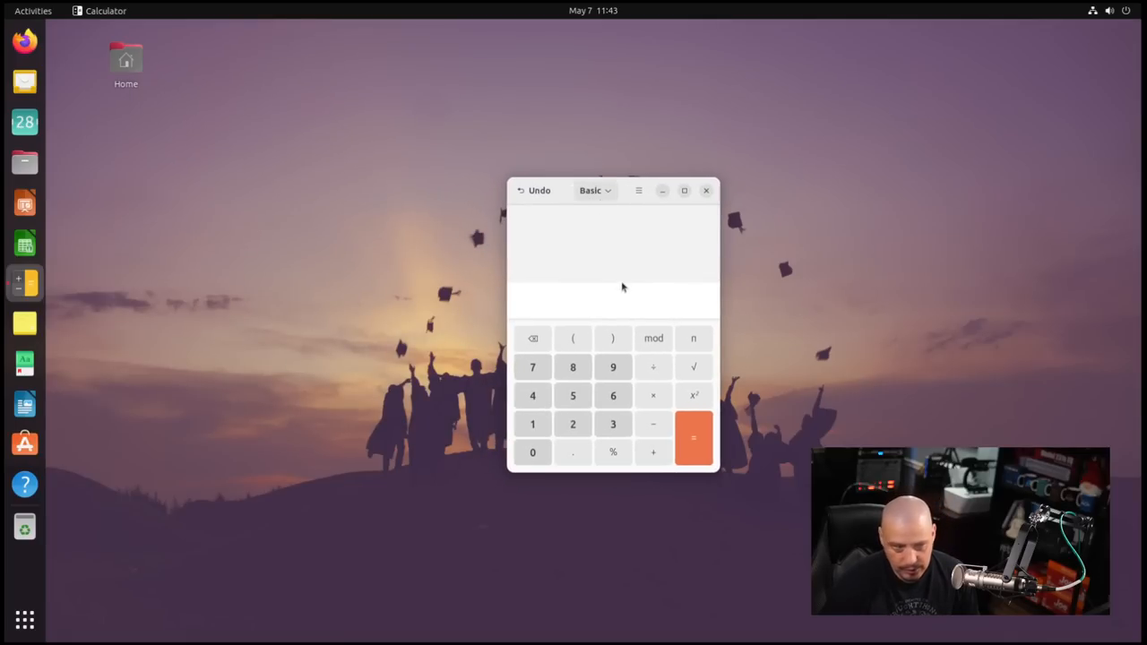
- Switch GNOME Calculator to Advanced mode to see scientific functions, then close it
click(594, 190)
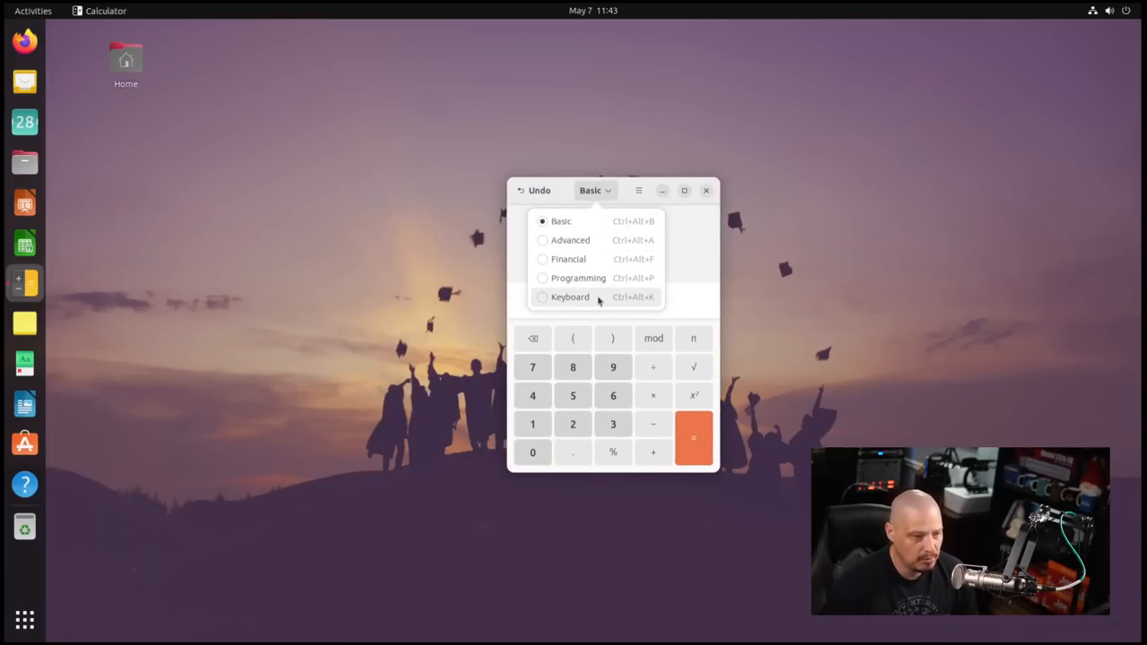
click(569, 239)
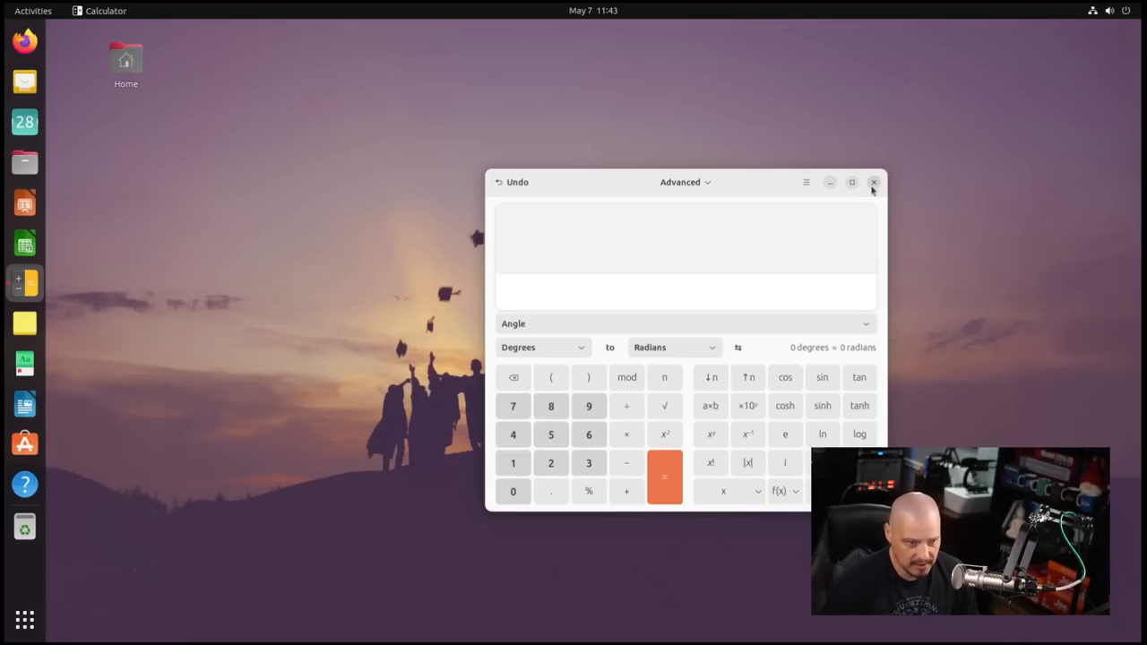
click(873, 182)
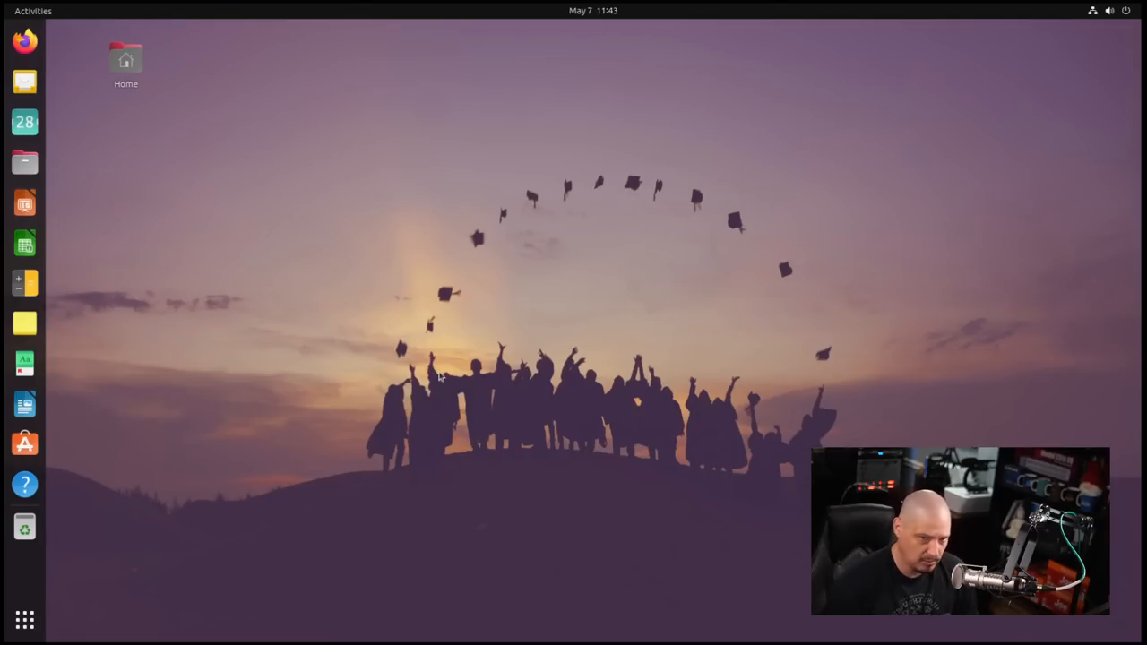
mouse_move(375, 373)
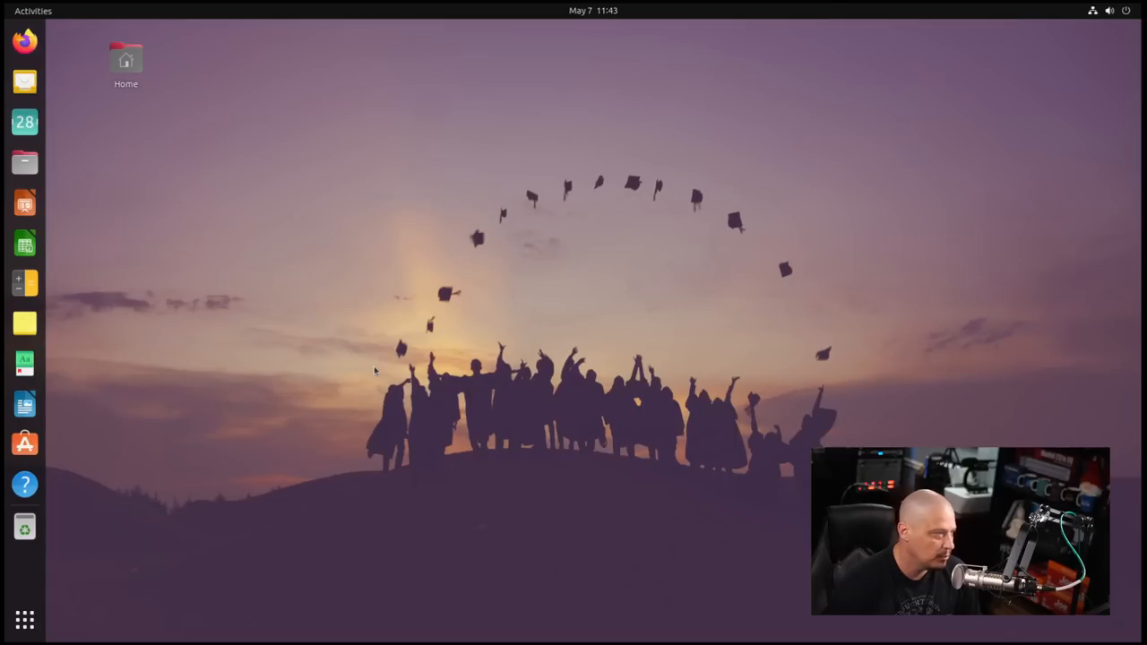
click(24, 324)
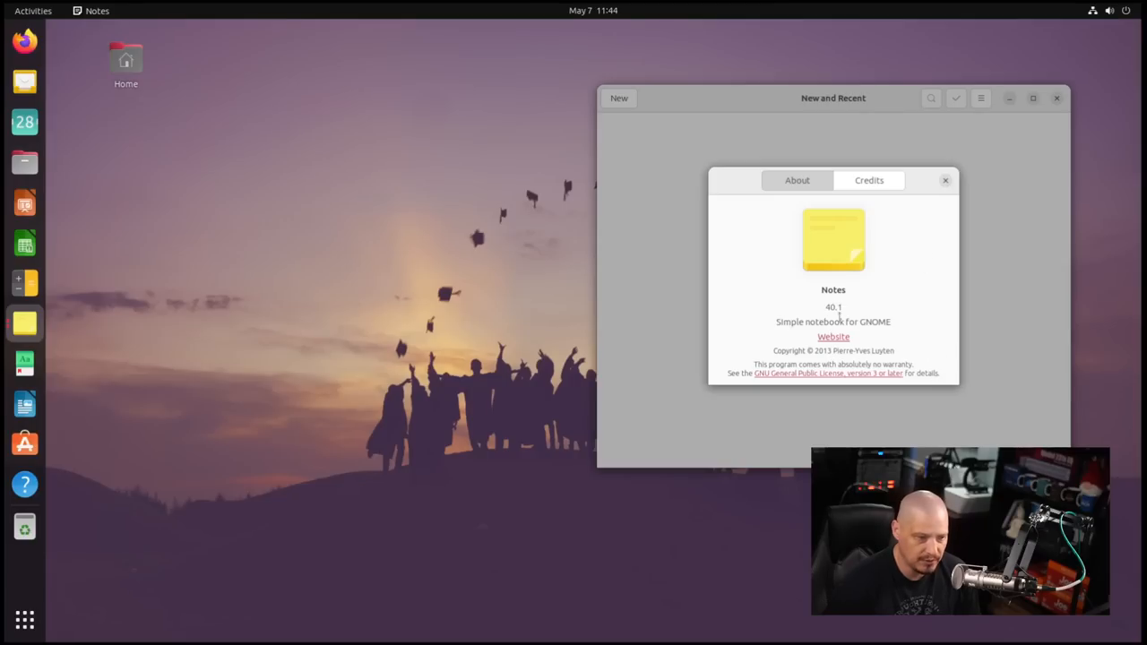
click(945, 180)
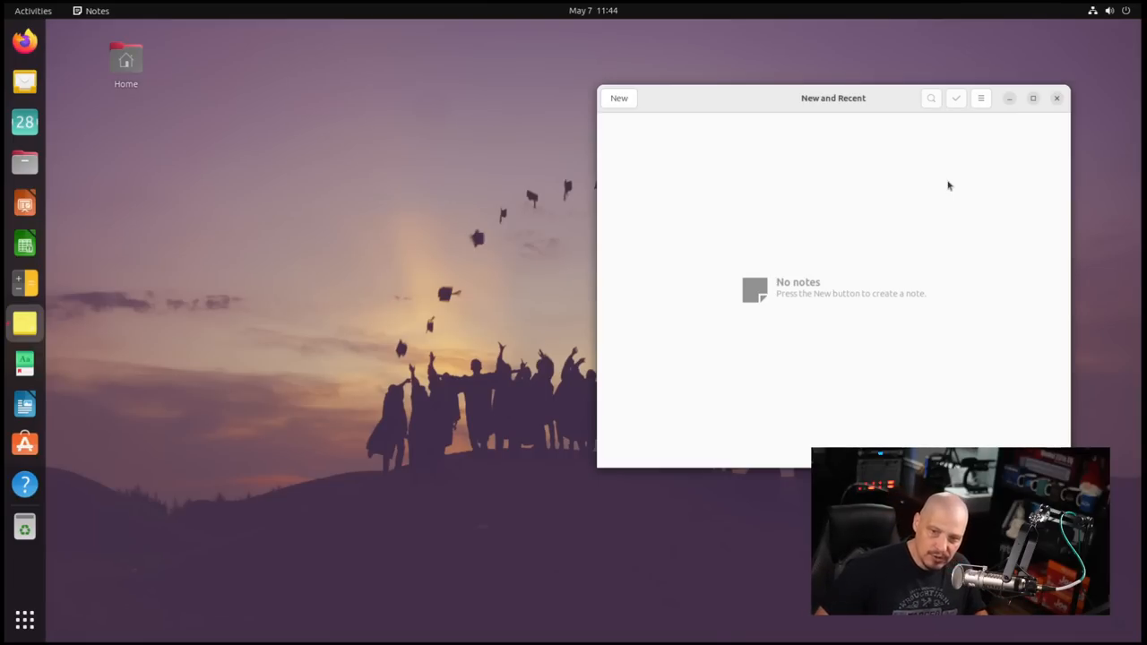
click(1056, 98)
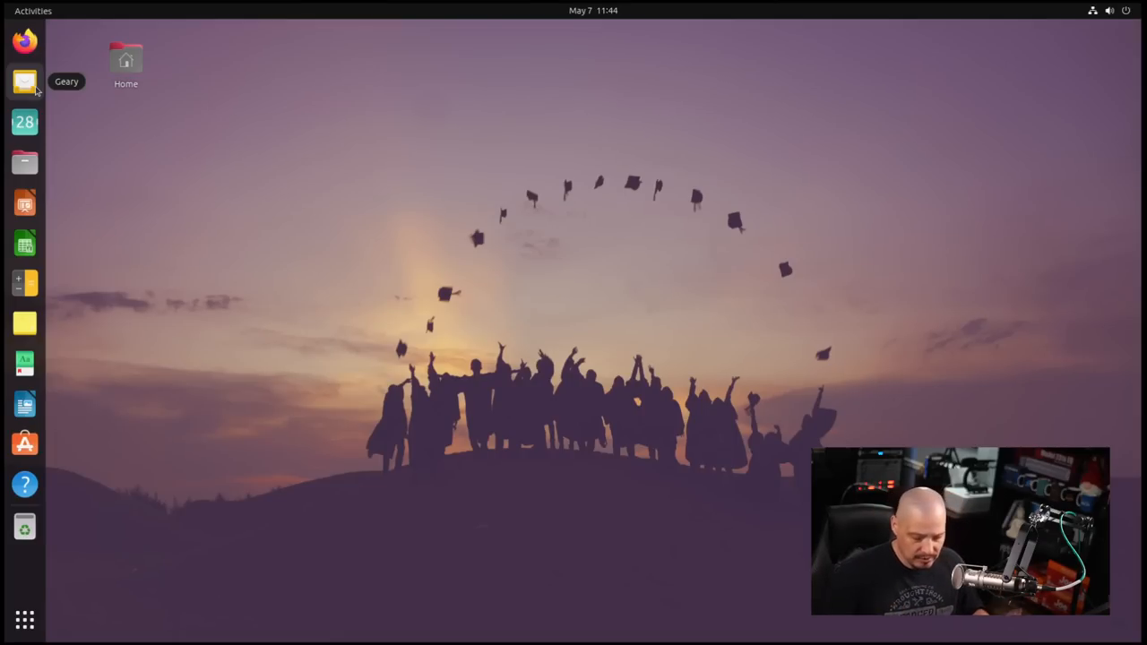
mouse_move(345, 453)
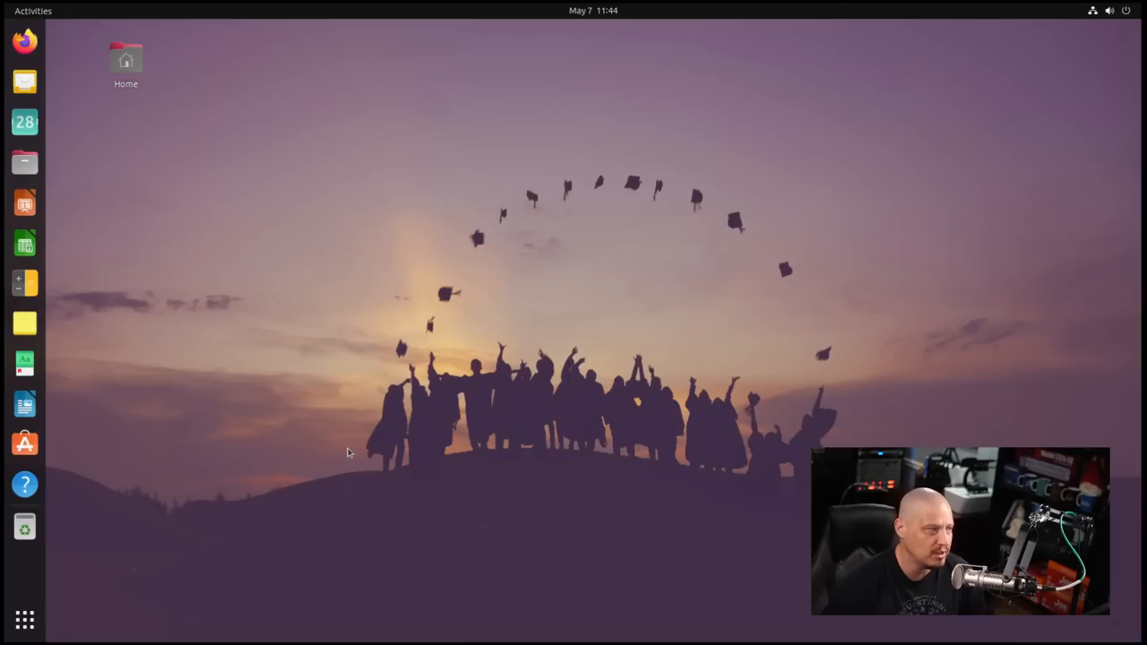